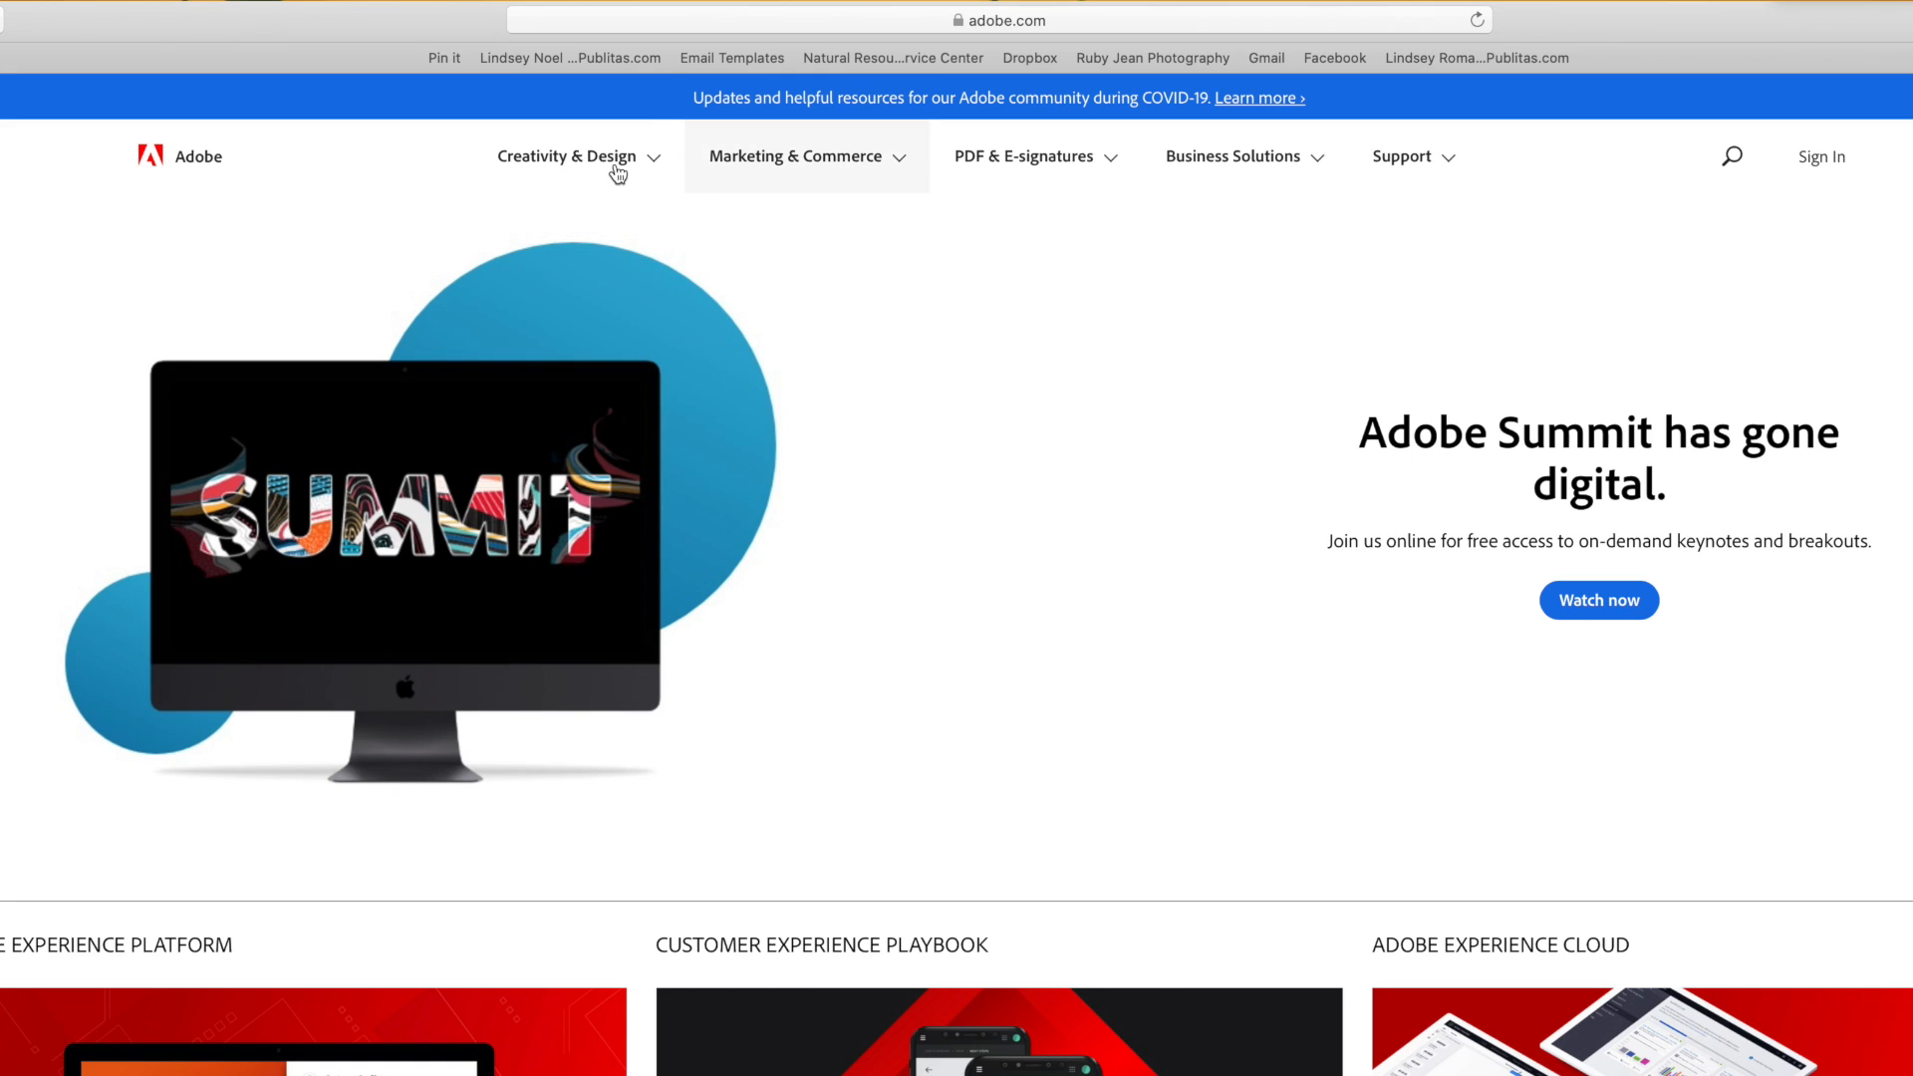
Go from Adobe.com's Creativity & Design menu to the Creative Cloud plans and pricing page
{"action": "left_click", "coordinate": [567, 157]}
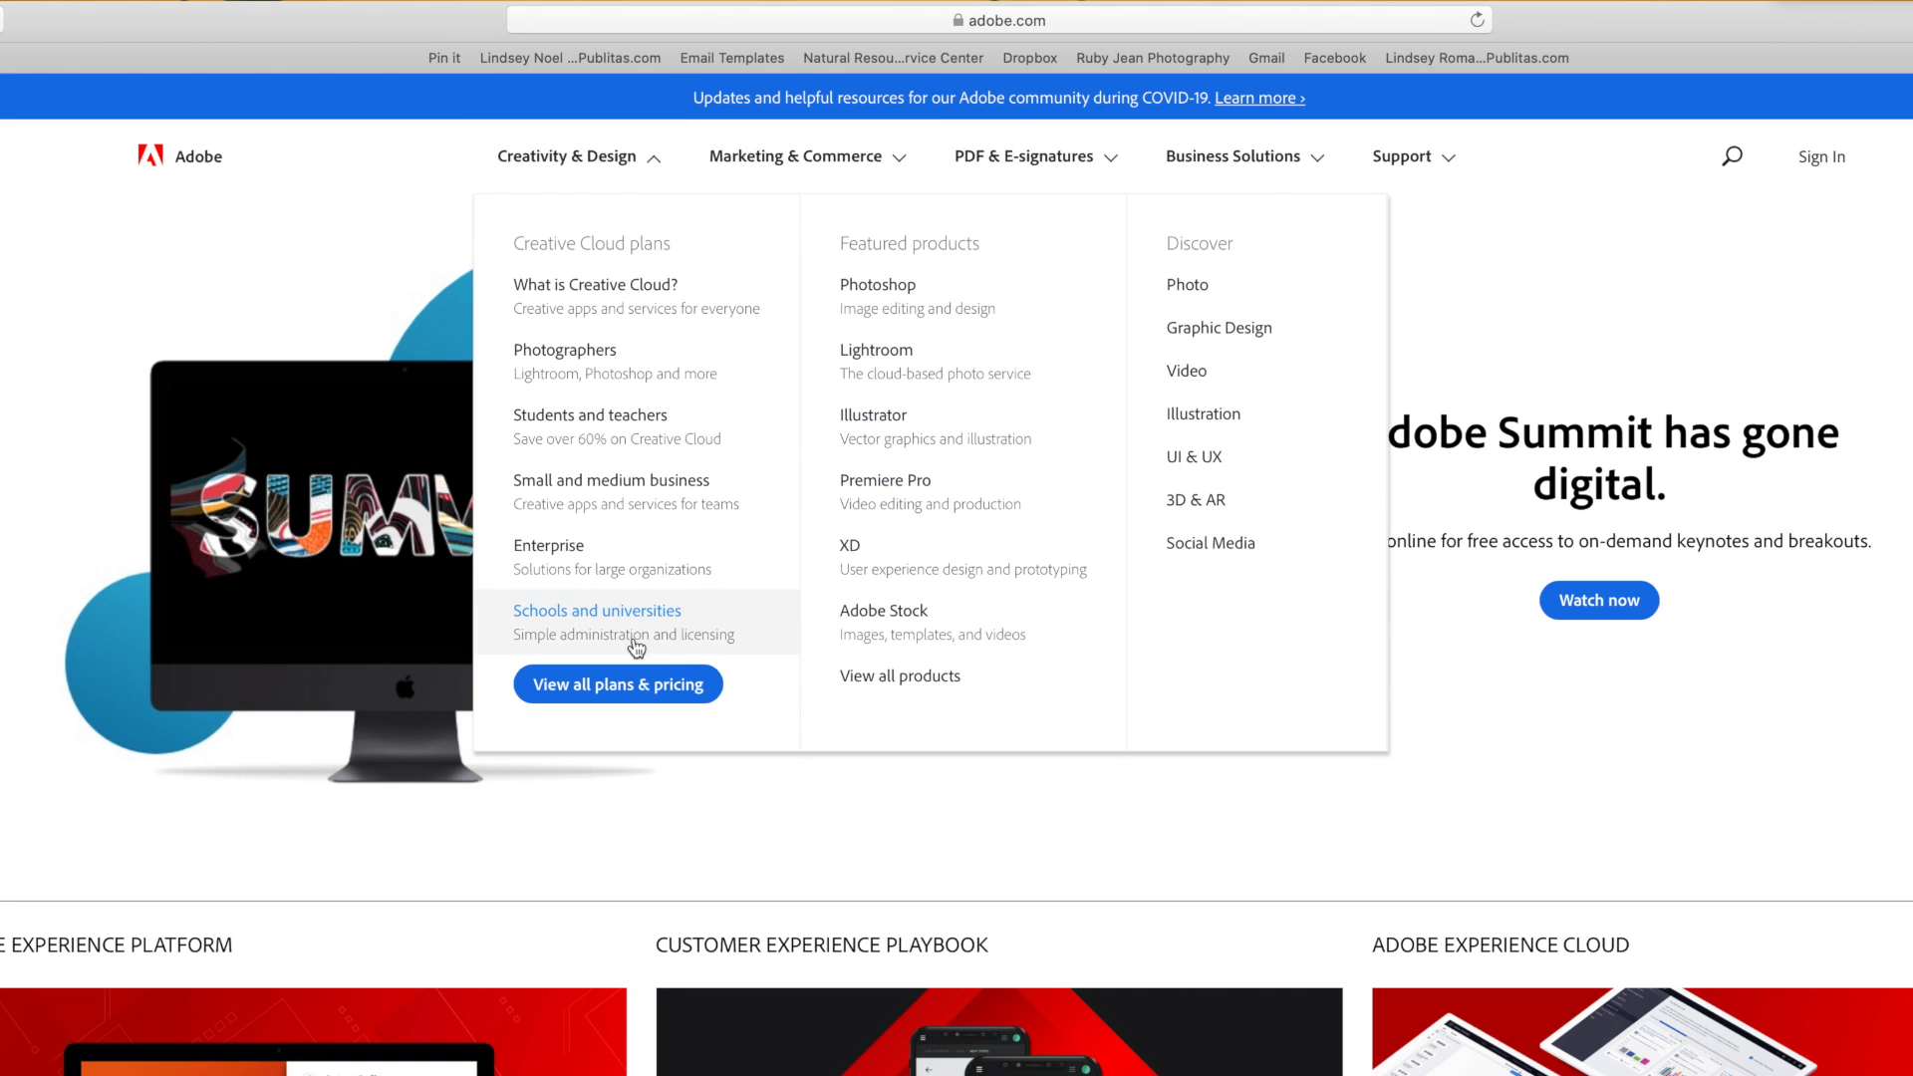
{"action": "left_click", "coordinate": [617, 683]}
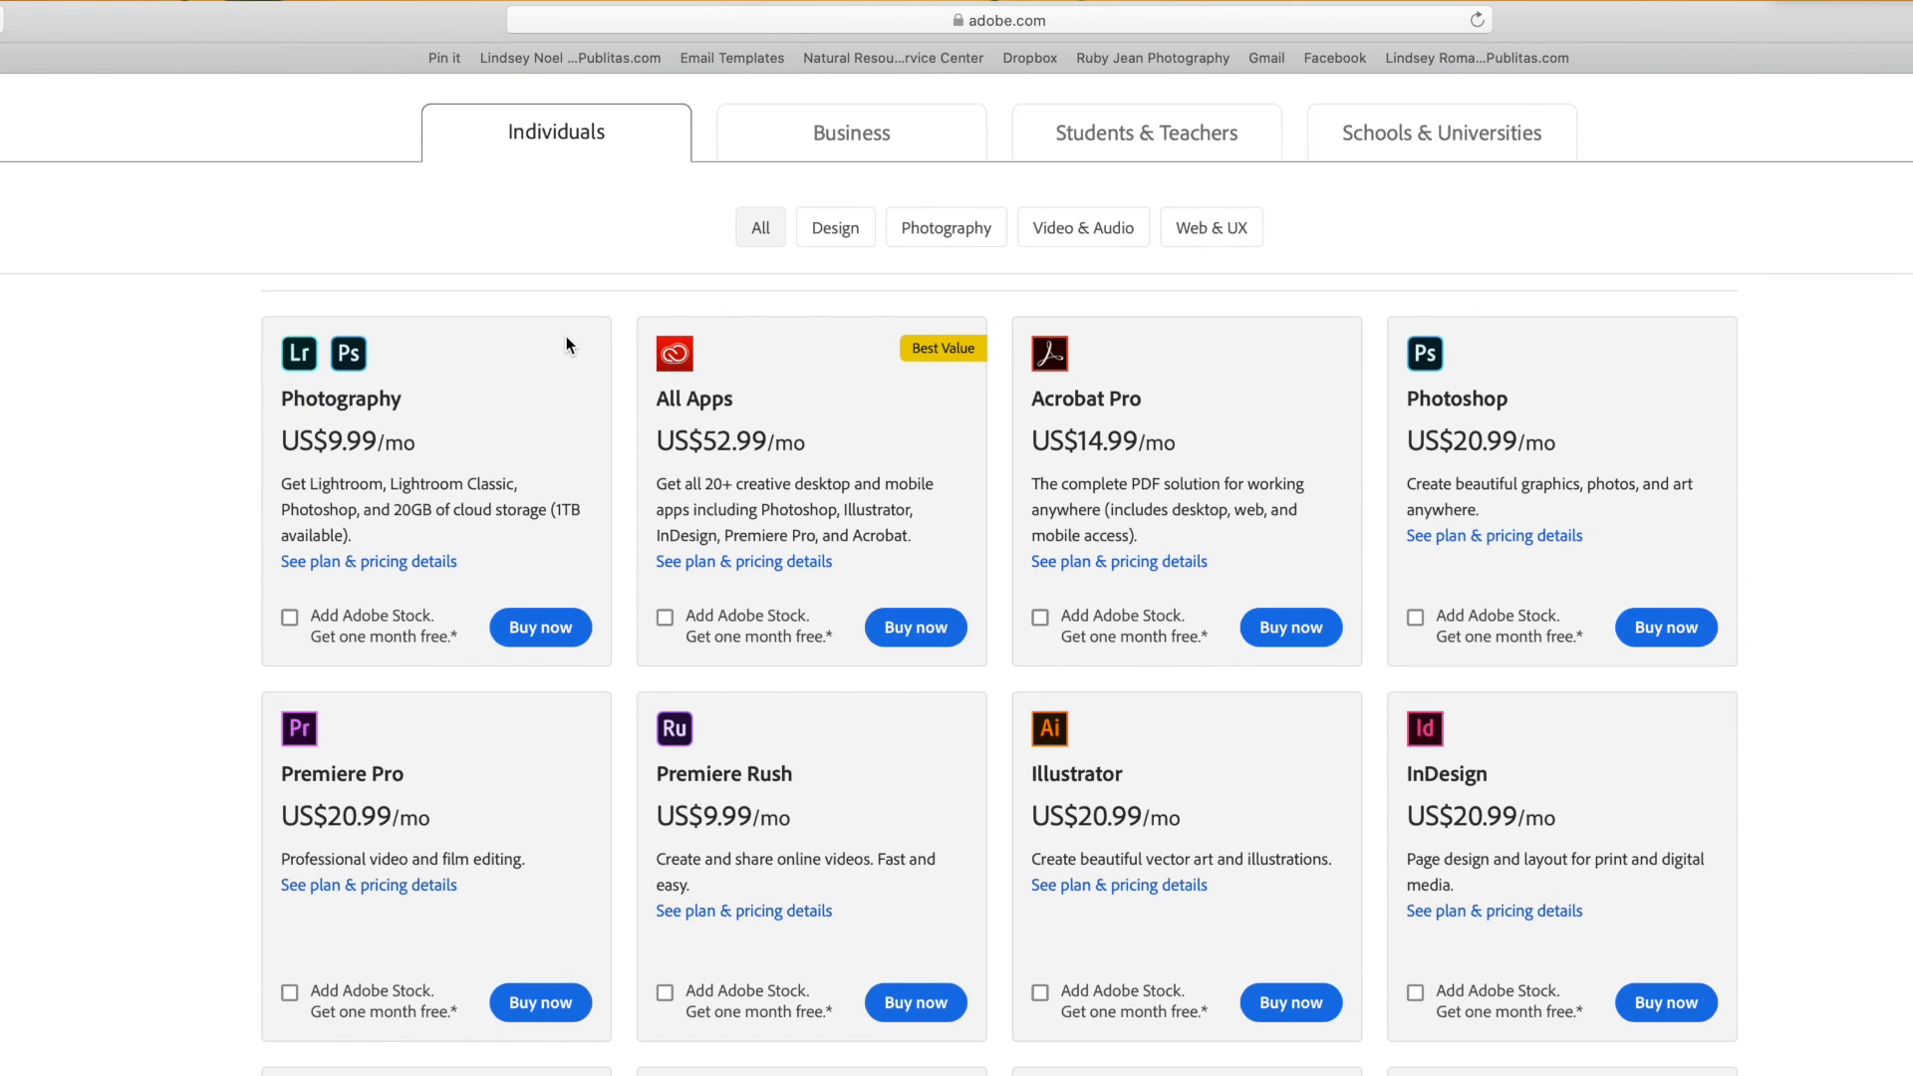
{"action": "mouse_move", "coordinate": [344, 270]}
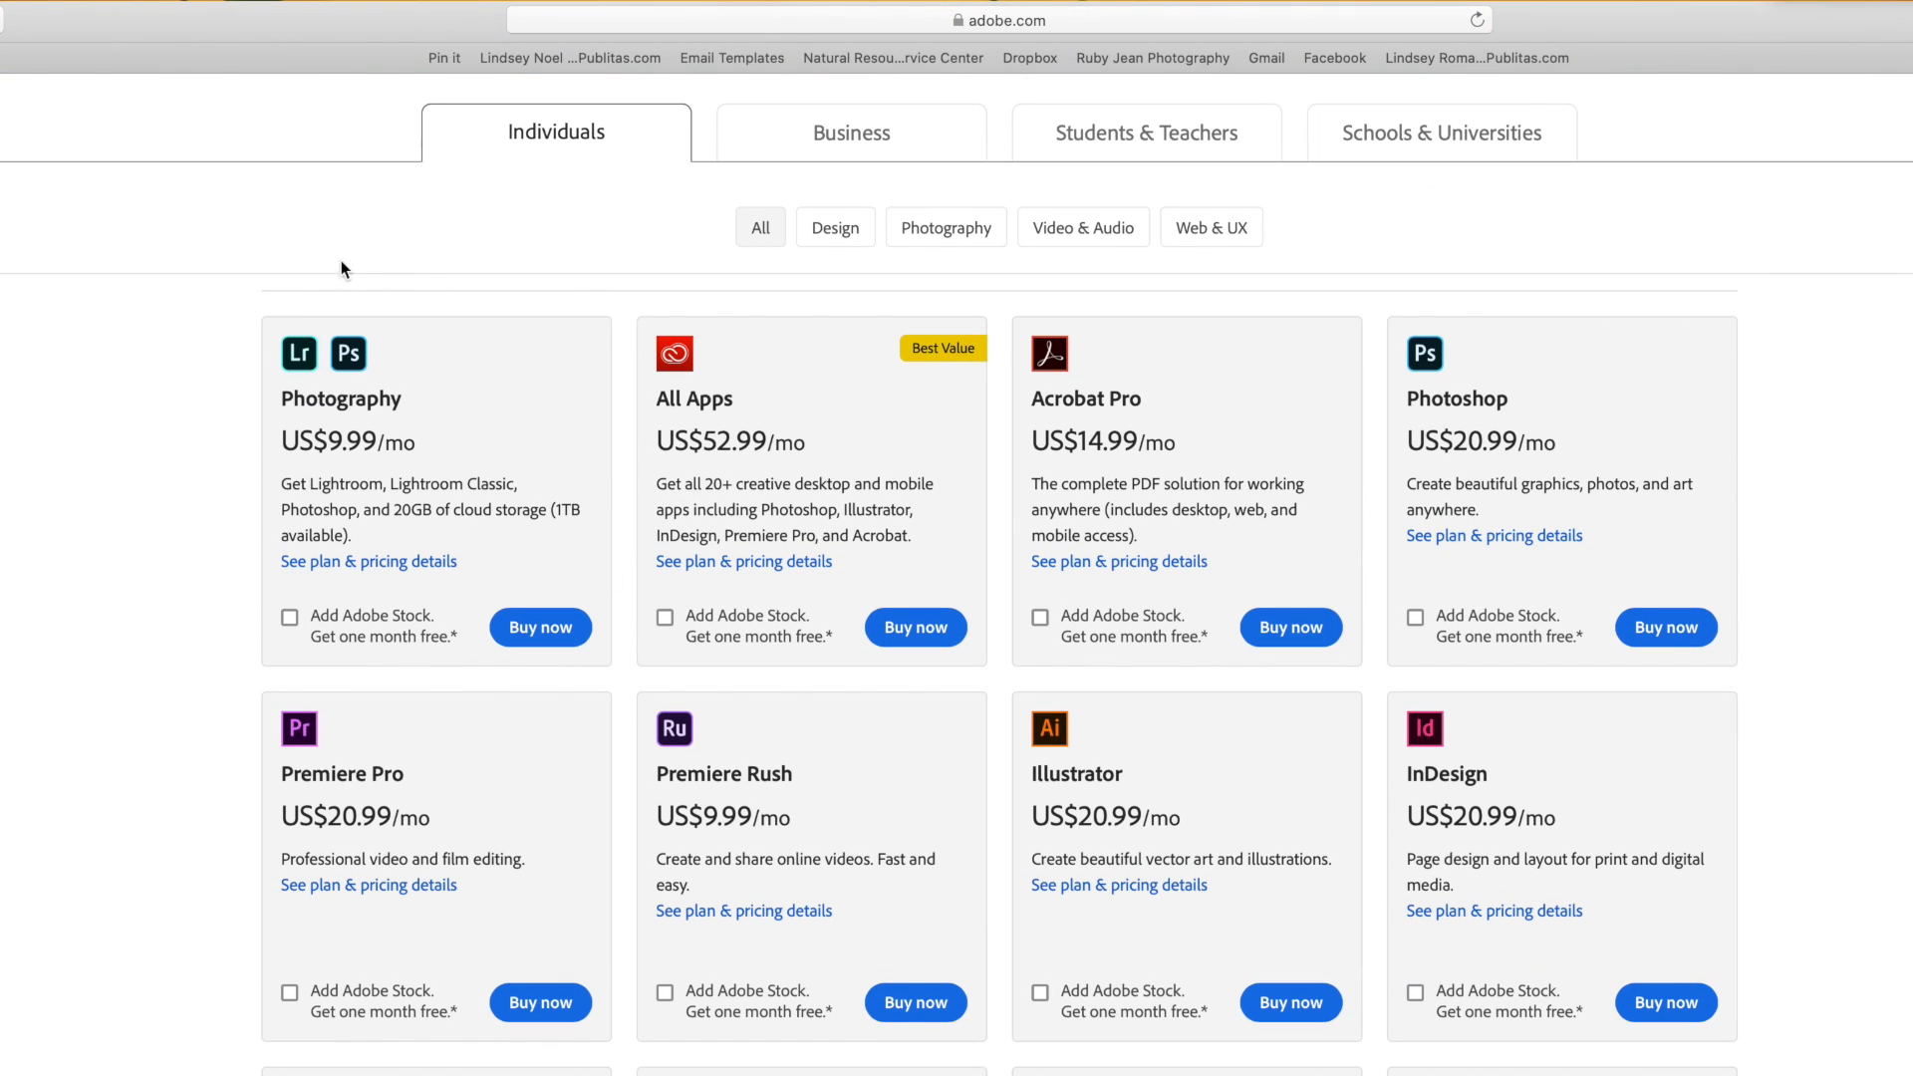
{"action": "mouse_move", "coordinate": [496, 313]}
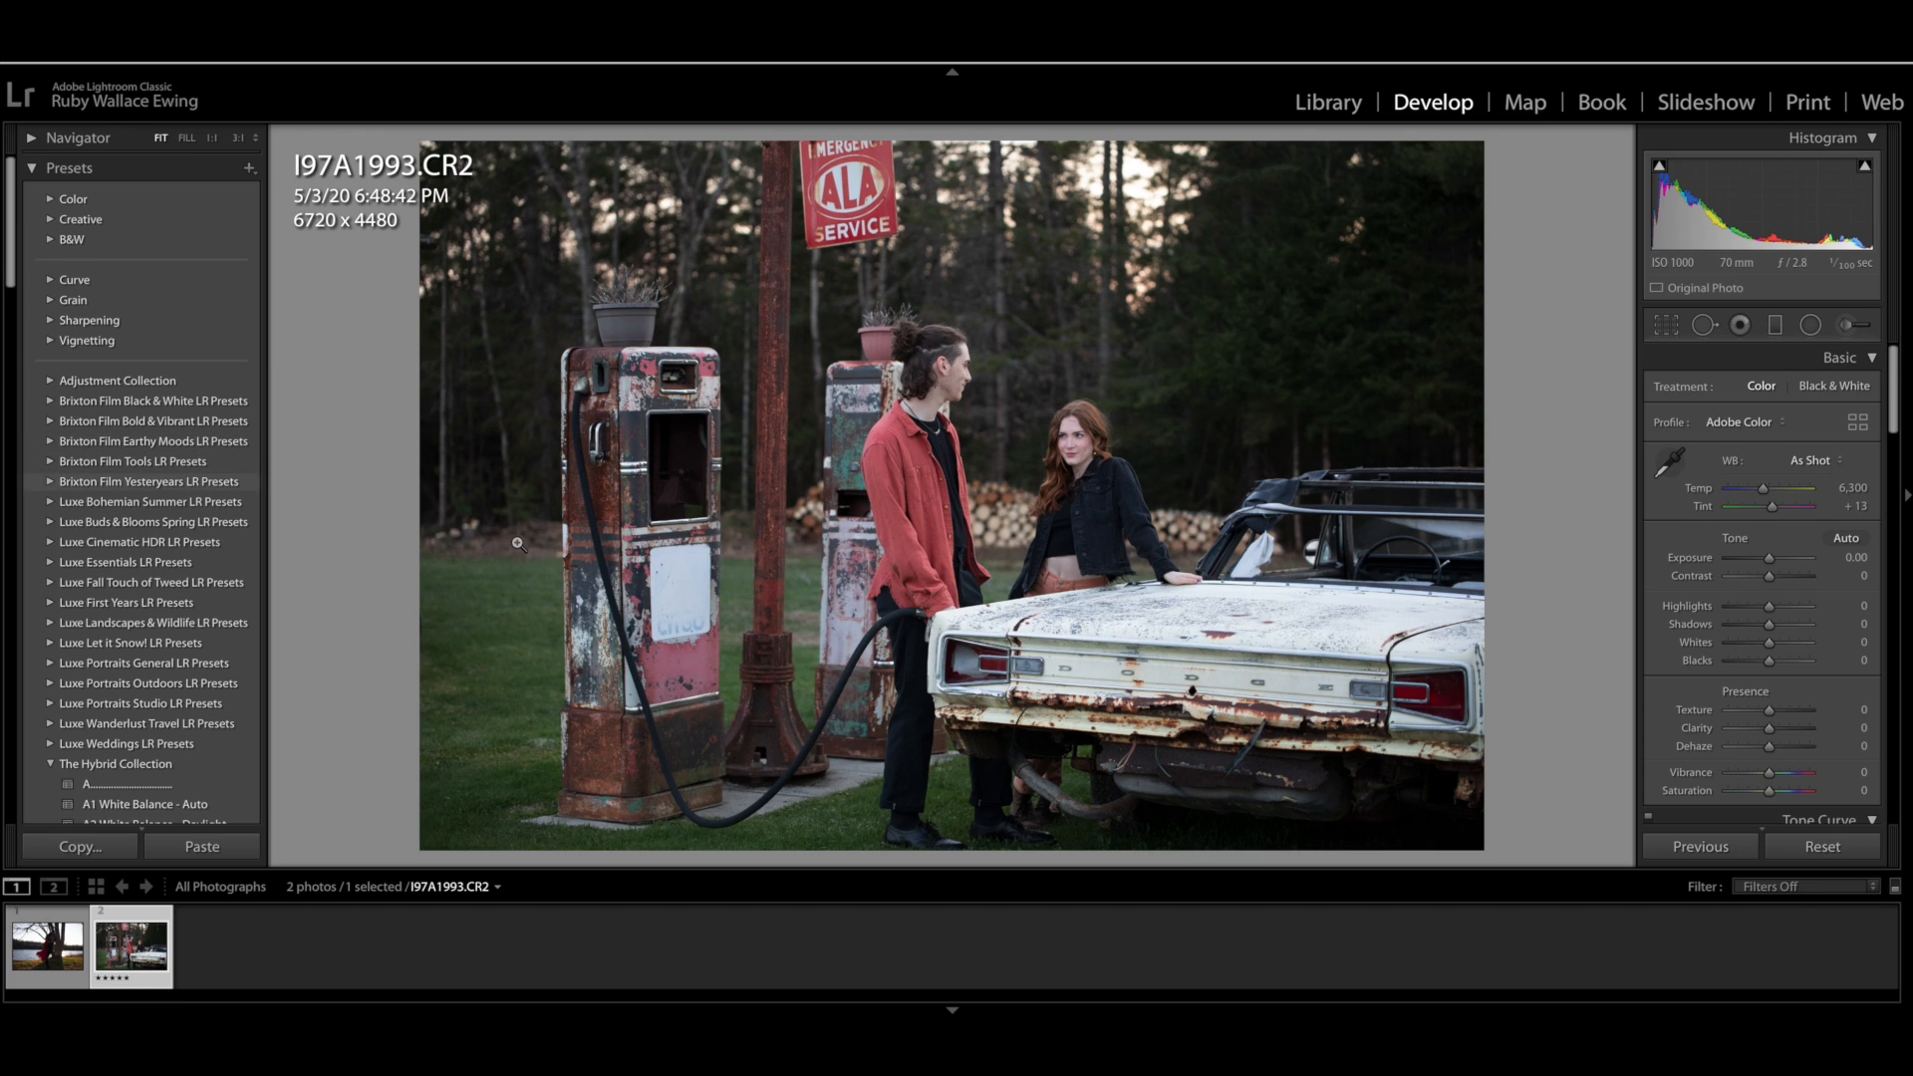
{"action": "mouse_move", "coordinate": [1264, 925]}
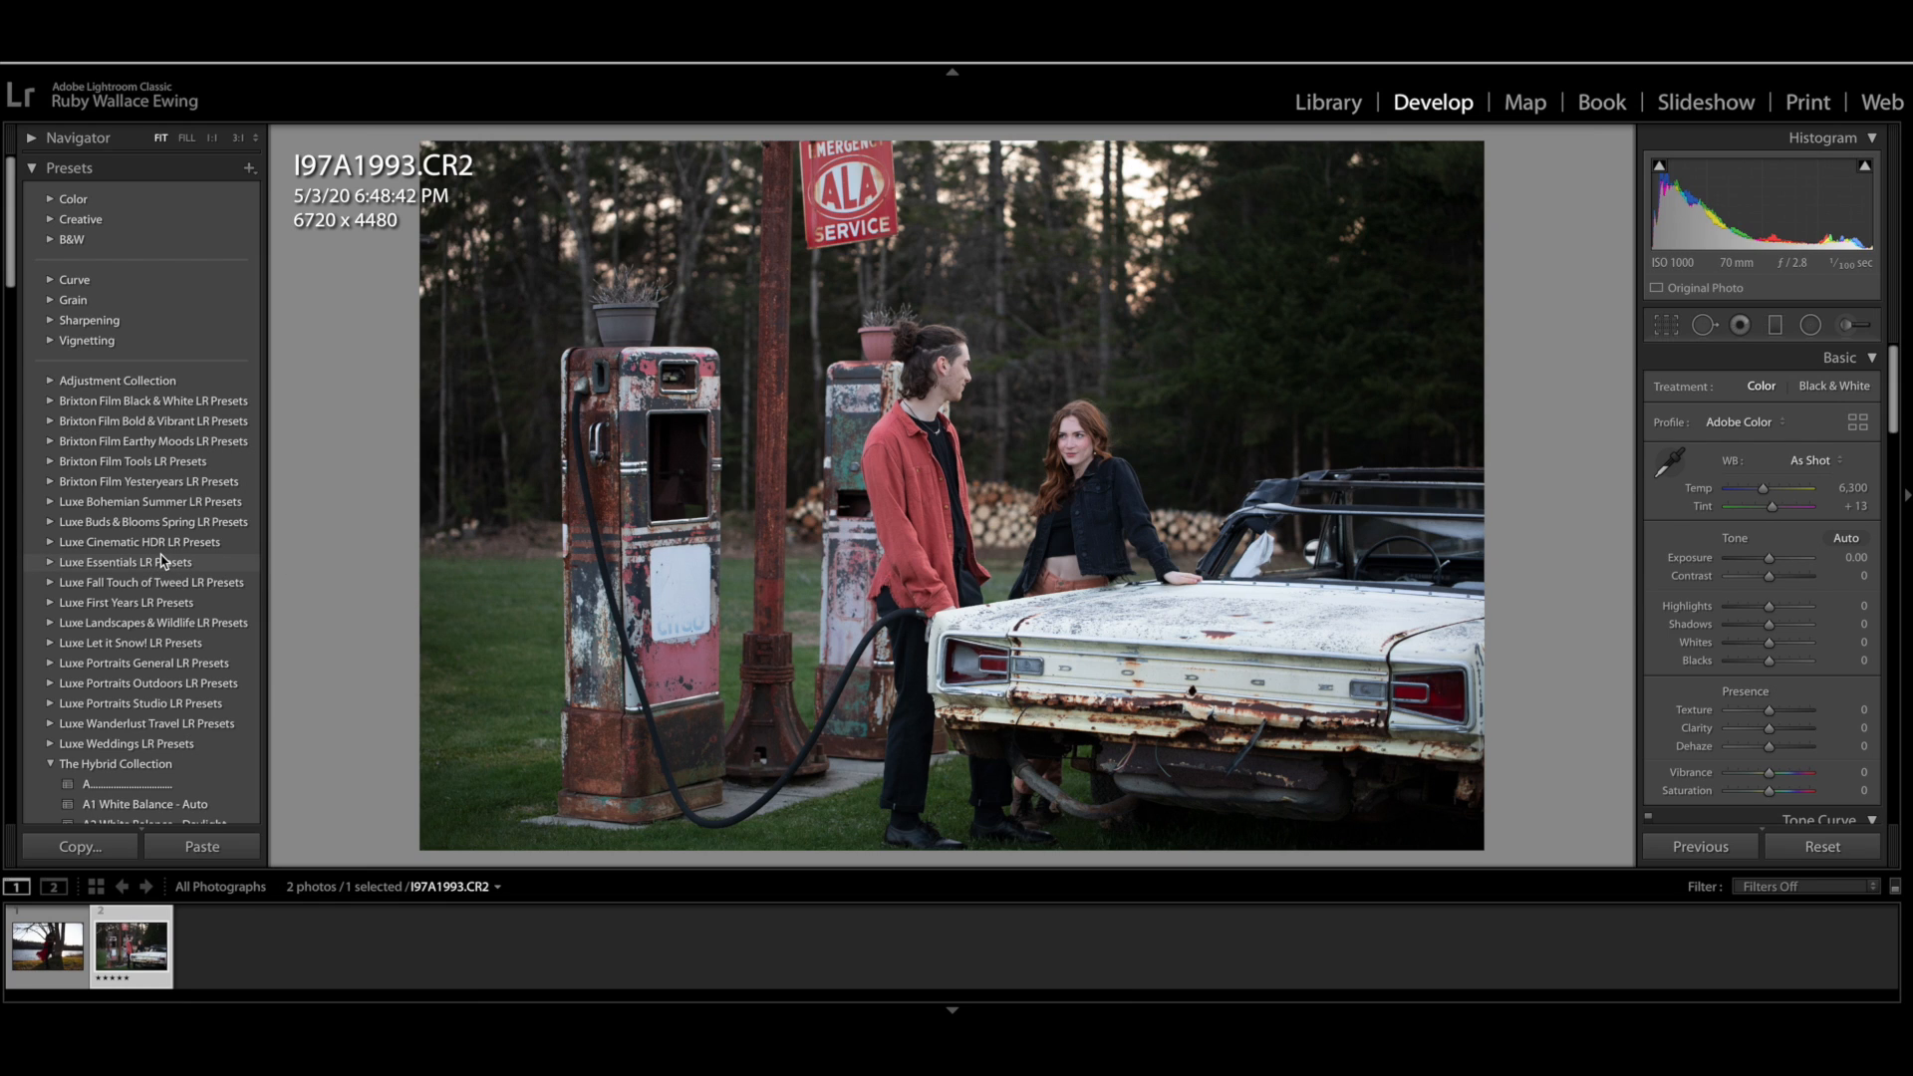
Apply the DB_05 preset from the Presets panel to the couple photo
{"action": "scroll", "scroll_direction": "down", "scroll_amount": 3}
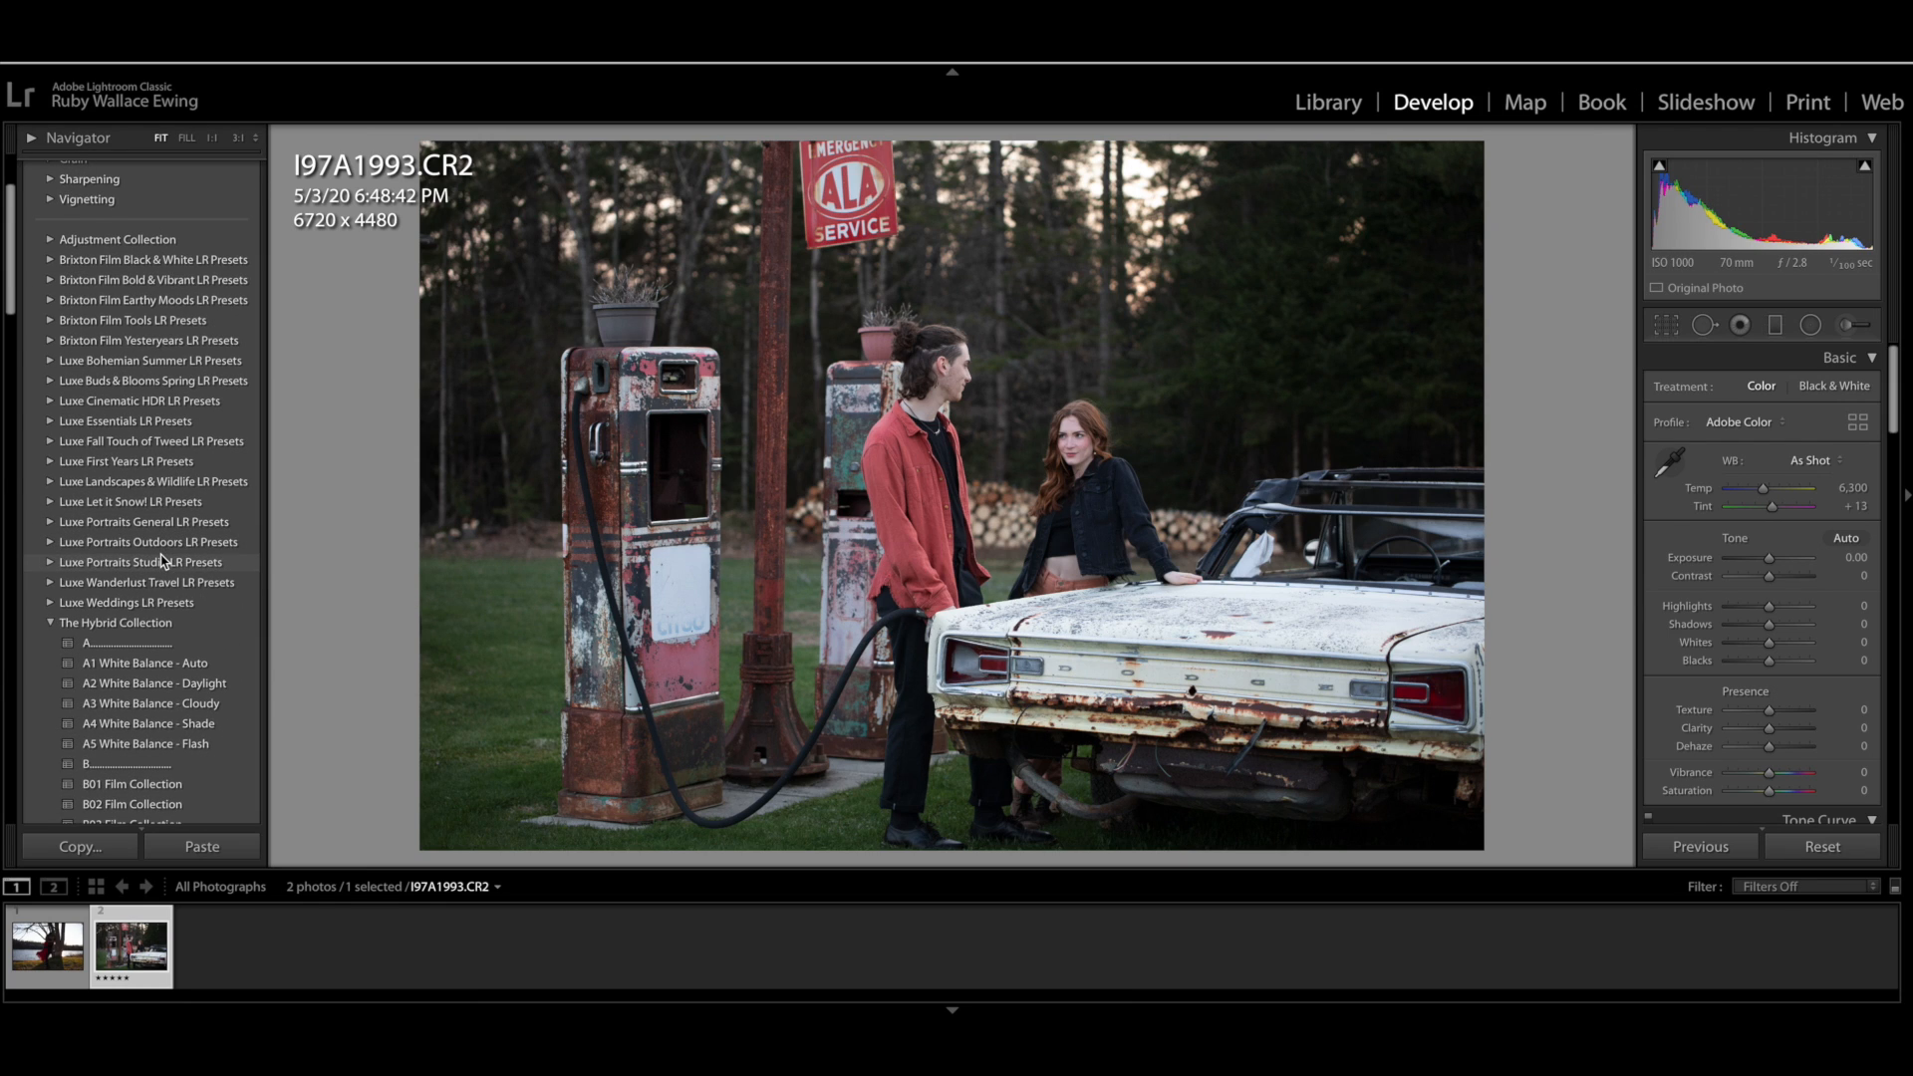
{"action": "scroll", "scroll_direction": "down", "scroll_amount": 3}
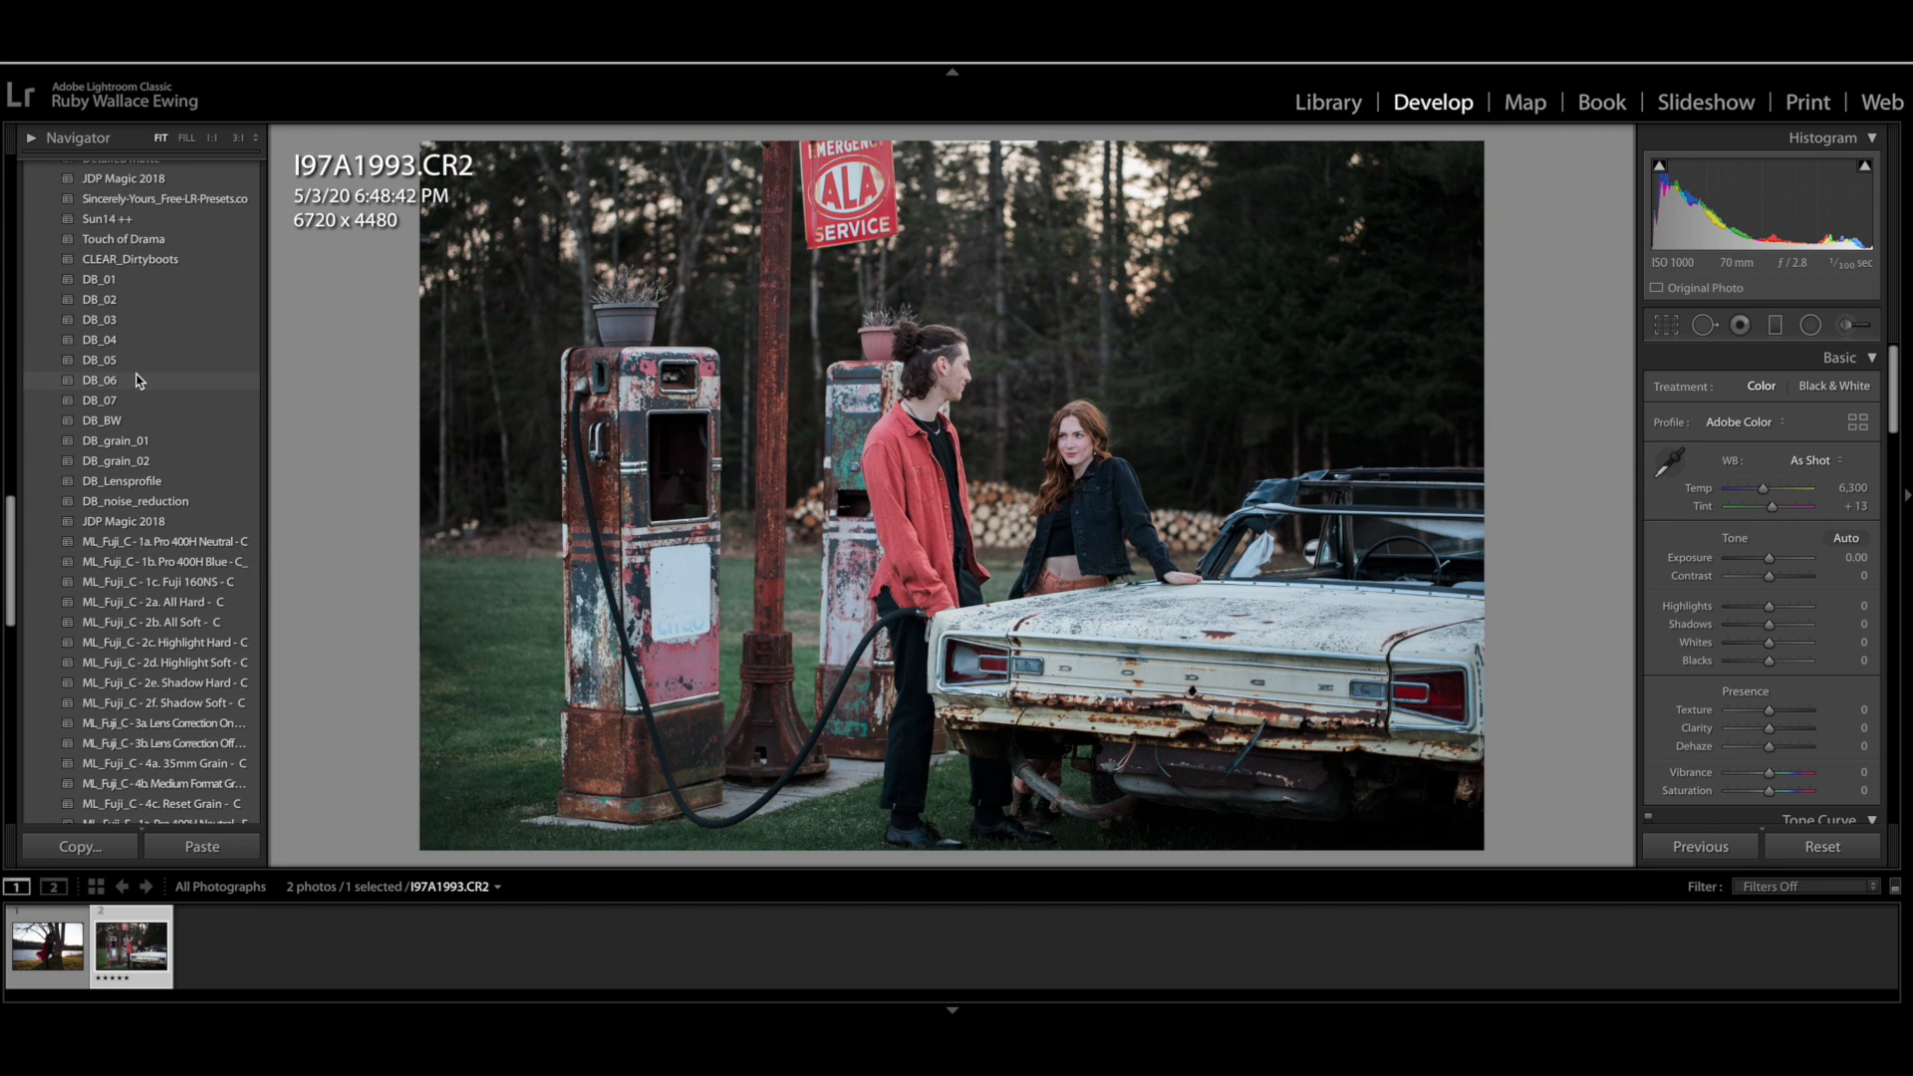
{"action": "left_click", "coordinate": [98, 359]}
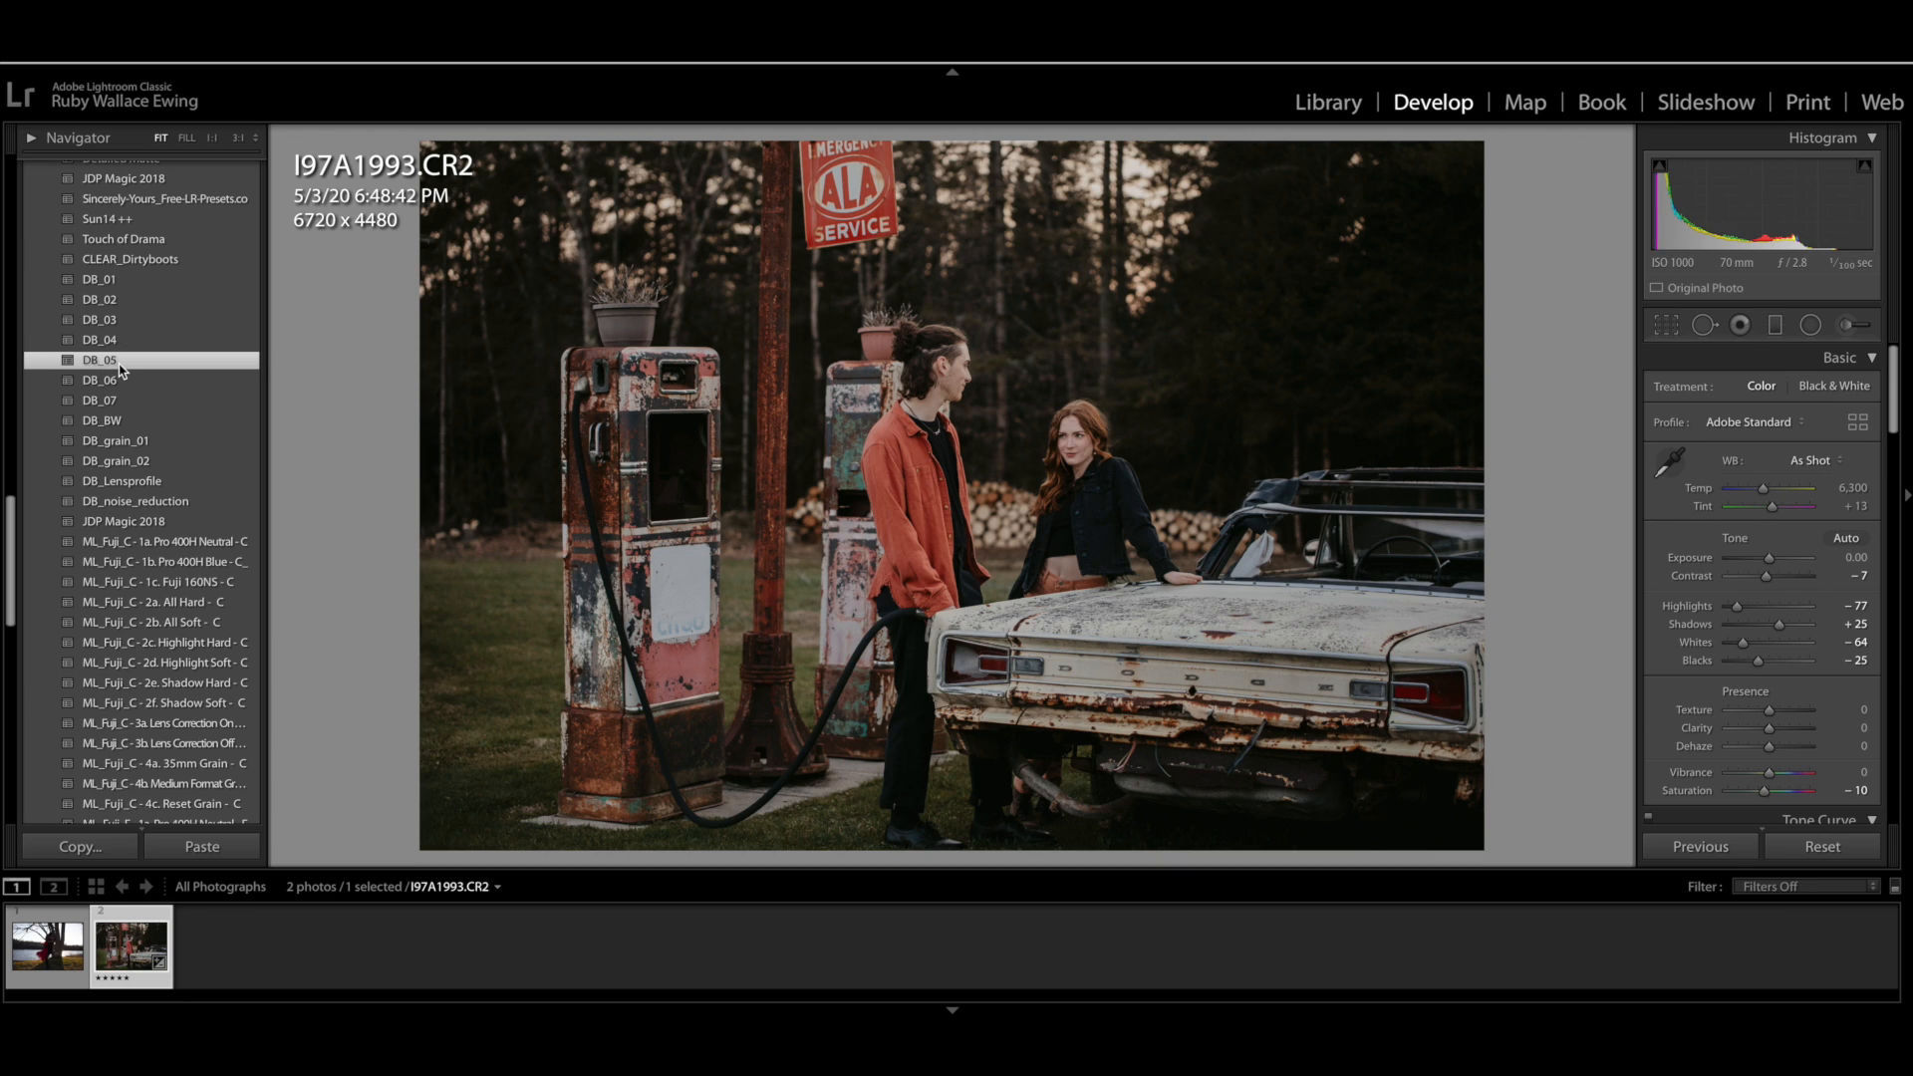
{"action": "mouse_move", "coordinate": [1548, 794]}
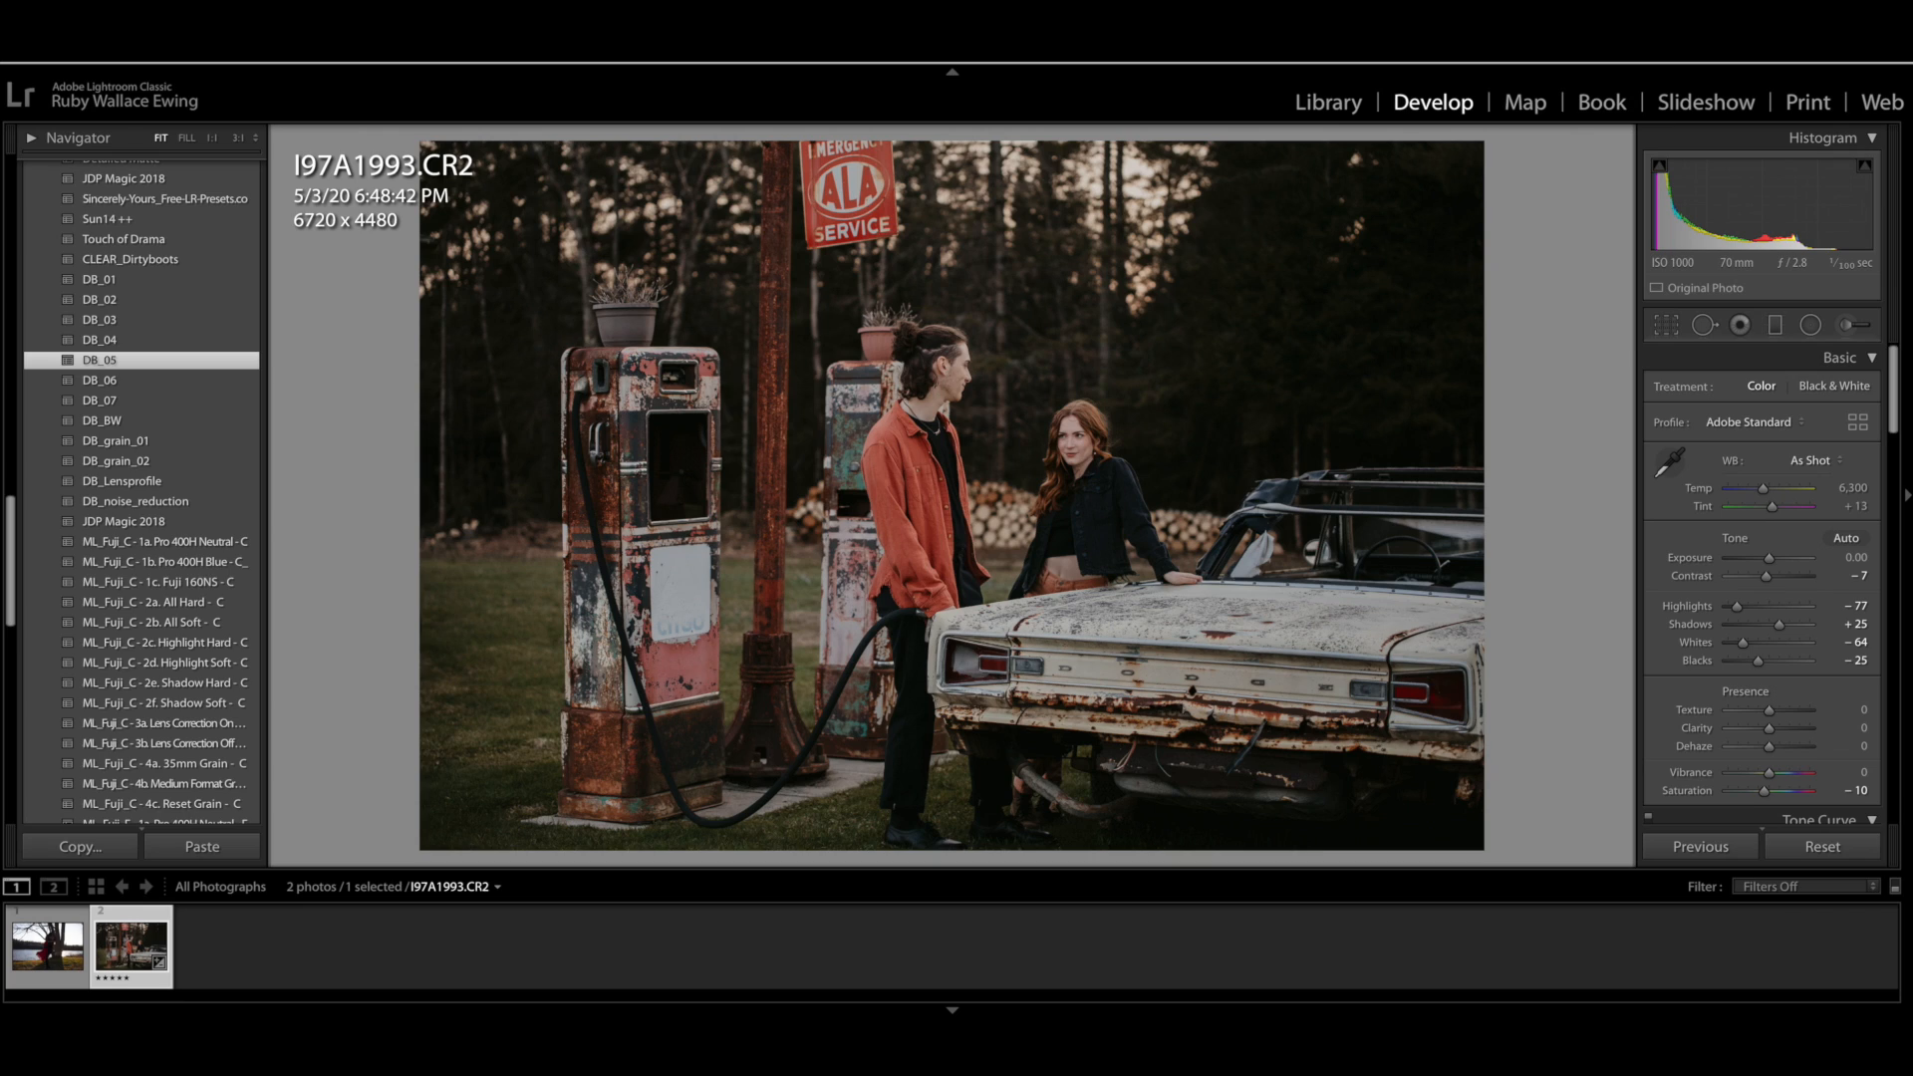
{"action": "mouse_move", "coordinate": [1845, 536]}
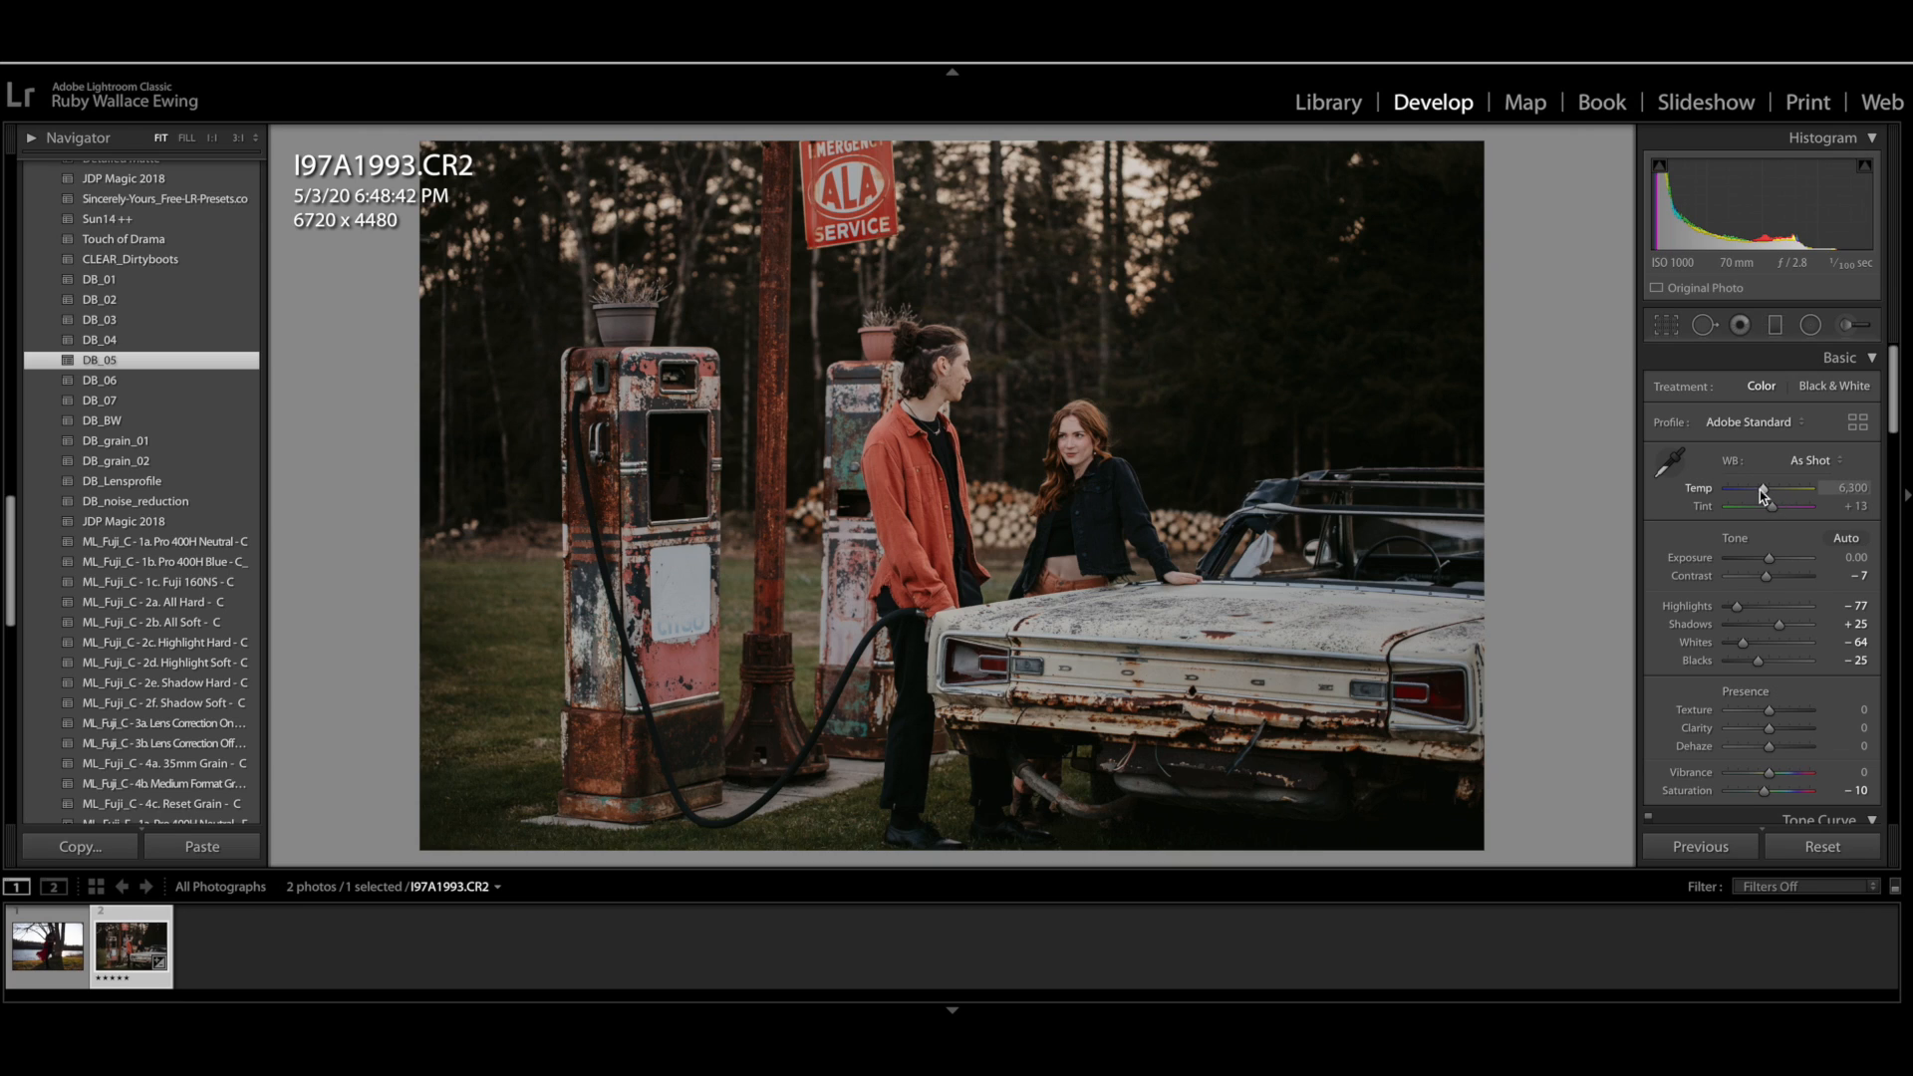
Raise the Basic panel Temp slider from 6,300 to 9,966
{"action": "left_click_drag", "start_coordinate": [1754, 488], "coordinate": [1770, 488]}
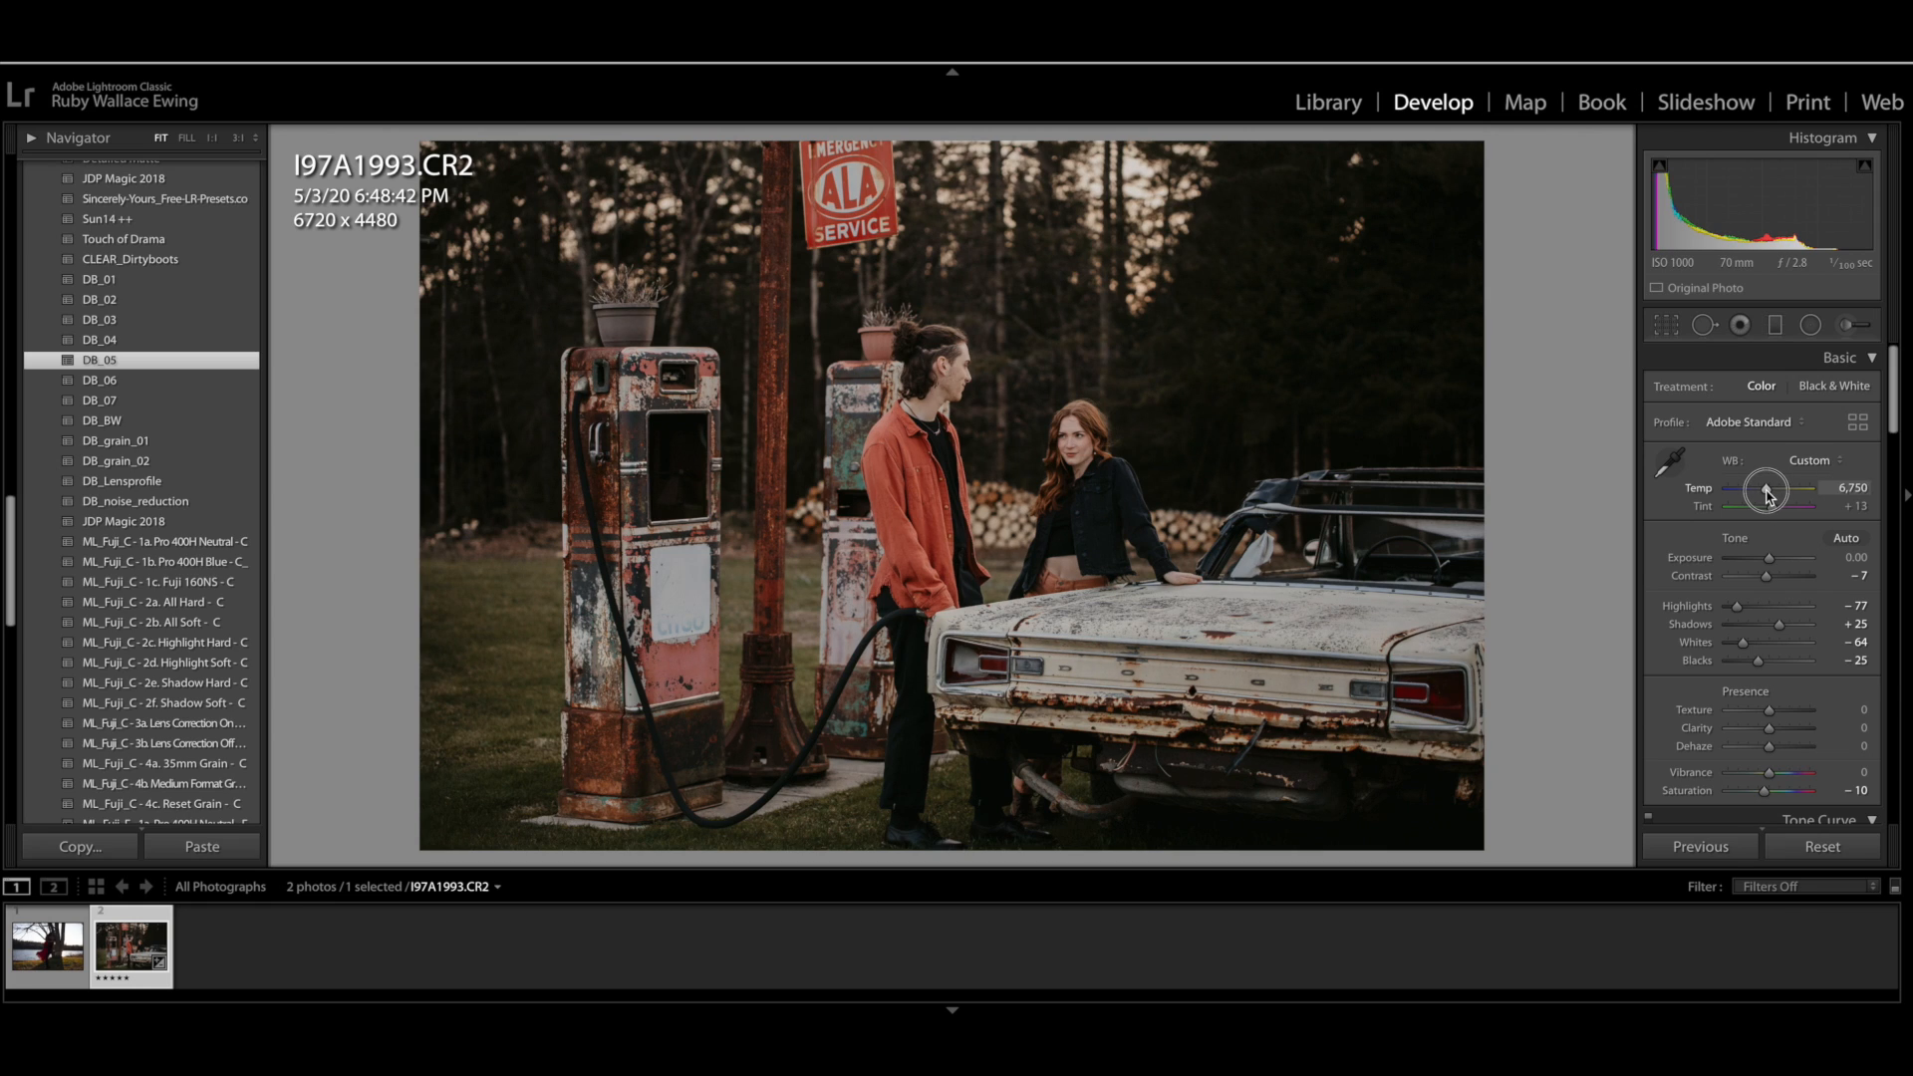
{"action": "left_click_drag", "start_coordinate": [1767, 488], "coordinate": [1787, 488]}
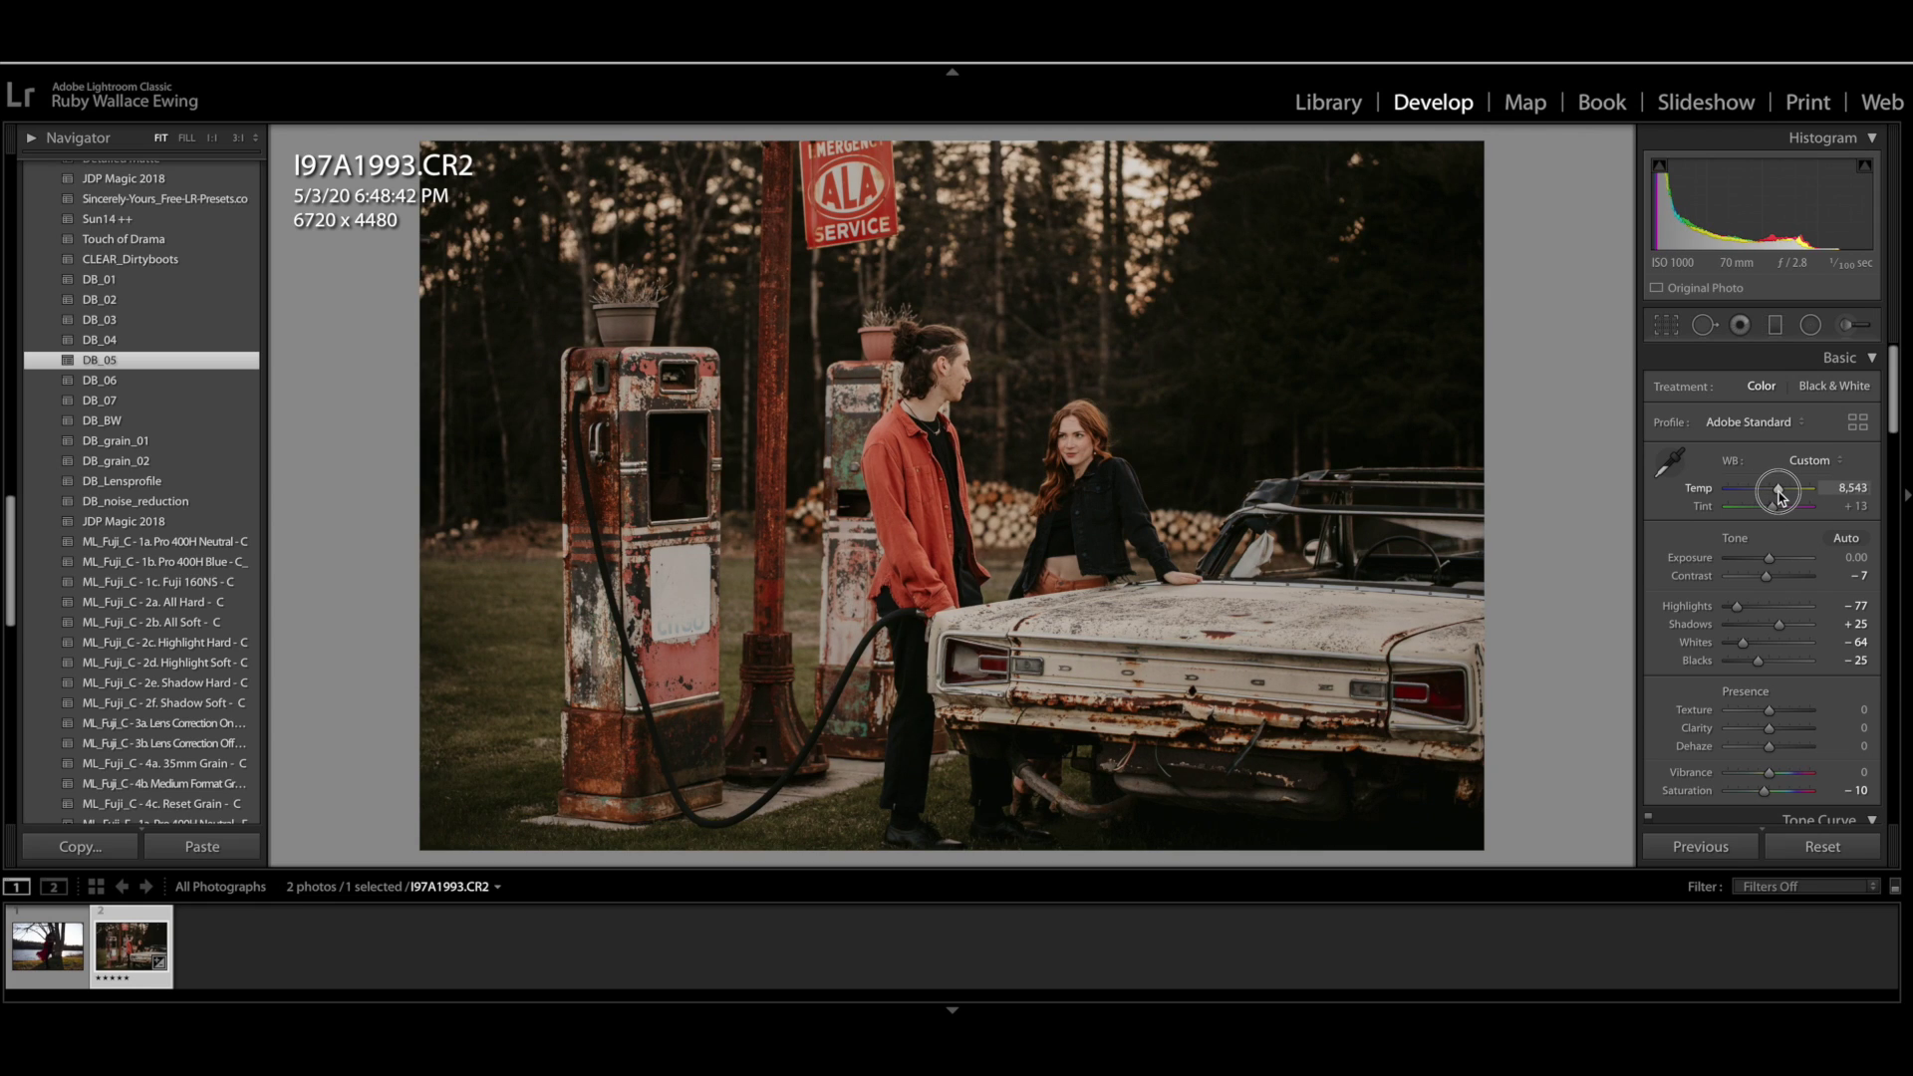
{"action": "left_click_drag", "start_coordinate": [1776, 494], "coordinate": [1783, 495]}
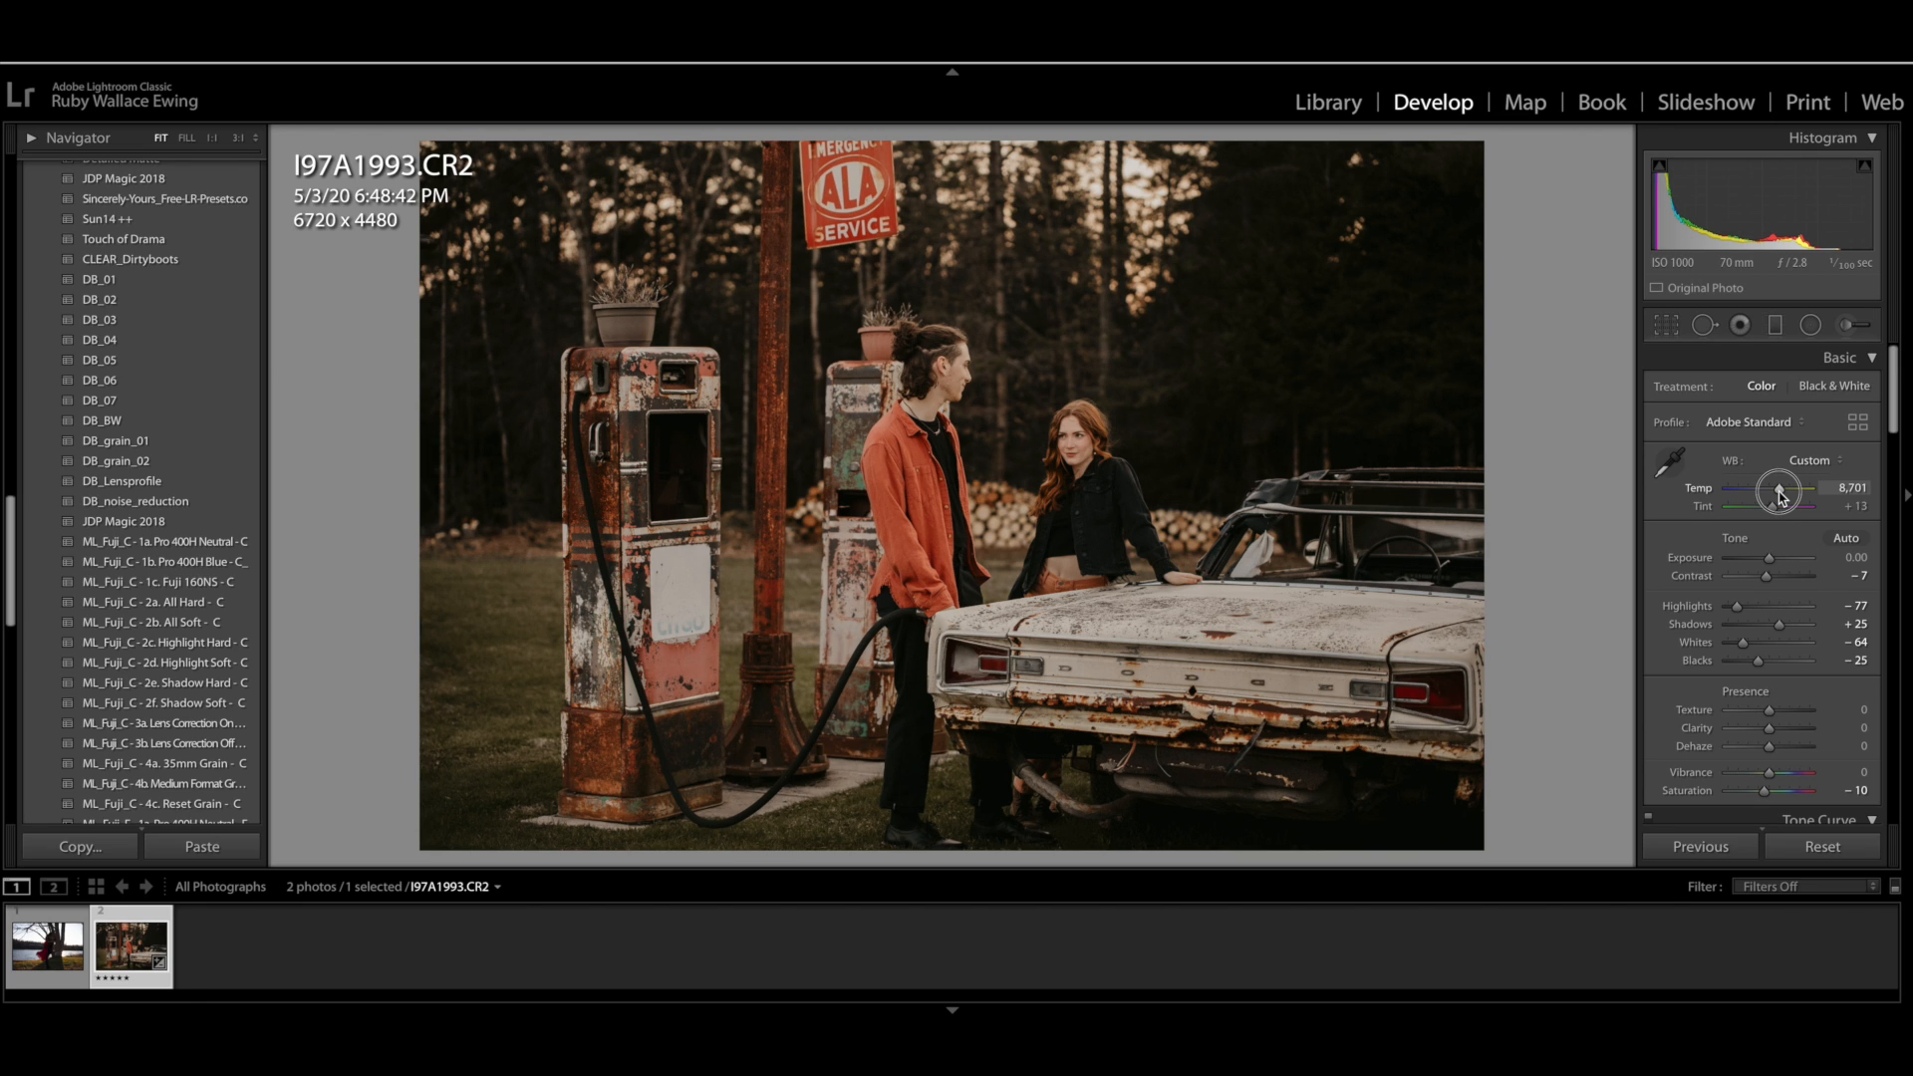
{"action": "left_click_drag", "start_coordinate": [1777, 491], "coordinate": [1793, 491]}
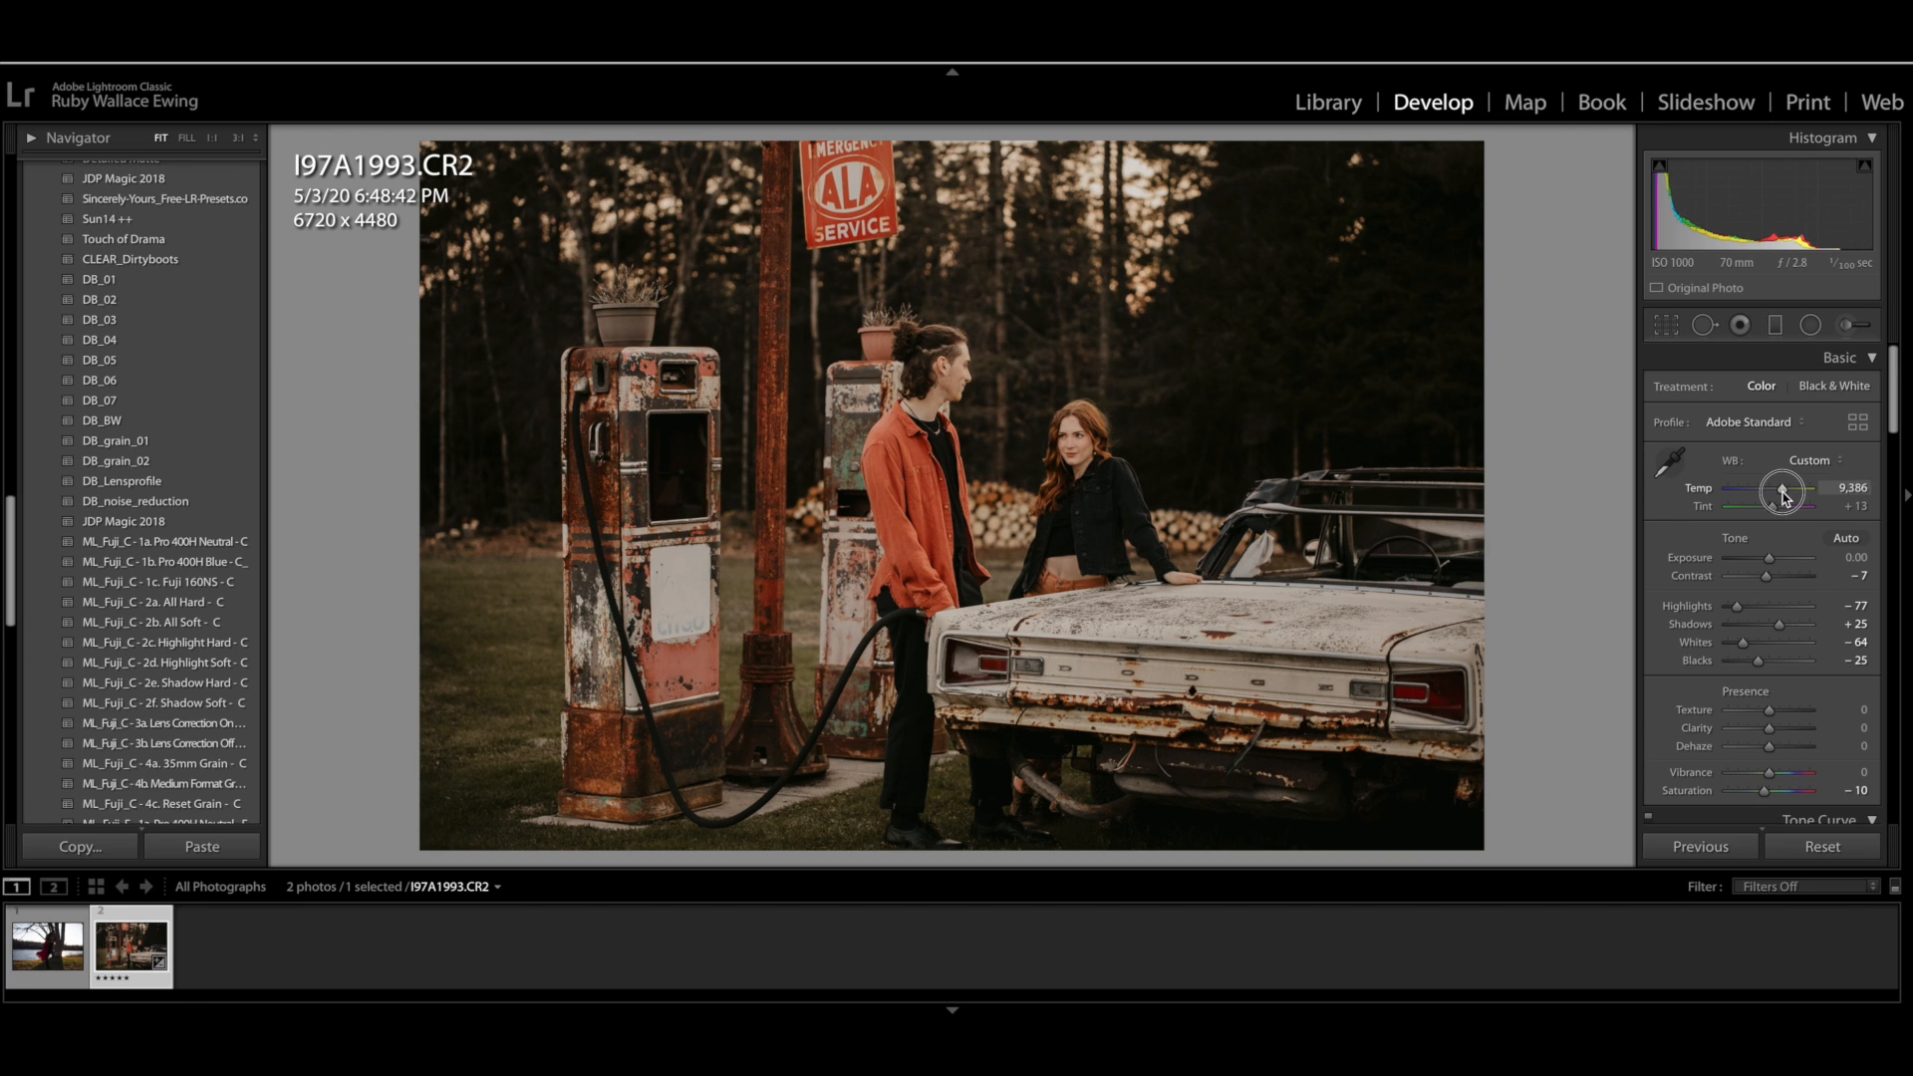
{"action": "left_click_drag", "start_coordinate": [1782, 488], "coordinate": [1805, 489]}
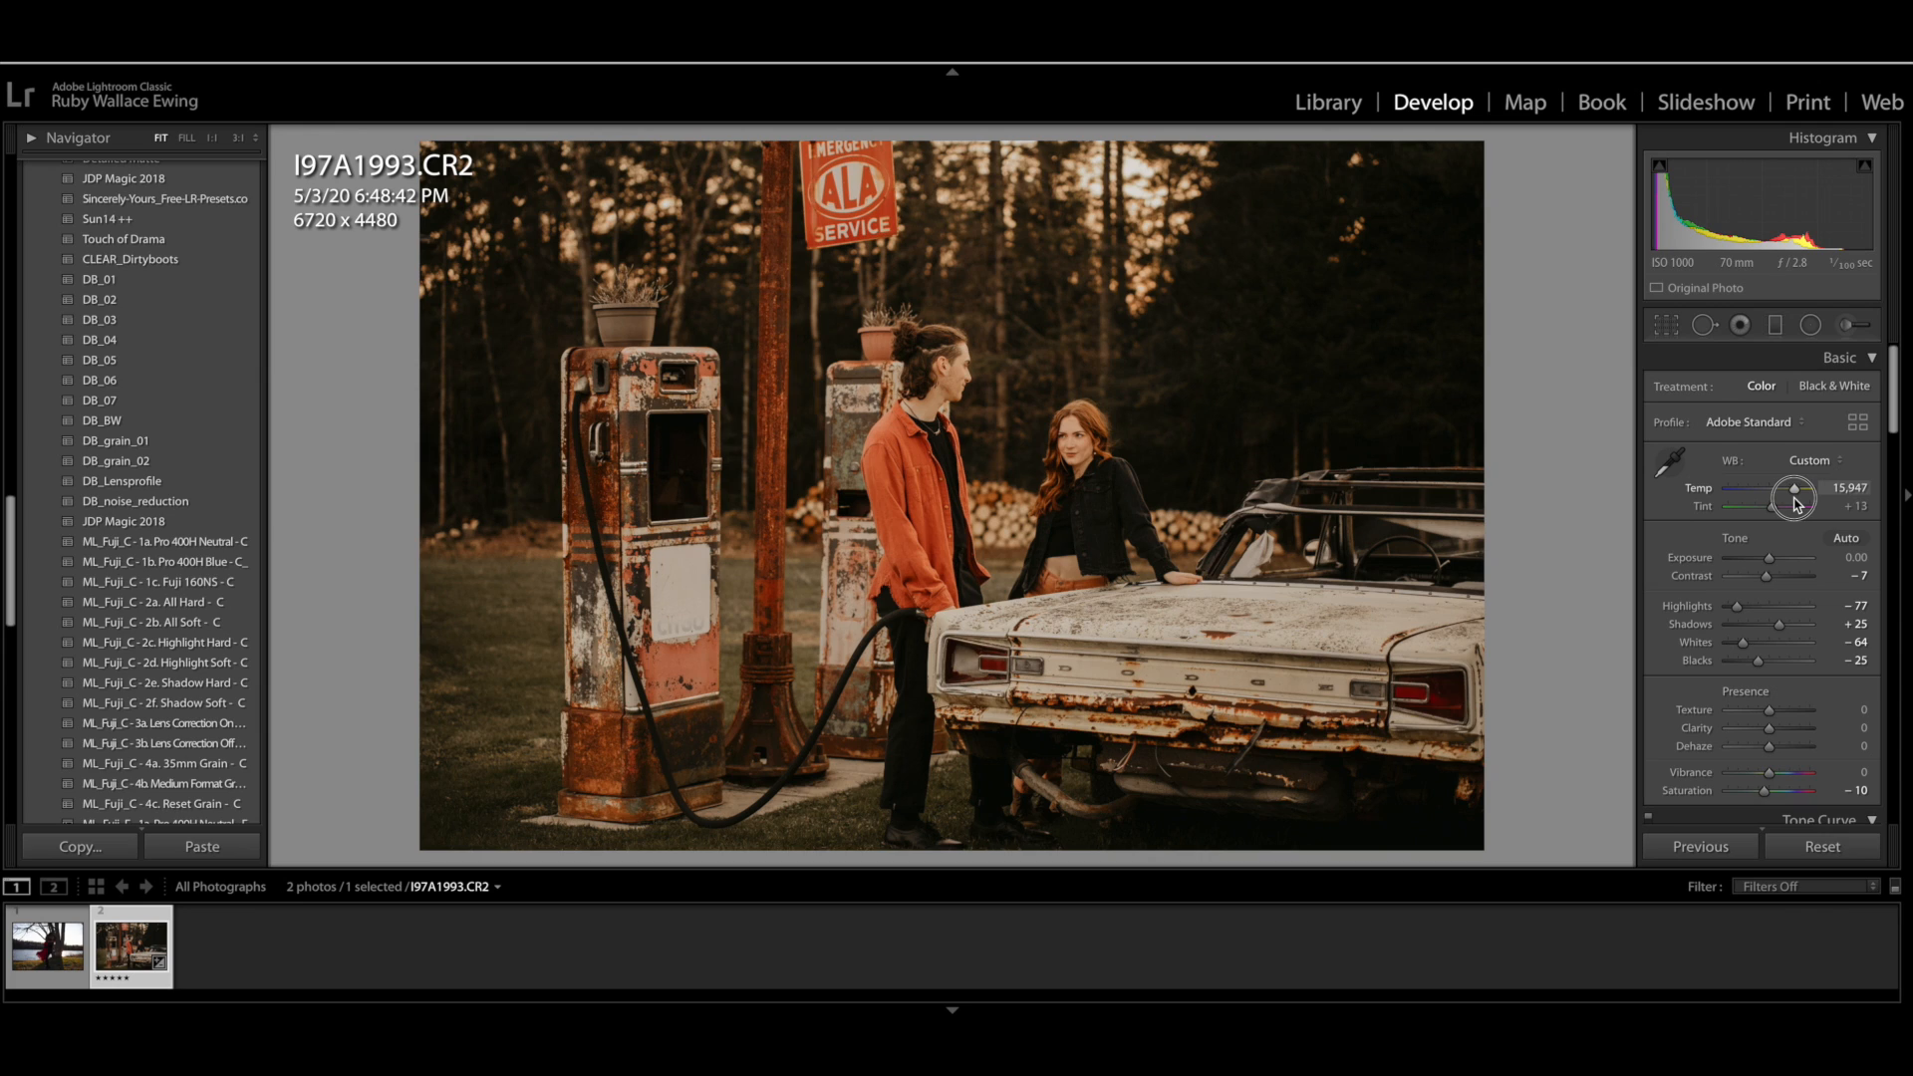
{"action": "left_click_drag", "start_coordinate": [1804, 489], "coordinate": [1782, 488]}
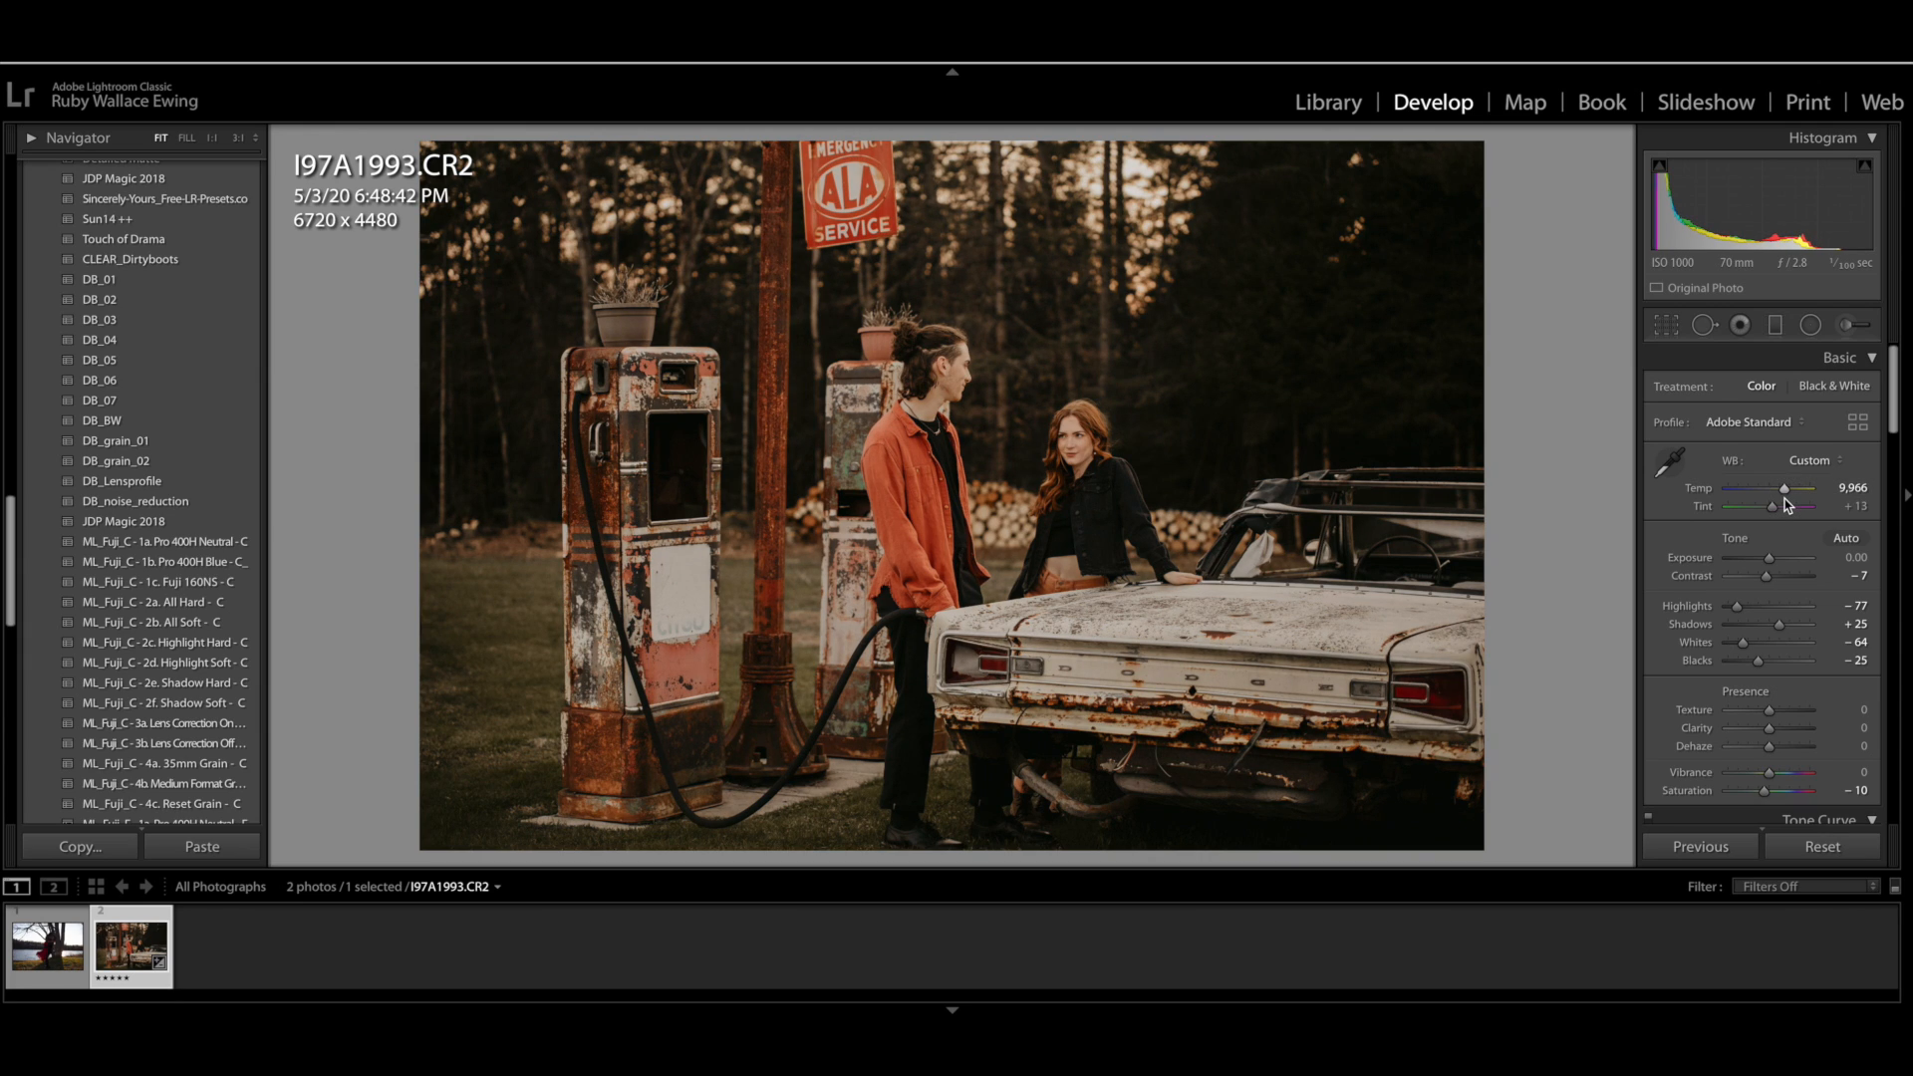
{"action": "mouse_move", "coordinate": [1650, 724]}
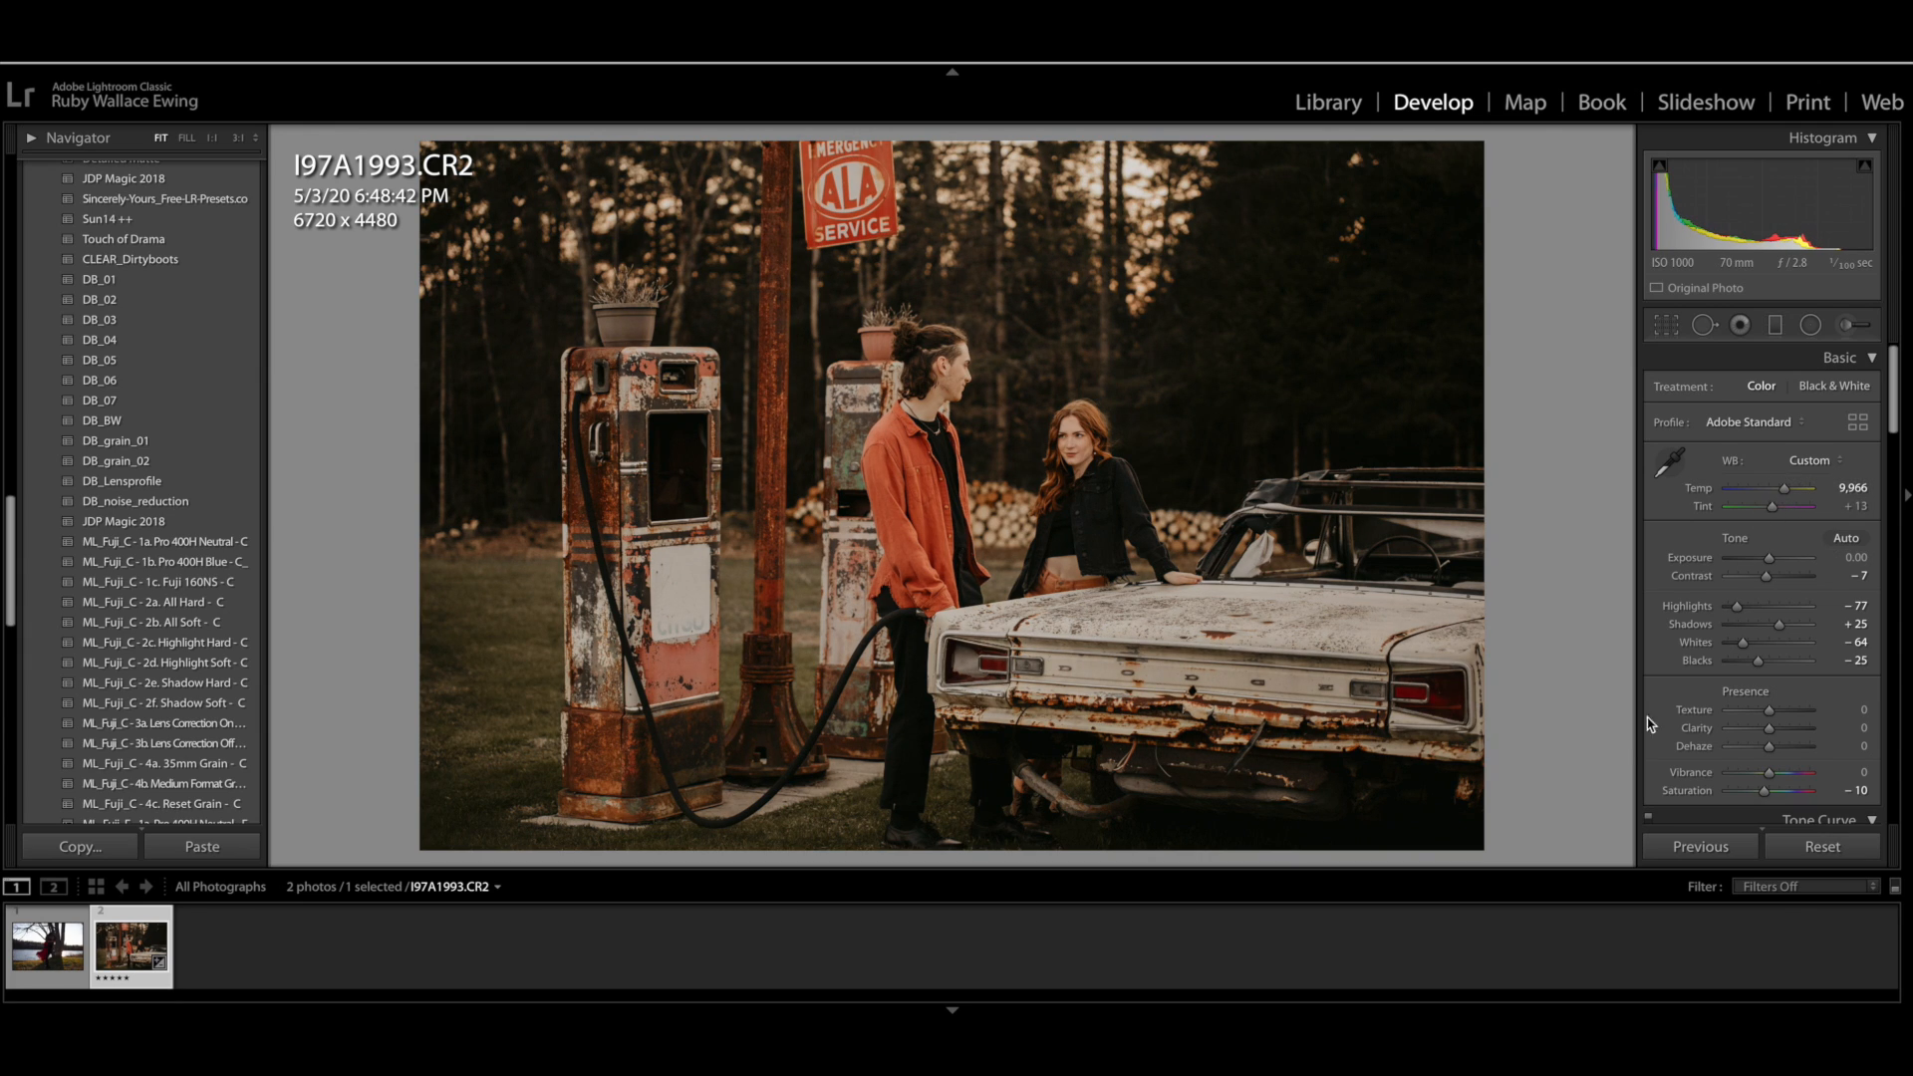
{"action": "mouse_move", "coordinate": [1441, 309]}
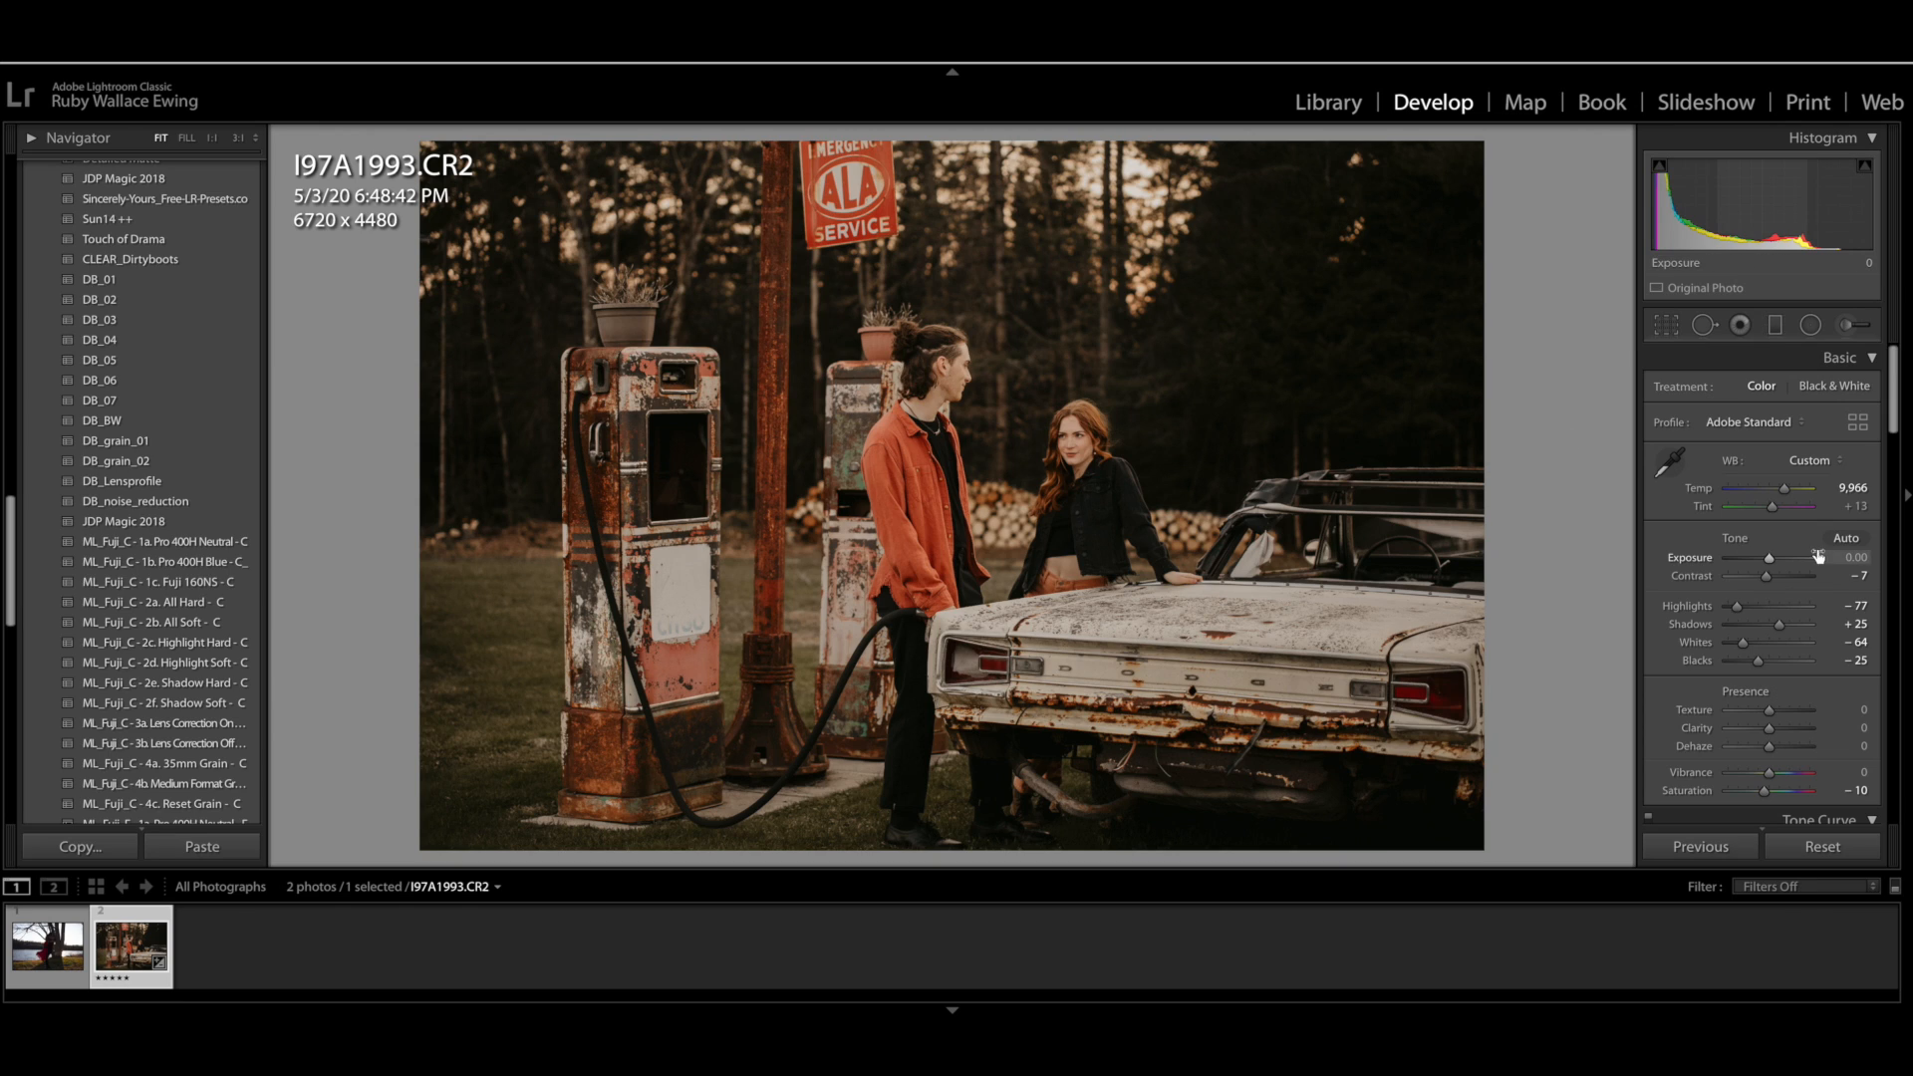
{"action": "mouse_move", "coordinate": [1778, 630]}
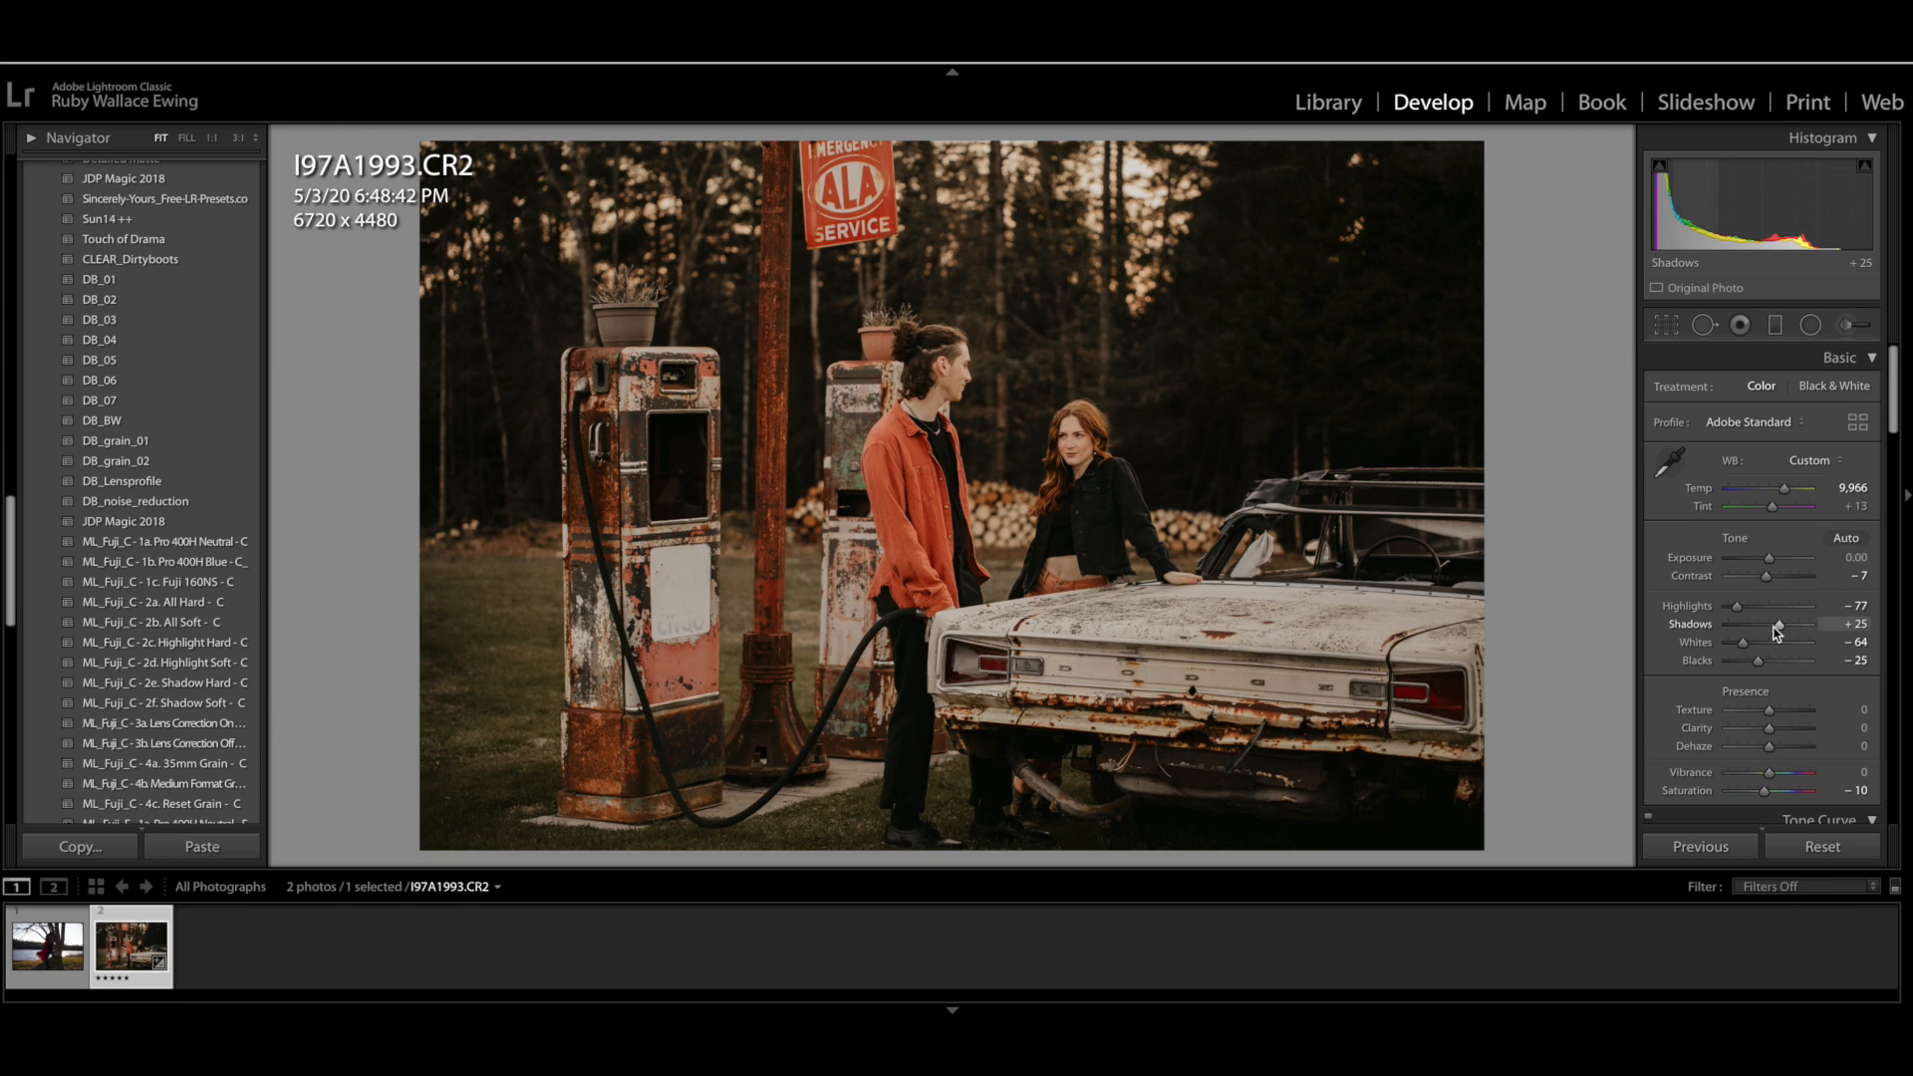
Lift the Shadows slider to +100
{"action": "left_click_drag", "start_coordinate": [1781, 634], "coordinate": [1793, 629]}
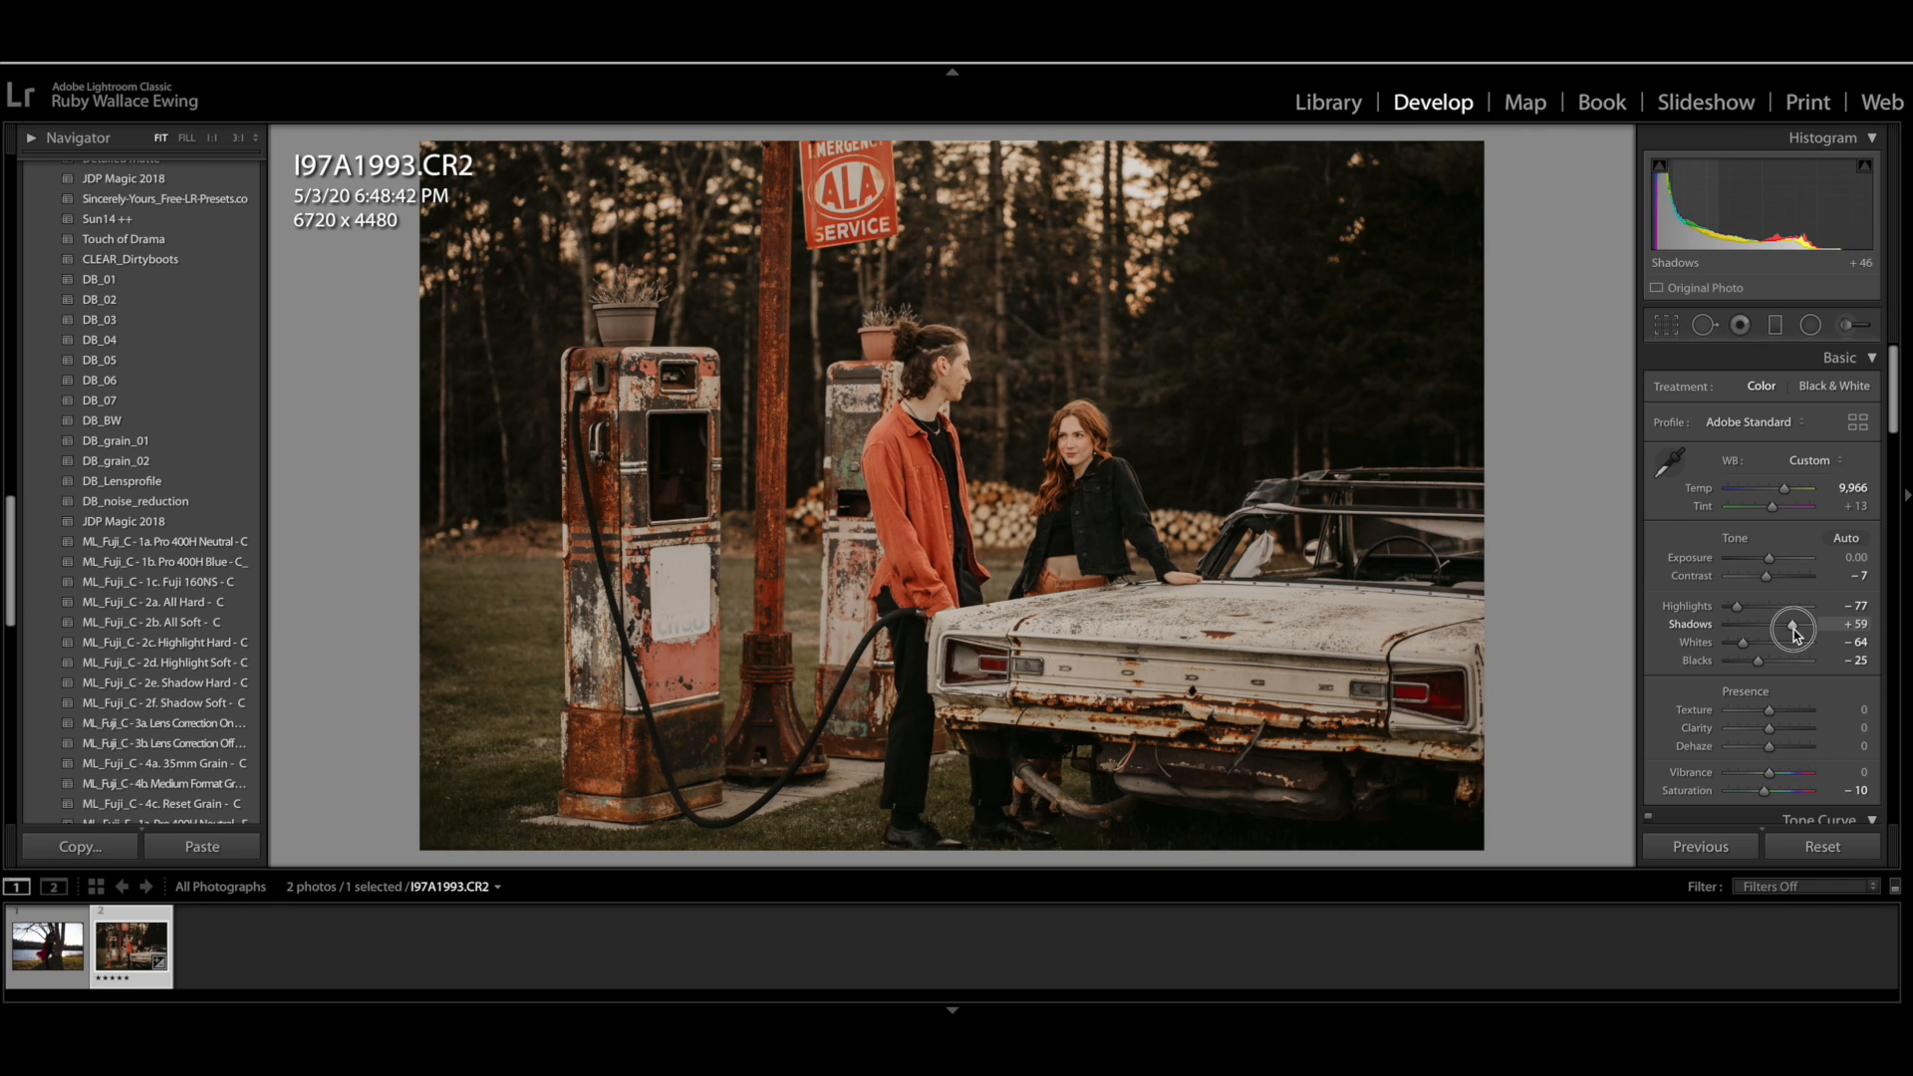
{"action": "left_click_drag", "start_coordinate": [1792, 625], "coordinate": [1817, 625]}
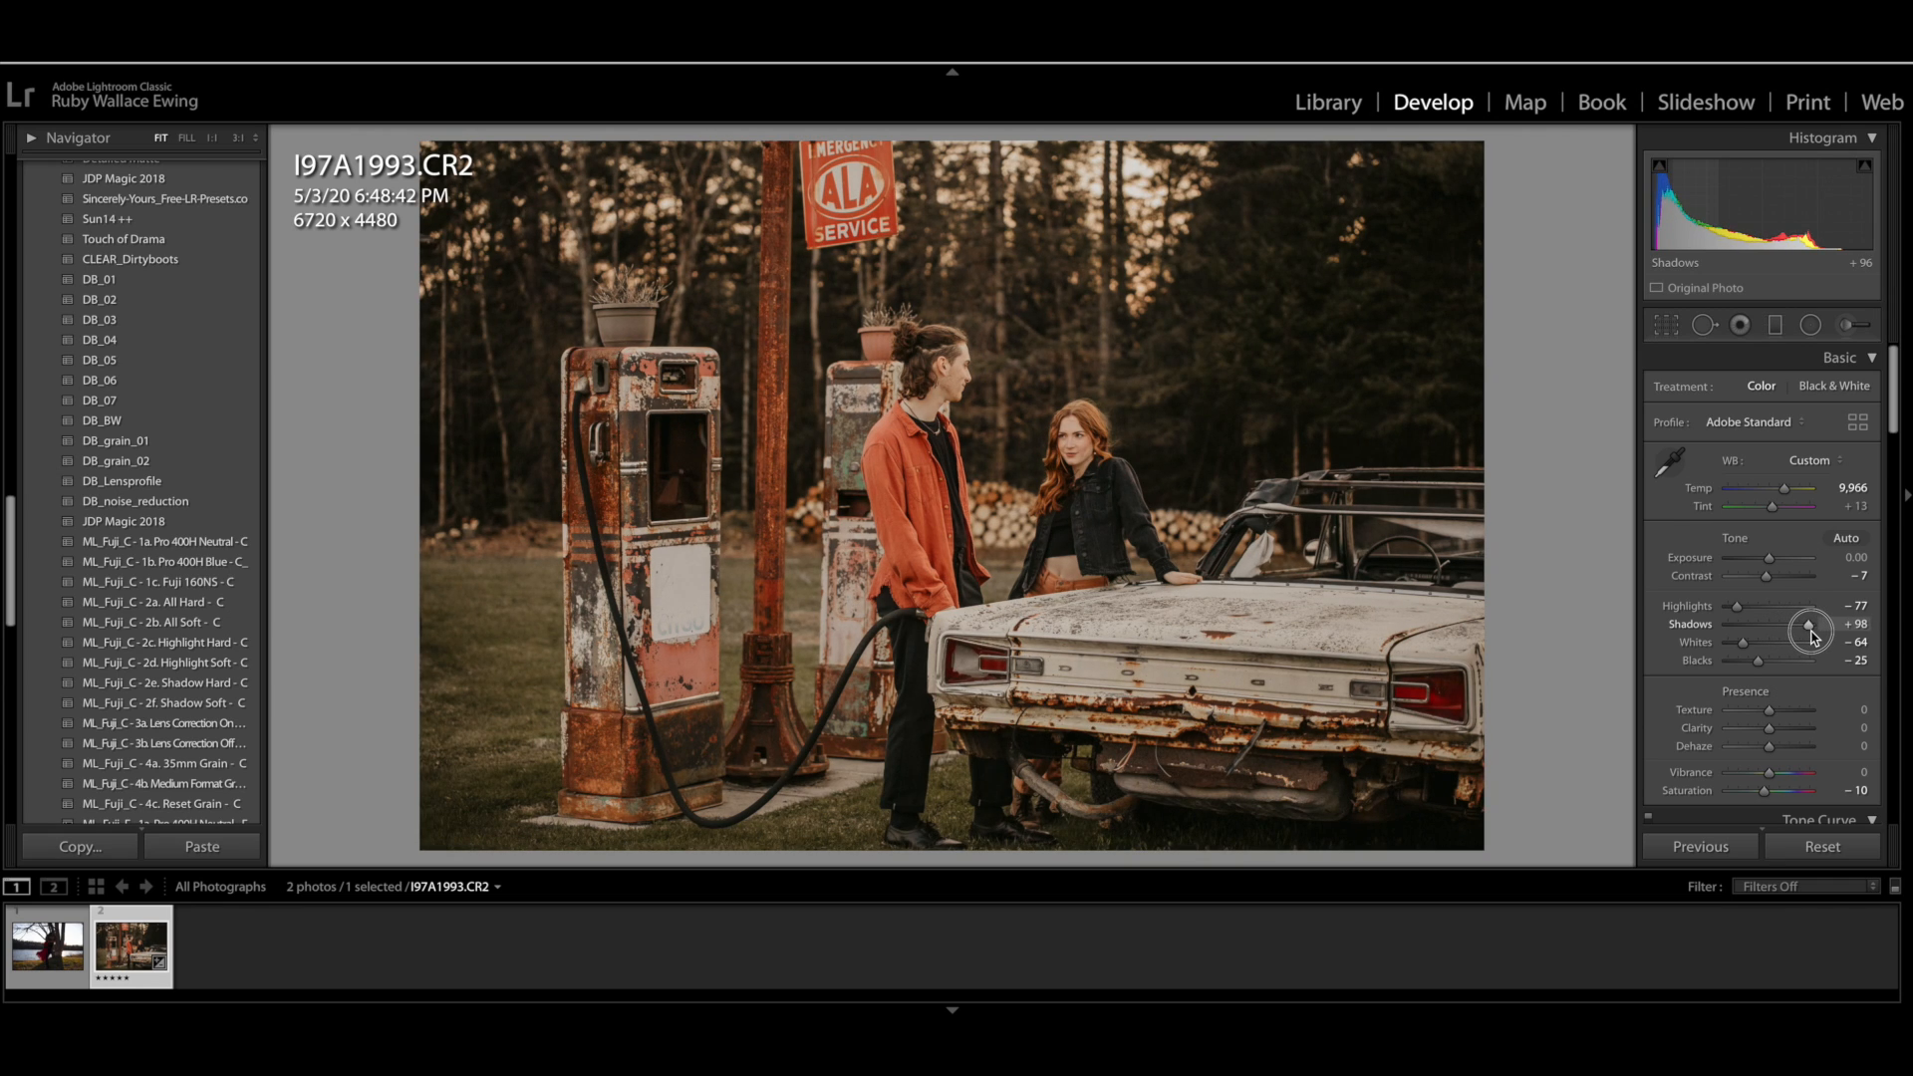
{"action": "left_click_drag", "start_coordinate": [1811, 631], "coordinate": [1824, 630]}
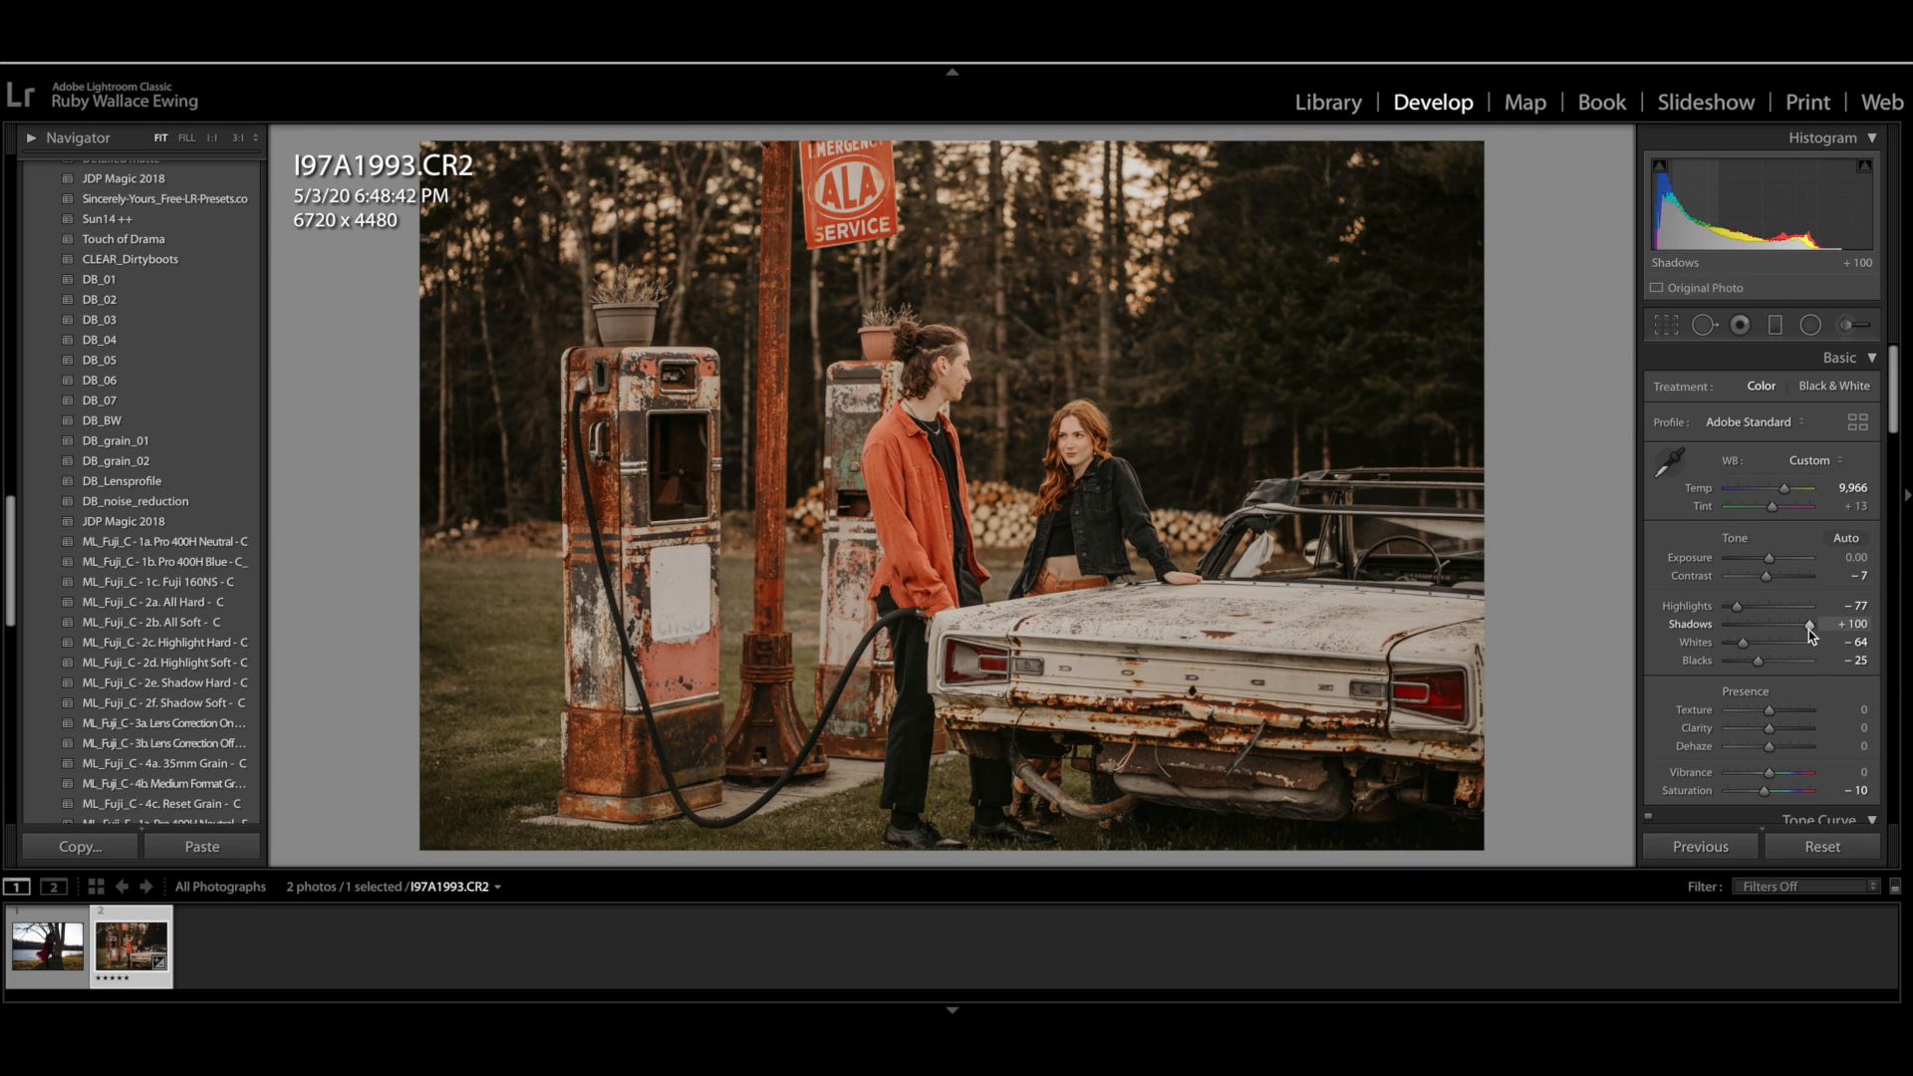
{"action": "mouse_move", "coordinate": [1757, 661]}
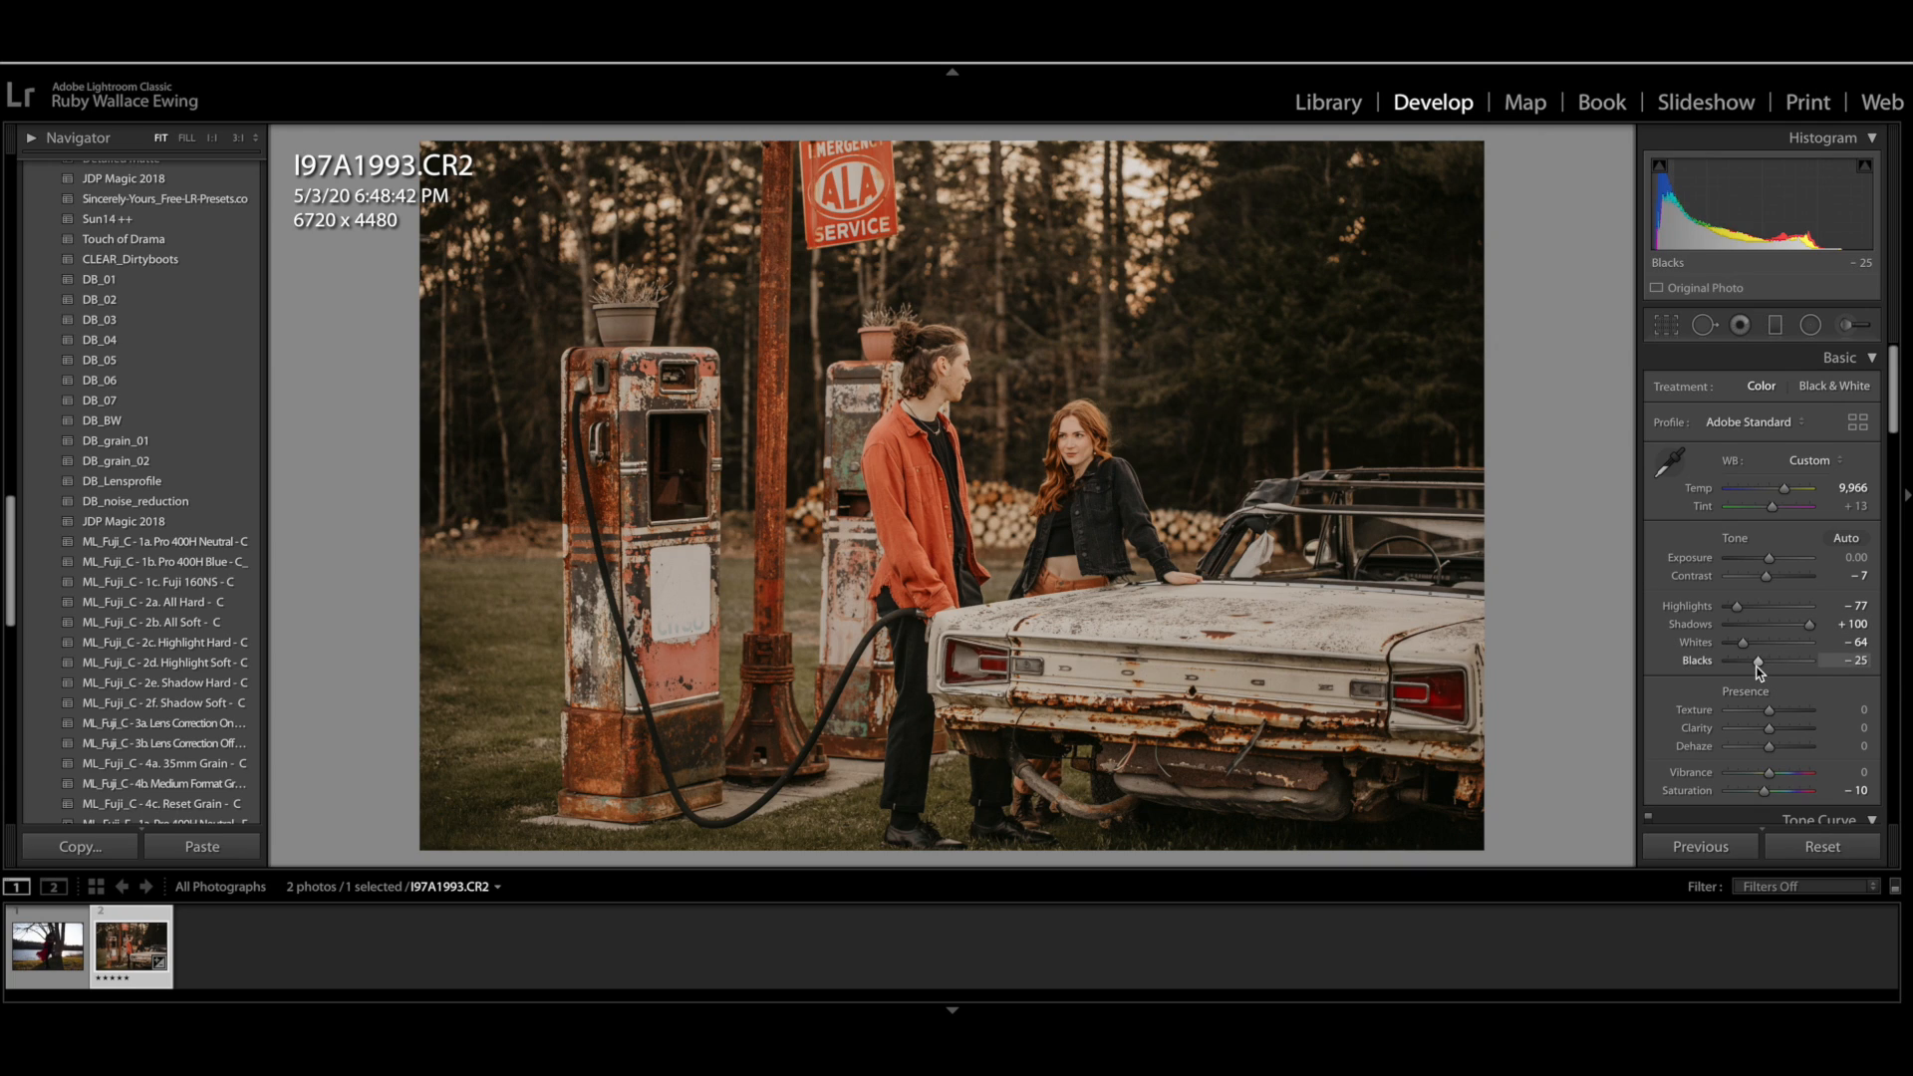
Deepen the Blacks slider to -50
{"action": "left_click_drag", "start_coordinate": [1762, 662], "coordinate": [1755, 661]}
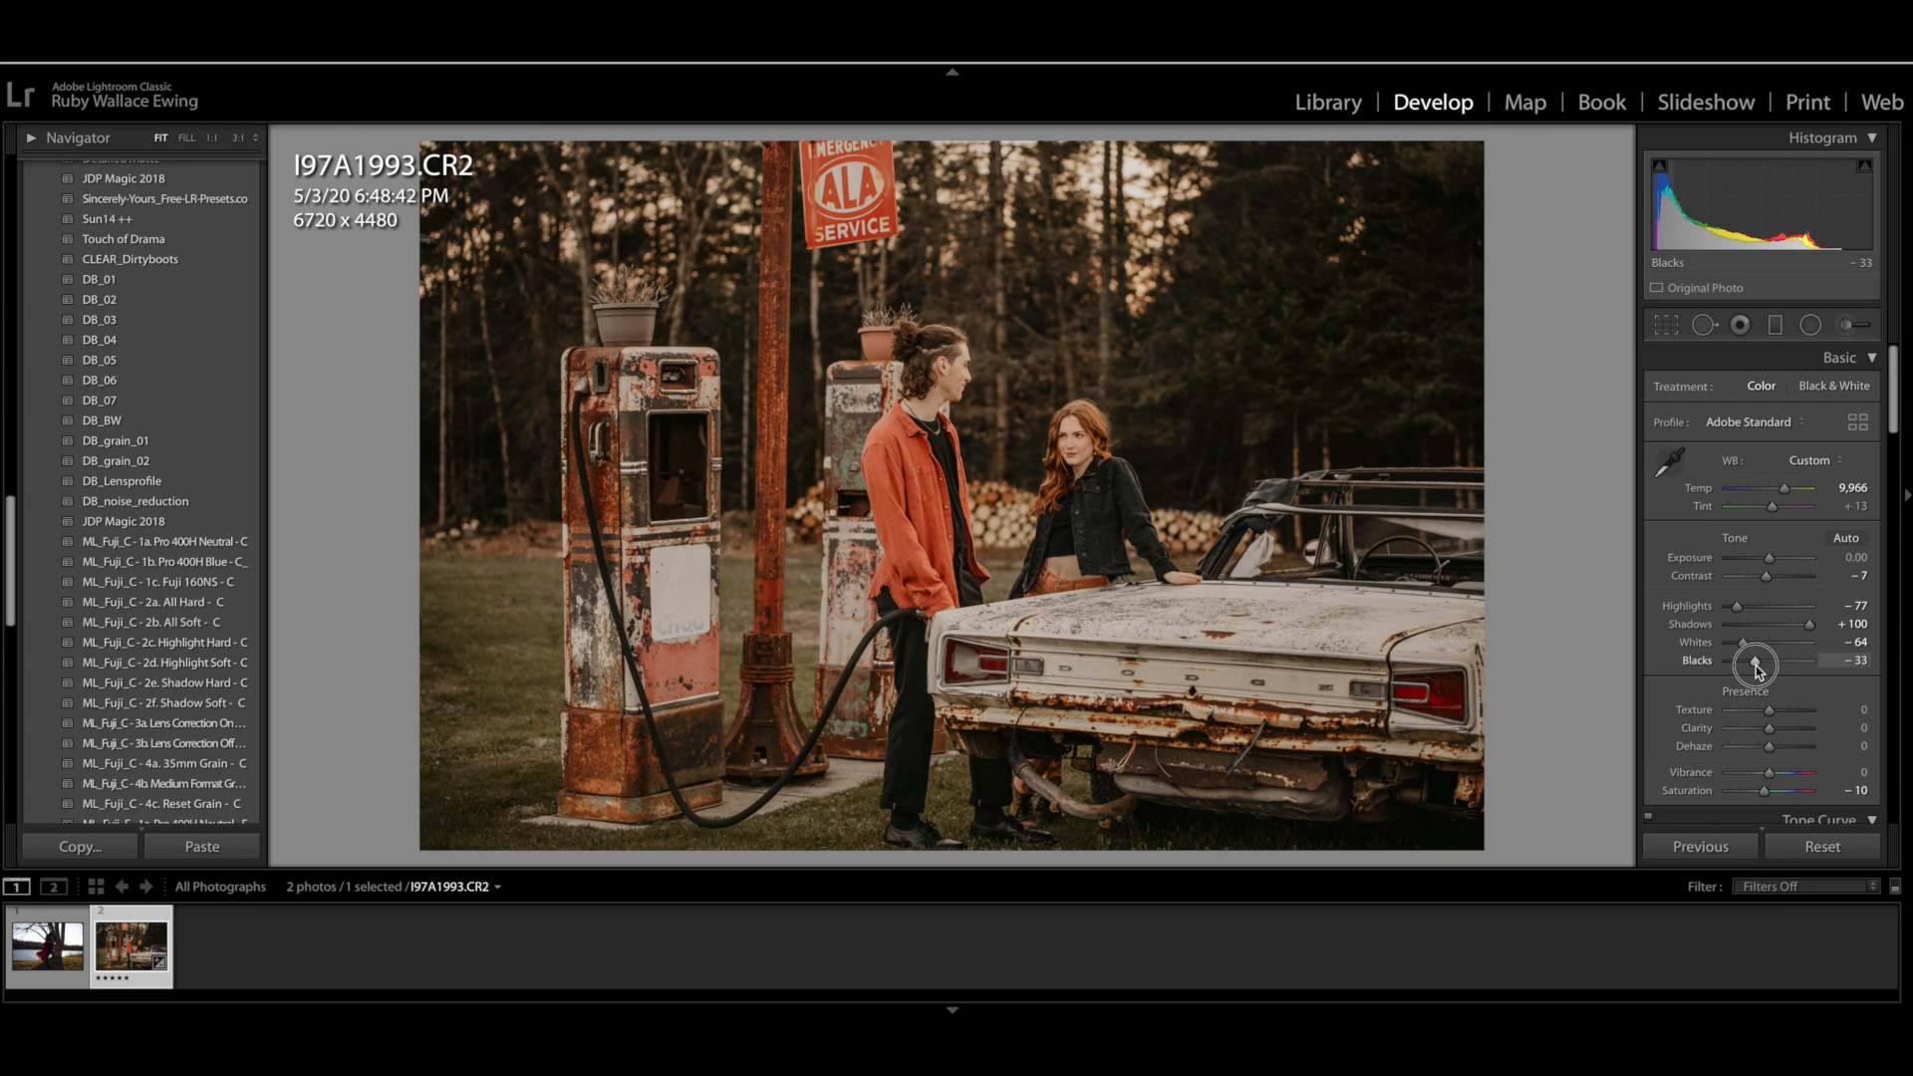
{"action": "left_click_drag", "start_coordinate": [1757, 664], "coordinate": [1747, 665]}
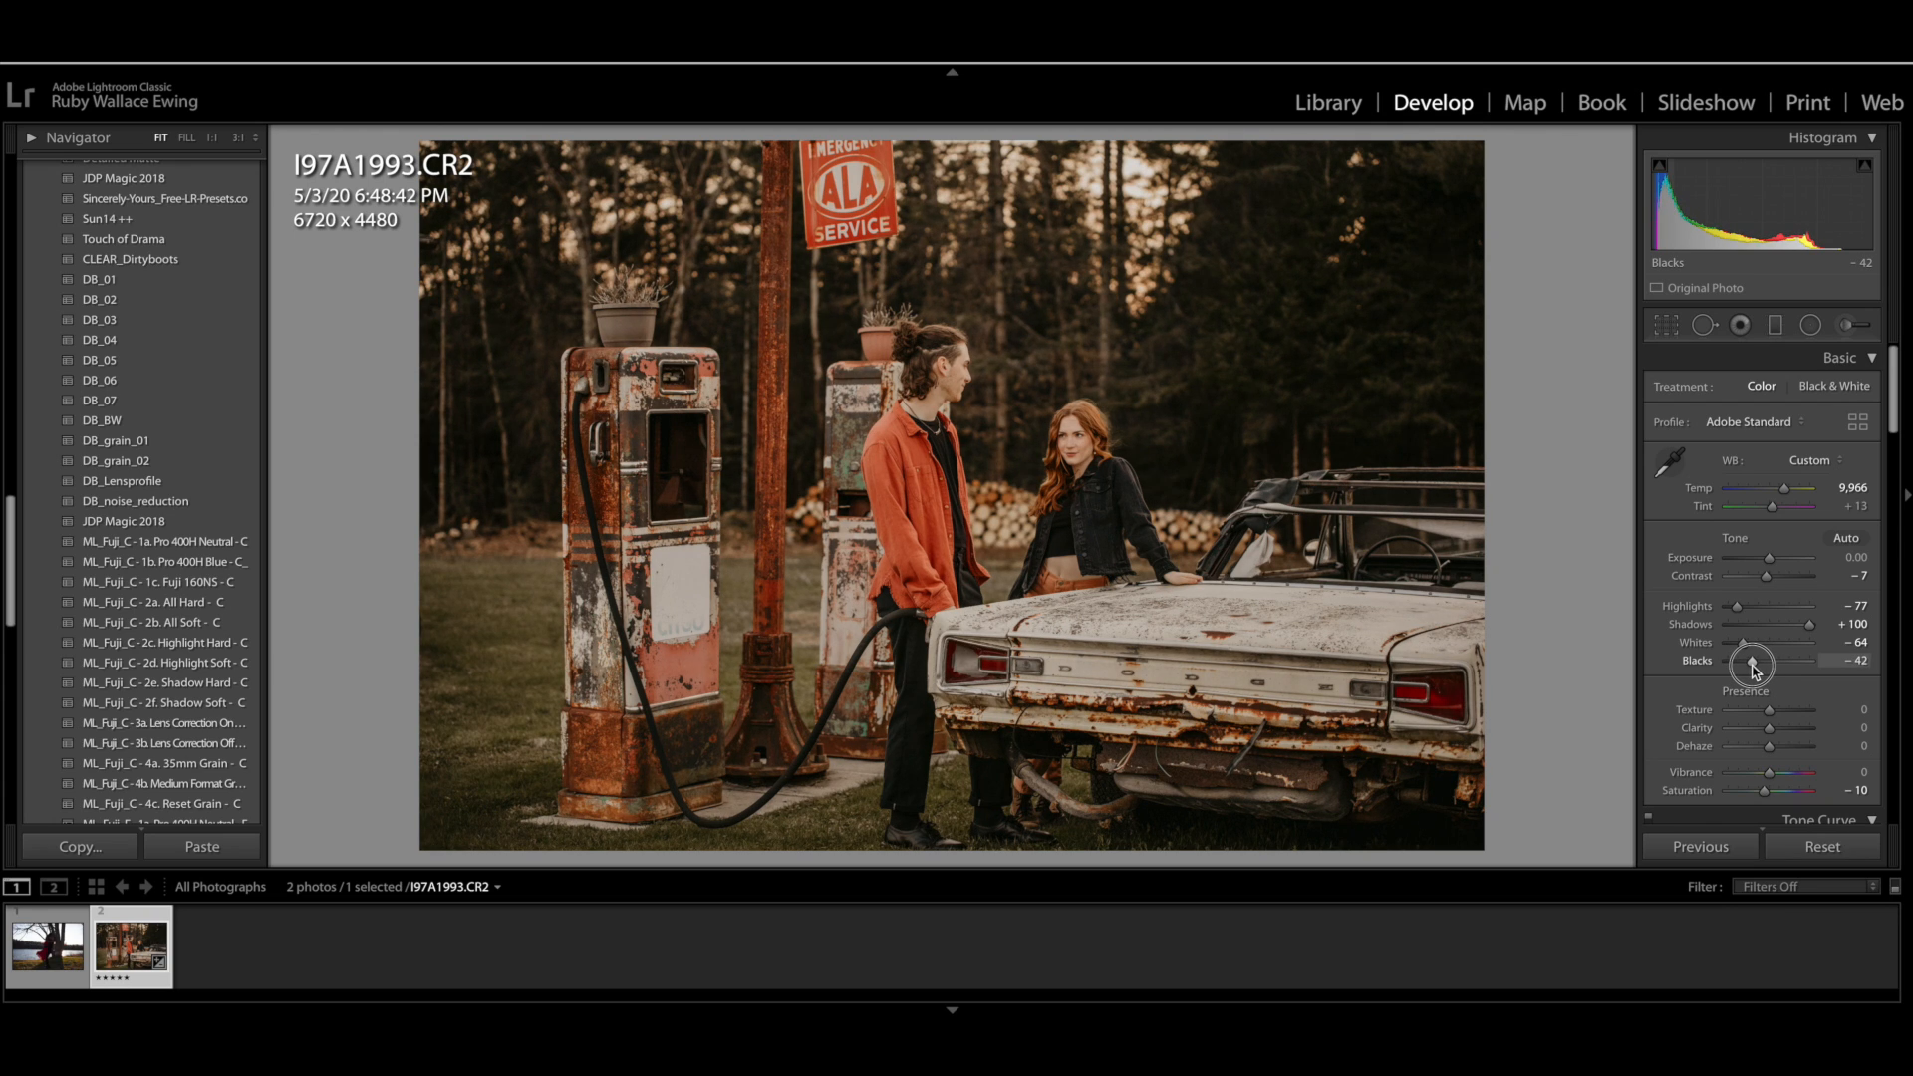
{"action": "left_click_drag", "start_coordinate": [1755, 659], "coordinate": [1745, 660]}
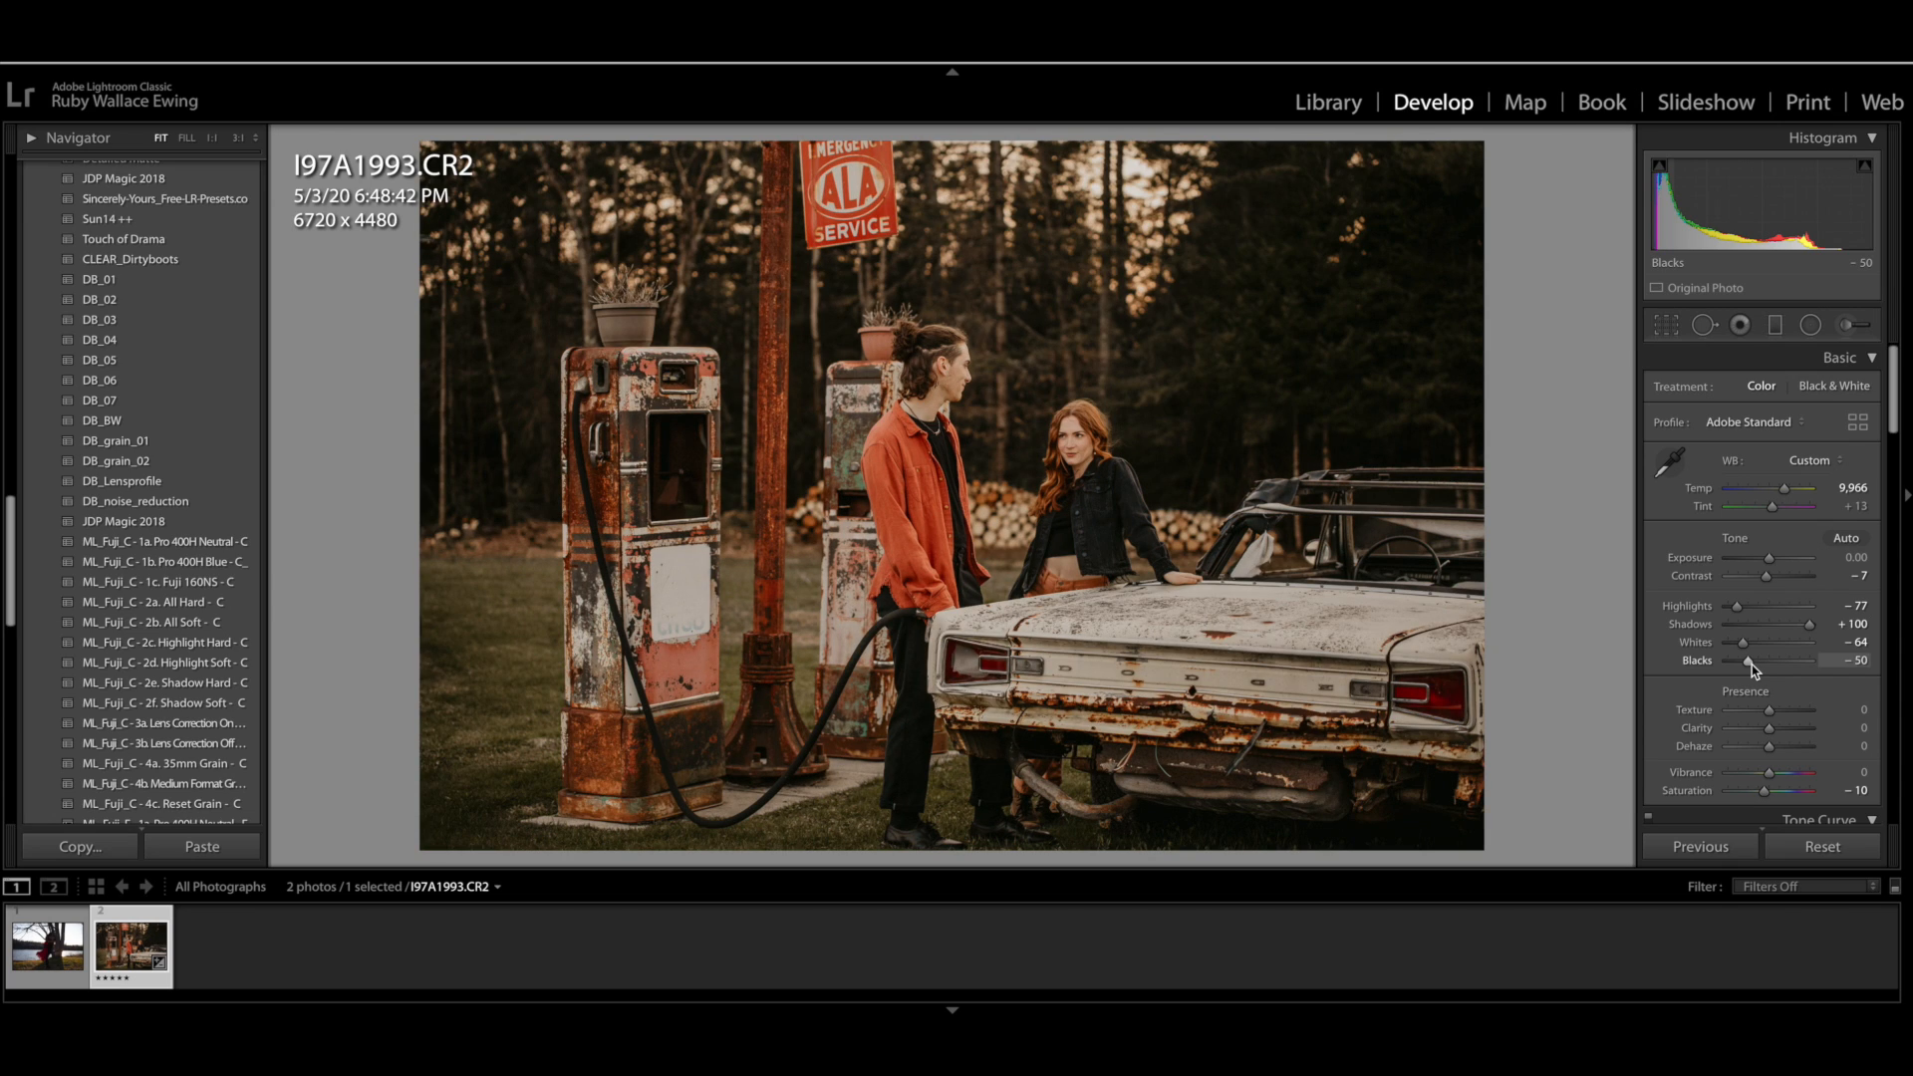
{"action": "mouse_move", "coordinate": [1737, 606]}
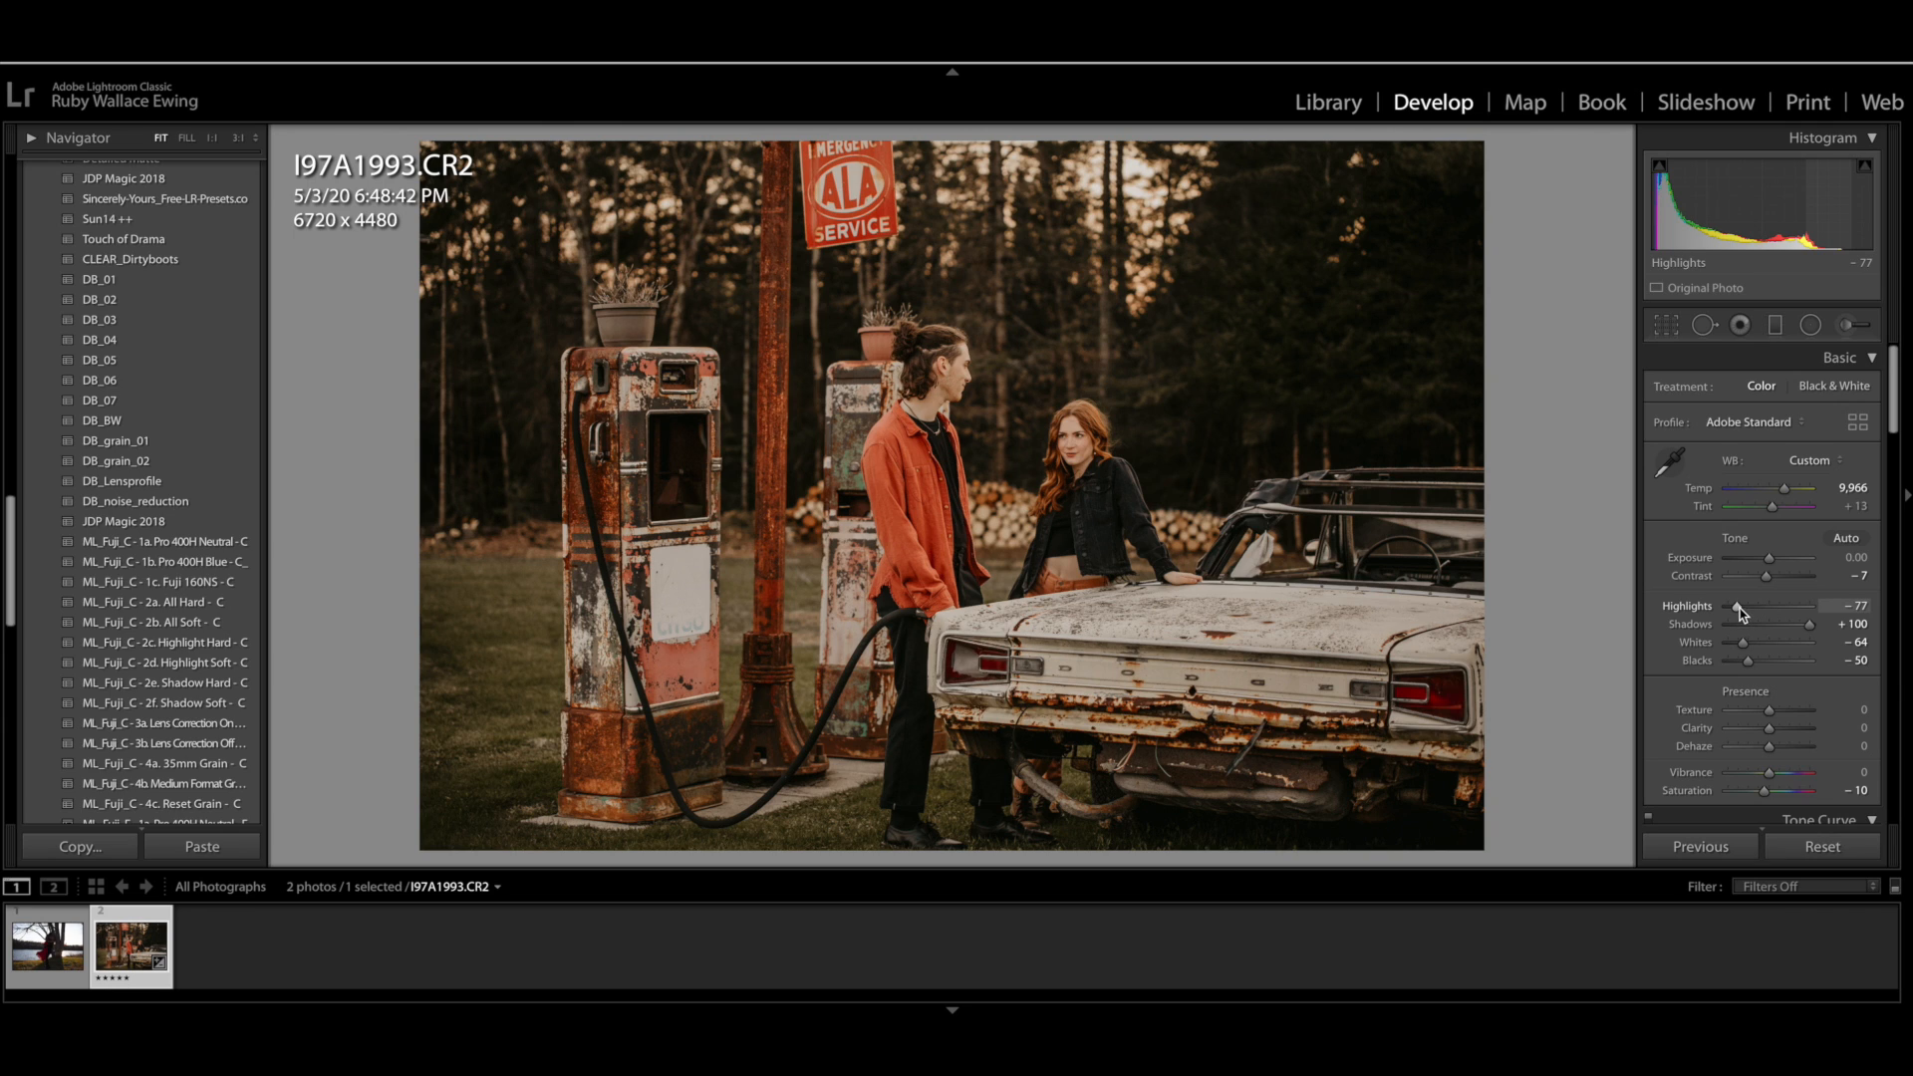
Pull the Highlights slider down to -93
{"action": "left_click_drag", "start_coordinate": [1763, 607], "coordinate": [1739, 607]}
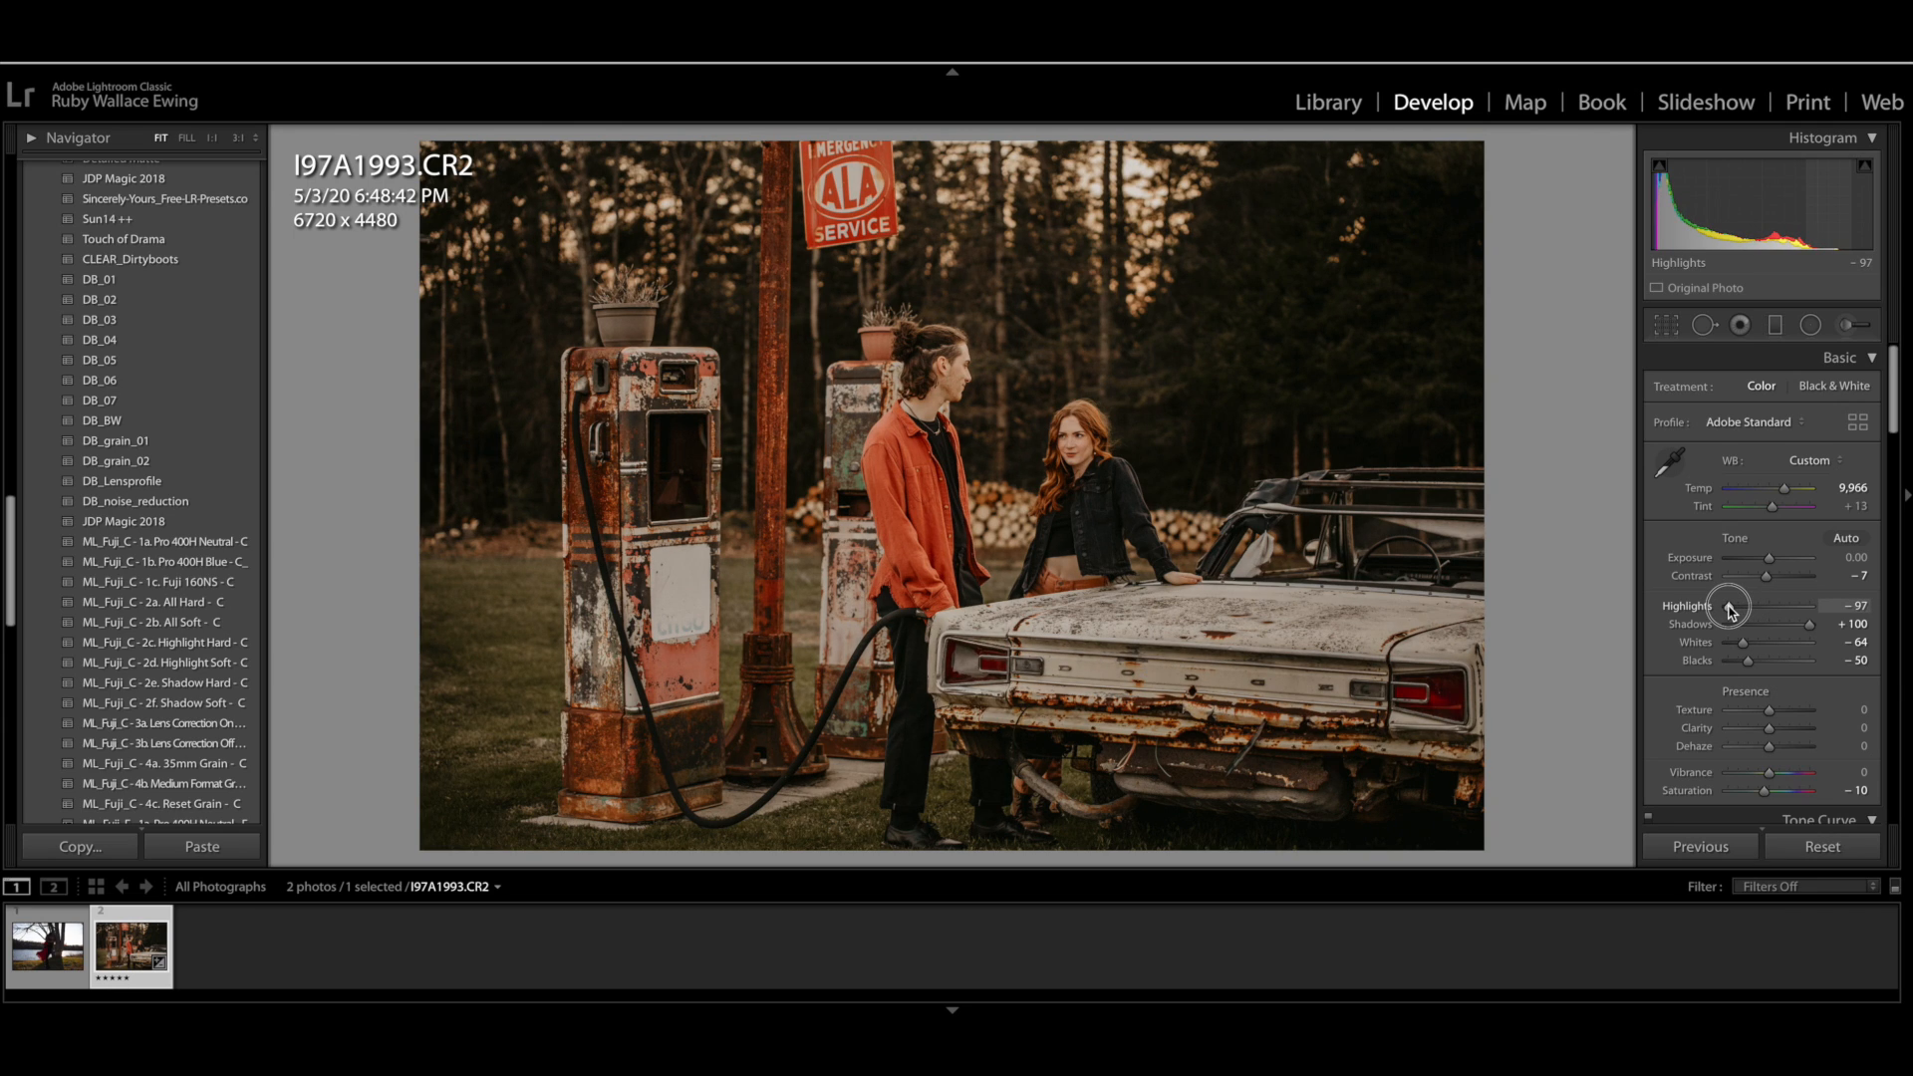
{"action": "left_click_drag", "start_coordinate": [1733, 607], "coordinate": [1727, 607]}
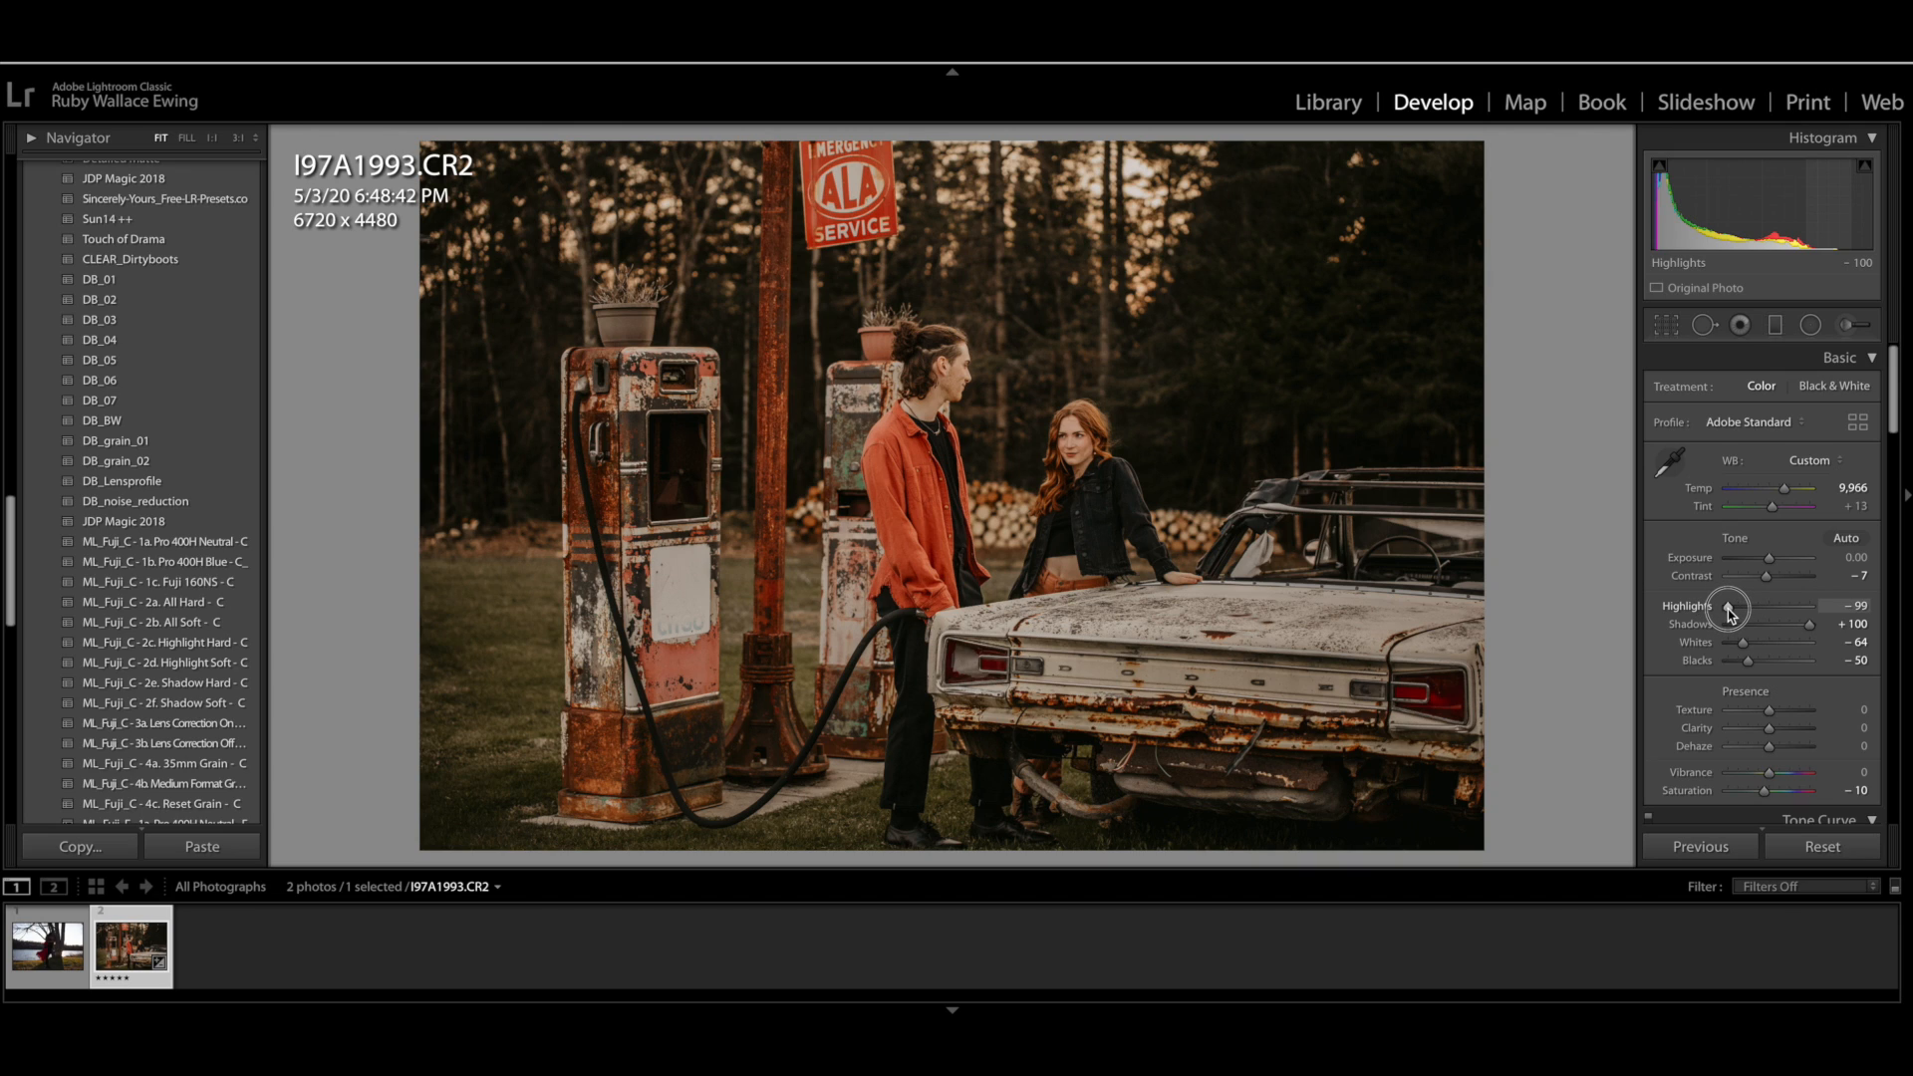
{"action": "left_click_drag", "start_coordinate": [1727, 607], "coordinate": [1739, 607]}
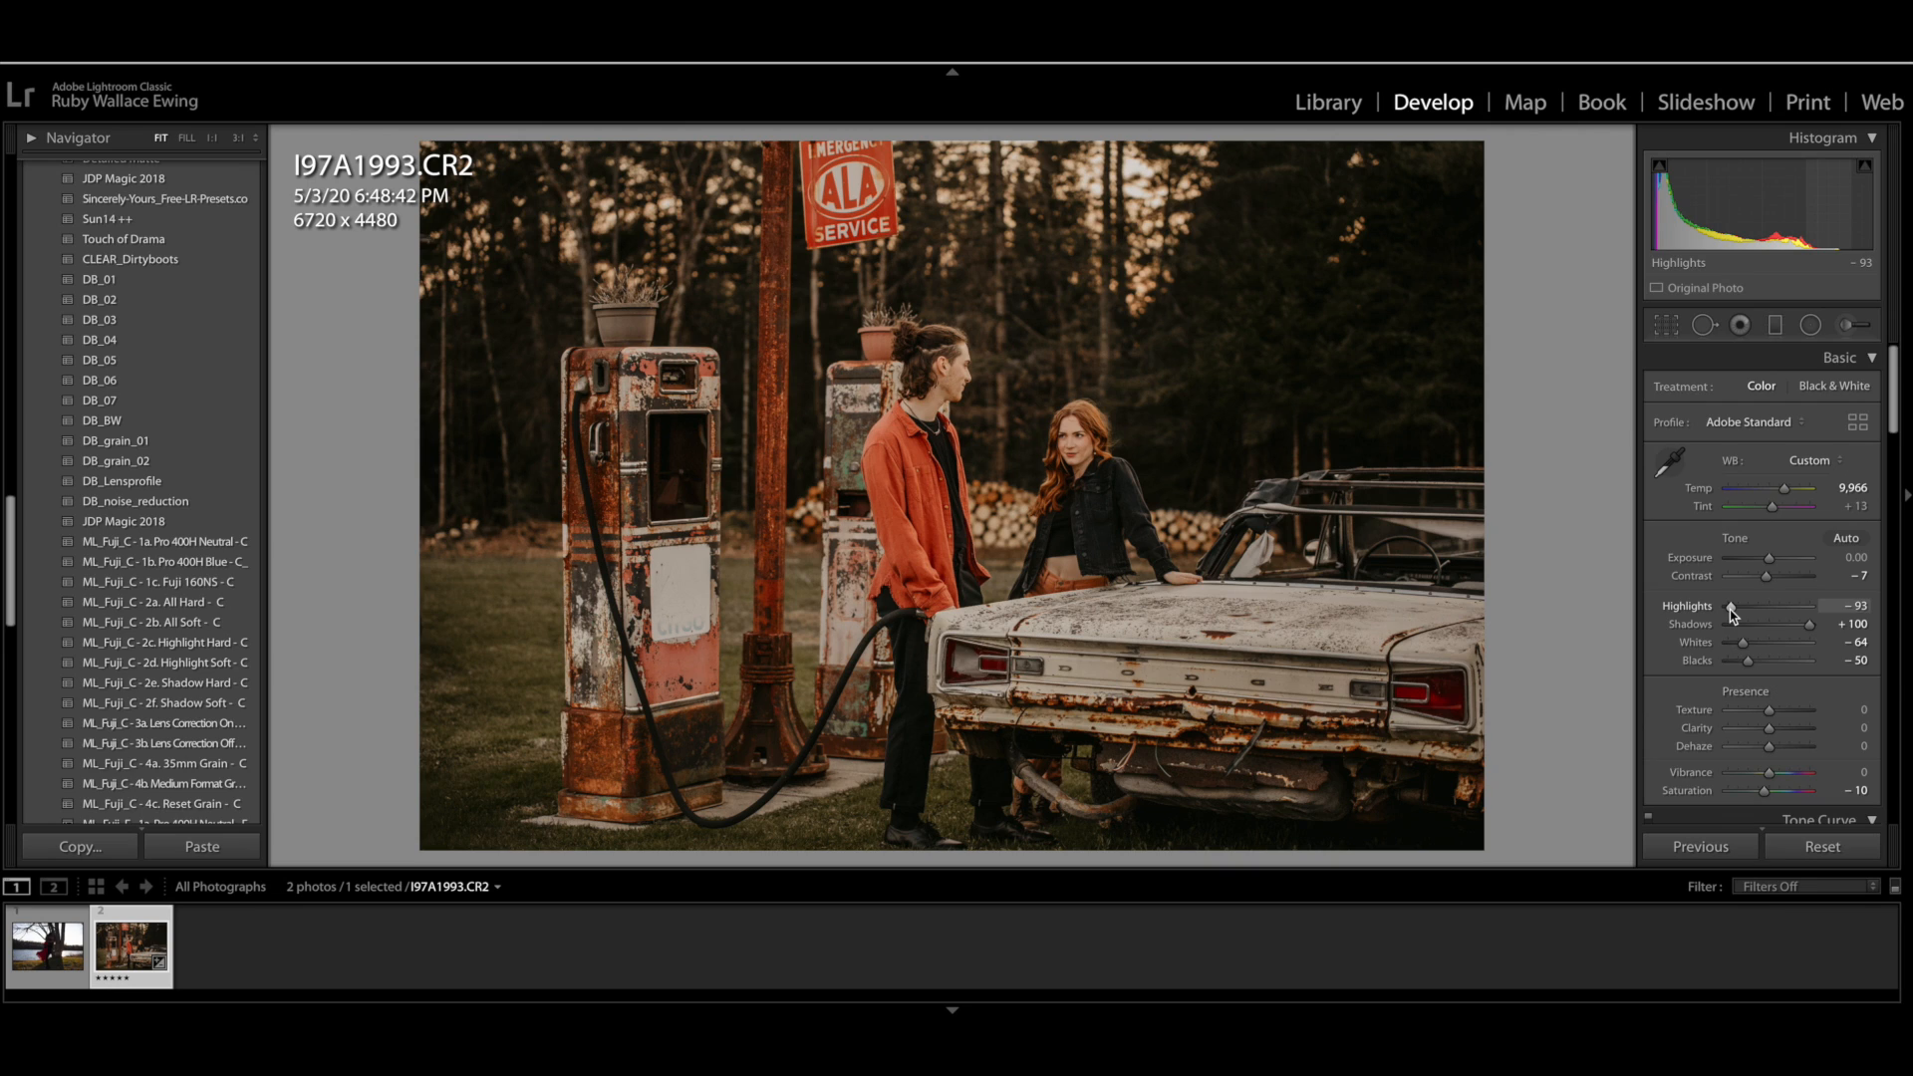
Nudge Vibrance up to +4
{"action": "scroll", "scroll_direction": "down", "scroll_amount": 3}
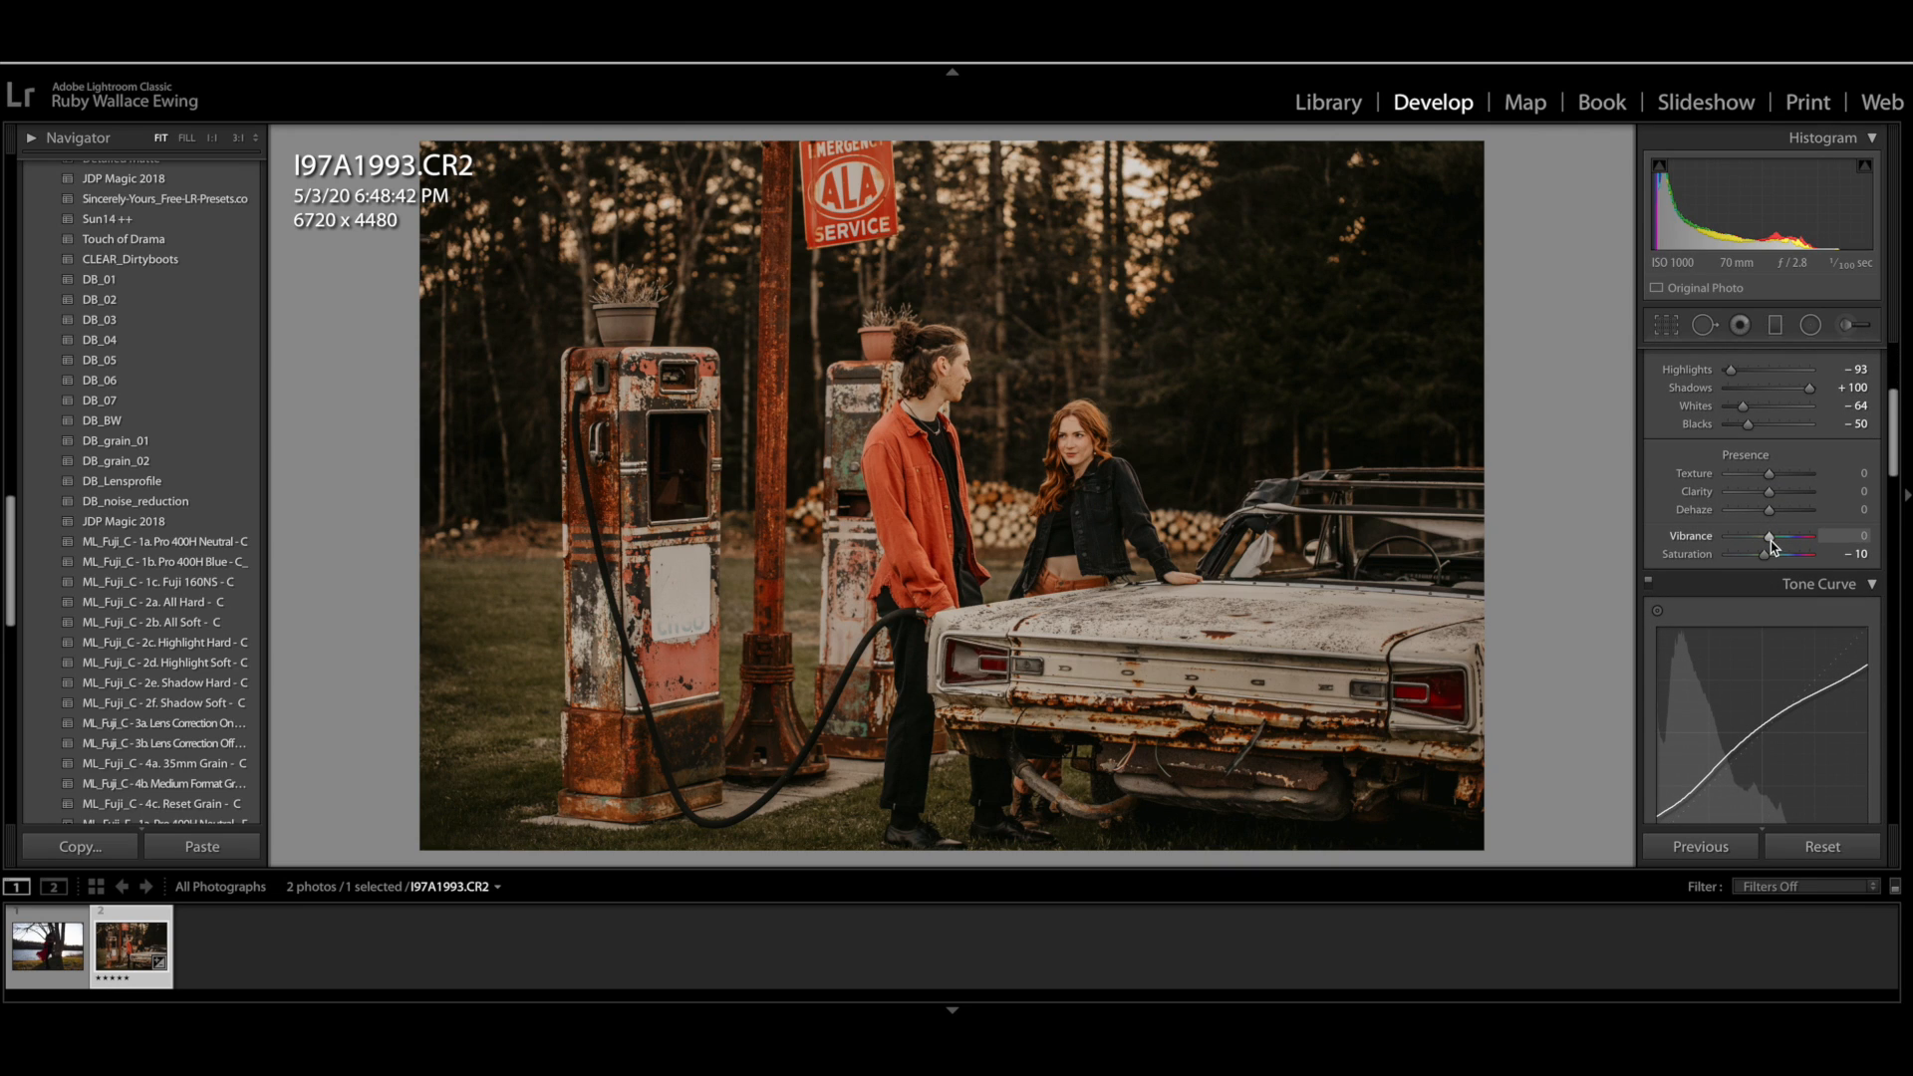
{"action": "left_click_drag", "start_coordinate": [1767, 543], "coordinate": [1772, 543]}
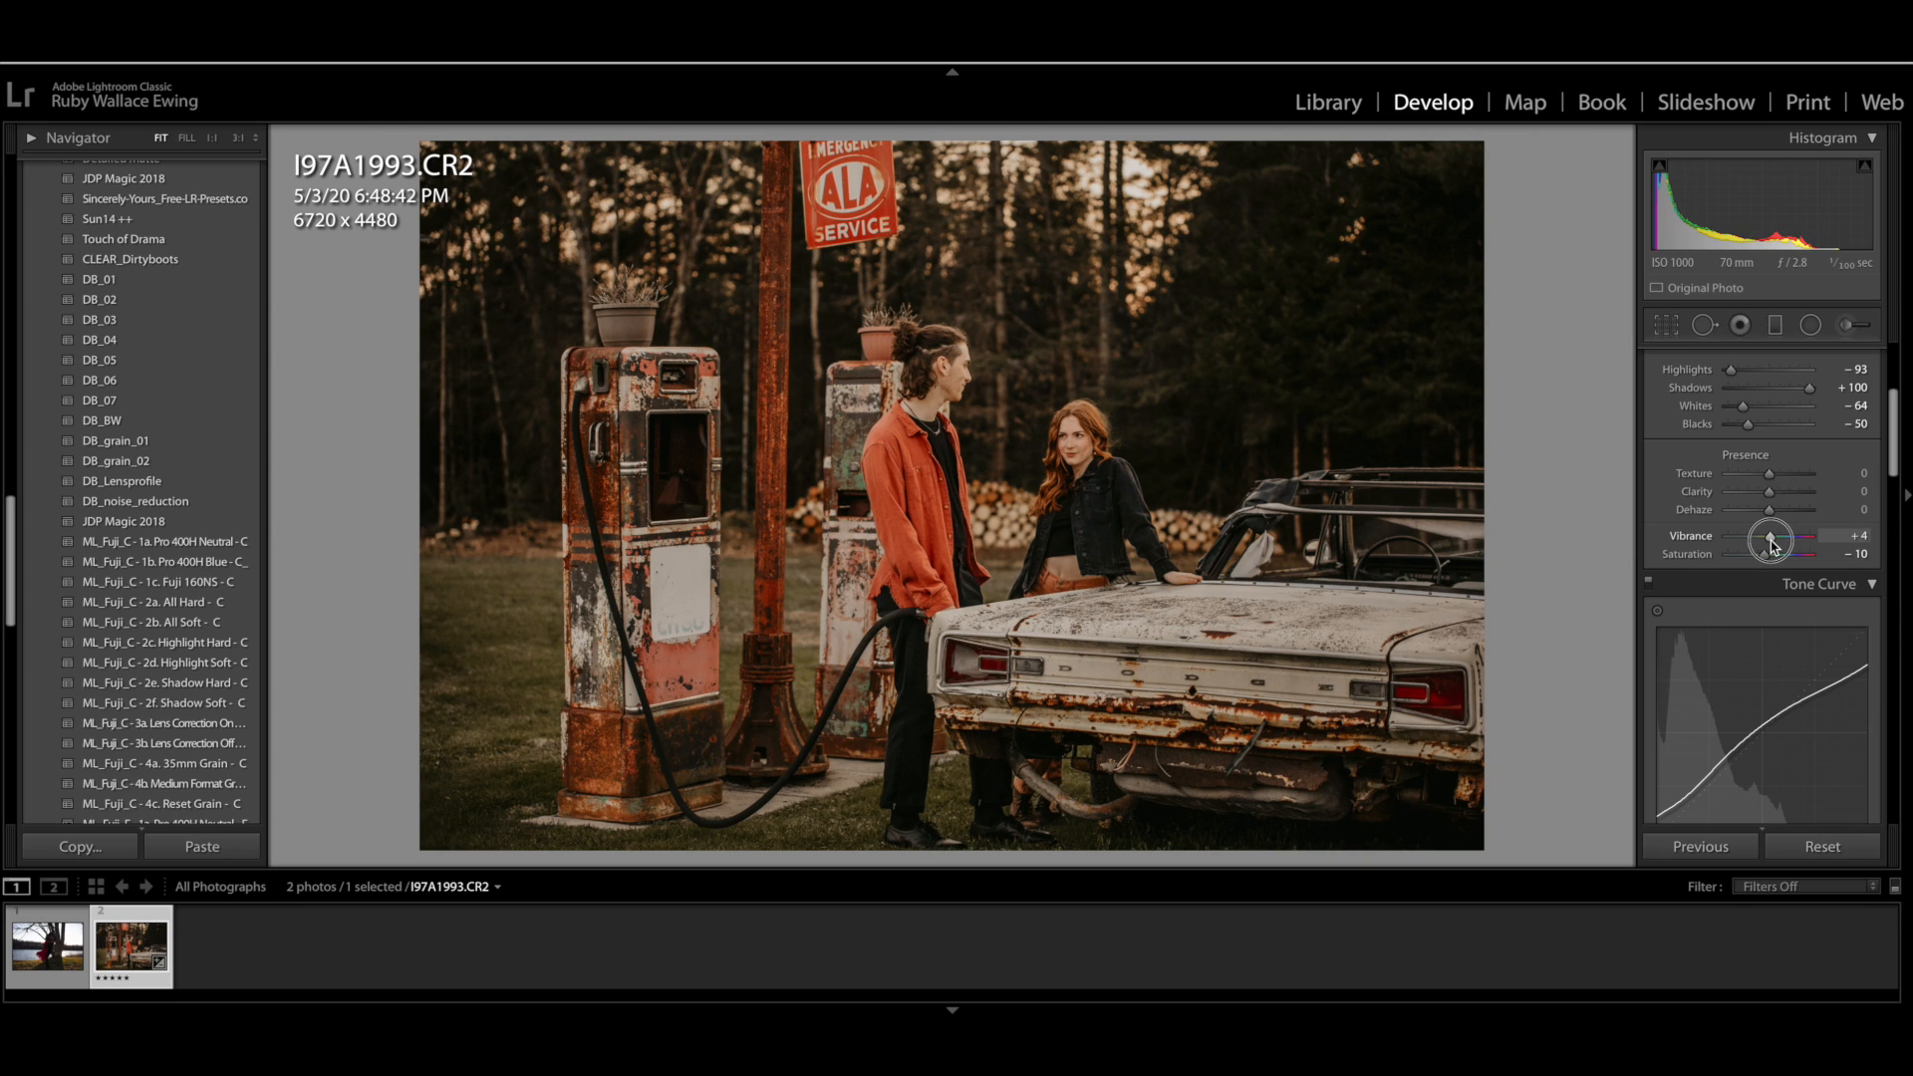
{"action": "left_click_drag", "start_coordinate": [1773, 544], "coordinate": [1784, 544]}
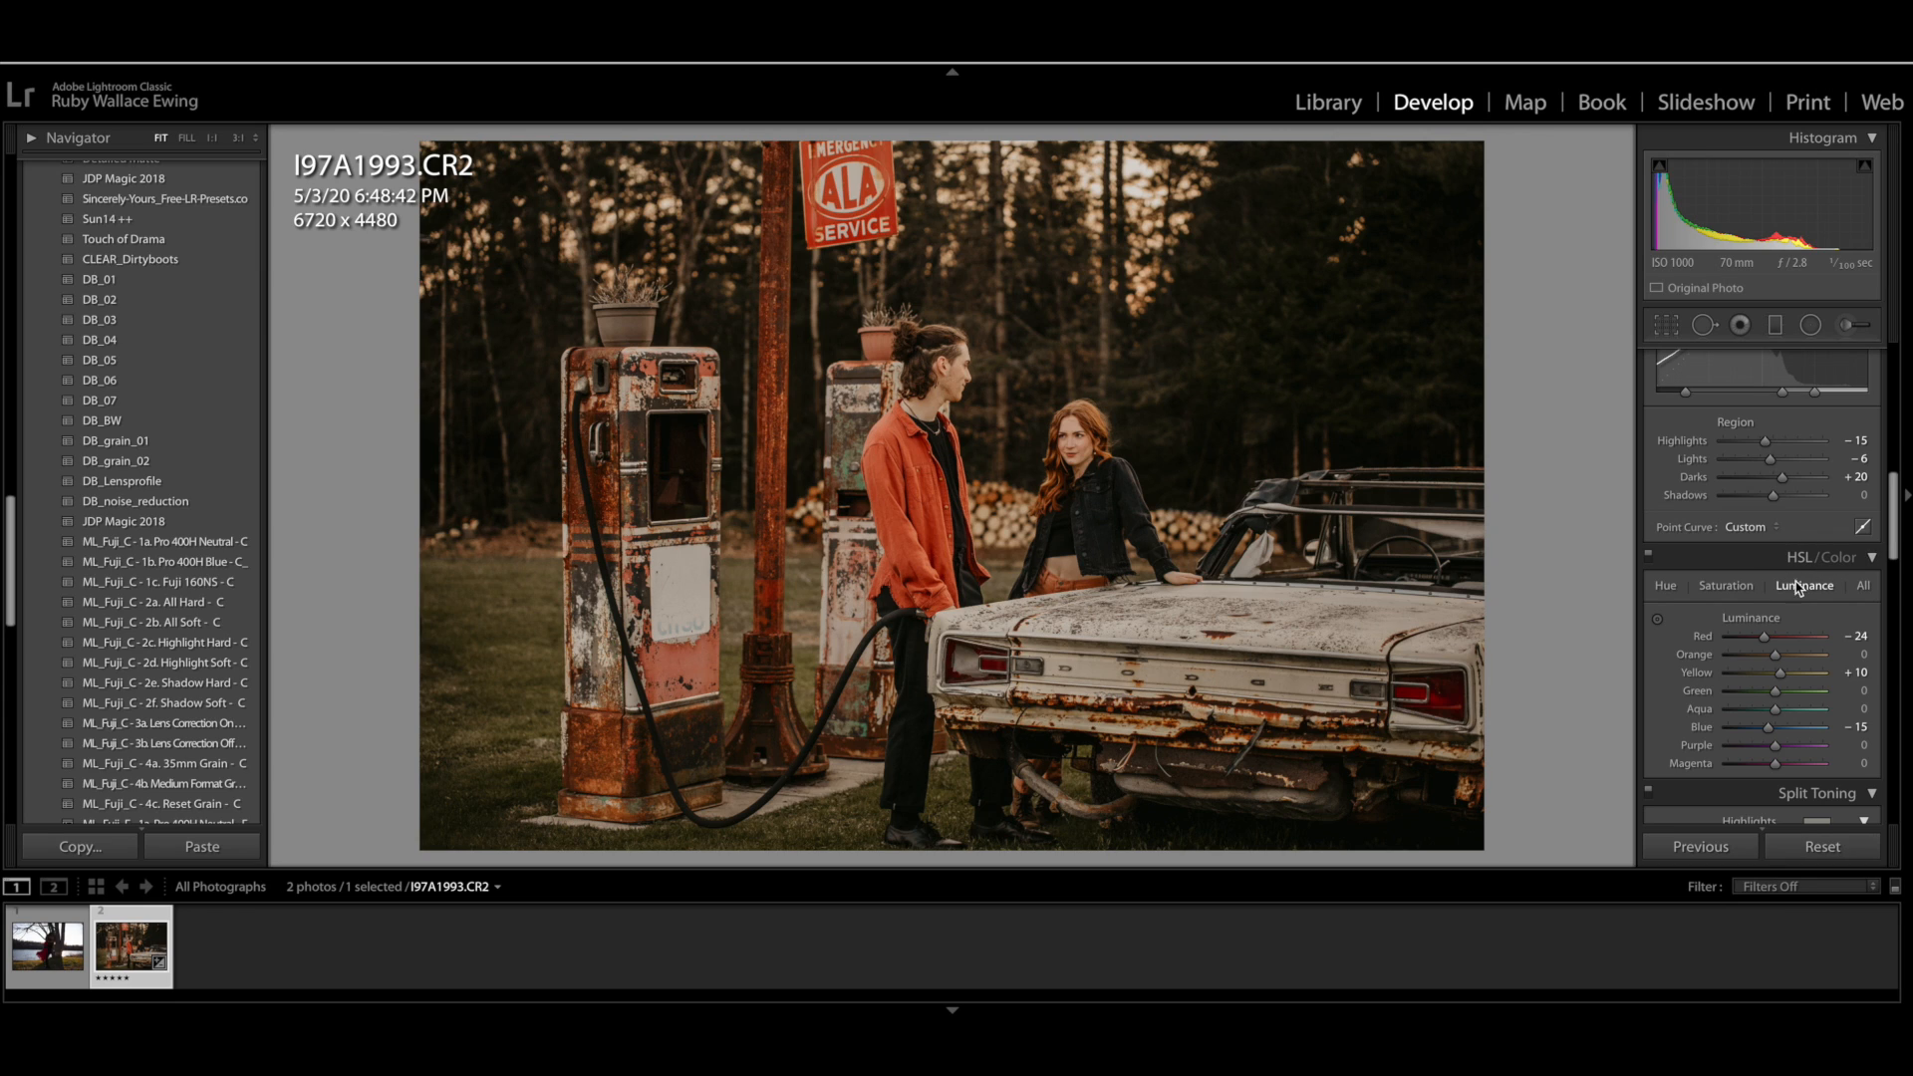
In HSL Saturation, raise Green saturation from -27 to +18
{"action": "left_click", "coordinate": [1724, 585]}
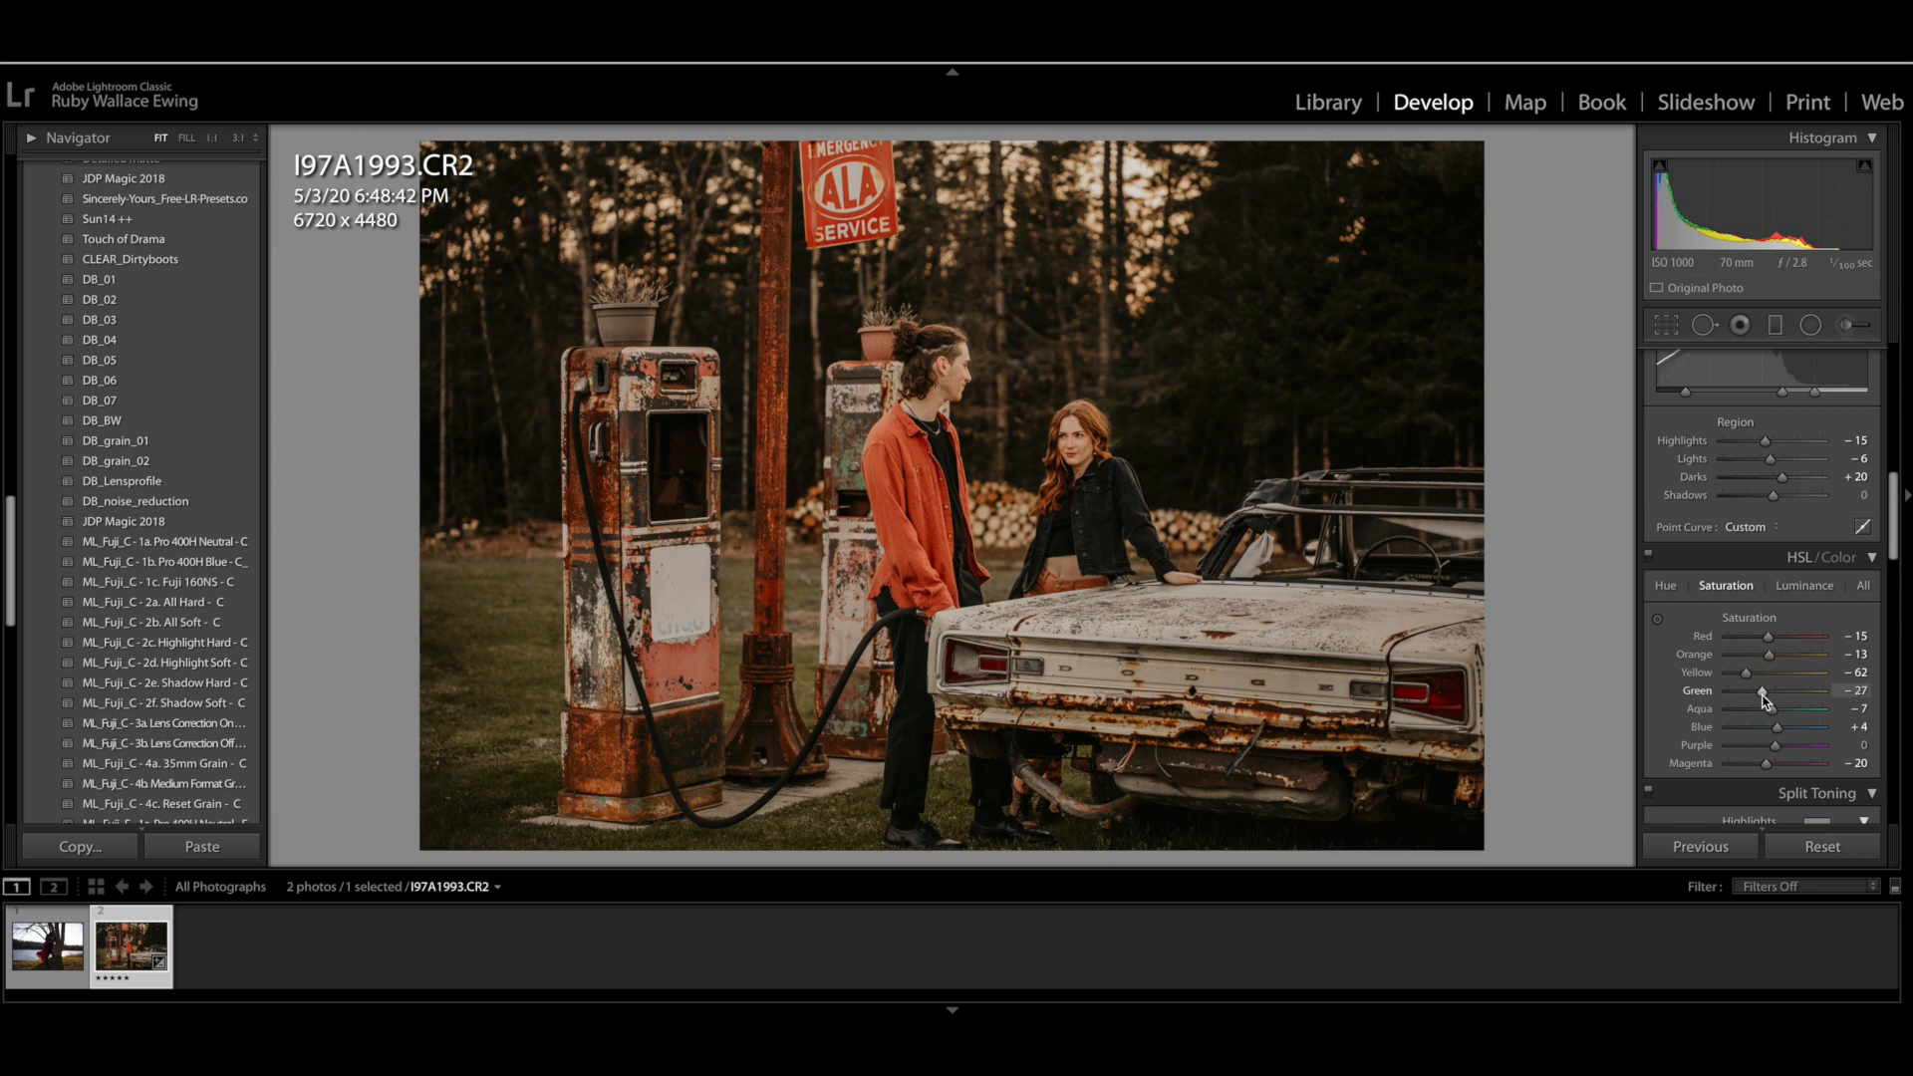
{"action": "left_click_drag", "start_coordinate": [1755, 691], "coordinate": [1776, 691]}
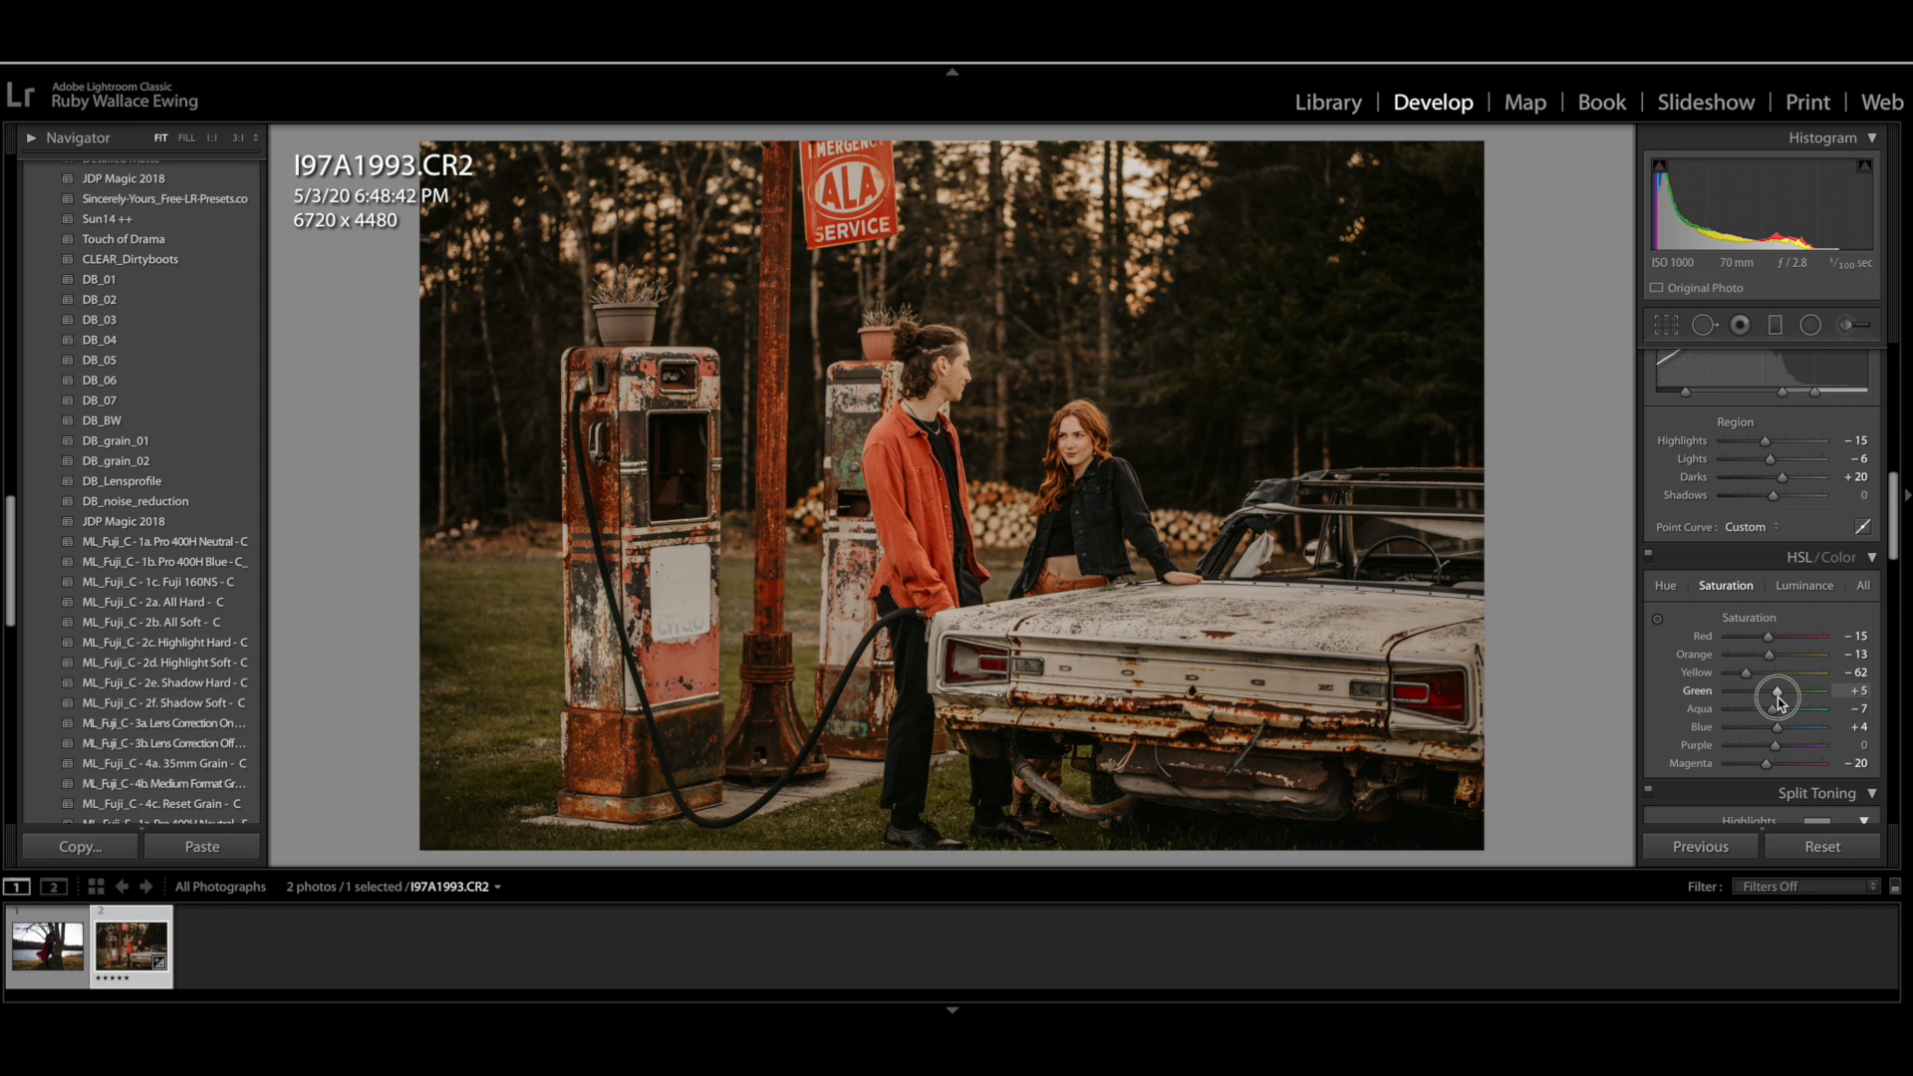
{"action": "left_click_drag", "start_coordinate": [1773, 695], "coordinate": [1782, 696]}
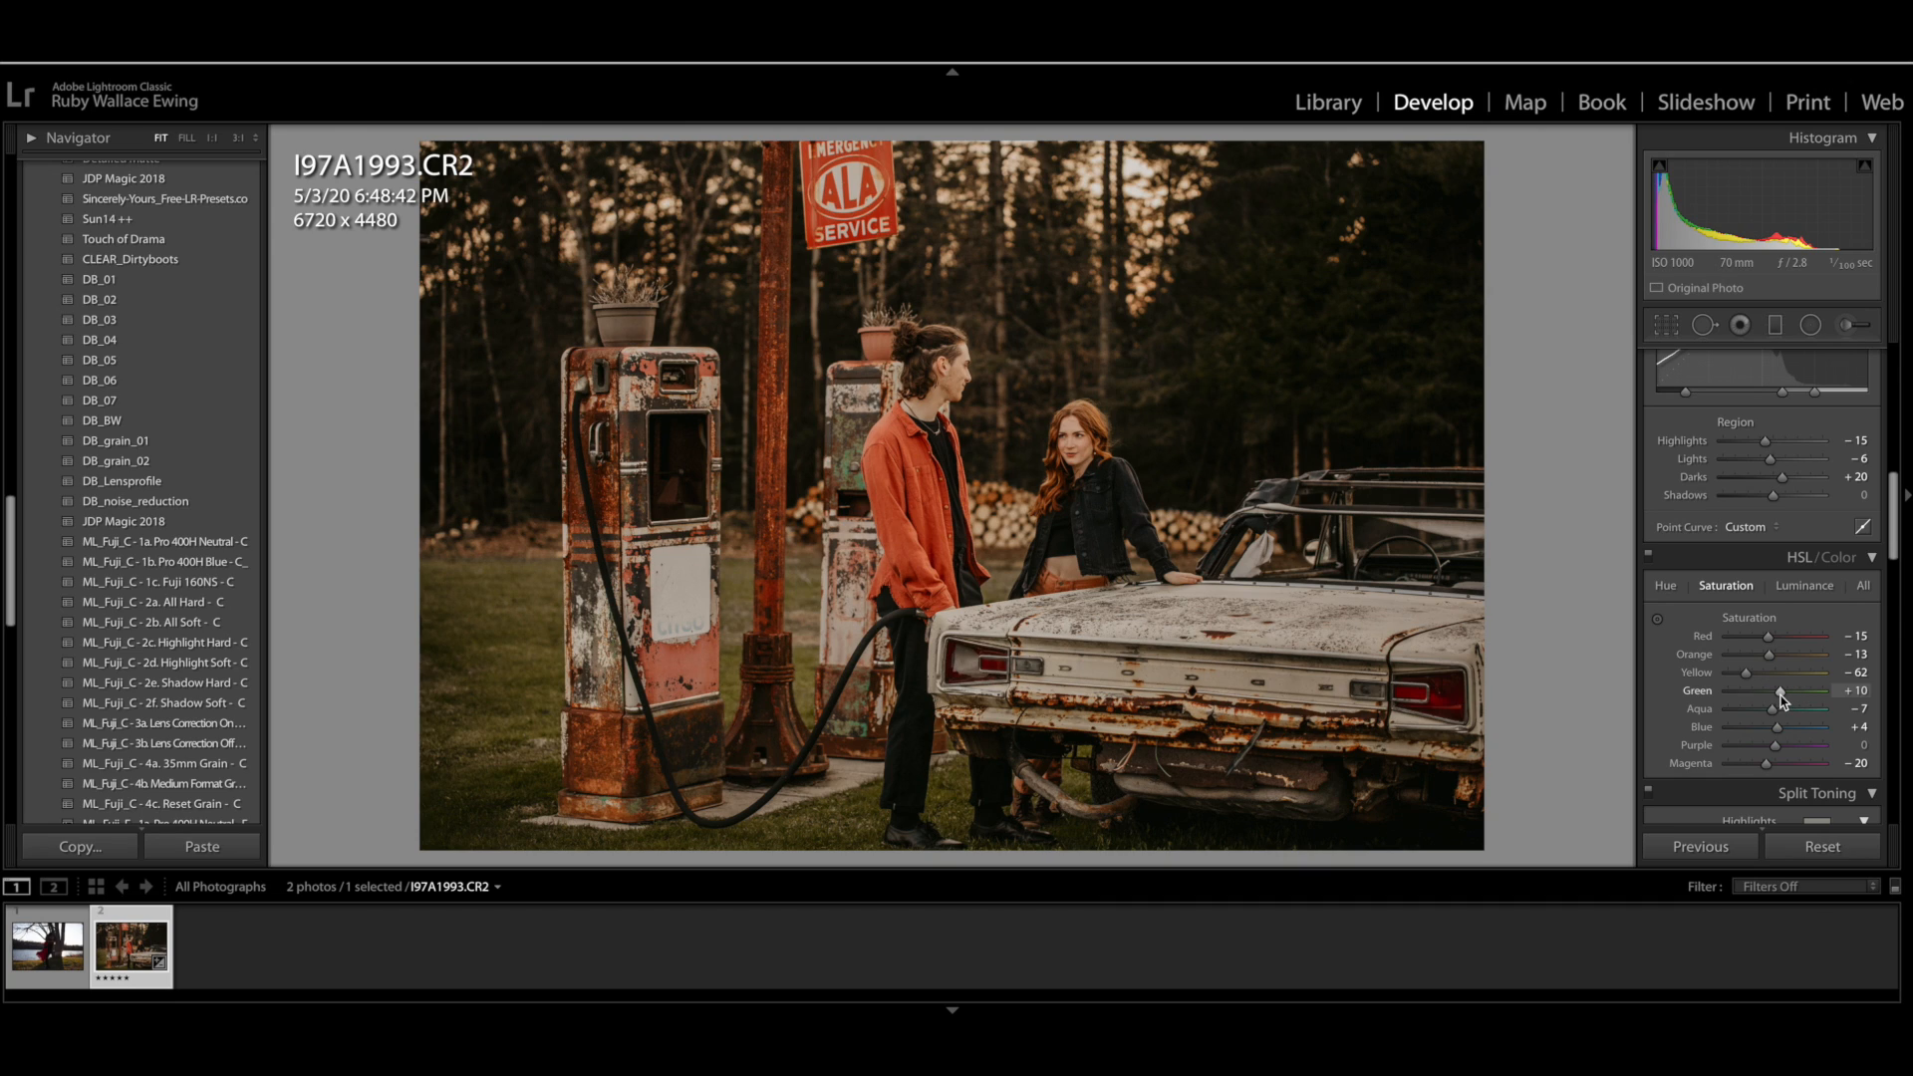
{"action": "mouse_move", "coordinate": [1778, 691]}
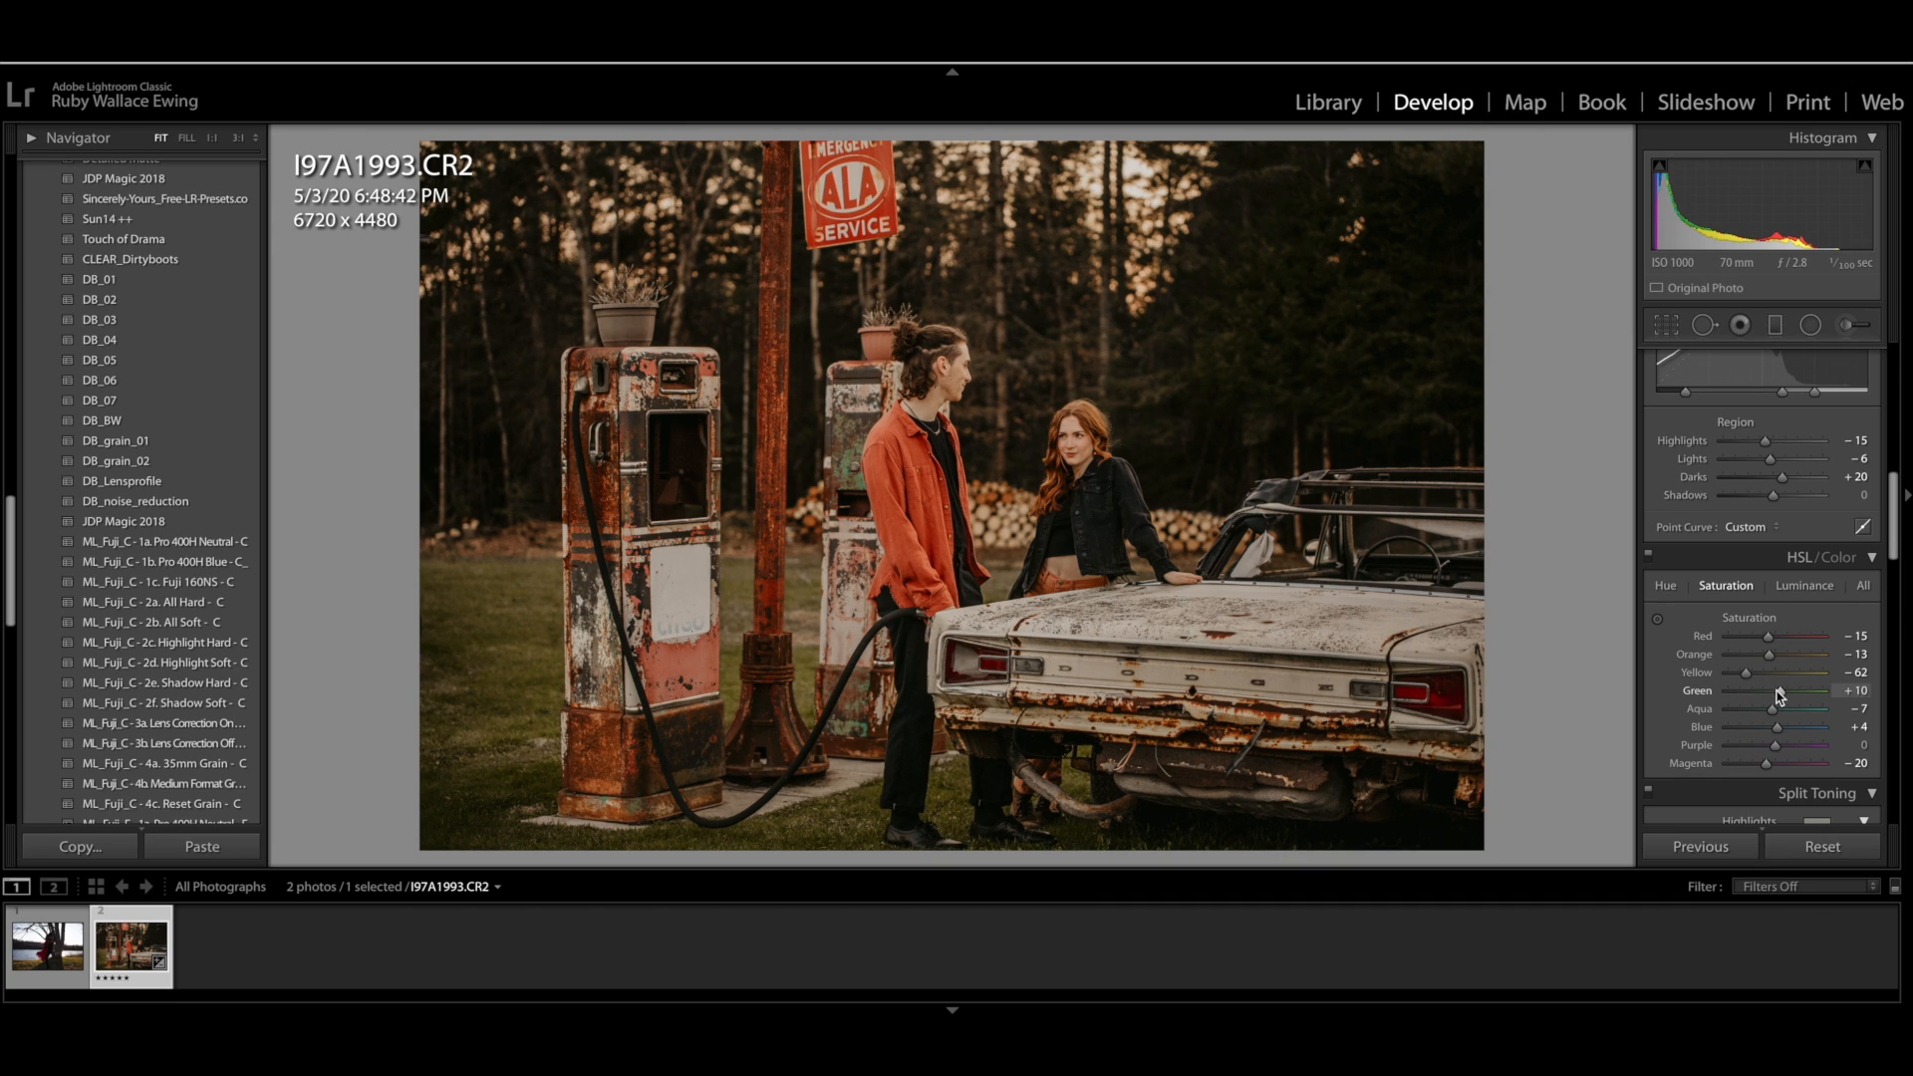
{"action": "left_click_drag", "start_coordinate": [1762, 691], "coordinate": [1782, 691]}
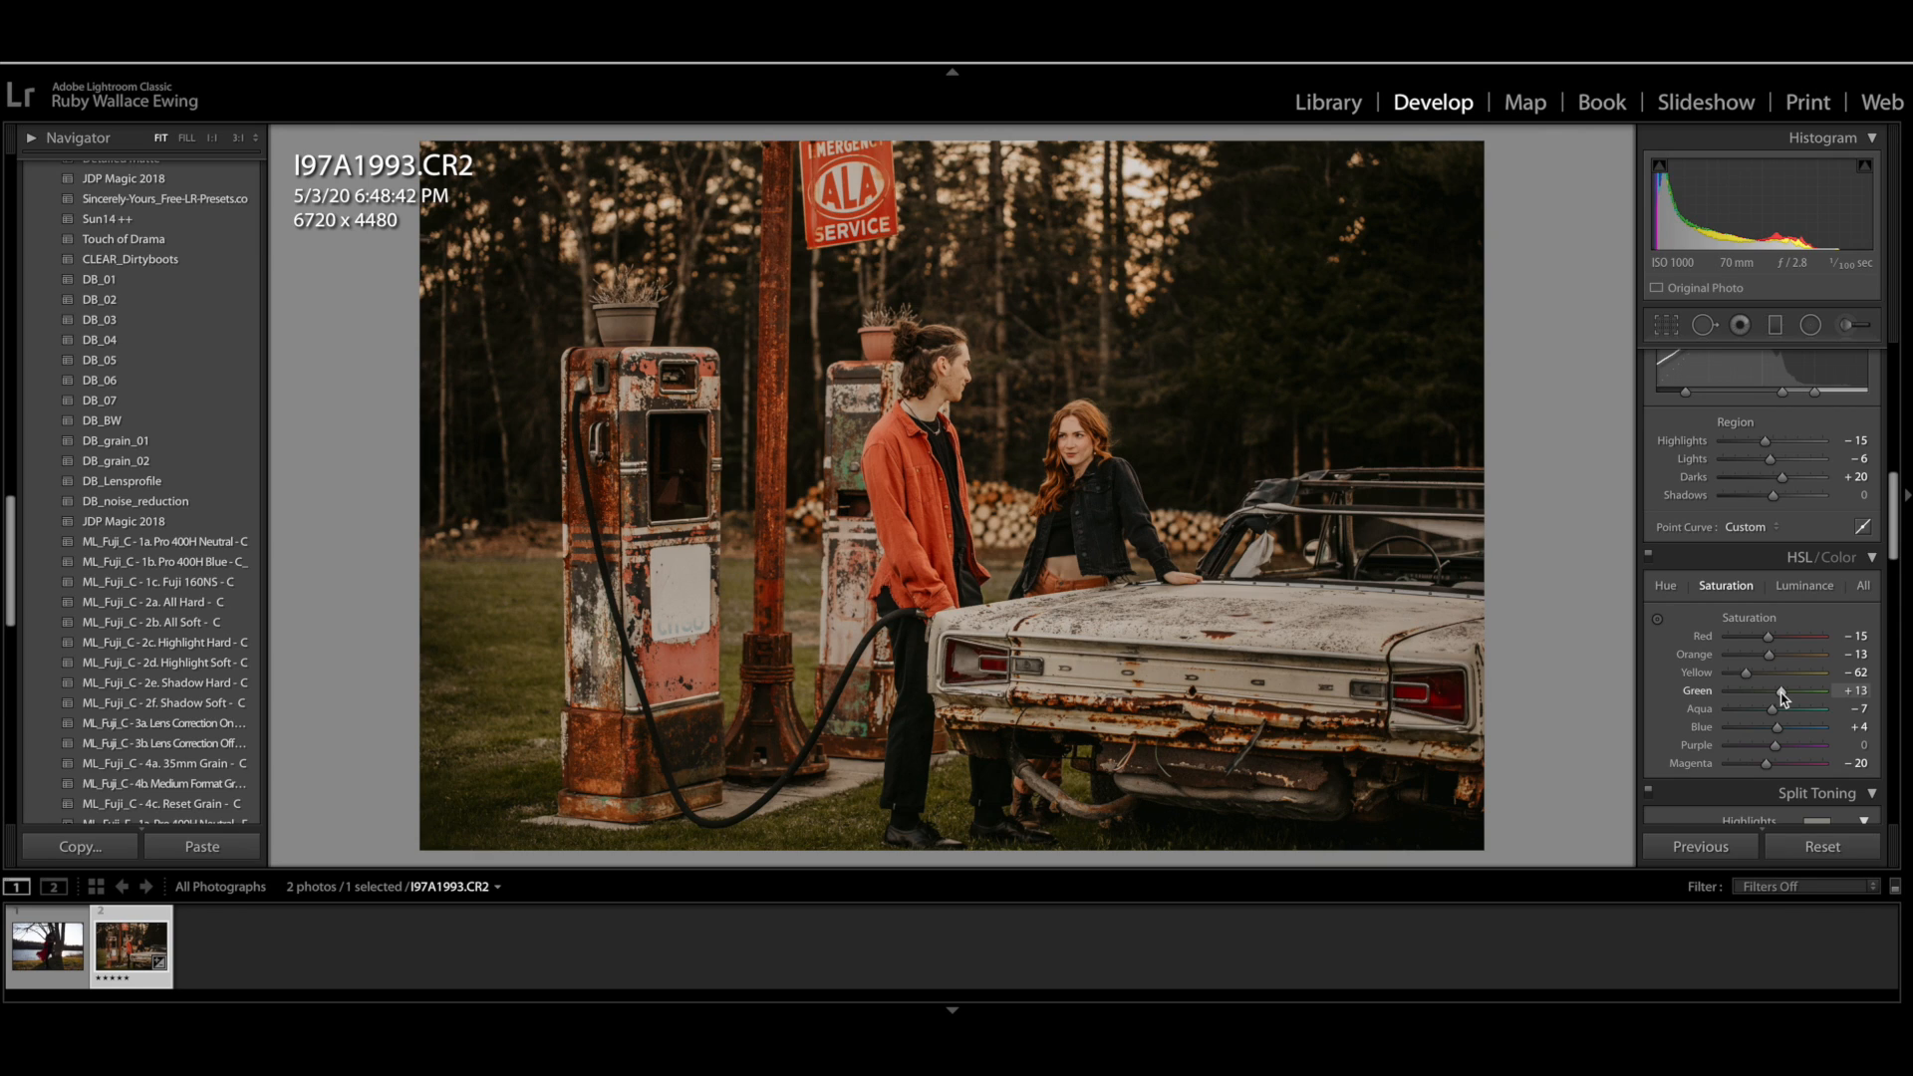
{"action": "left_click_drag", "start_coordinate": [1775, 691], "coordinate": [1782, 690]}
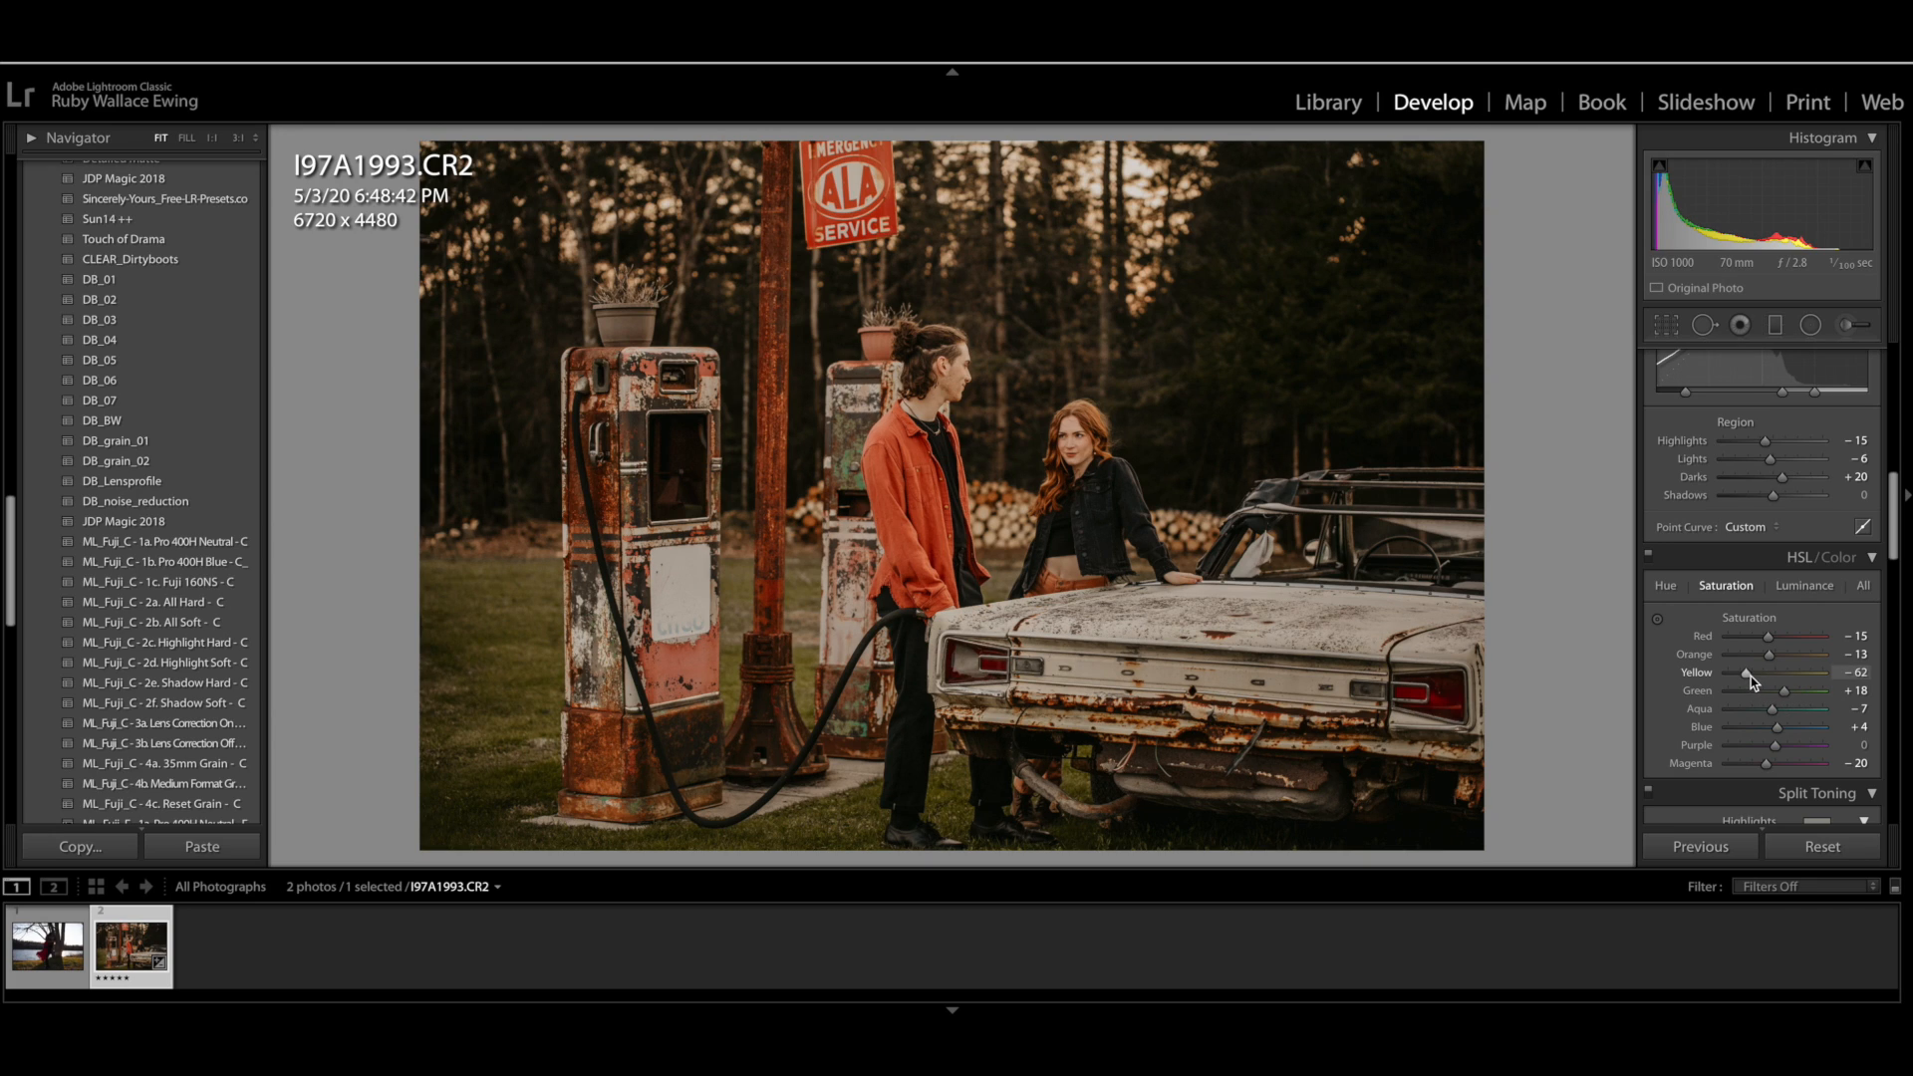
Raise Yellow saturation from -62 to -22
{"action": "left_click_drag", "start_coordinate": [1747, 673], "coordinate": [1749, 673]}
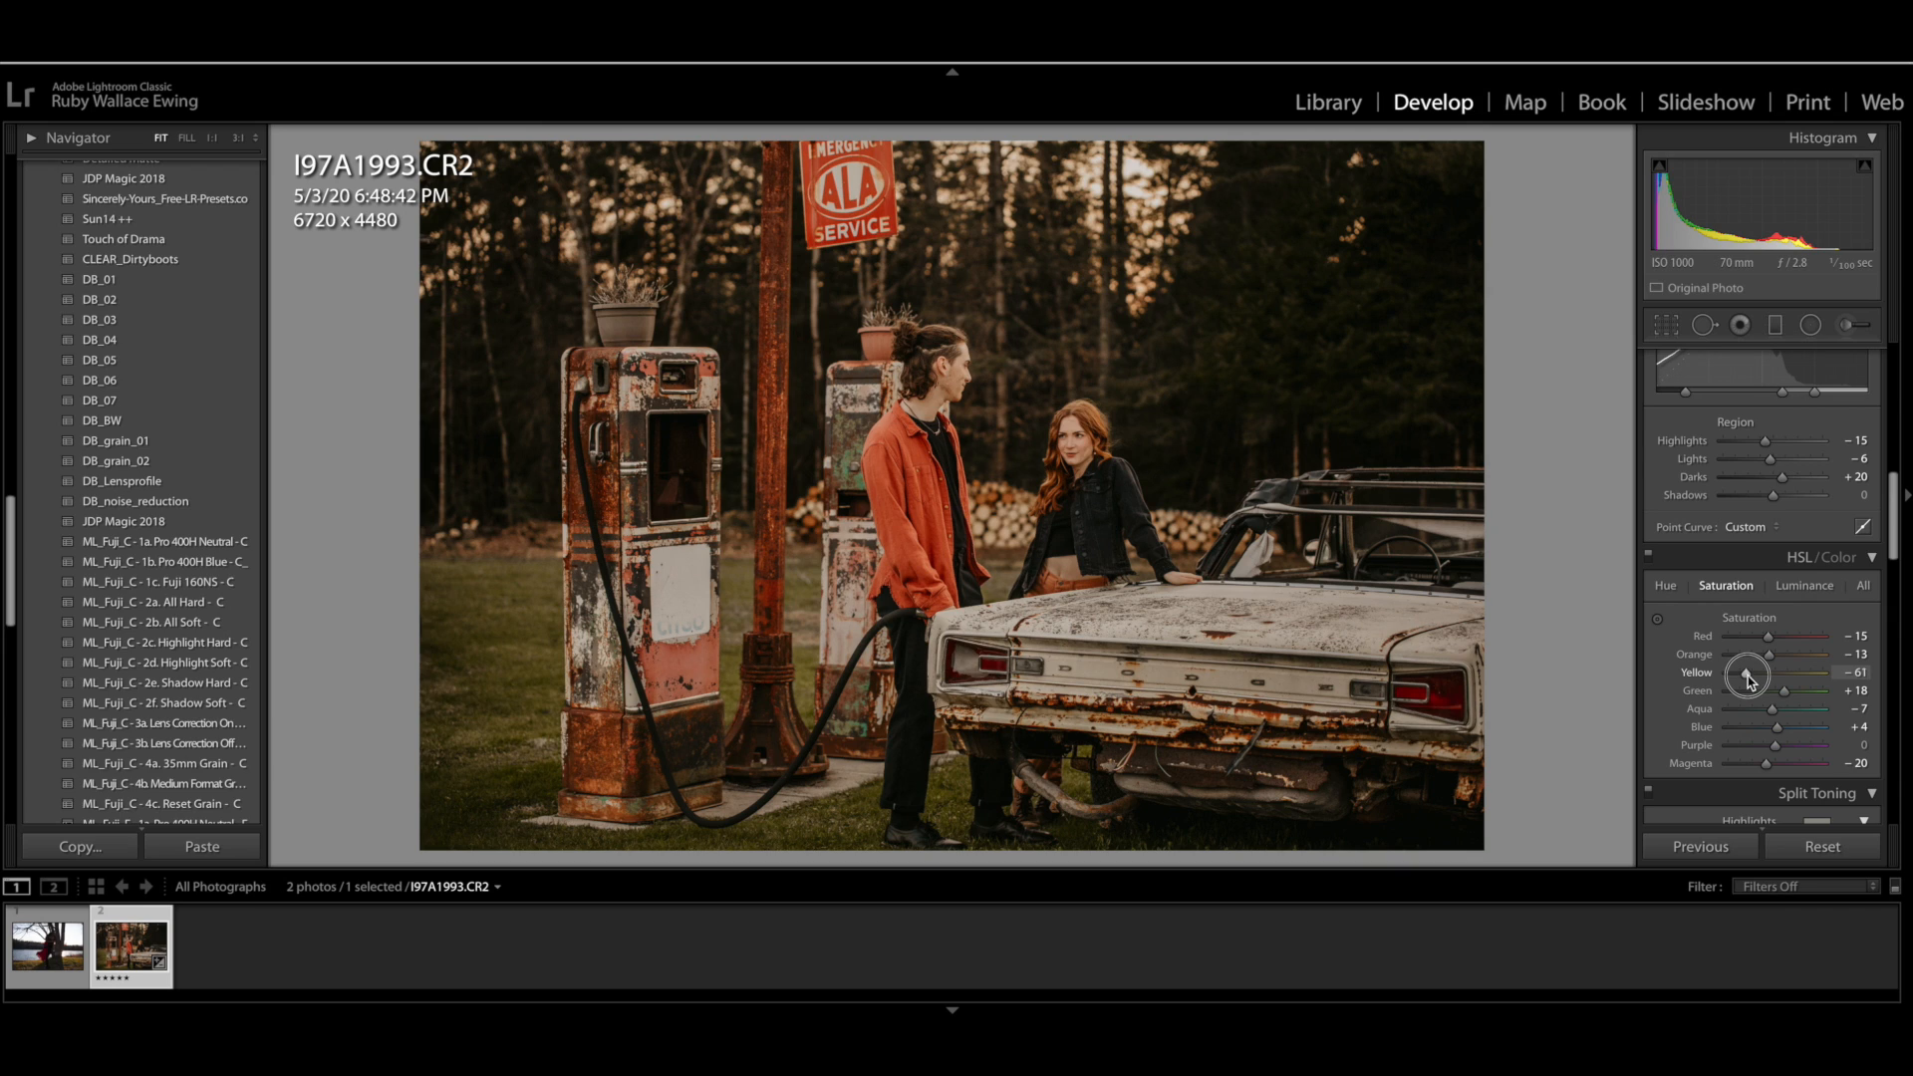
{"action": "left_click_drag", "start_coordinate": [1741, 673], "coordinate": [1762, 673]}
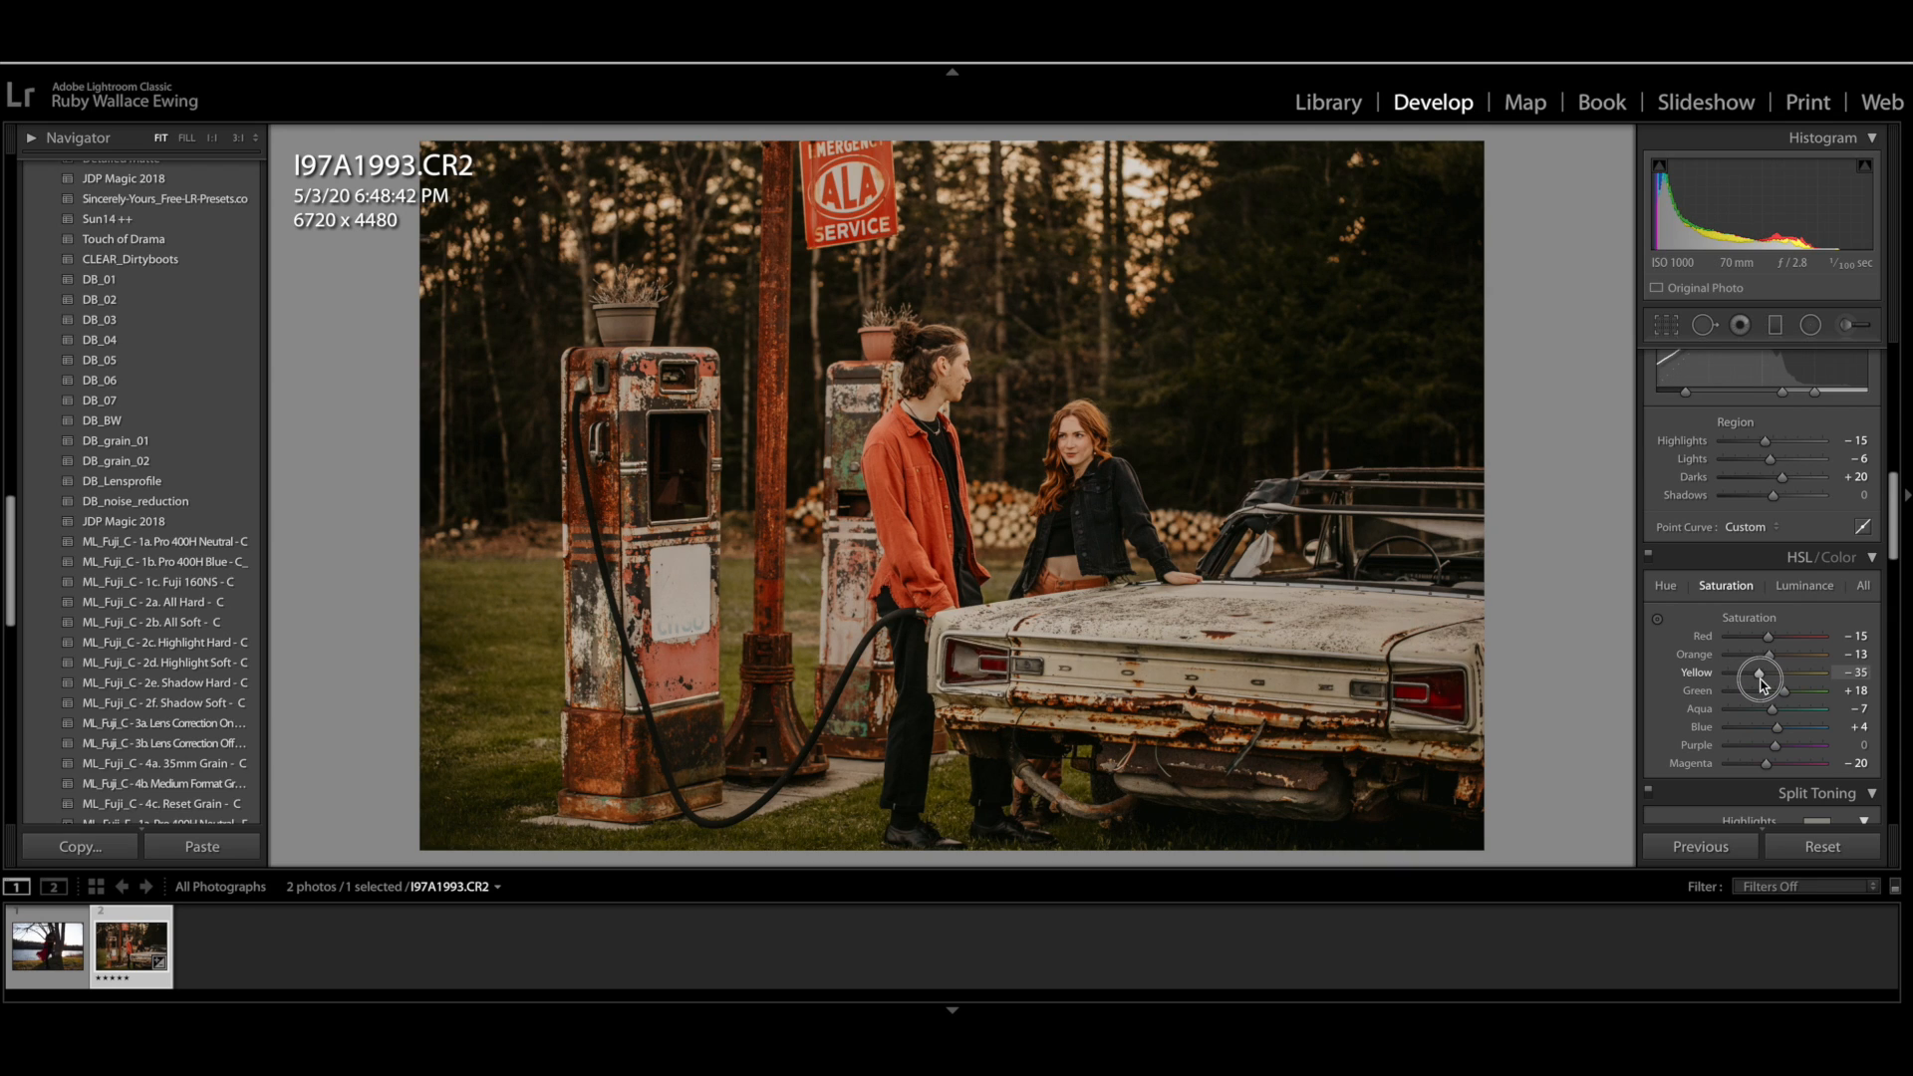
{"action": "left_click_drag", "start_coordinate": [1761, 678], "coordinate": [1770, 677]}
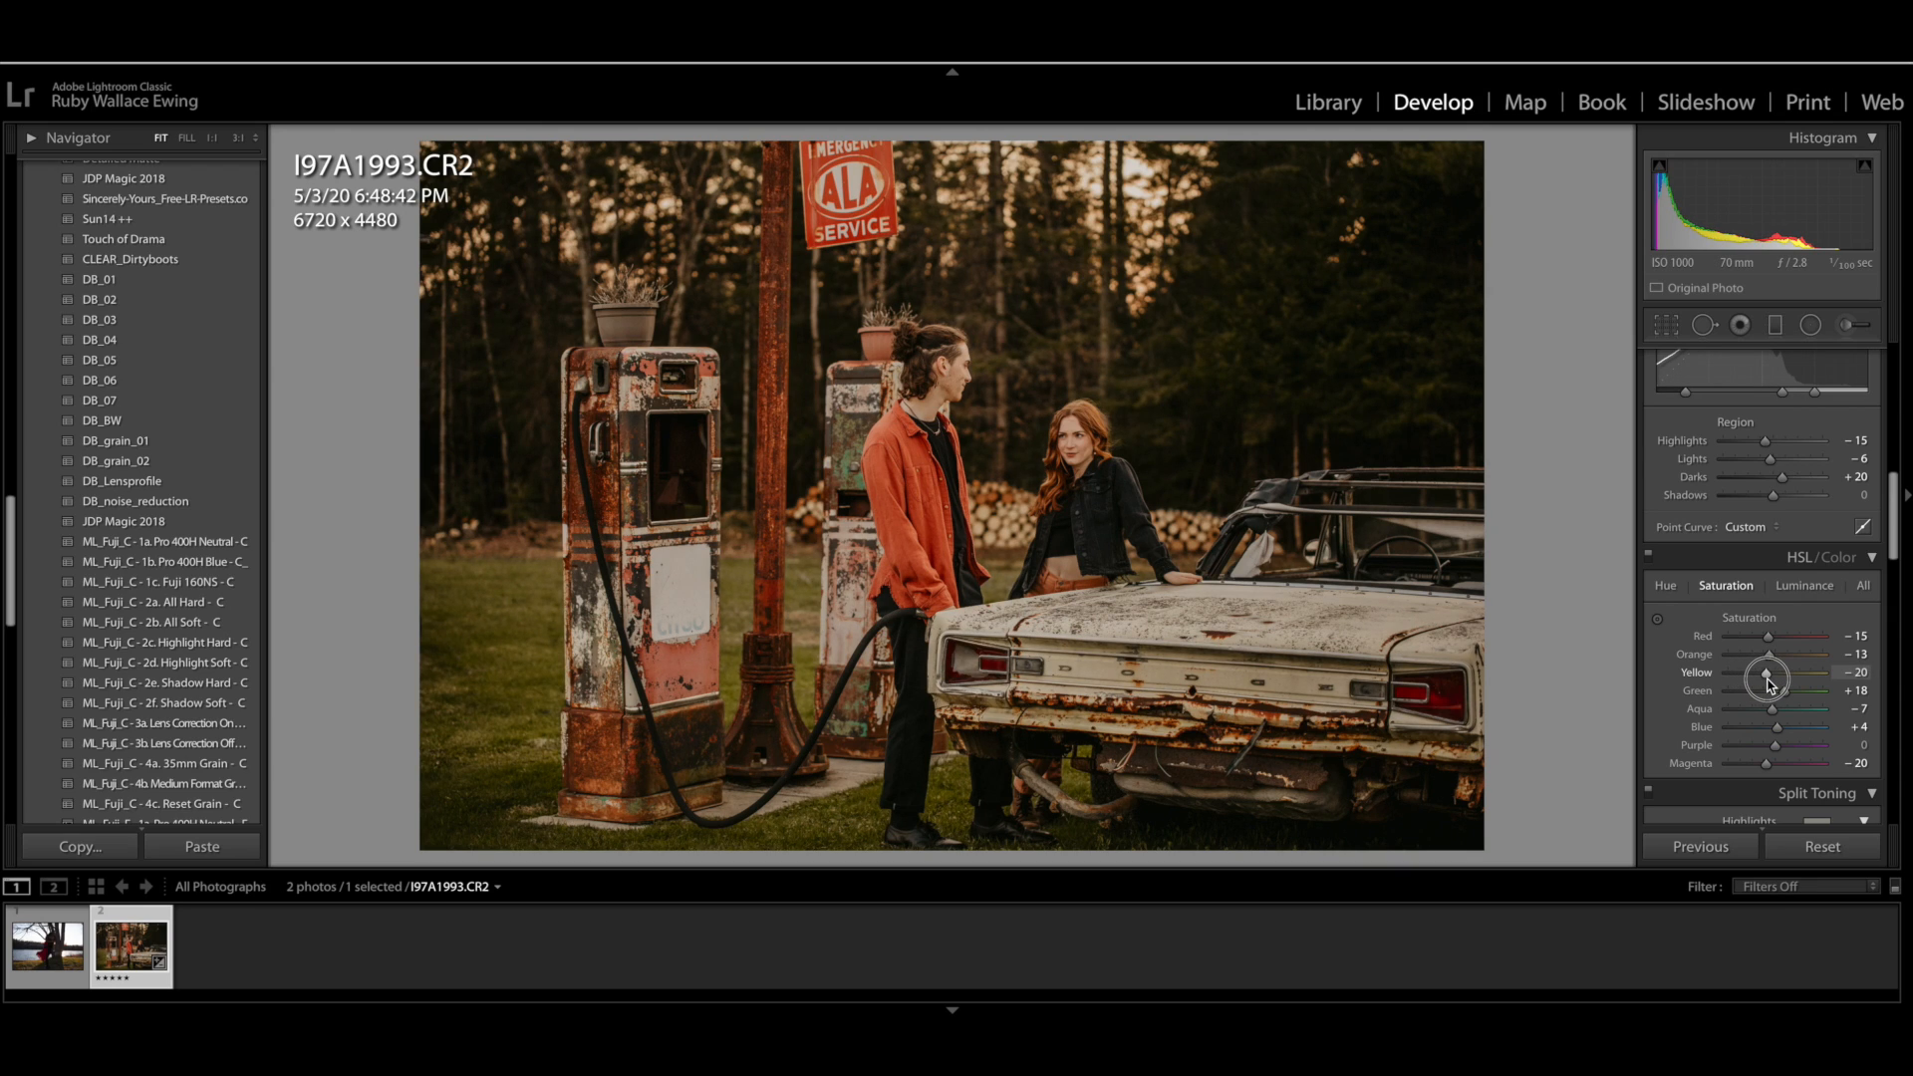
{"action": "left_click_drag", "start_coordinate": [1766, 678], "coordinate": [1763, 680]}
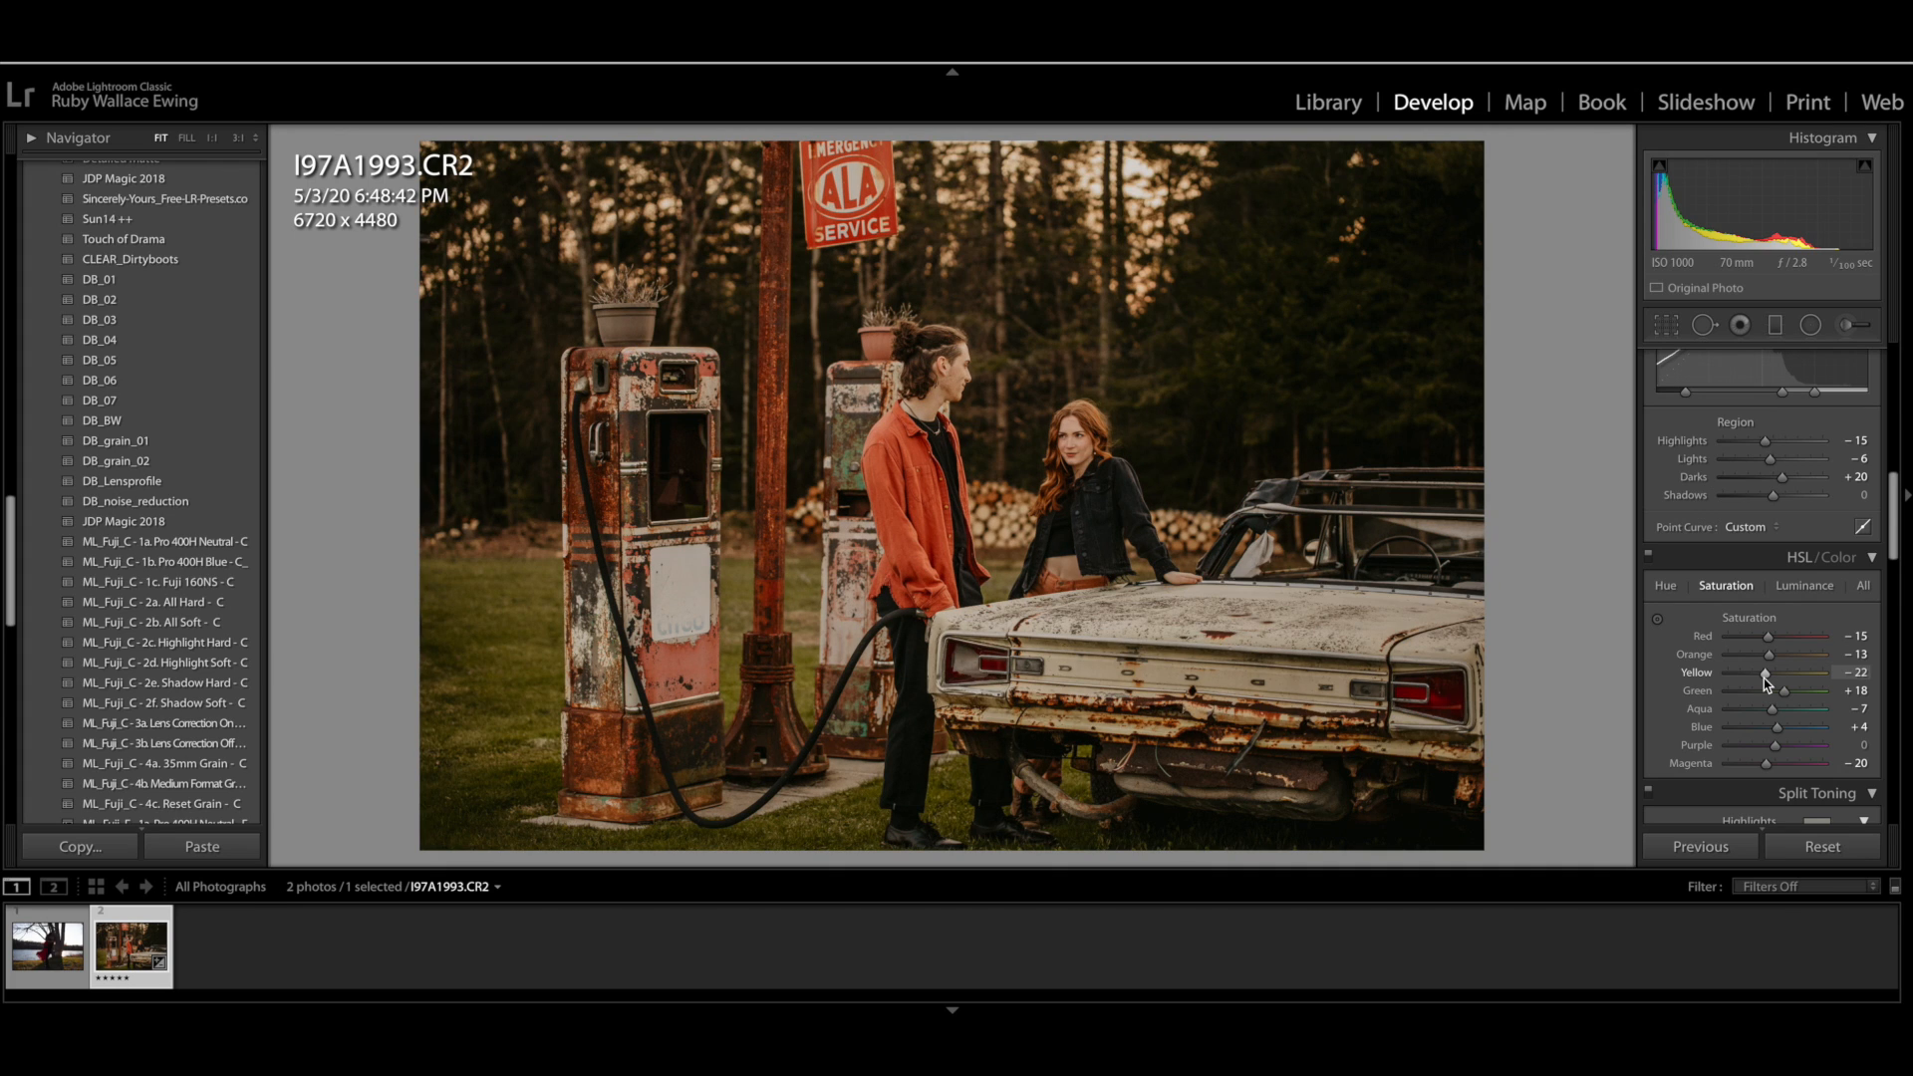
{"action": "mouse_move", "coordinate": [1793, 674]}
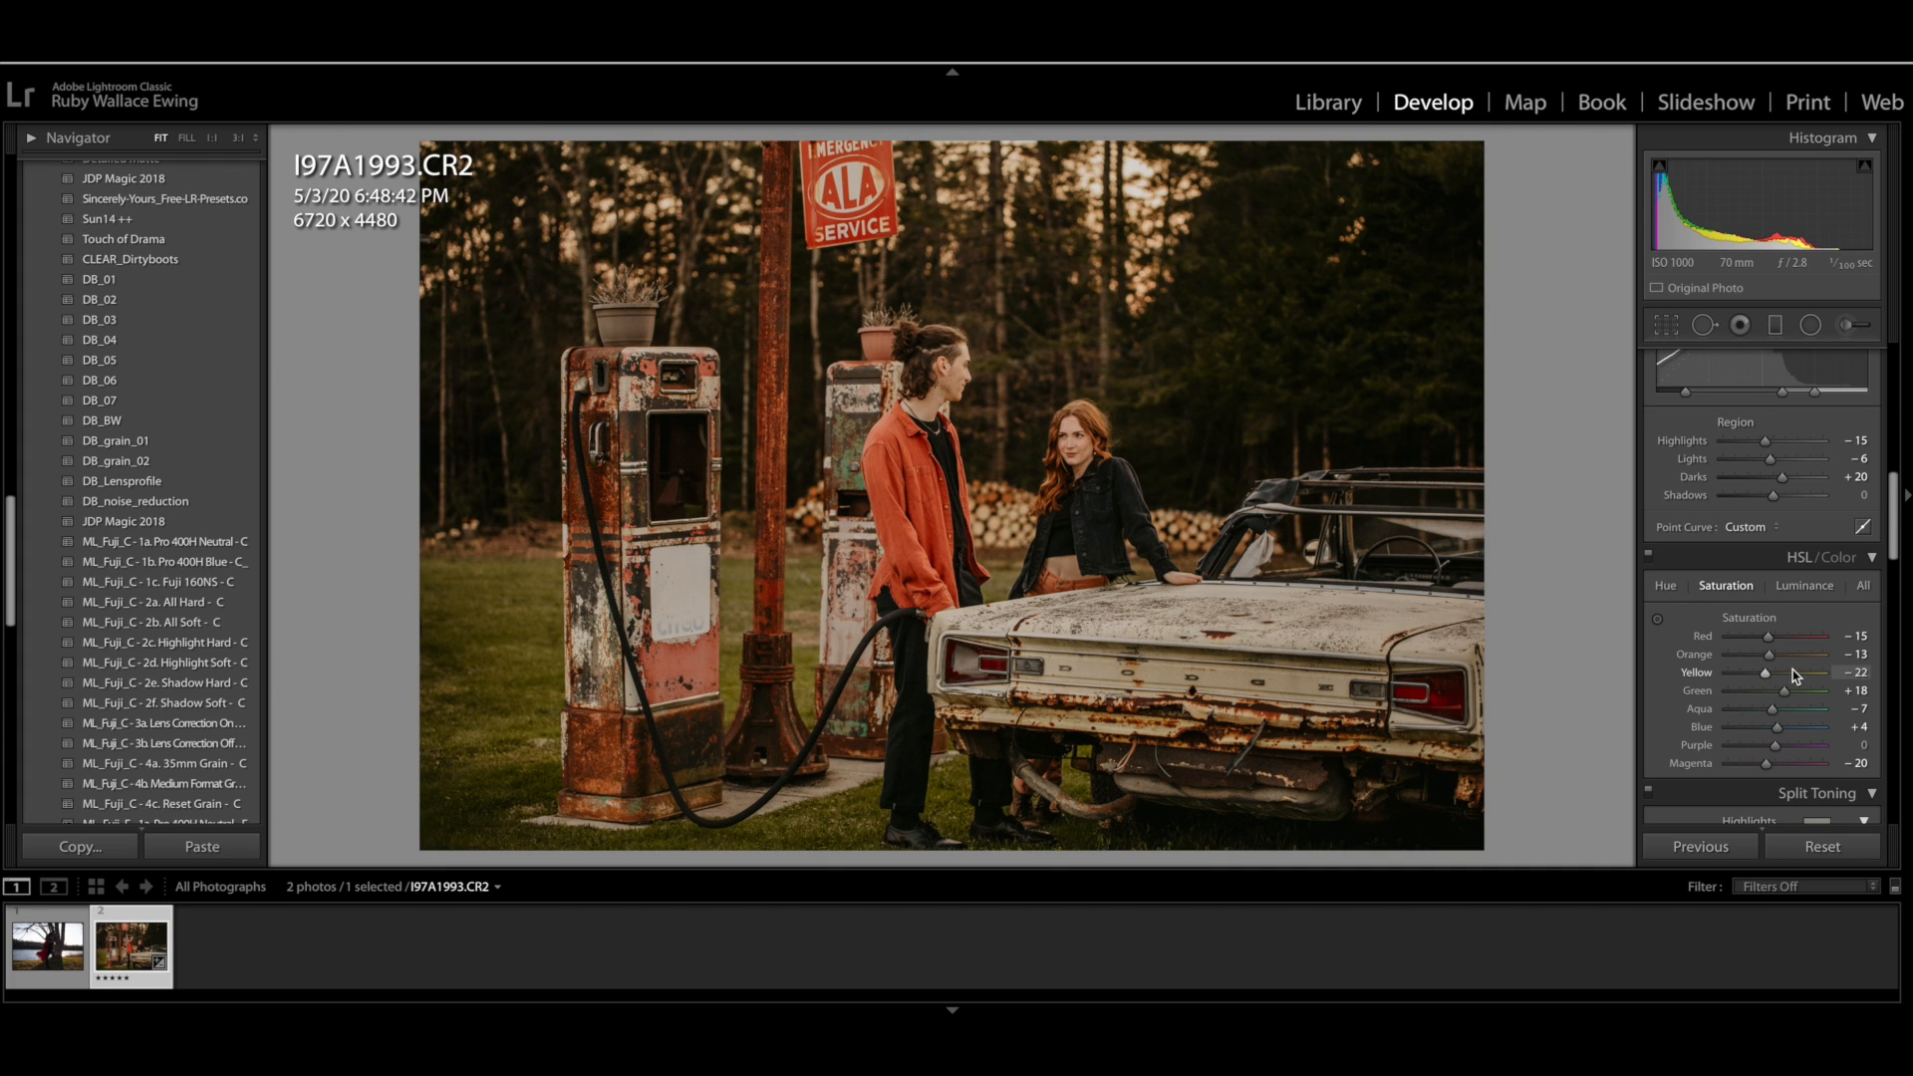
In HSL Luminance, settle Orange luminance at about +21 after testing +100
{"action": "left_click", "coordinate": [1804, 585]}
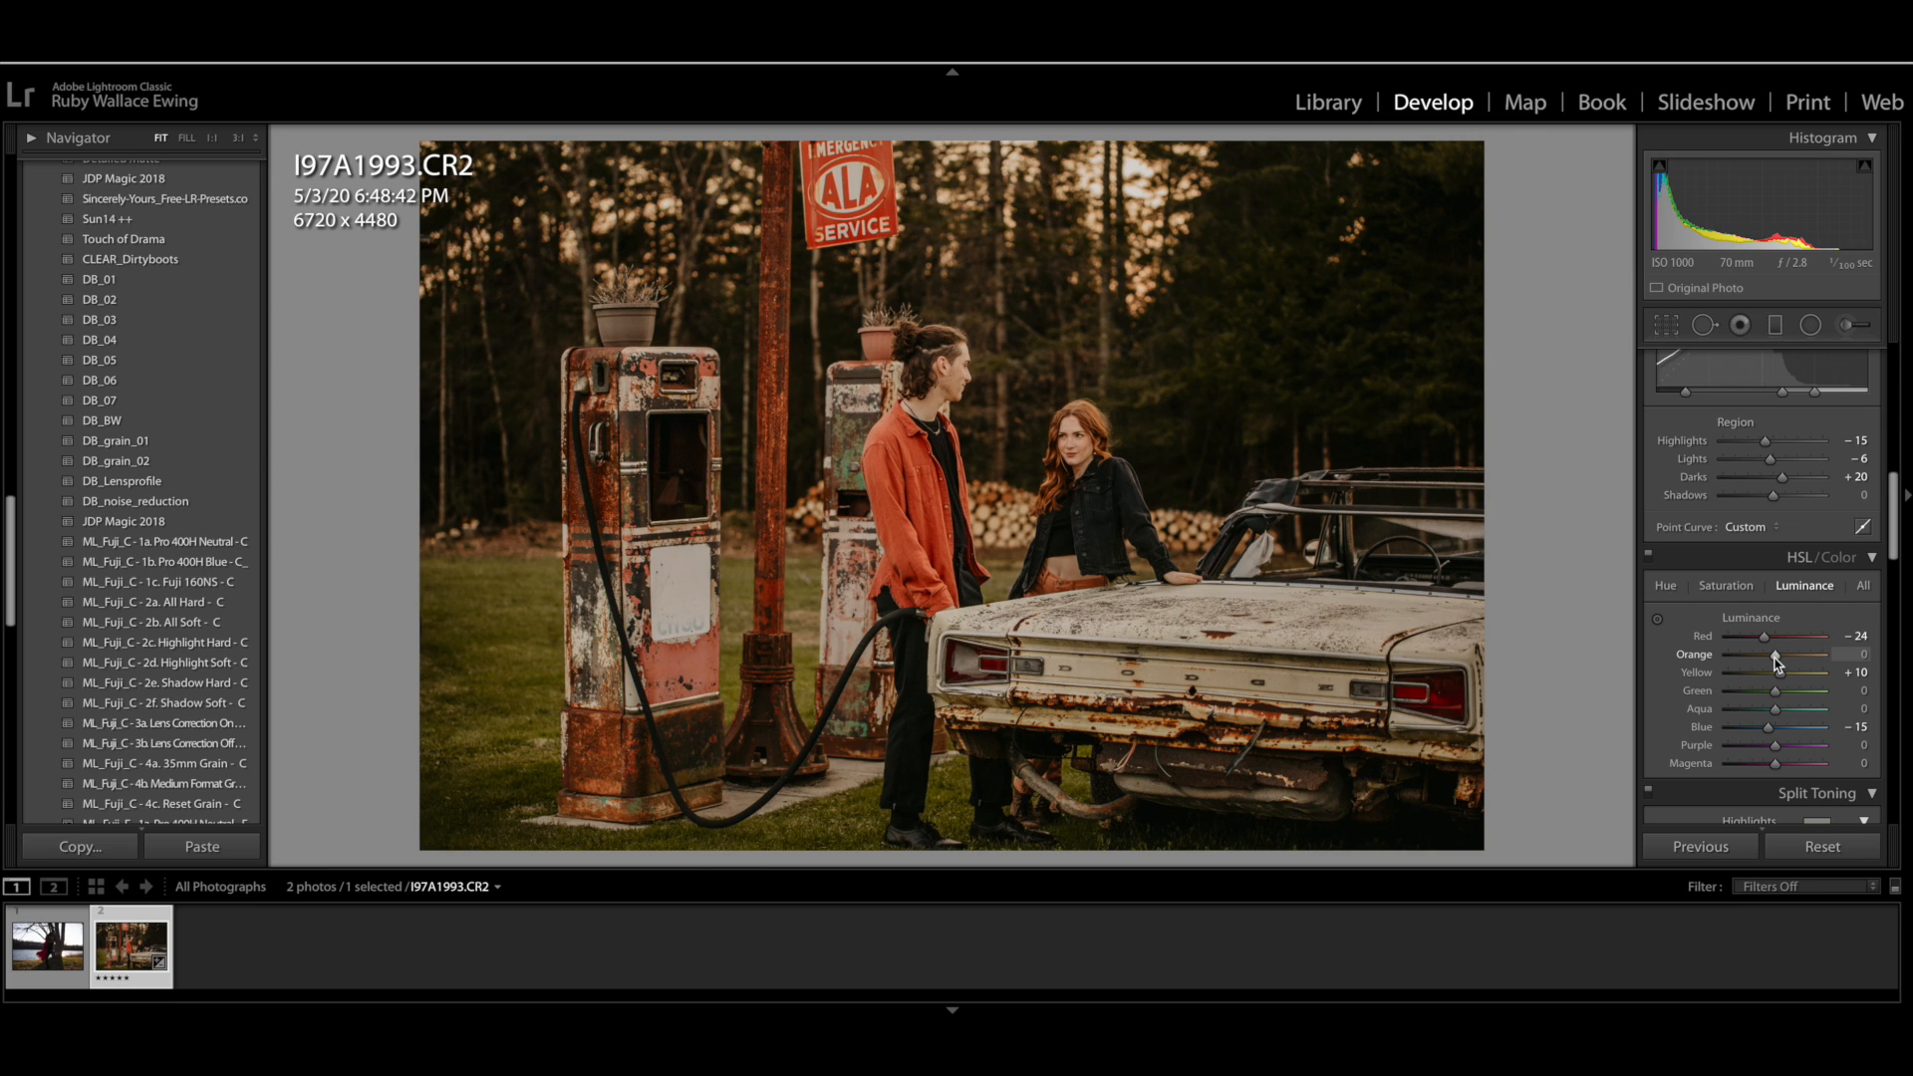
{"action": "left_click_drag", "start_coordinate": [1772, 653], "coordinate": [1787, 654]}
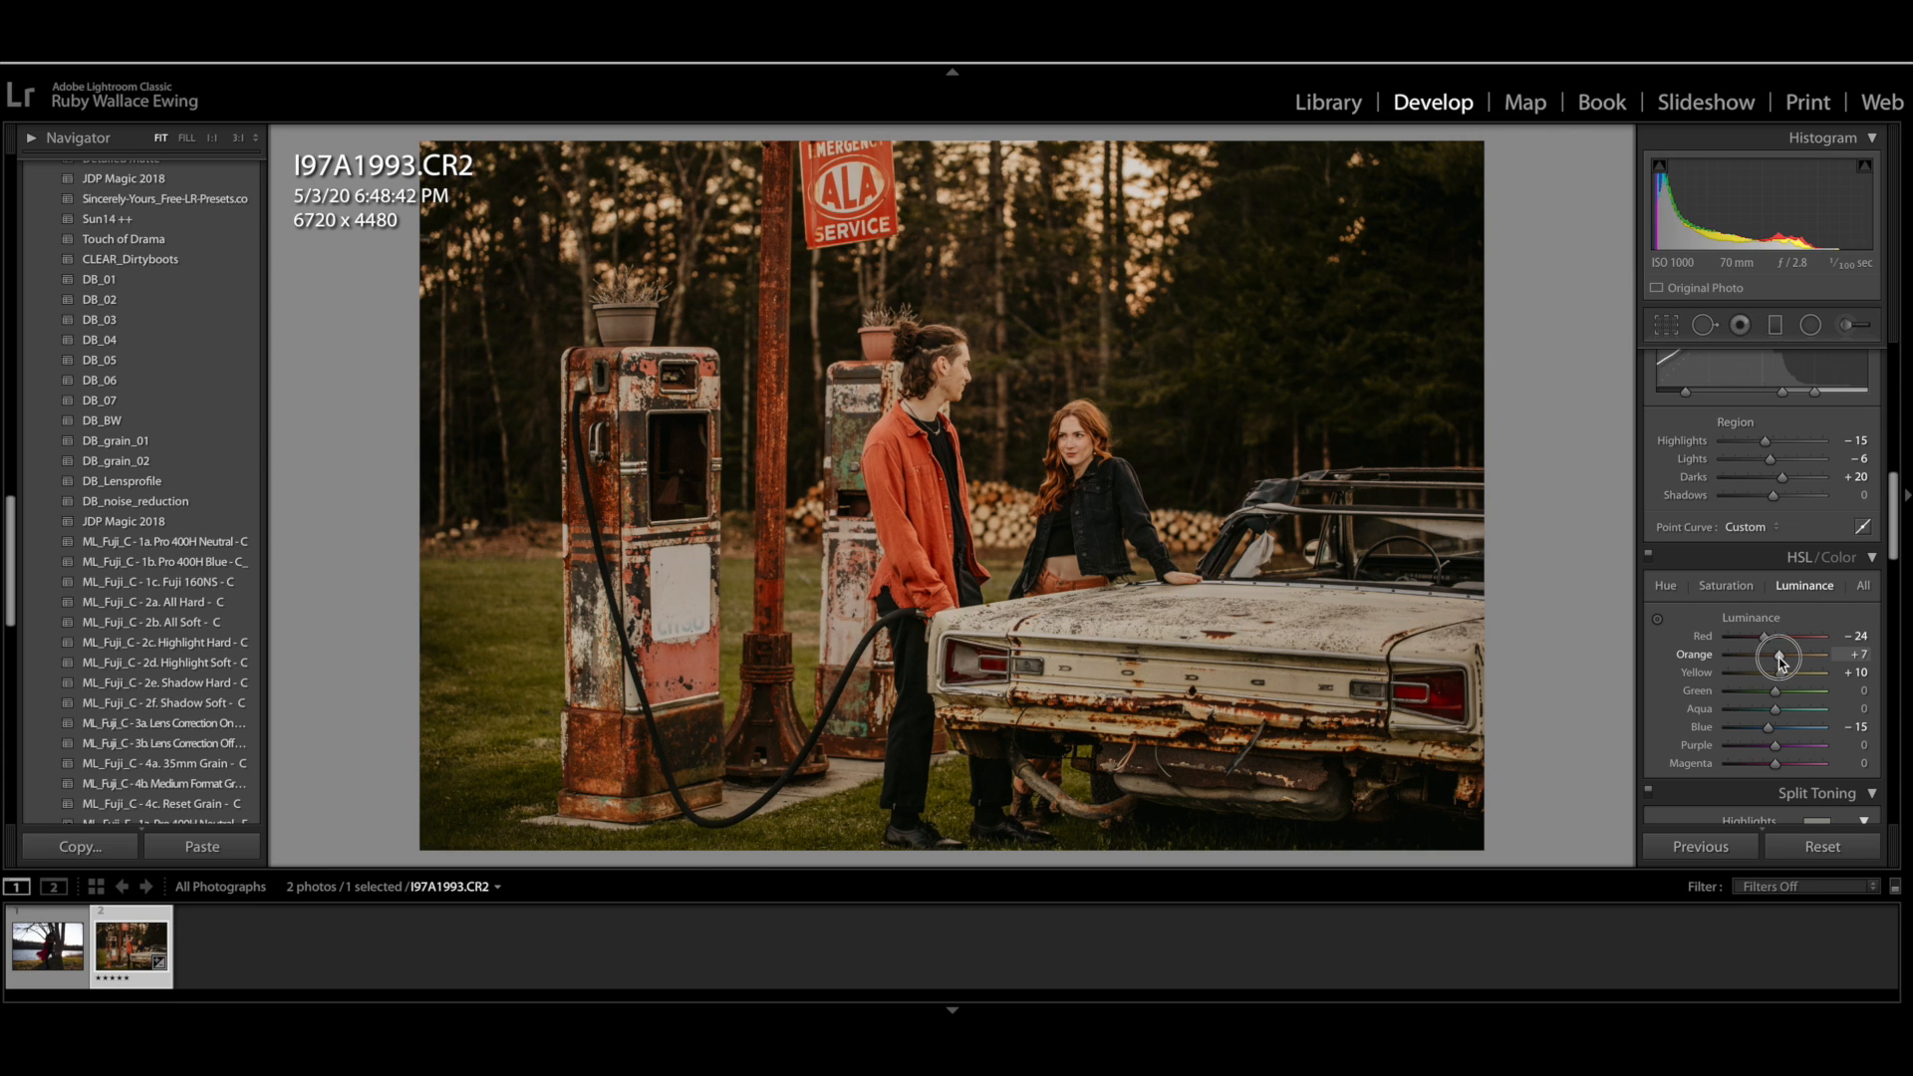
{"action": "left_click_drag", "start_coordinate": [1775, 653], "coordinate": [1788, 653]}
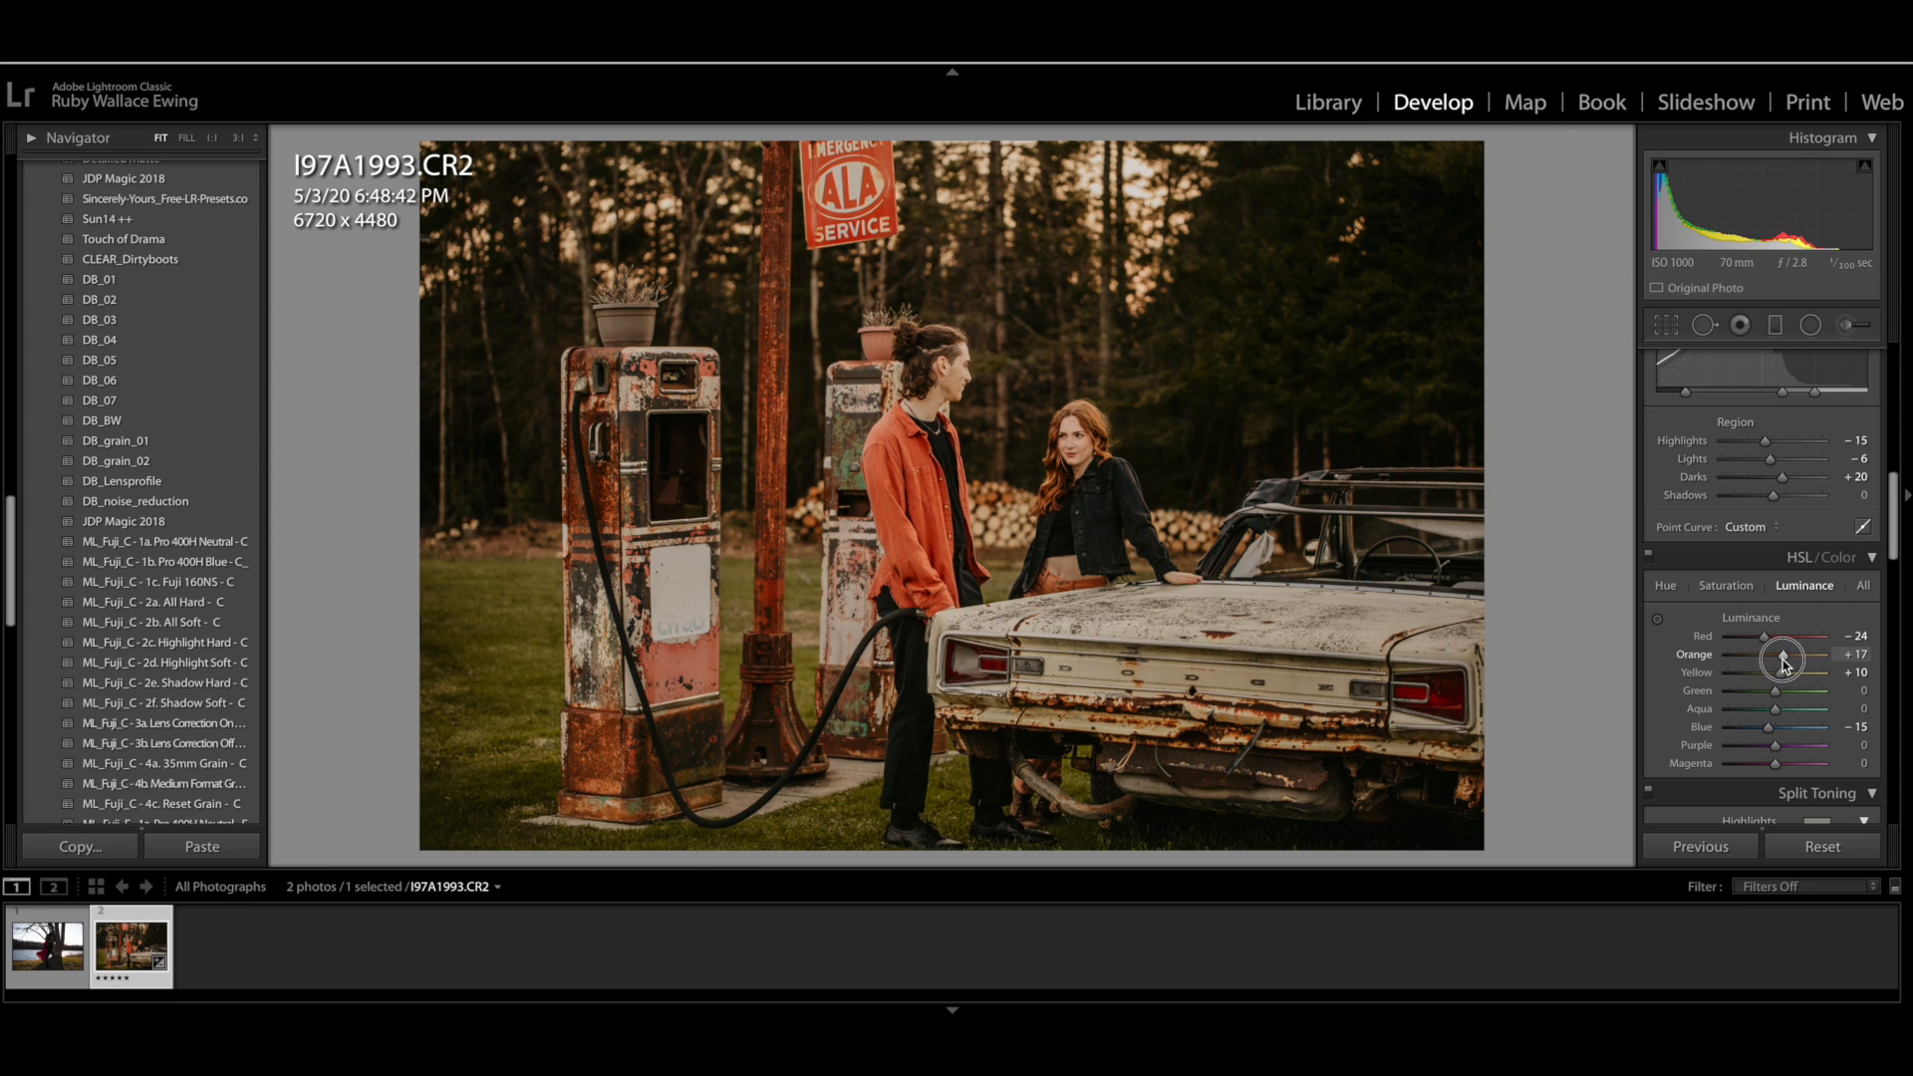
{"action": "left_click_drag", "start_coordinate": [1781, 654], "coordinate": [1860, 653]}
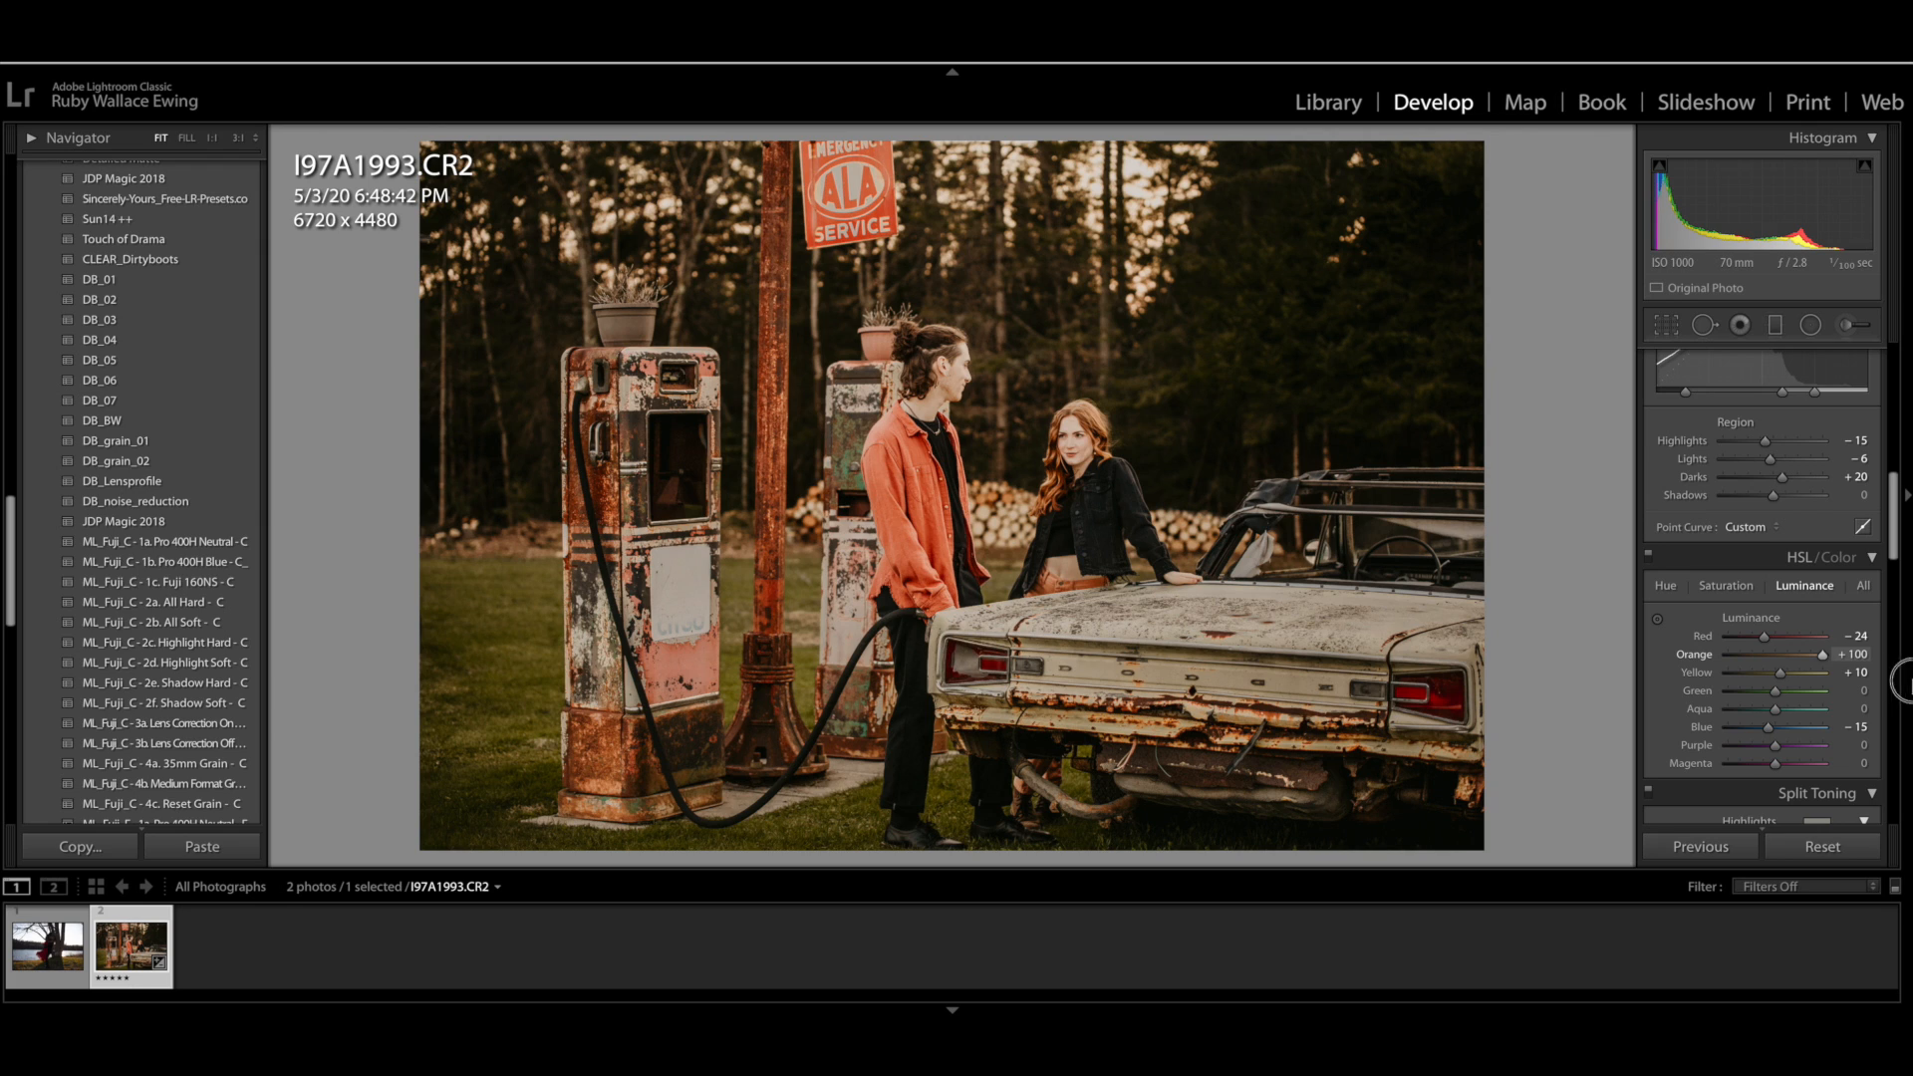
{"action": "left_click_drag", "start_coordinate": [1824, 654], "coordinate": [1788, 654]}
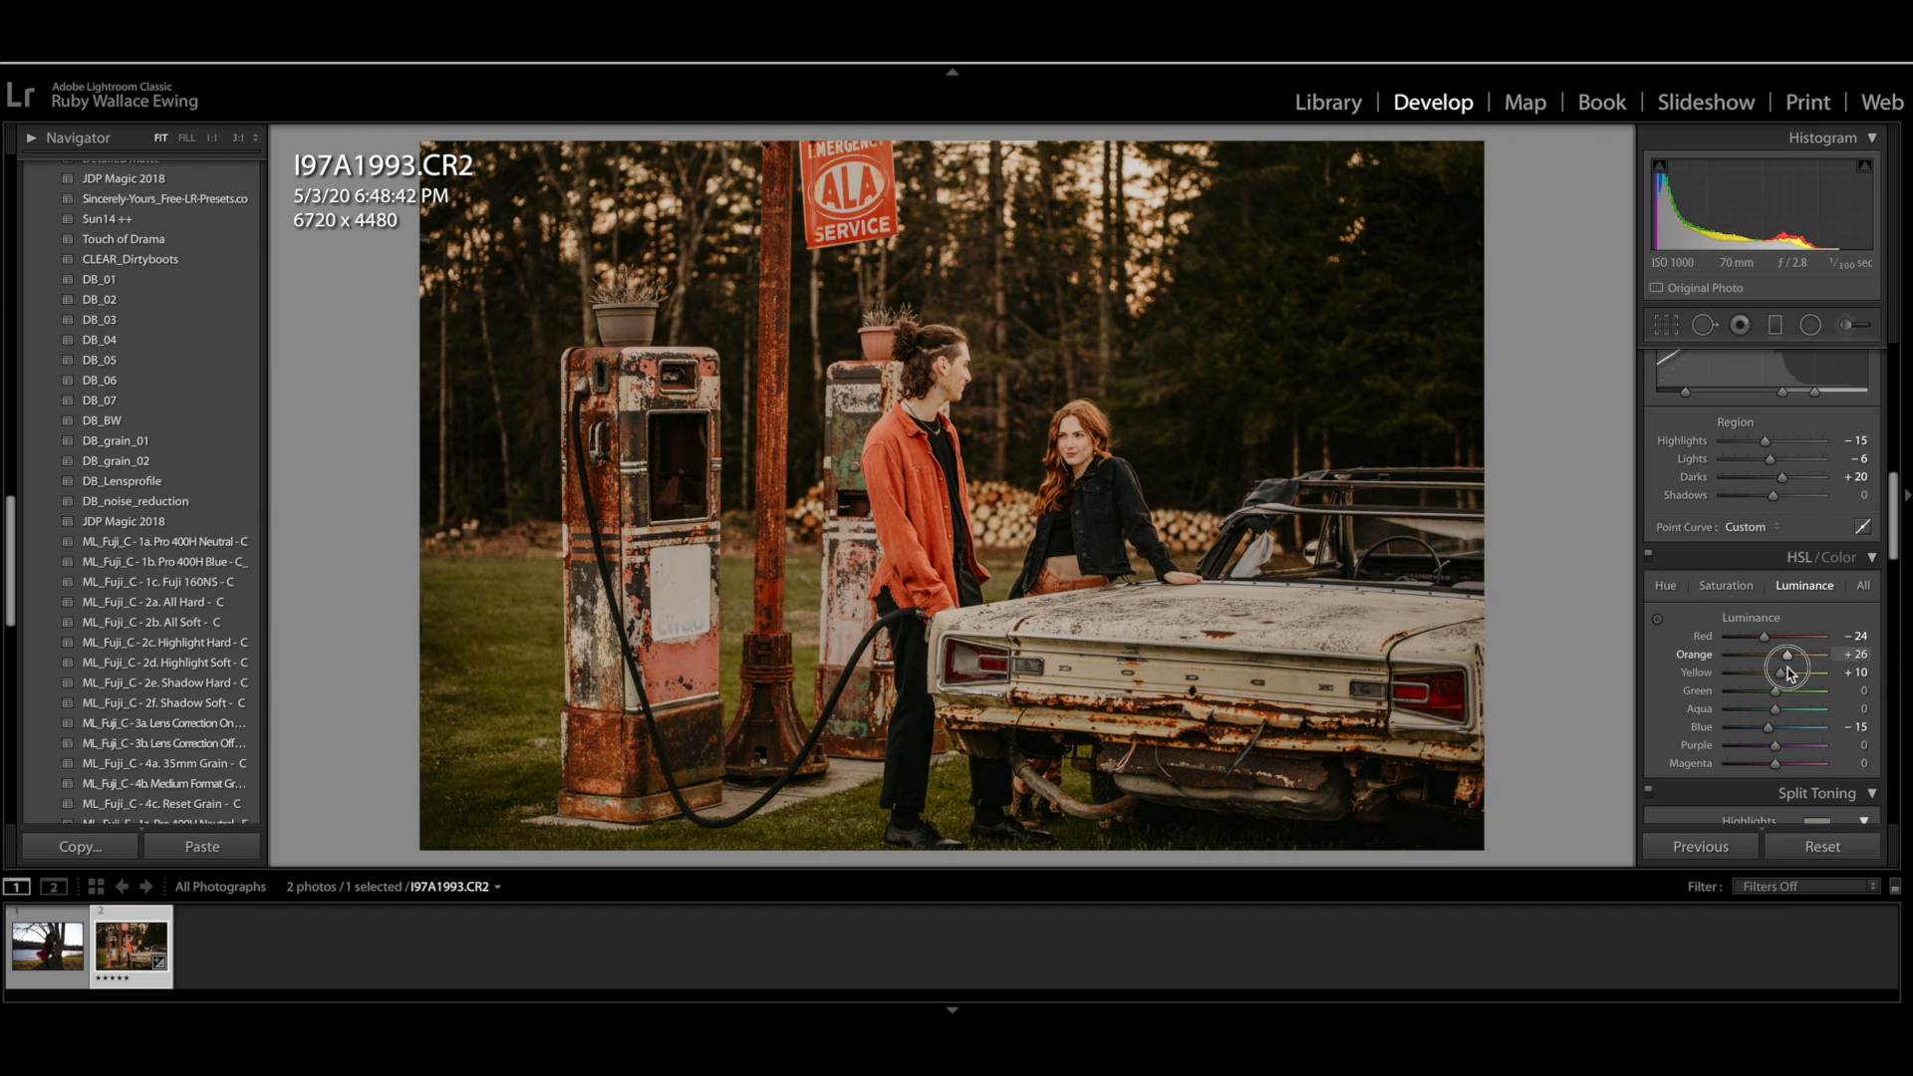
{"action": "left_click_drag", "start_coordinate": [1788, 654], "coordinate": [1778, 654]}
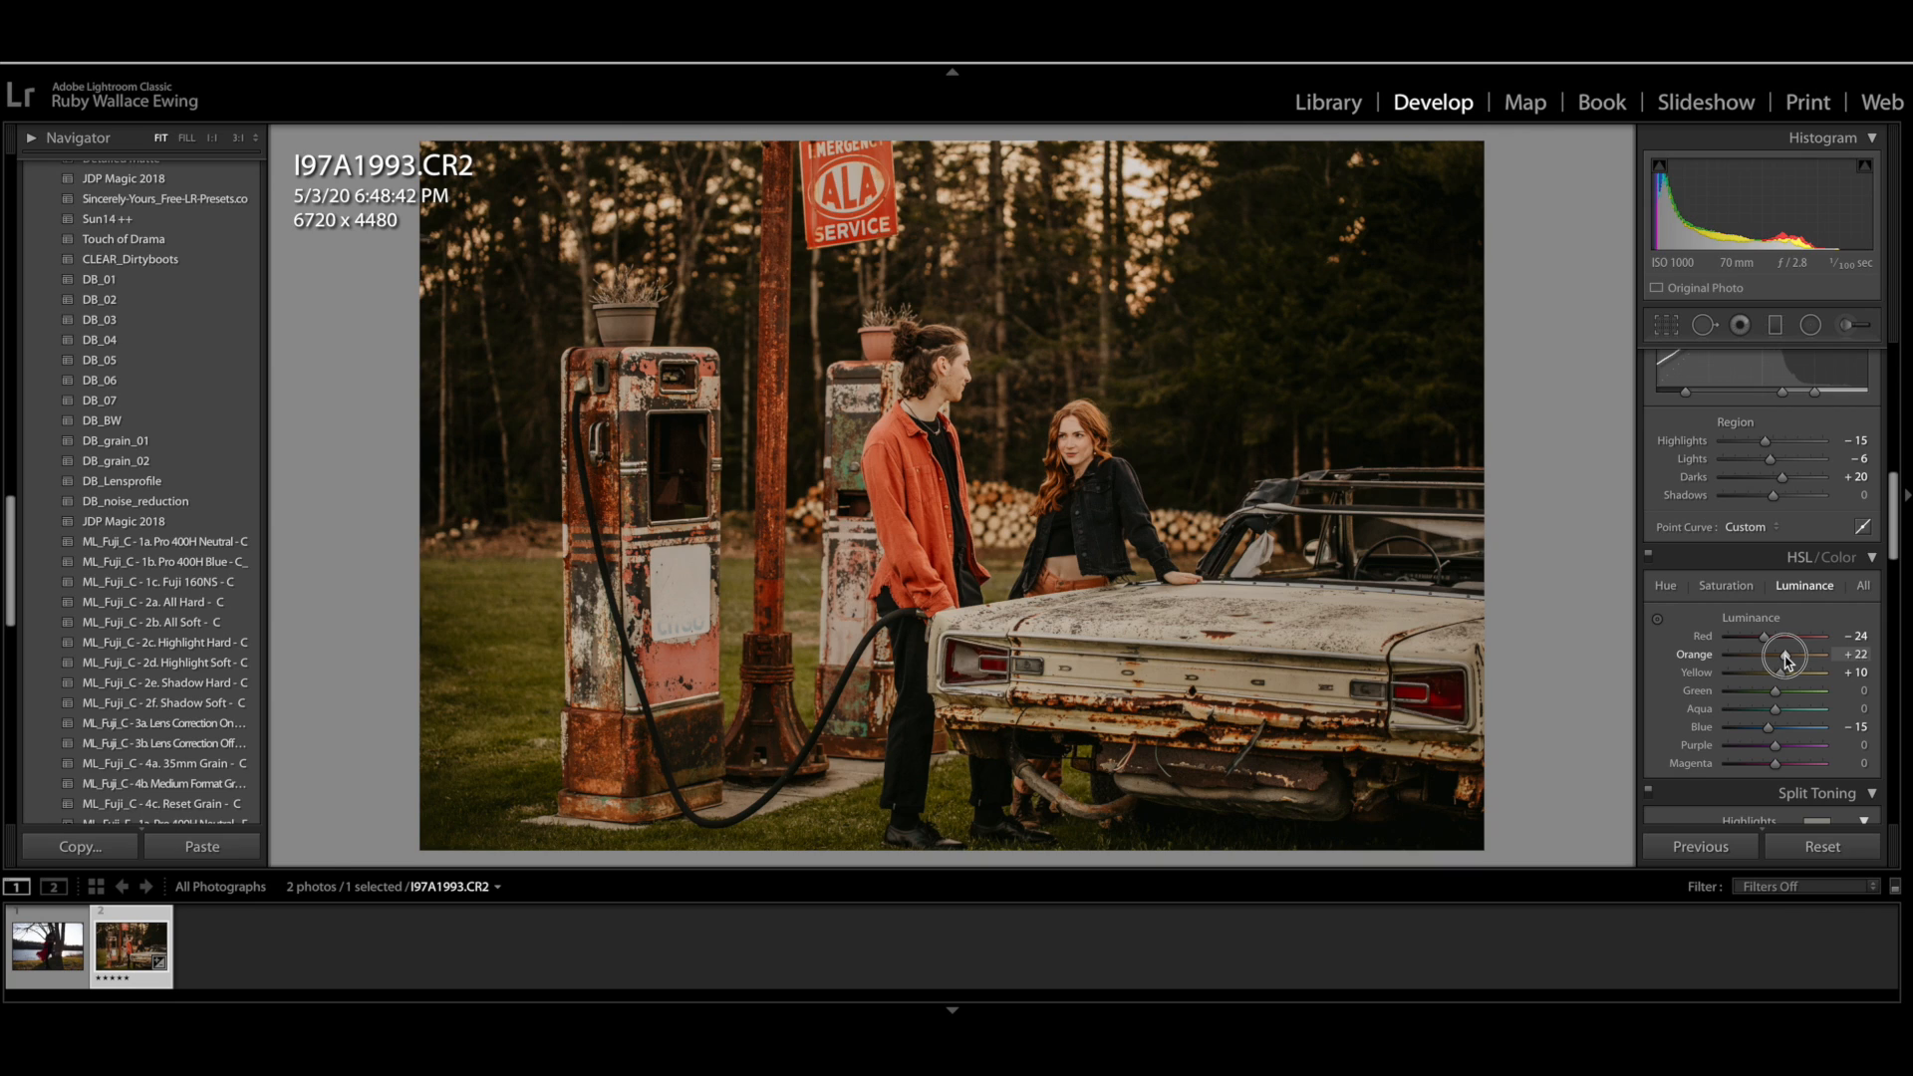
{"action": "left_click_drag", "start_coordinate": [1784, 653], "coordinate": [1783, 654]}
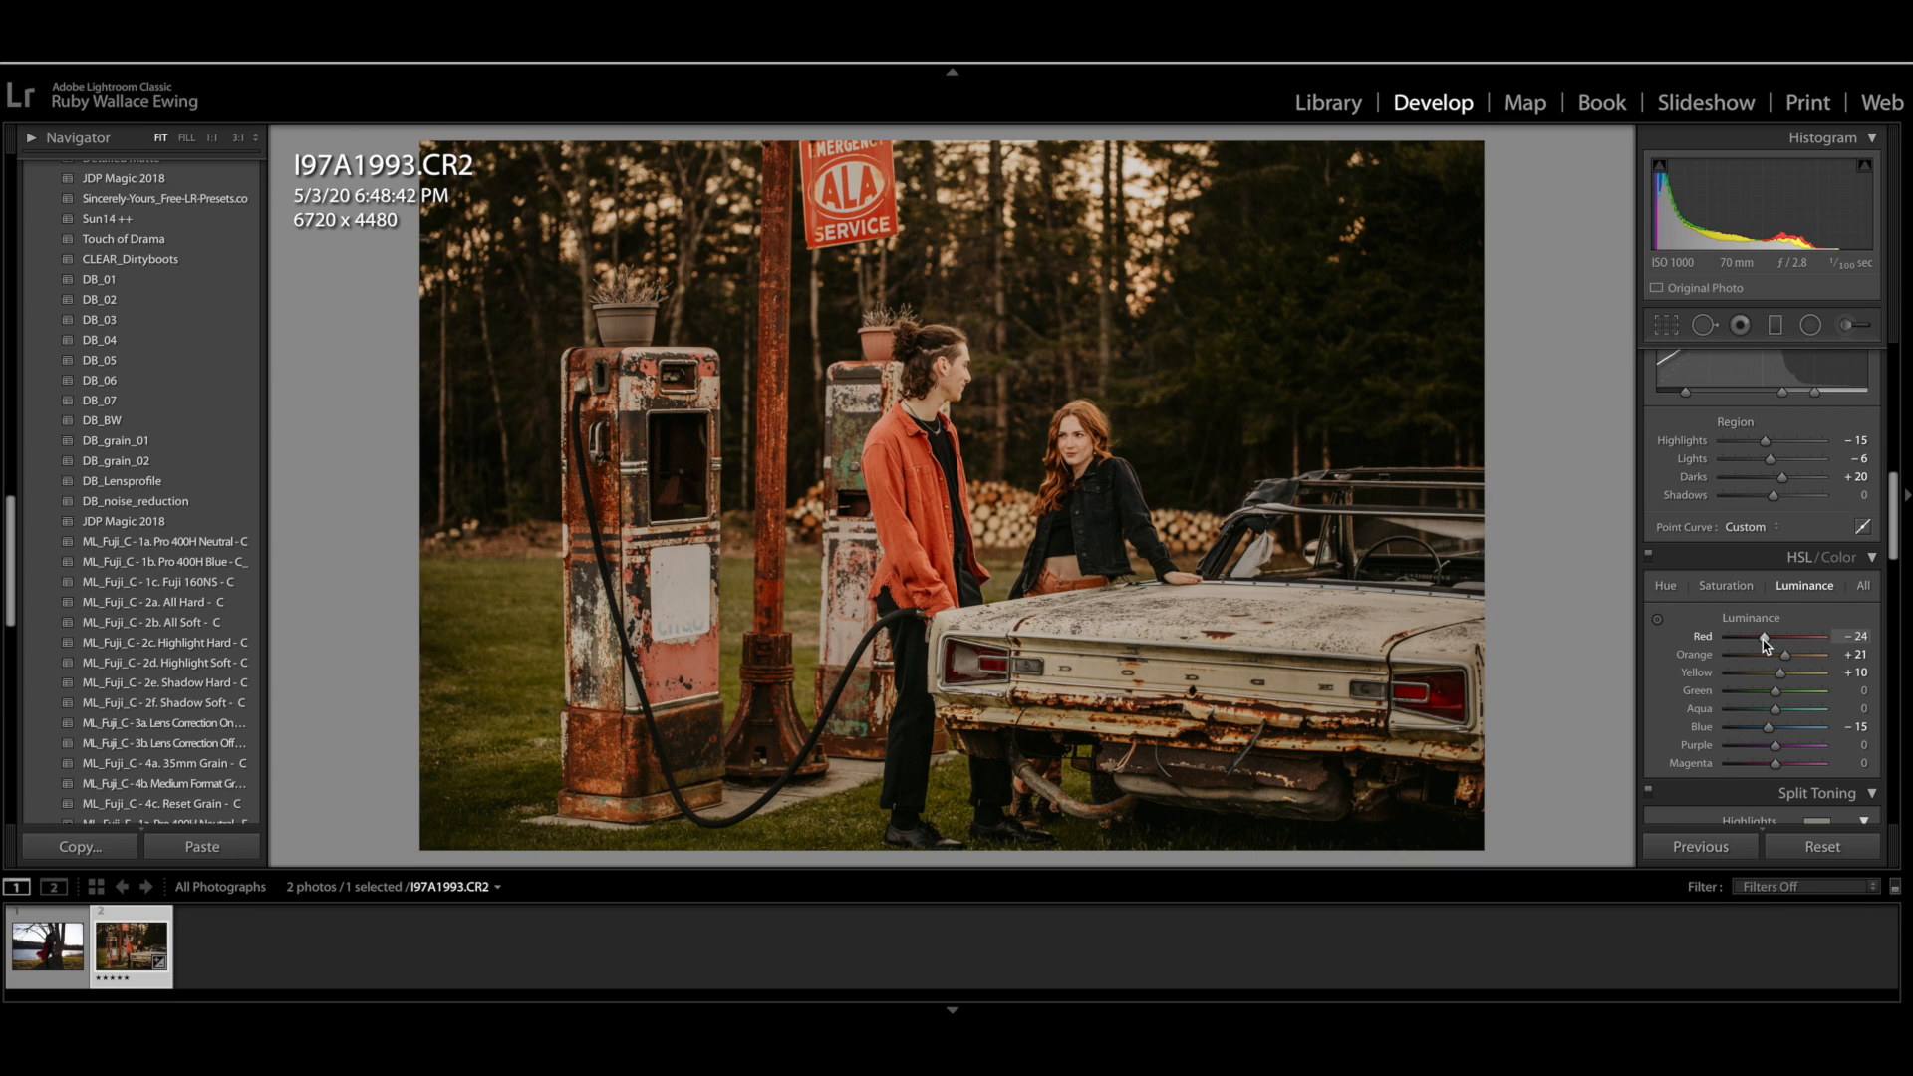
Lower Red luminance from -24 to -38
{"action": "left_click_drag", "start_coordinate": [1770, 643], "coordinate": [1776, 643]}
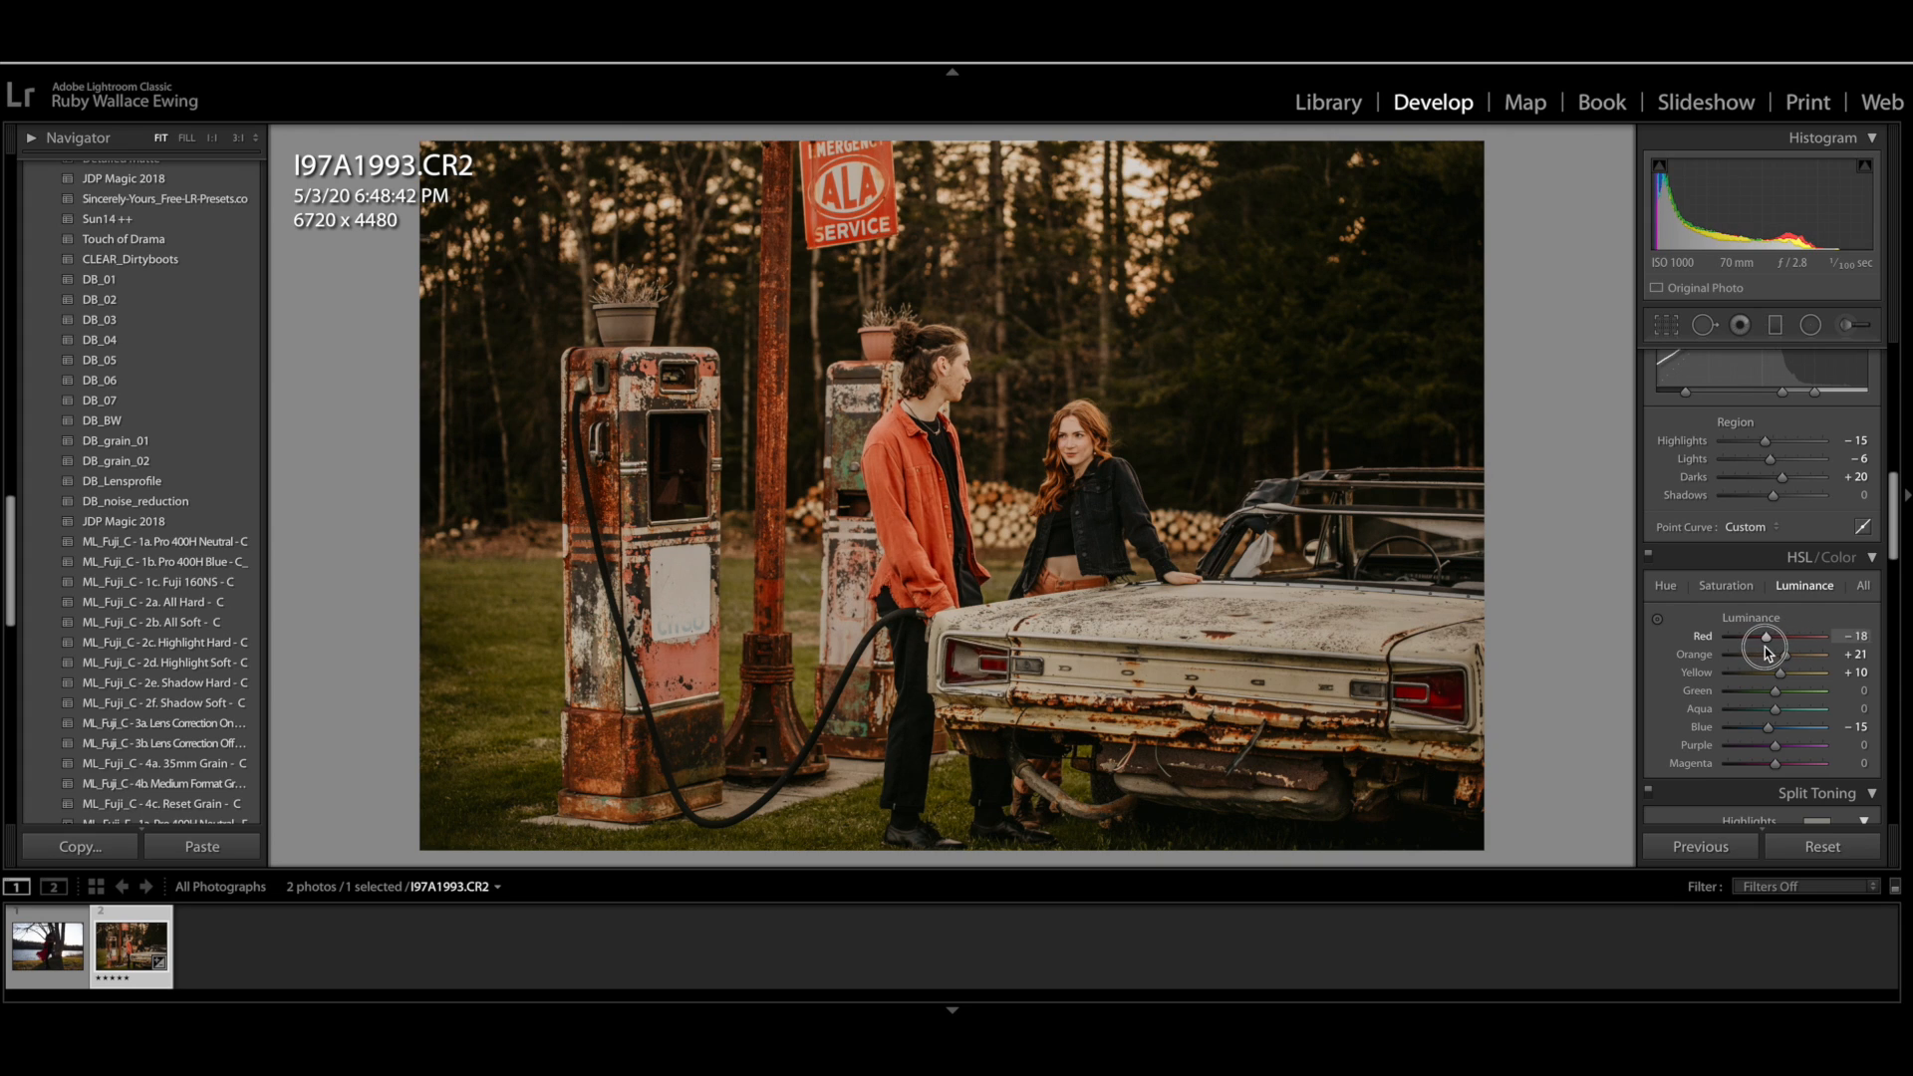
{"action": "left_click_drag", "start_coordinate": [1767, 635], "coordinate": [1753, 636]}
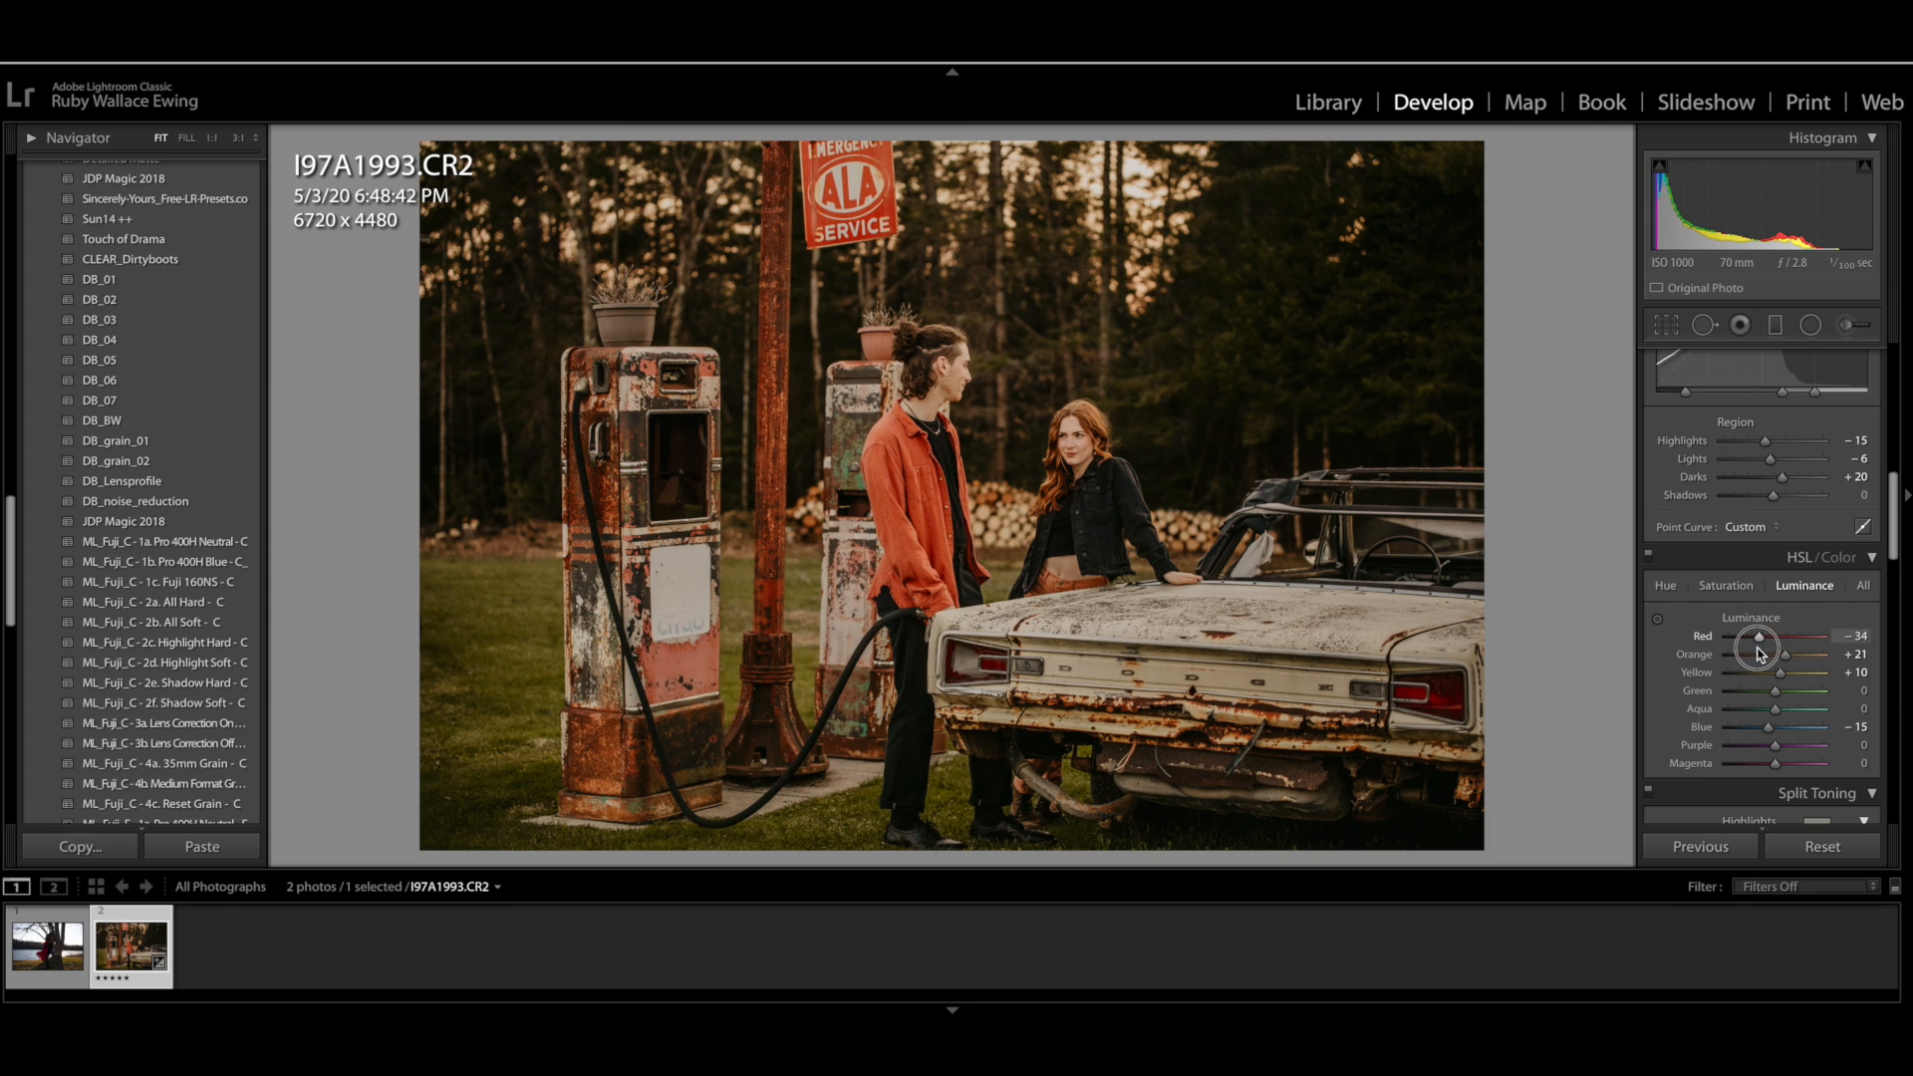
{"action": "left_click_drag", "start_coordinate": [1757, 635], "coordinate": [1751, 636]}
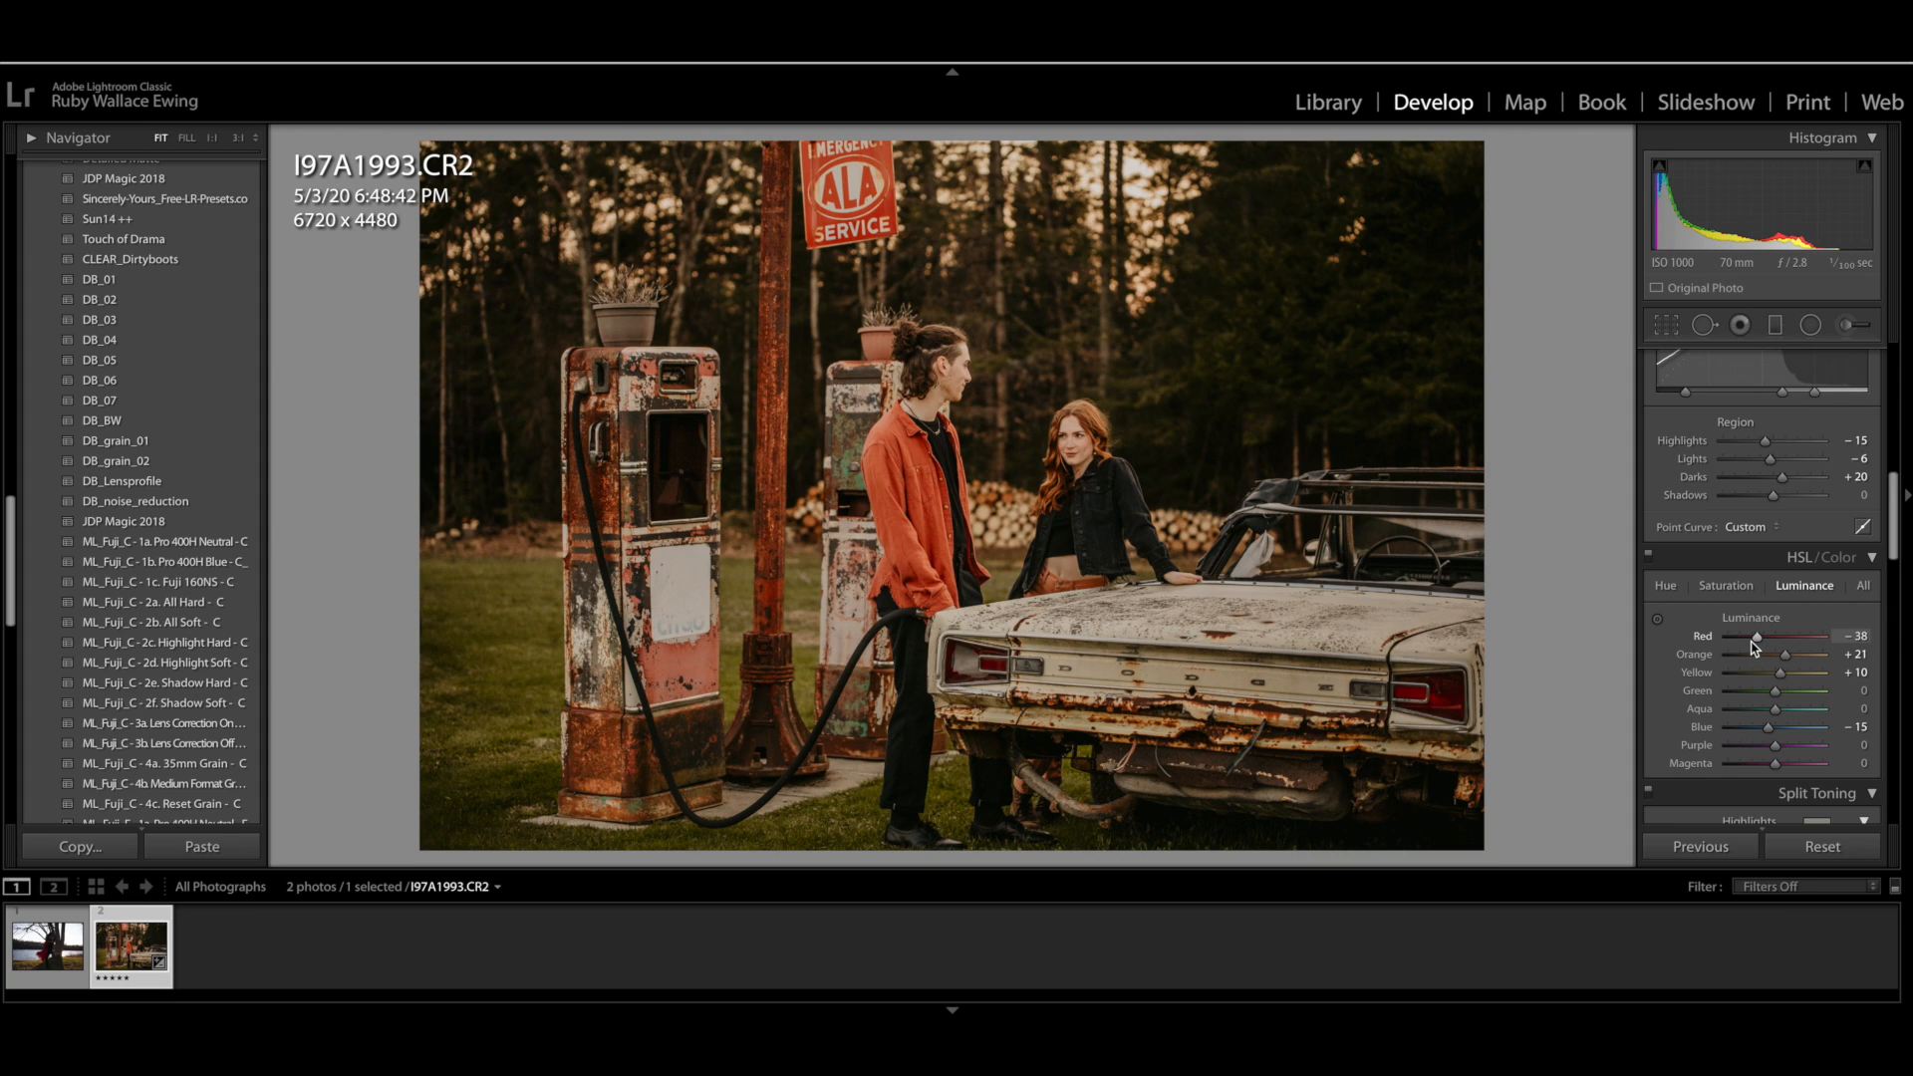
In HSL Saturation, set Red saturation to about -1 and Orange to about -2
{"action": "left_click", "coordinate": [1726, 585]}
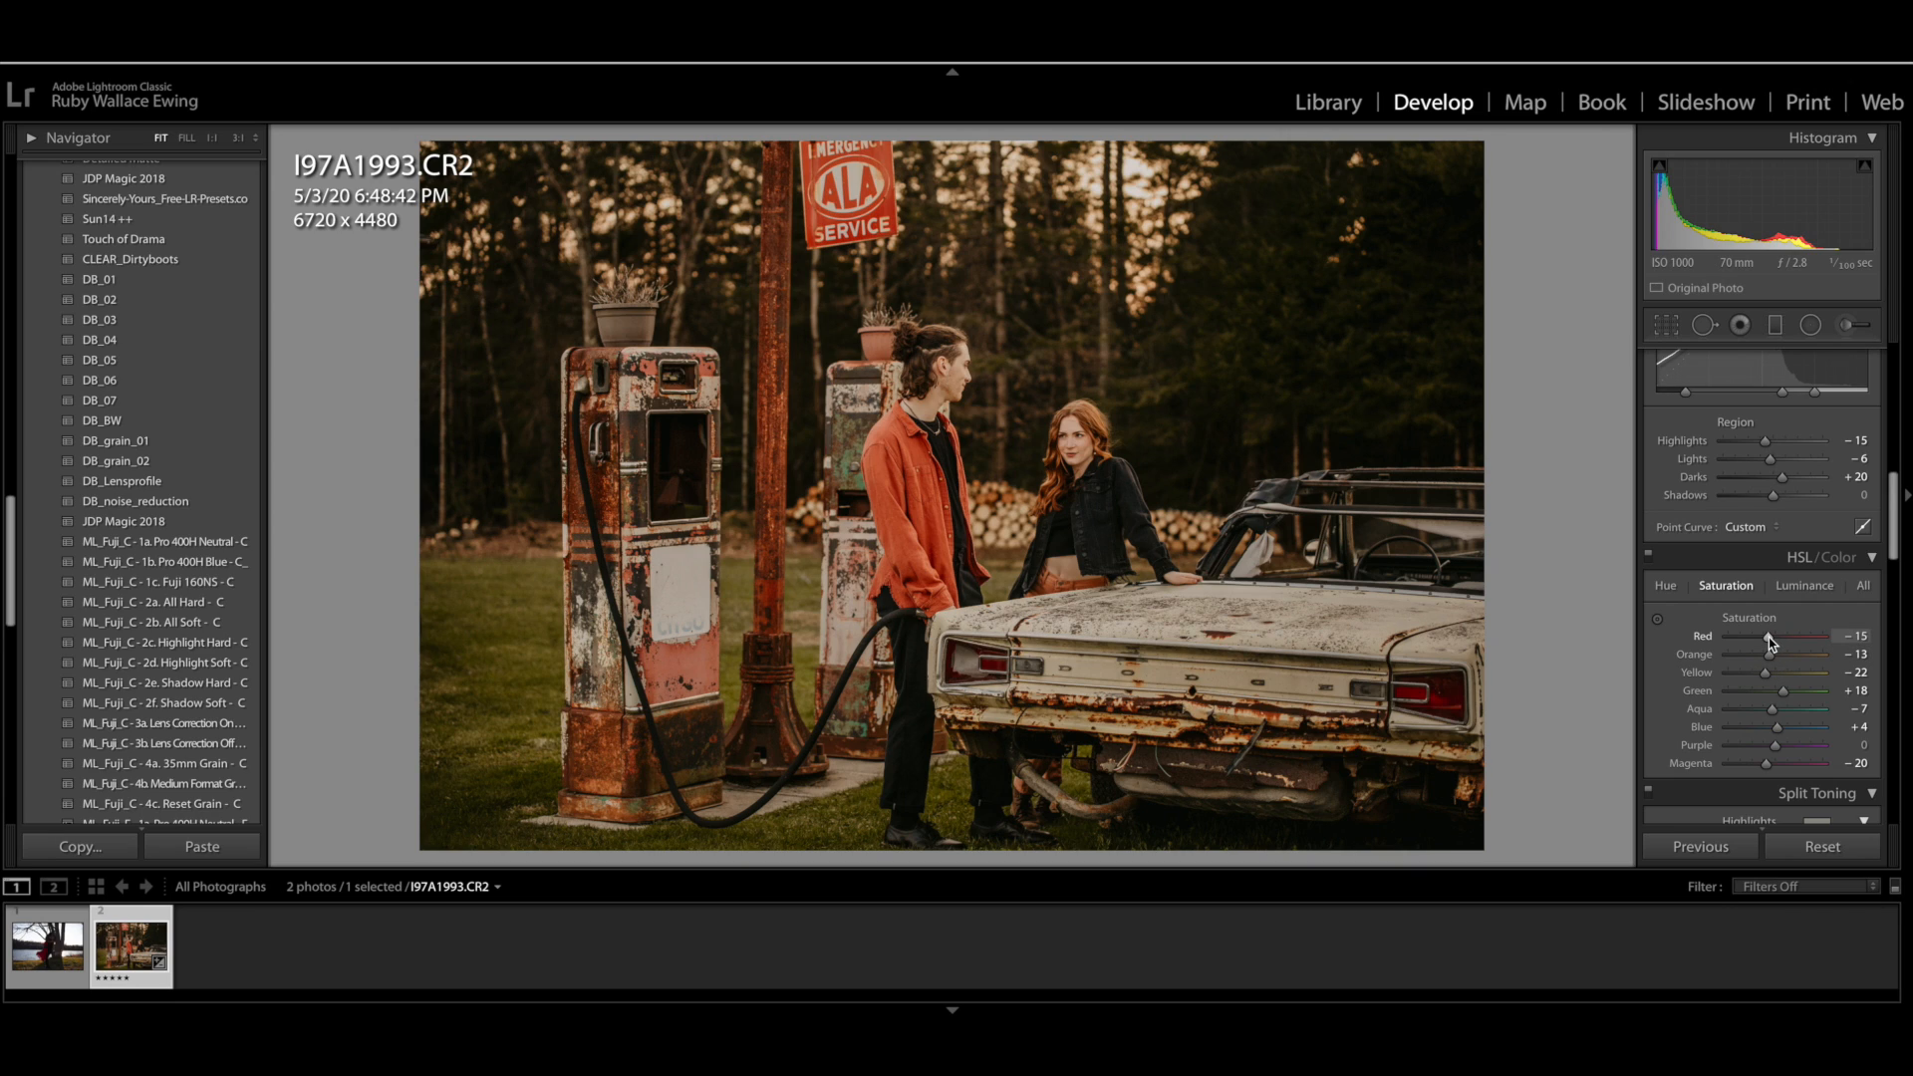
{"action": "left_click_drag", "start_coordinate": [1770, 635], "coordinate": [1791, 636]}
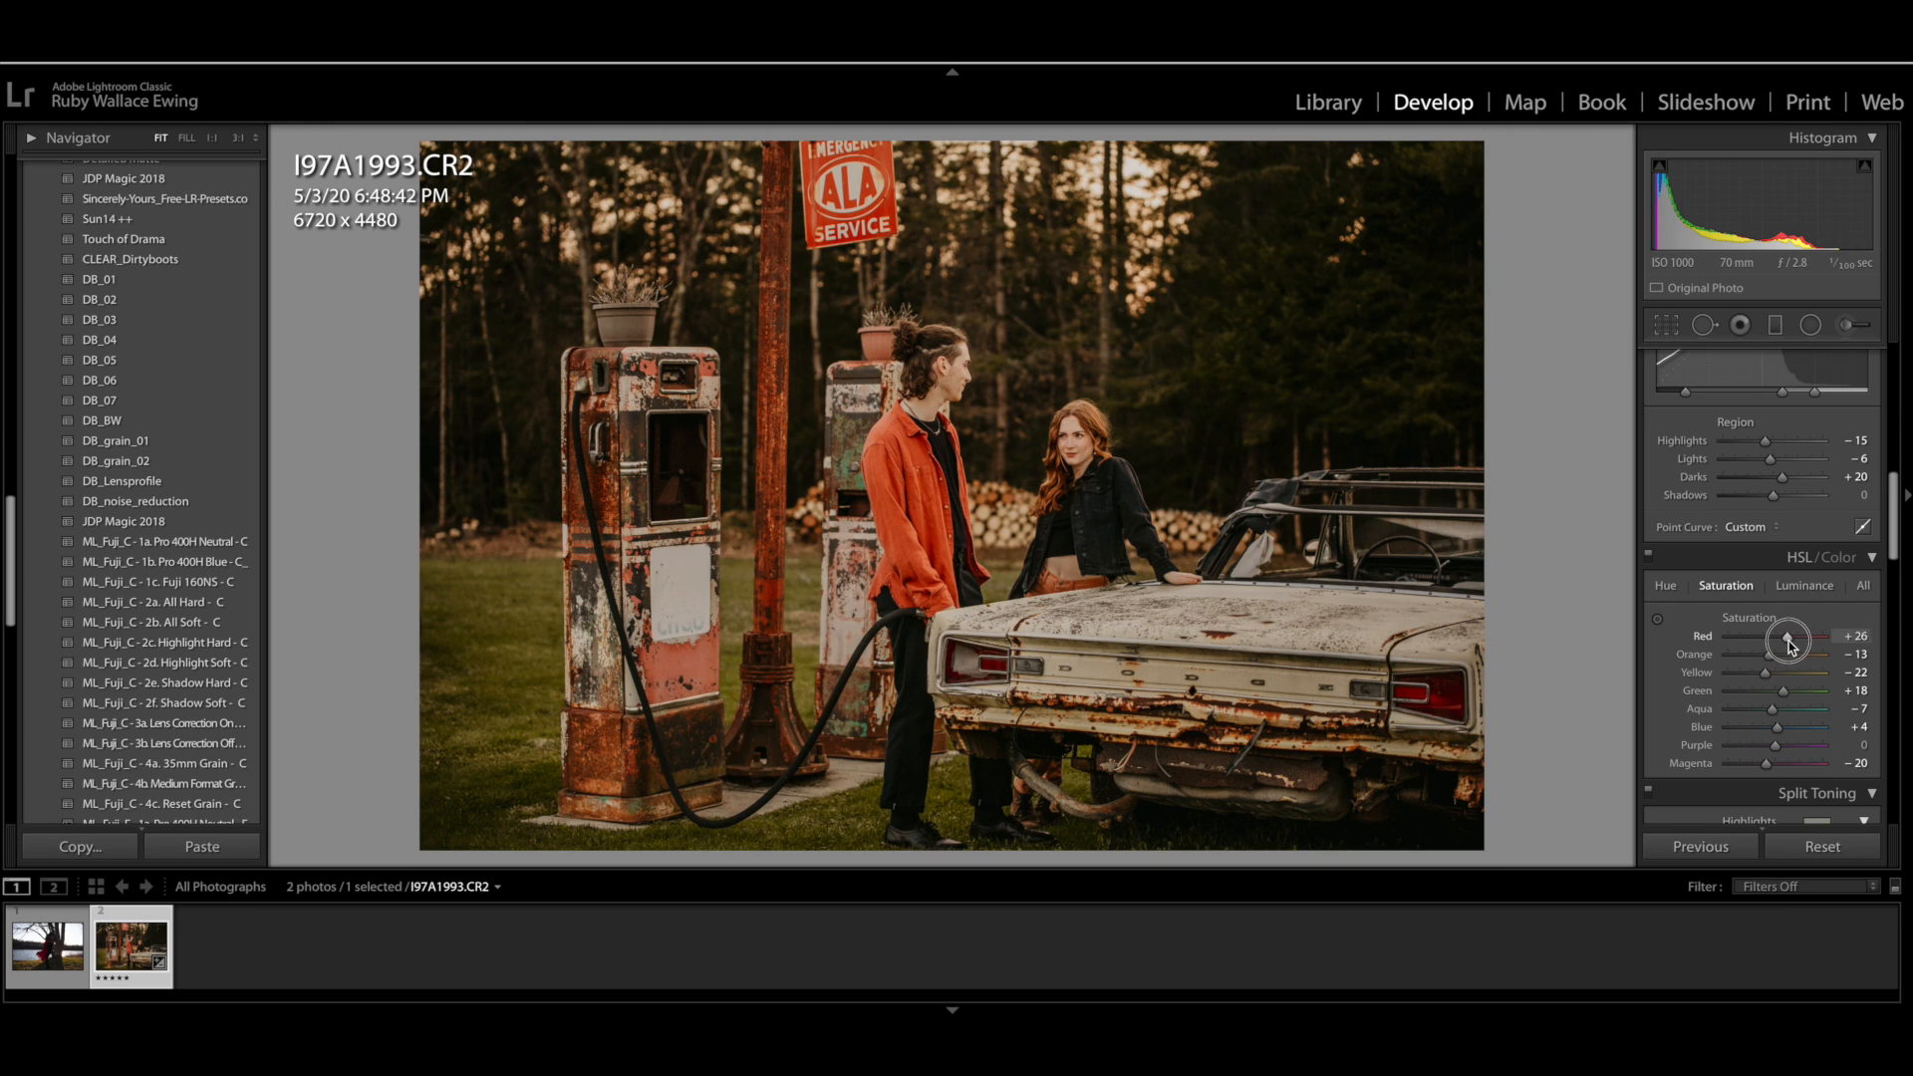
{"action": "left_click_drag", "start_coordinate": [1789, 636], "coordinate": [1778, 643]}
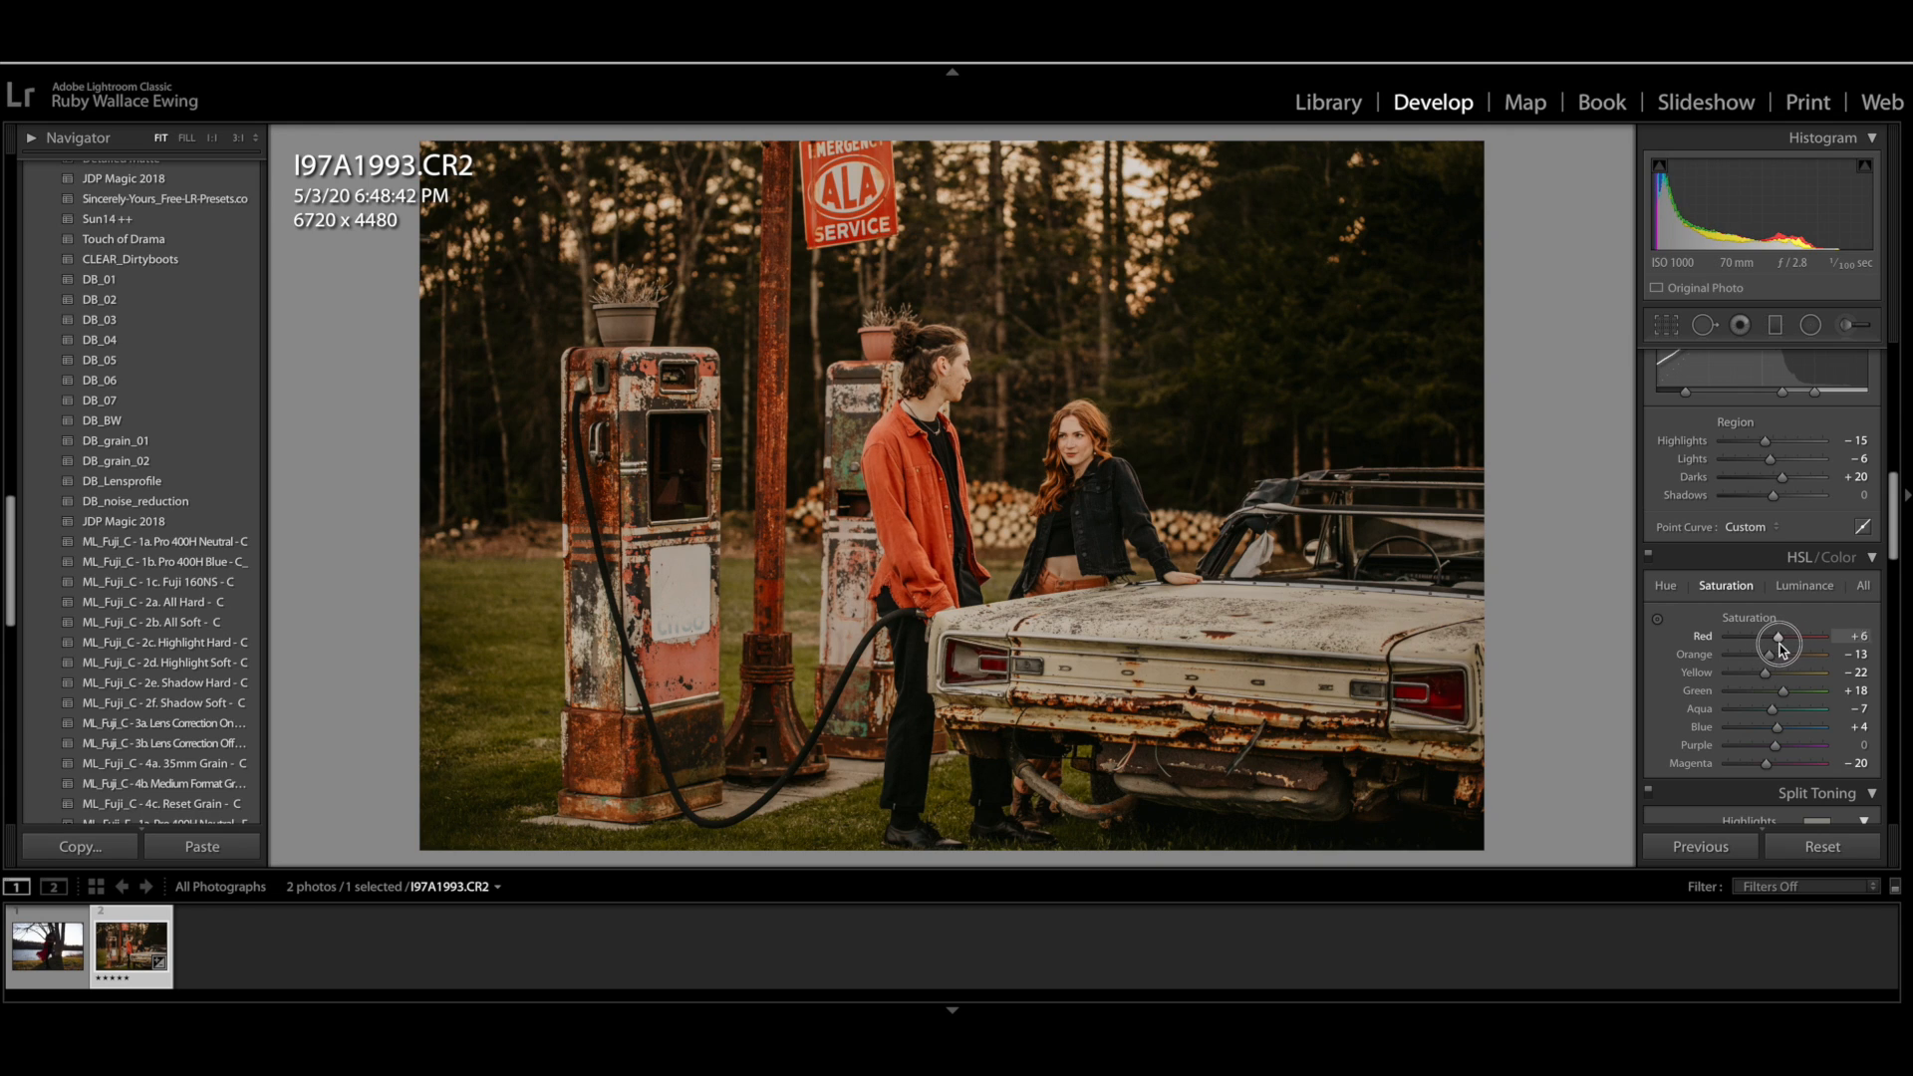
{"action": "left_click_drag", "start_coordinate": [1811, 636], "coordinate": [1795, 636]}
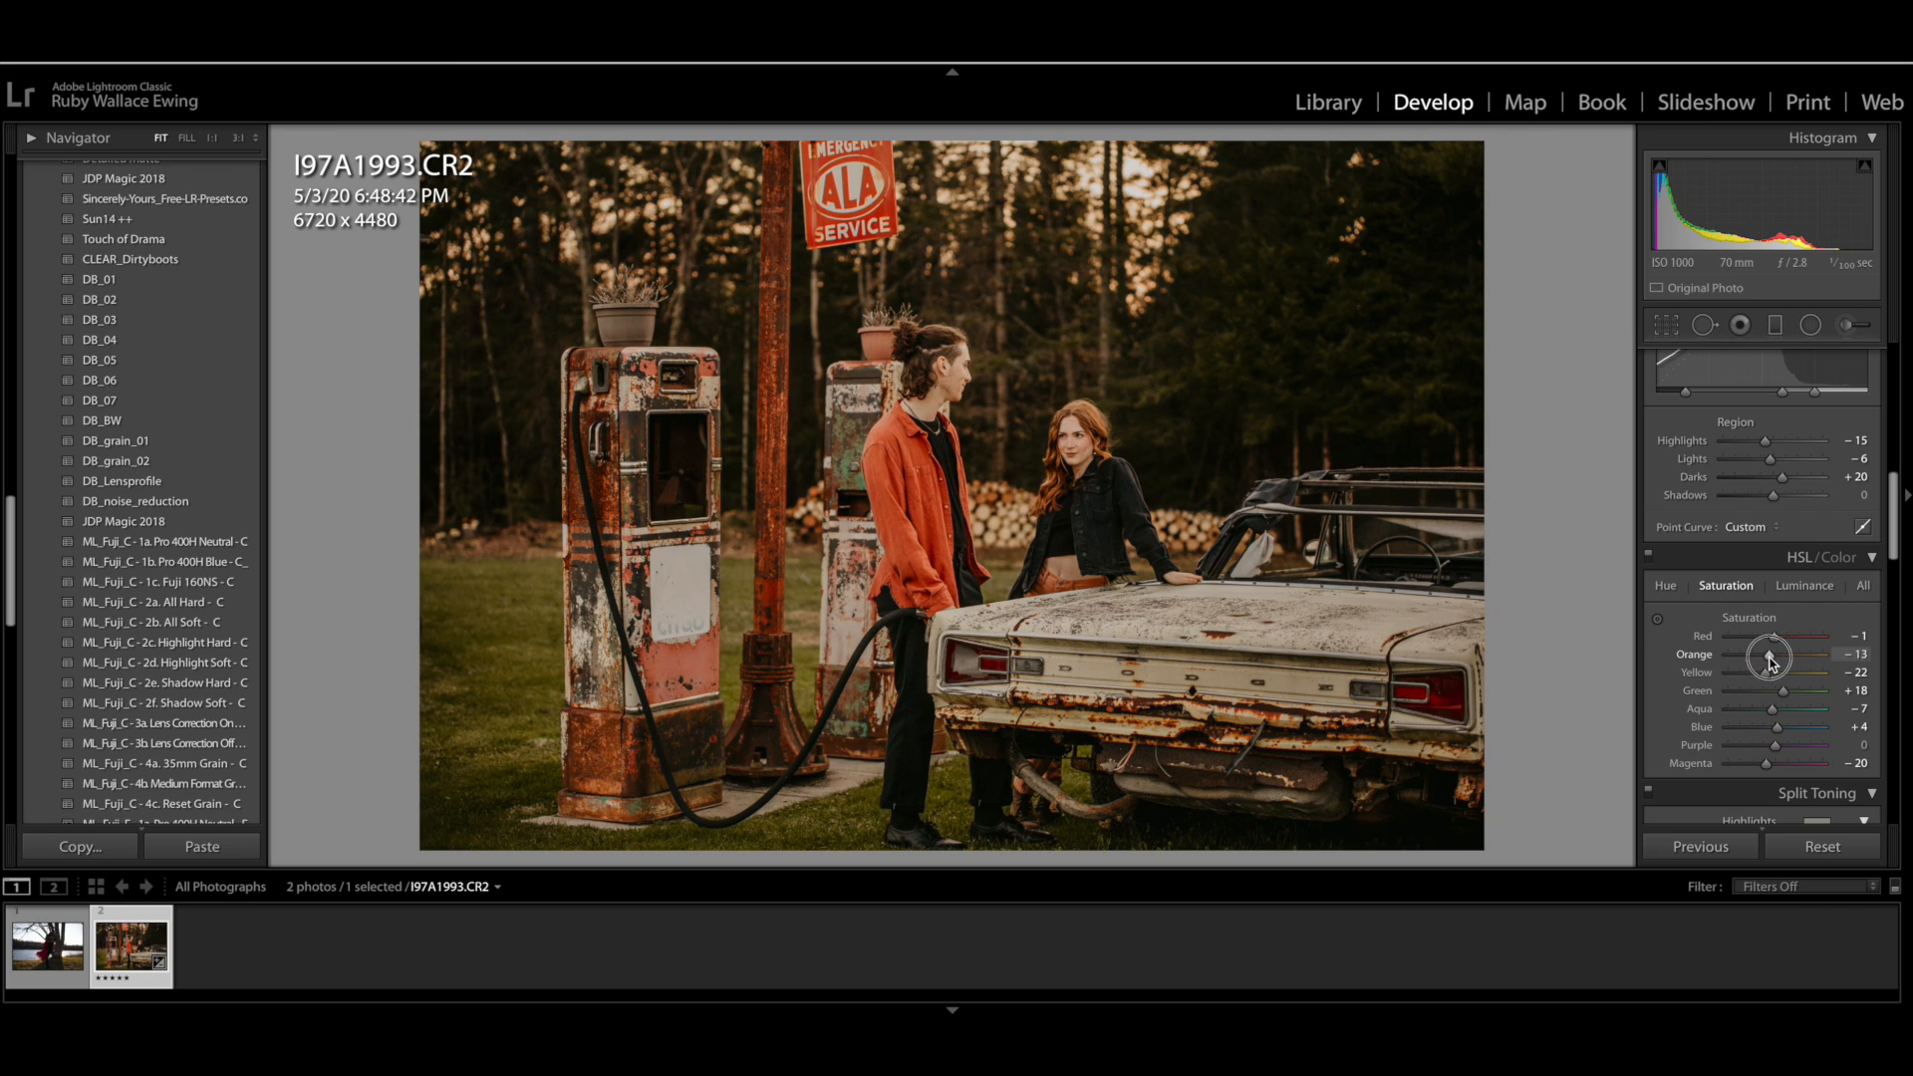
{"action": "left_click_drag", "start_coordinate": [1768, 653], "coordinate": [1780, 653]}
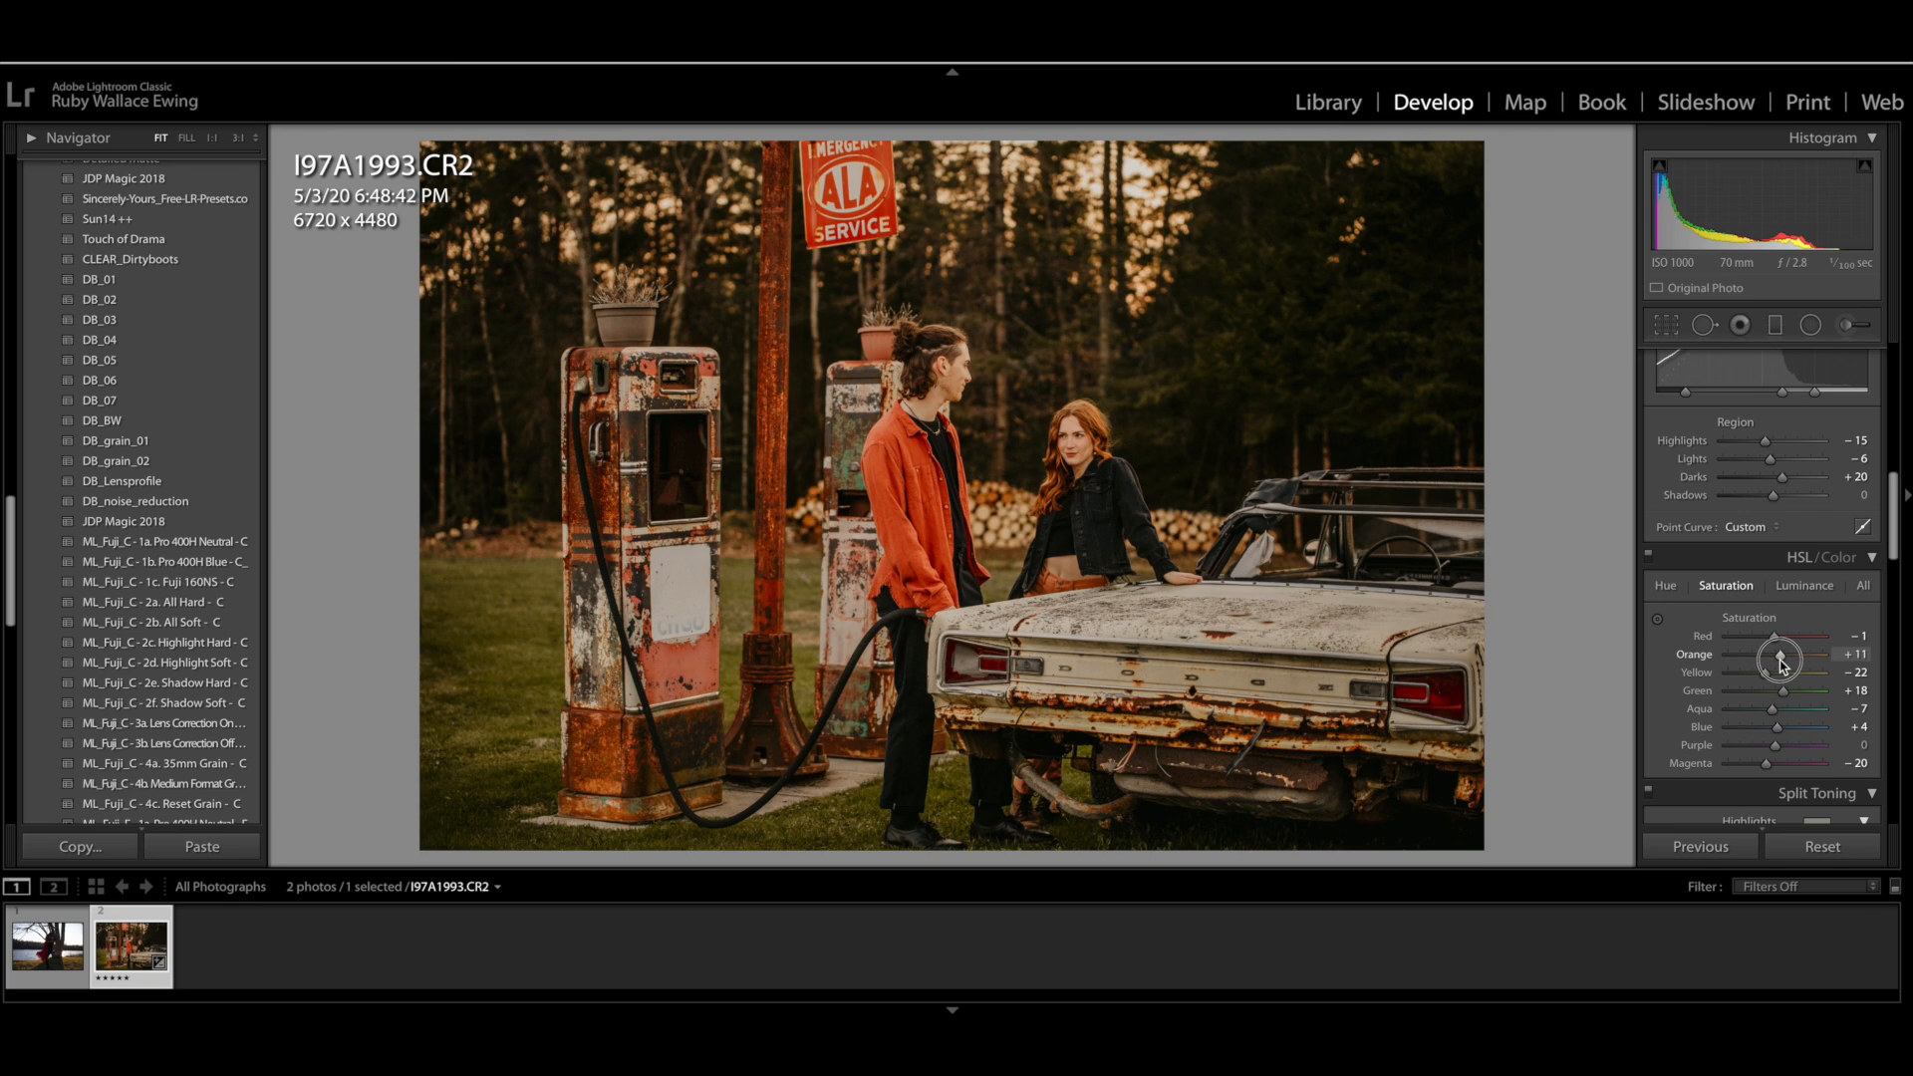
{"action": "left_click_drag", "start_coordinate": [1788, 654], "coordinate": [1777, 653]}
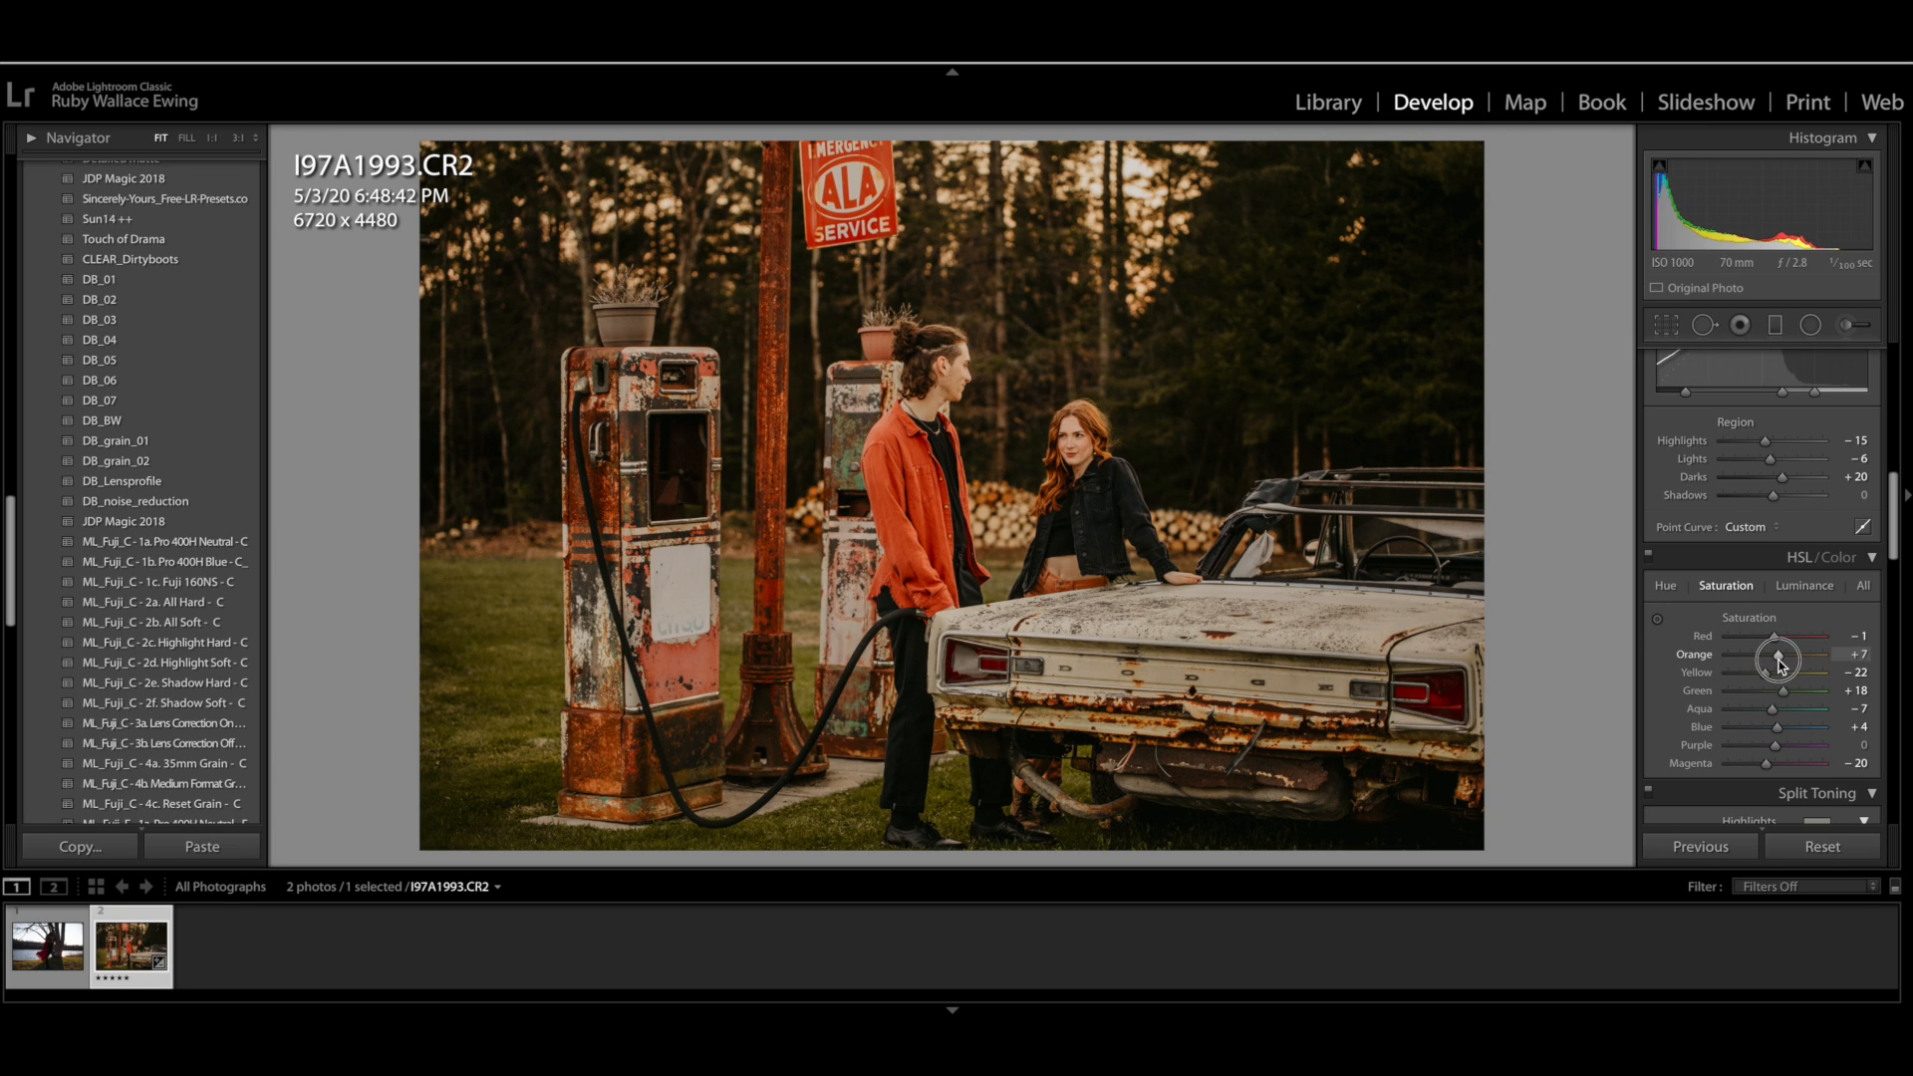
{"action": "left_click_drag", "start_coordinate": [1778, 653], "coordinate": [1771, 653]}
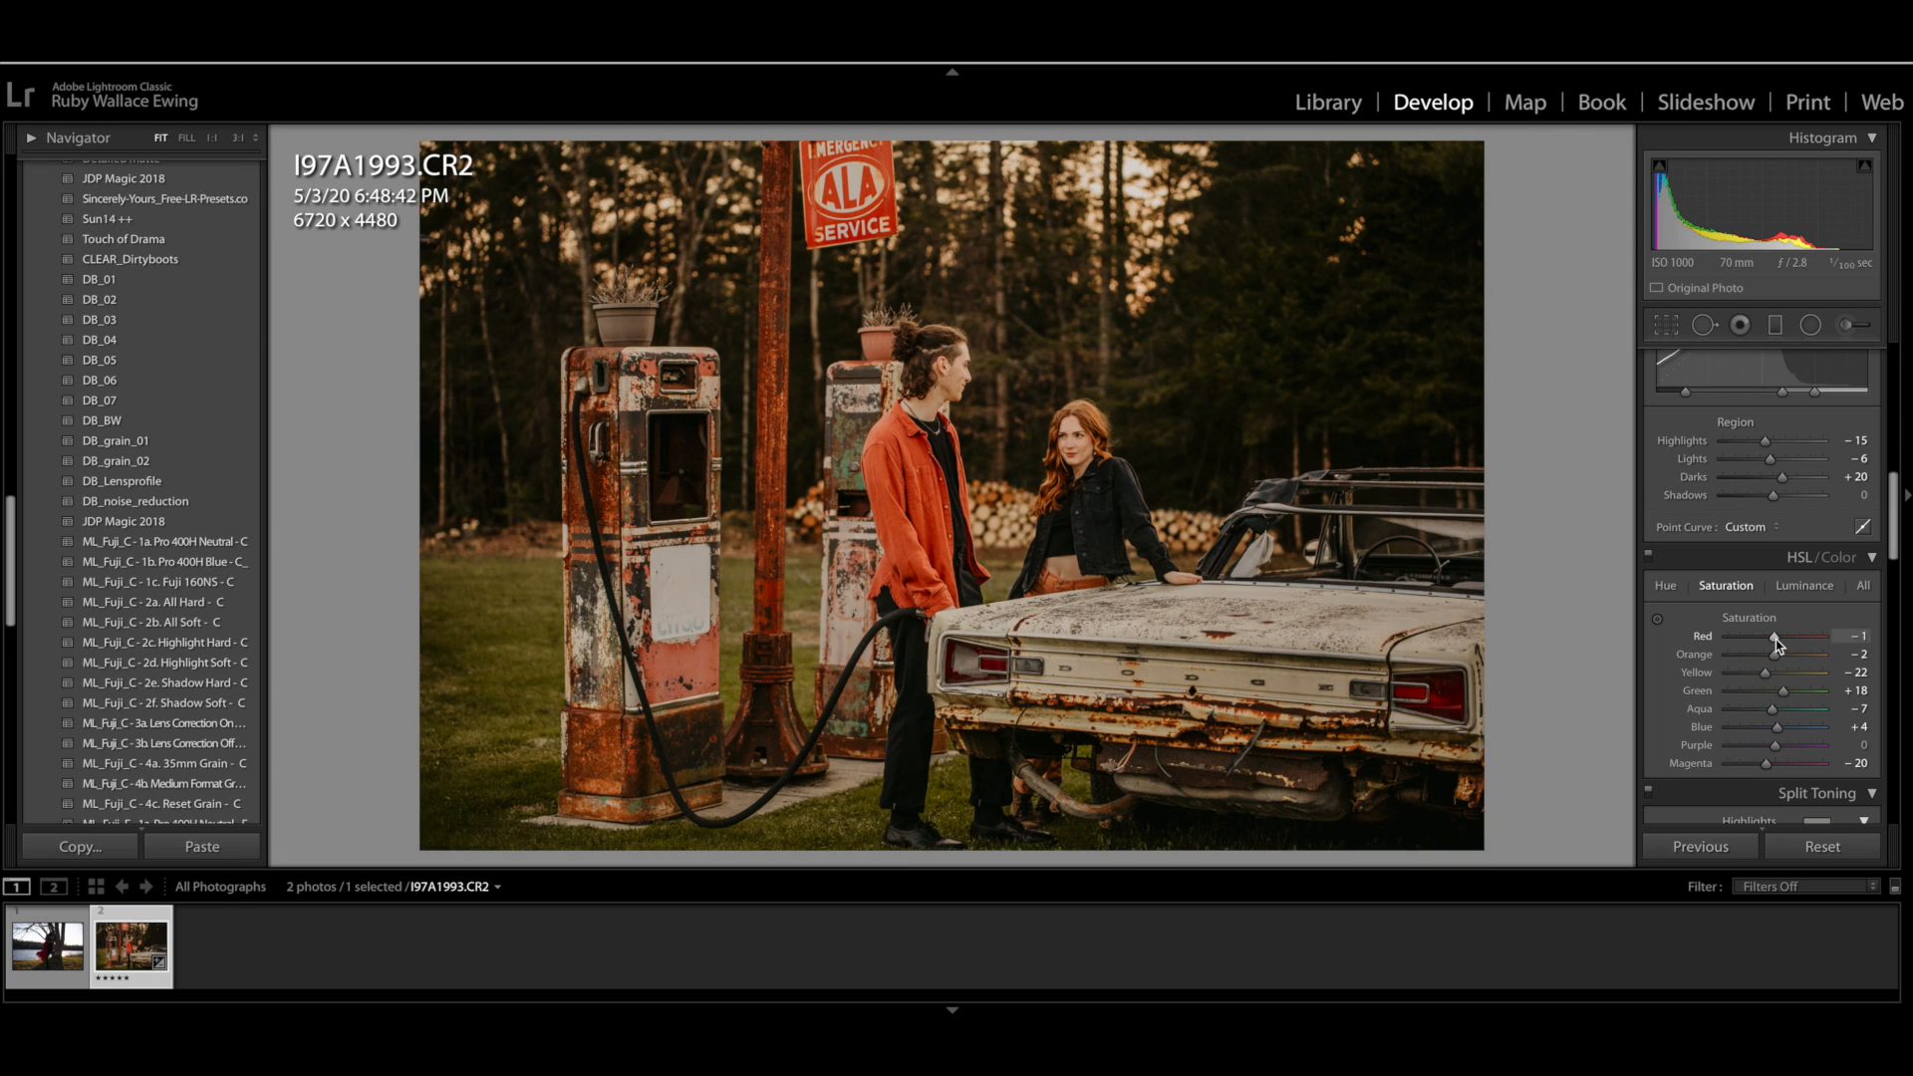
Pull HSL red saturation down to about -38, then ease it back to -31
{"action": "left_click_drag", "start_coordinate": [1775, 635], "coordinate": [1756, 635]}
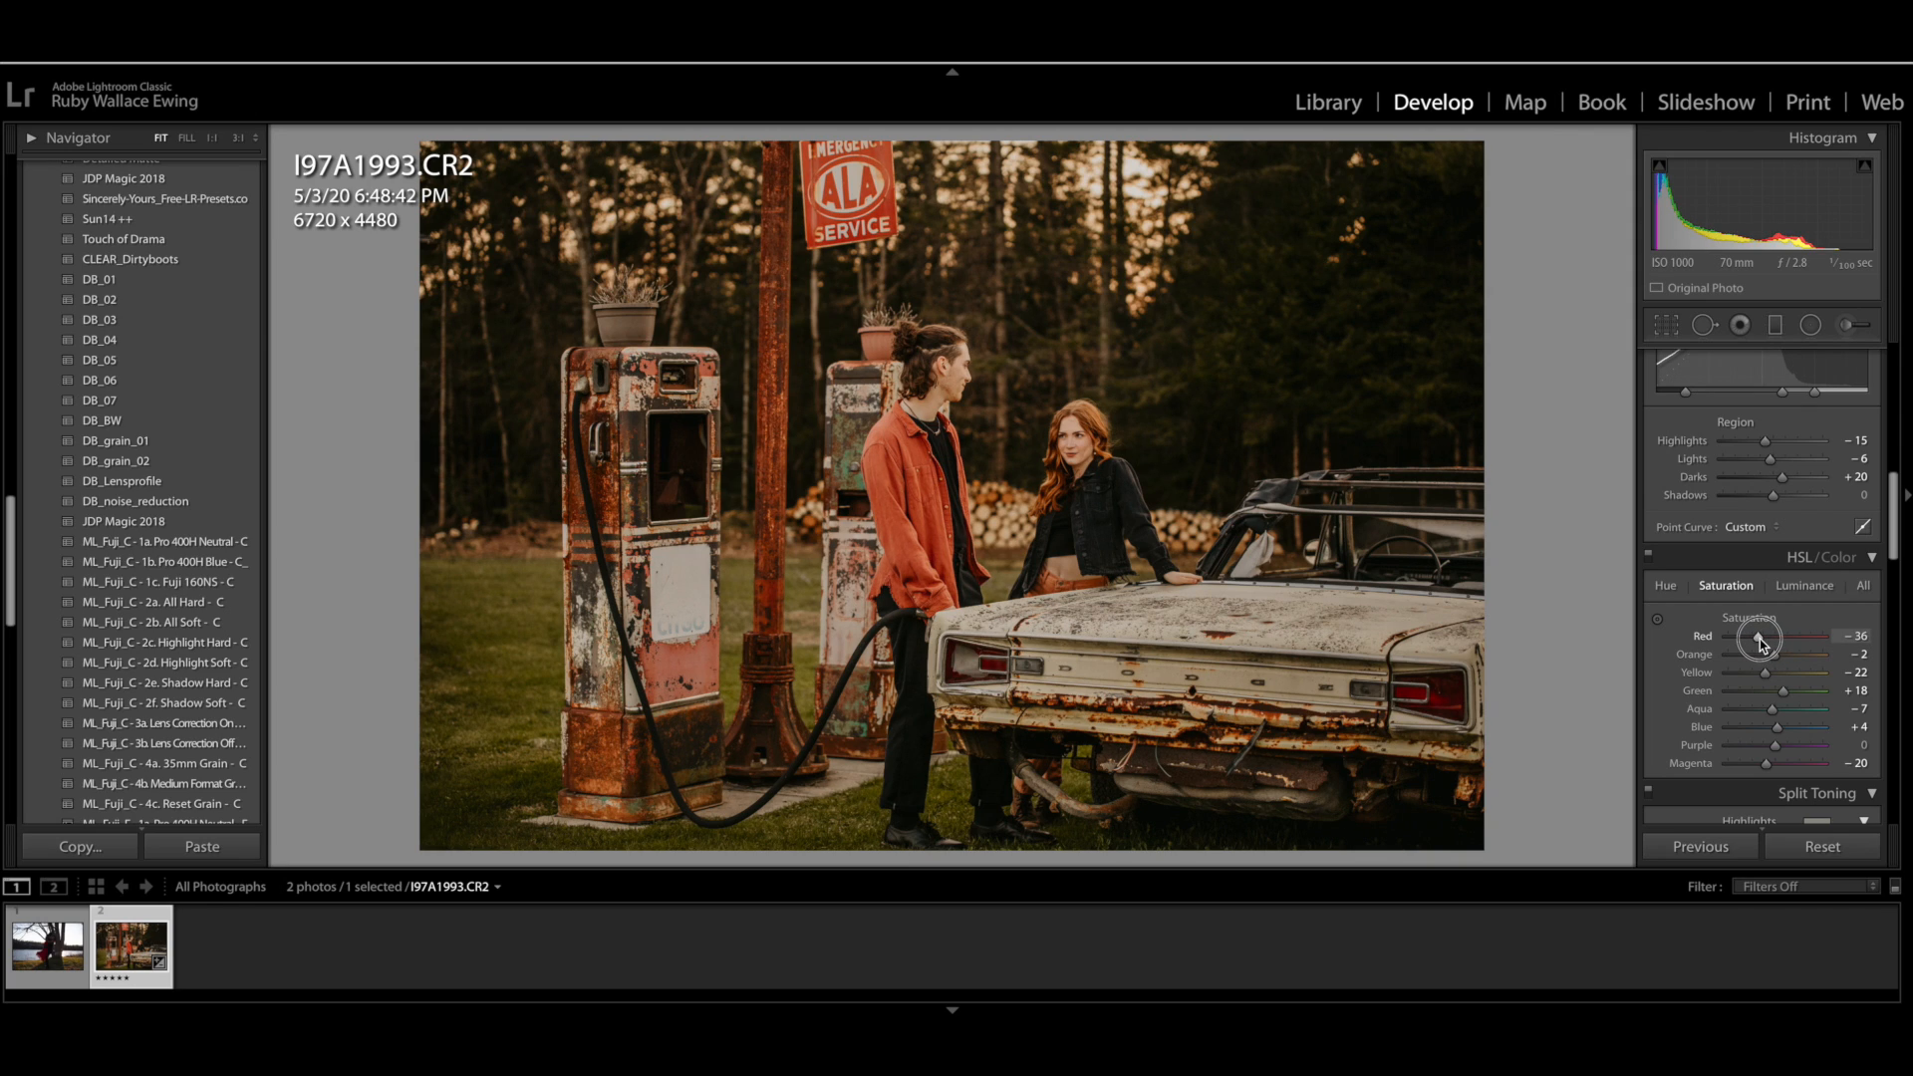
{"action": "left_click_drag", "start_coordinate": [1763, 635], "coordinate": [1760, 636]}
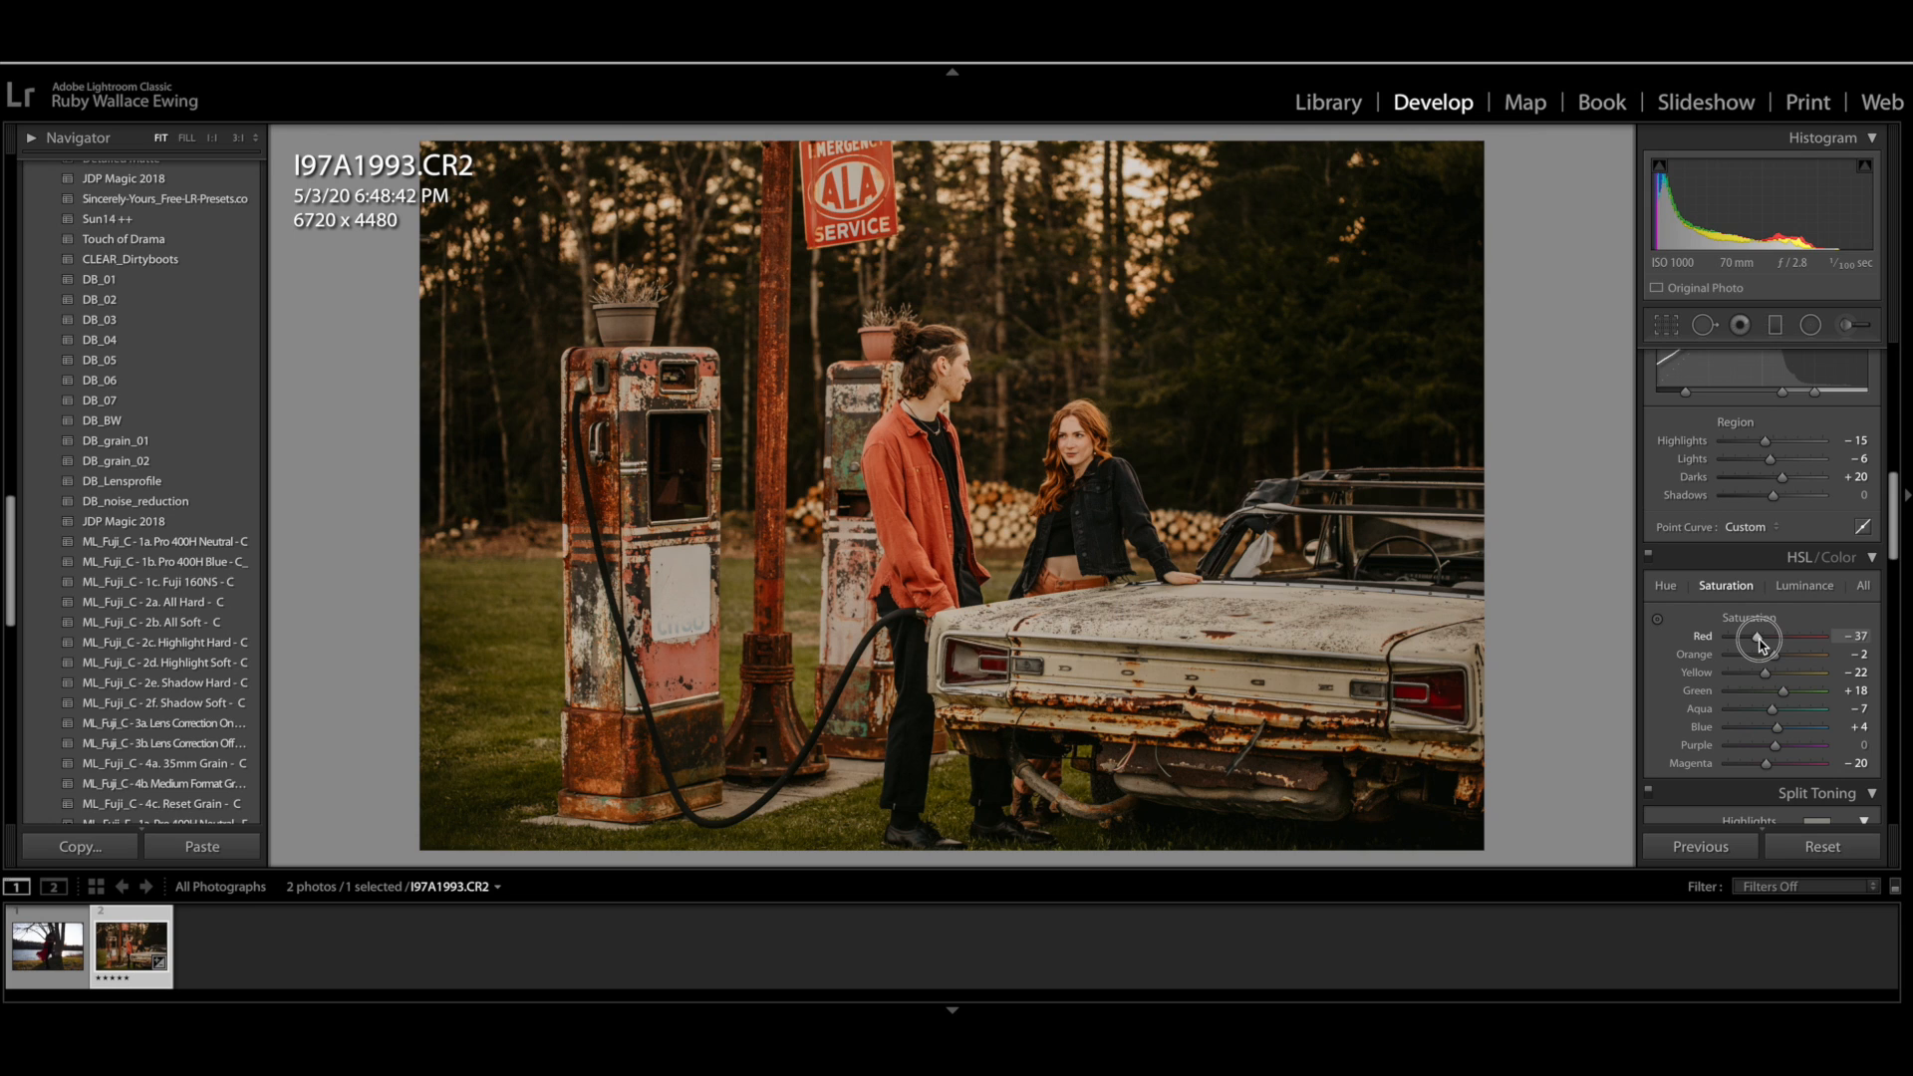
{"action": "left_click_drag", "start_coordinate": [1763, 635], "coordinate": [1760, 636]}
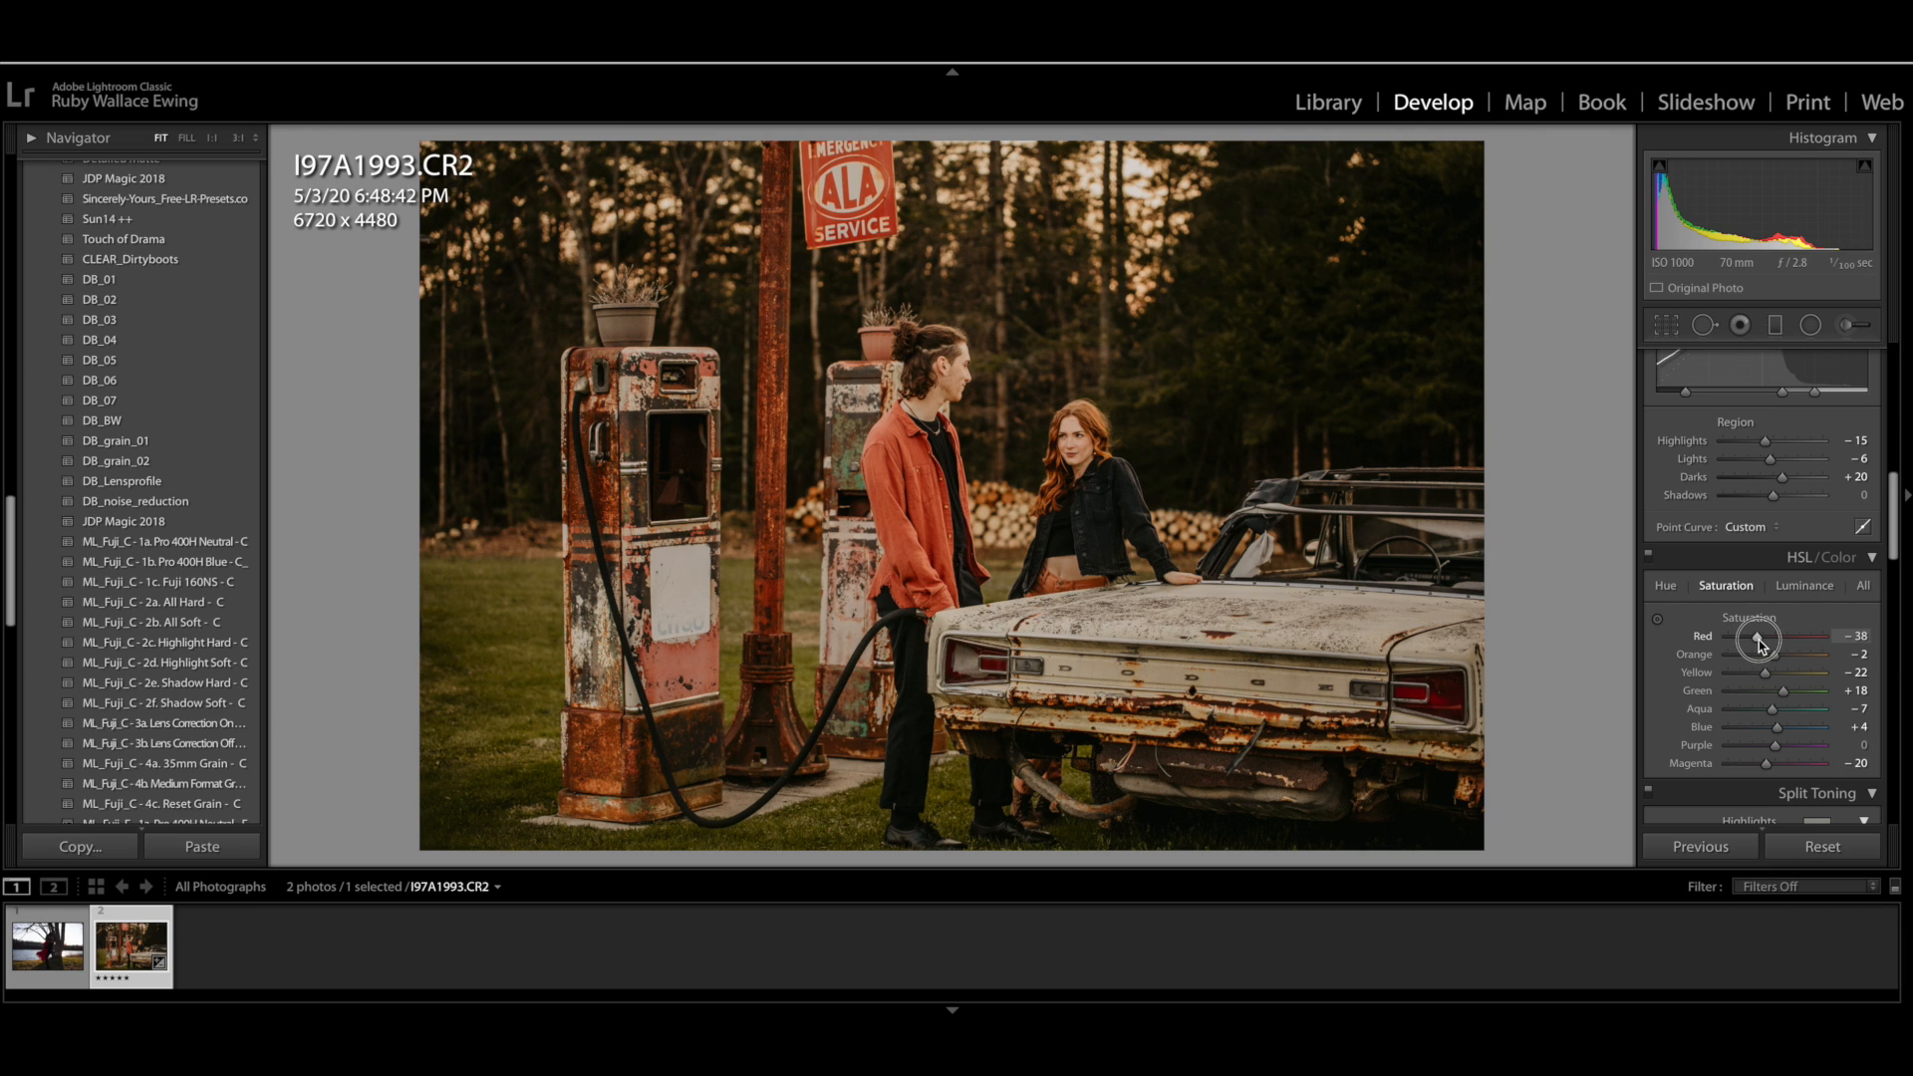
{"action": "left_click_drag", "start_coordinate": [1750, 635], "coordinate": [1767, 636]}
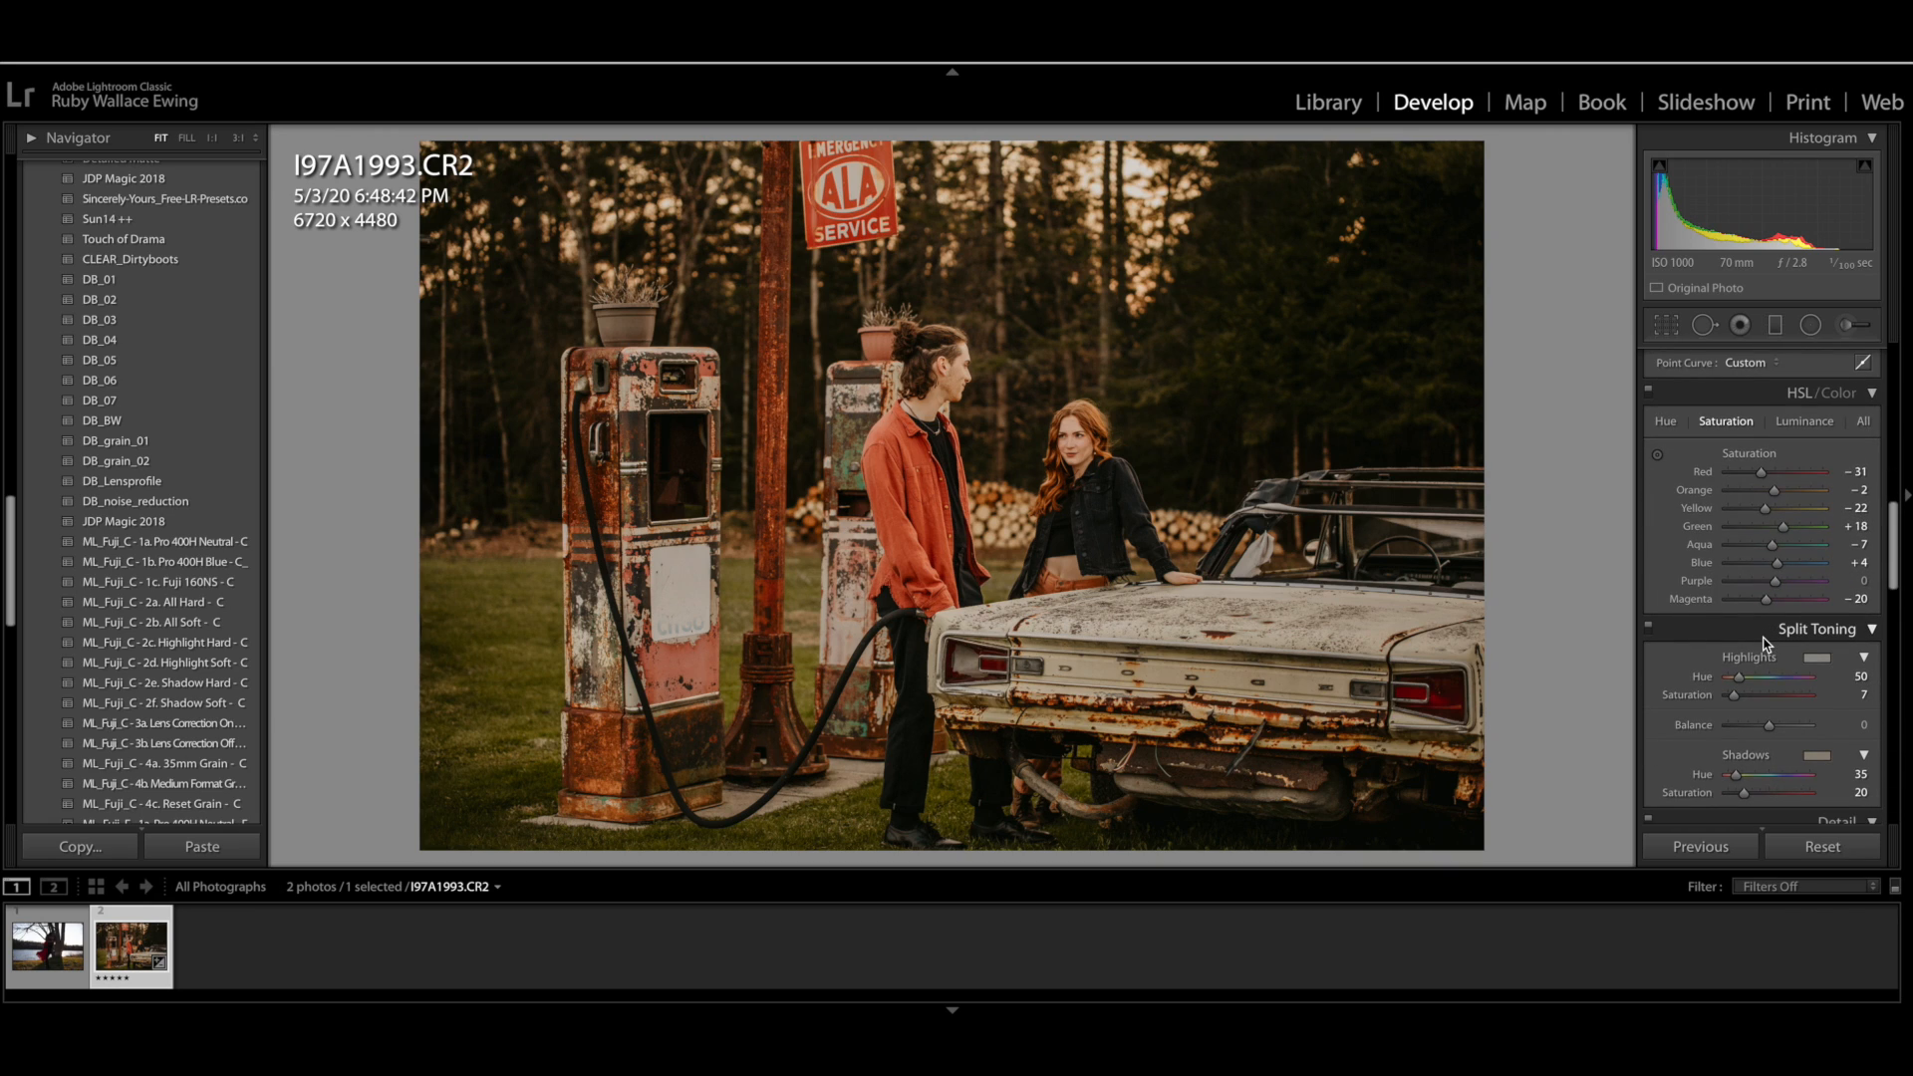
In the Basic panel, nudge exposure to -0.05 and lift the blacks from -50 to -35
{"action": "left_click", "coordinate": [1873, 355]}
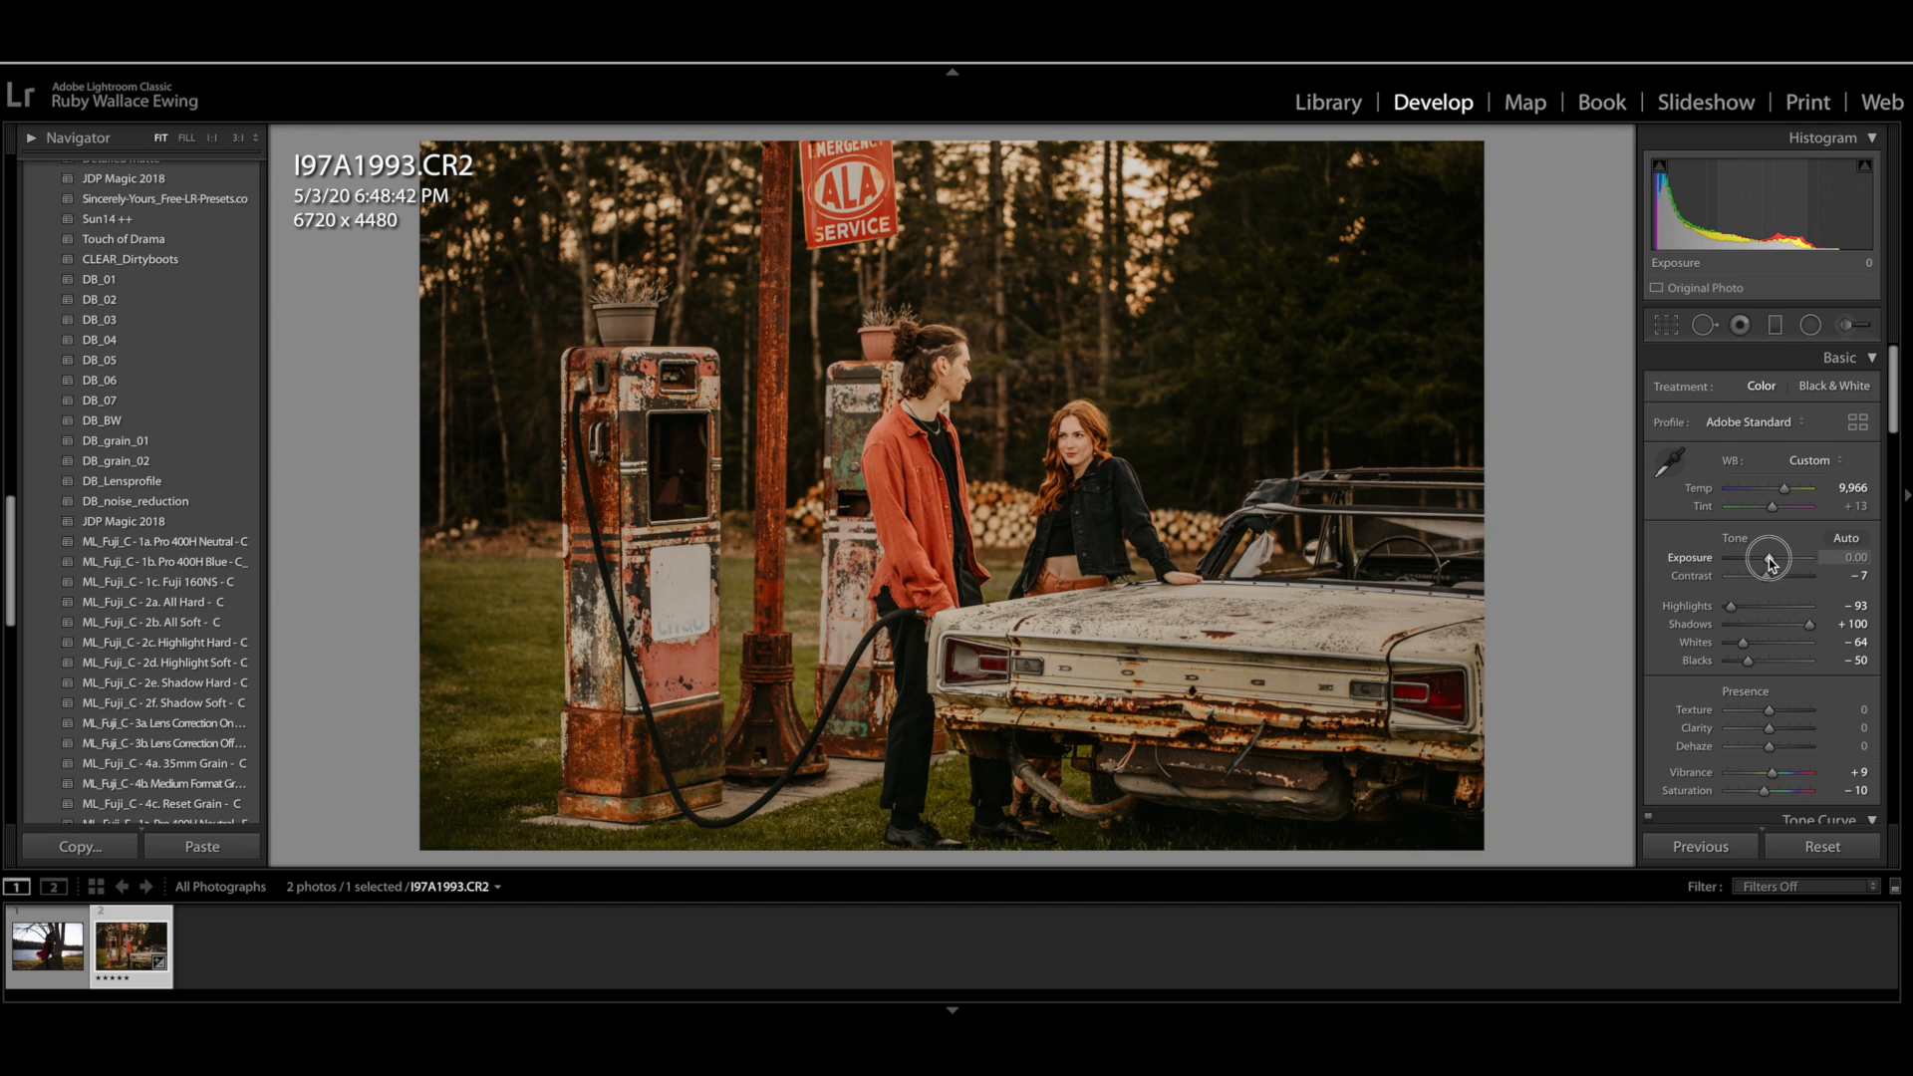
{"action": "left_click_drag", "start_coordinate": [1770, 558], "coordinate": [1766, 558]}
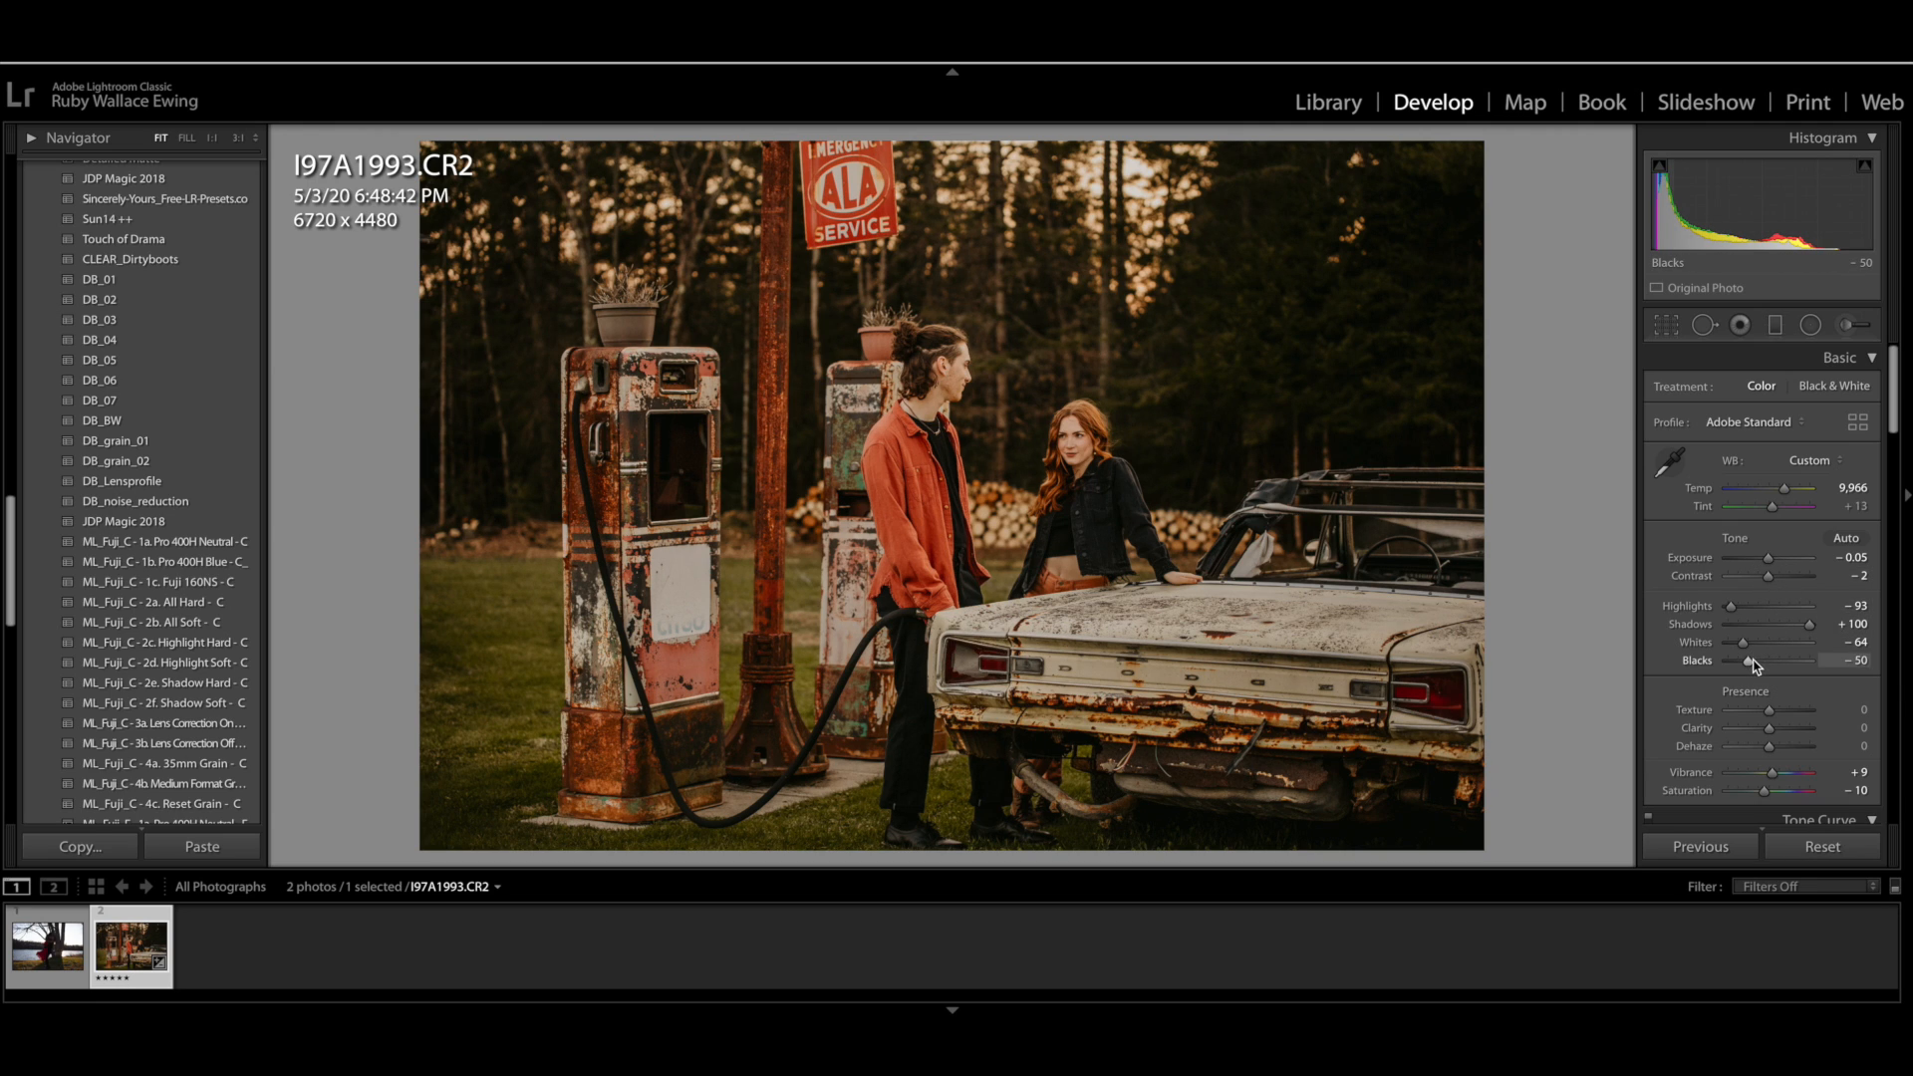
{"action": "left_click_drag", "start_coordinate": [1745, 661], "coordinate": [1763, 662]}
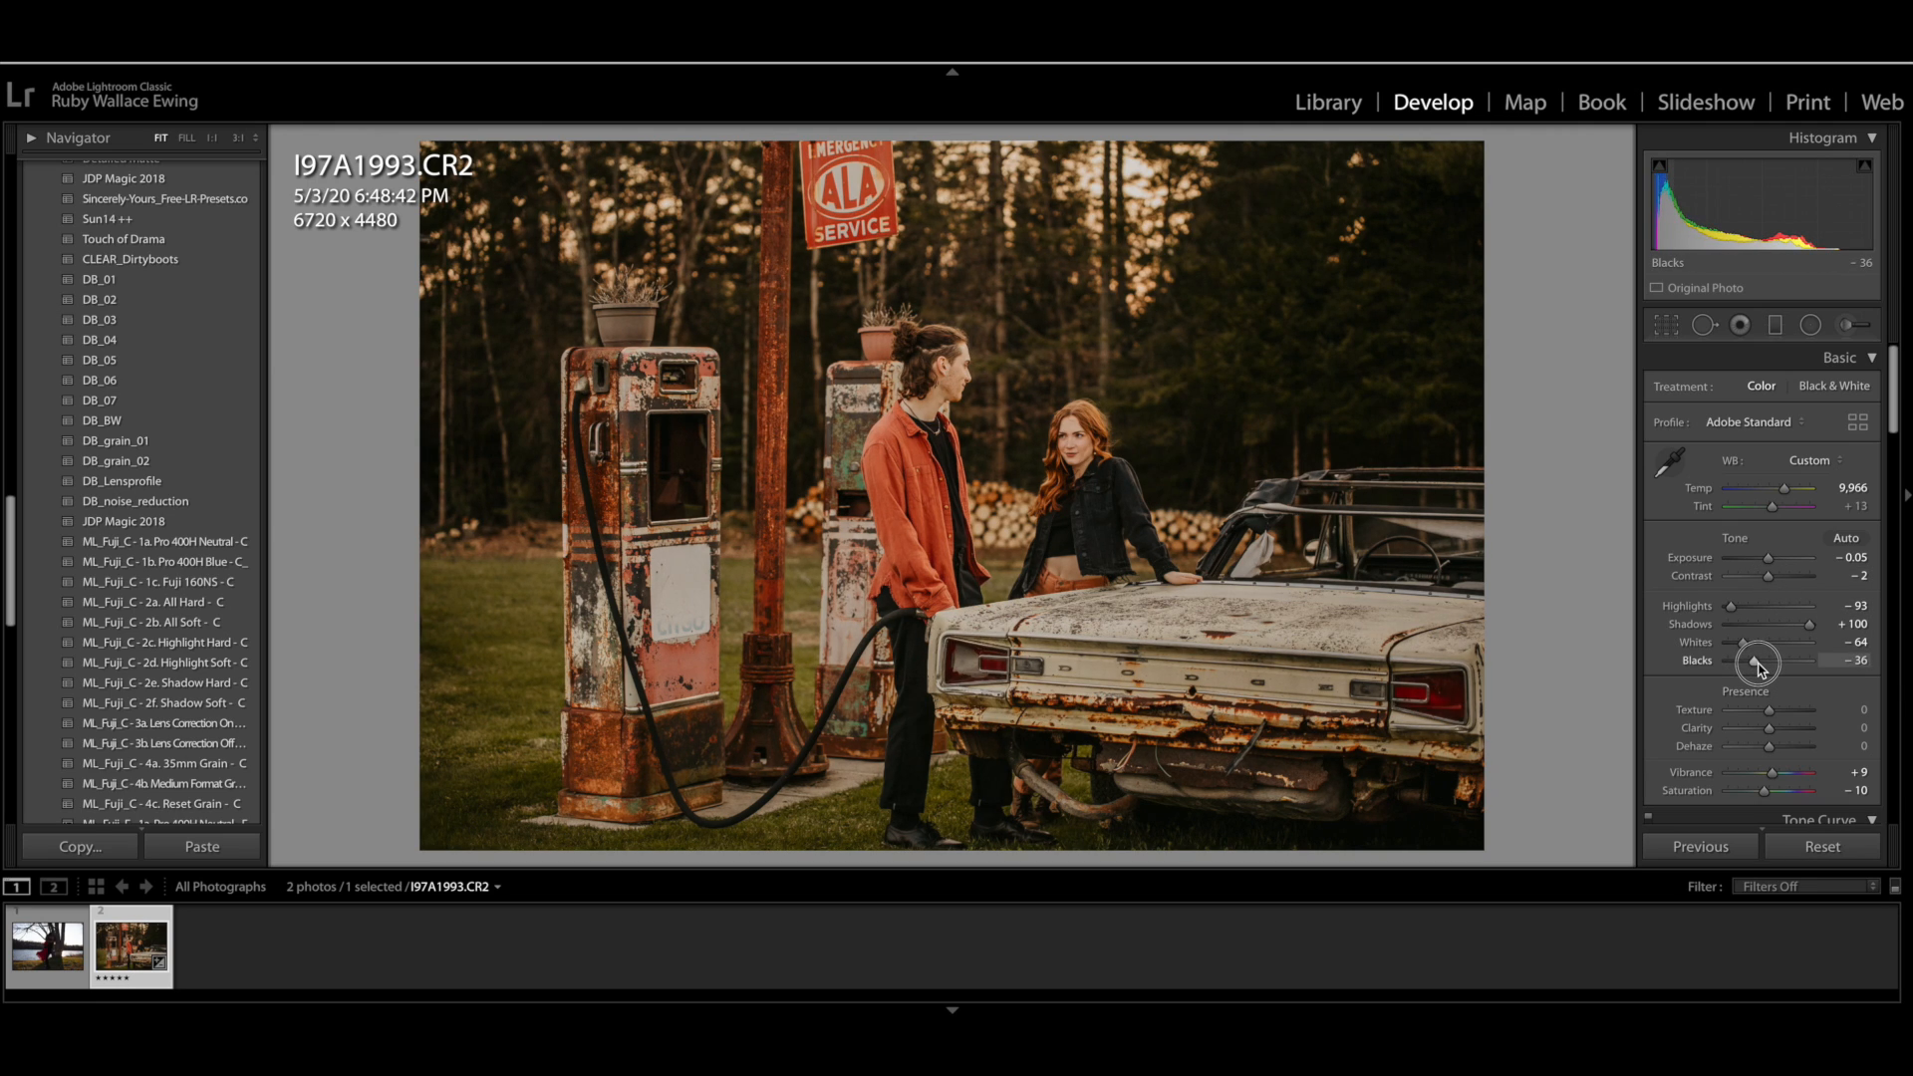
{"action": "left_click_drag", "start_coordinate": [1758, 661], "coordinate": [1762, 661]}
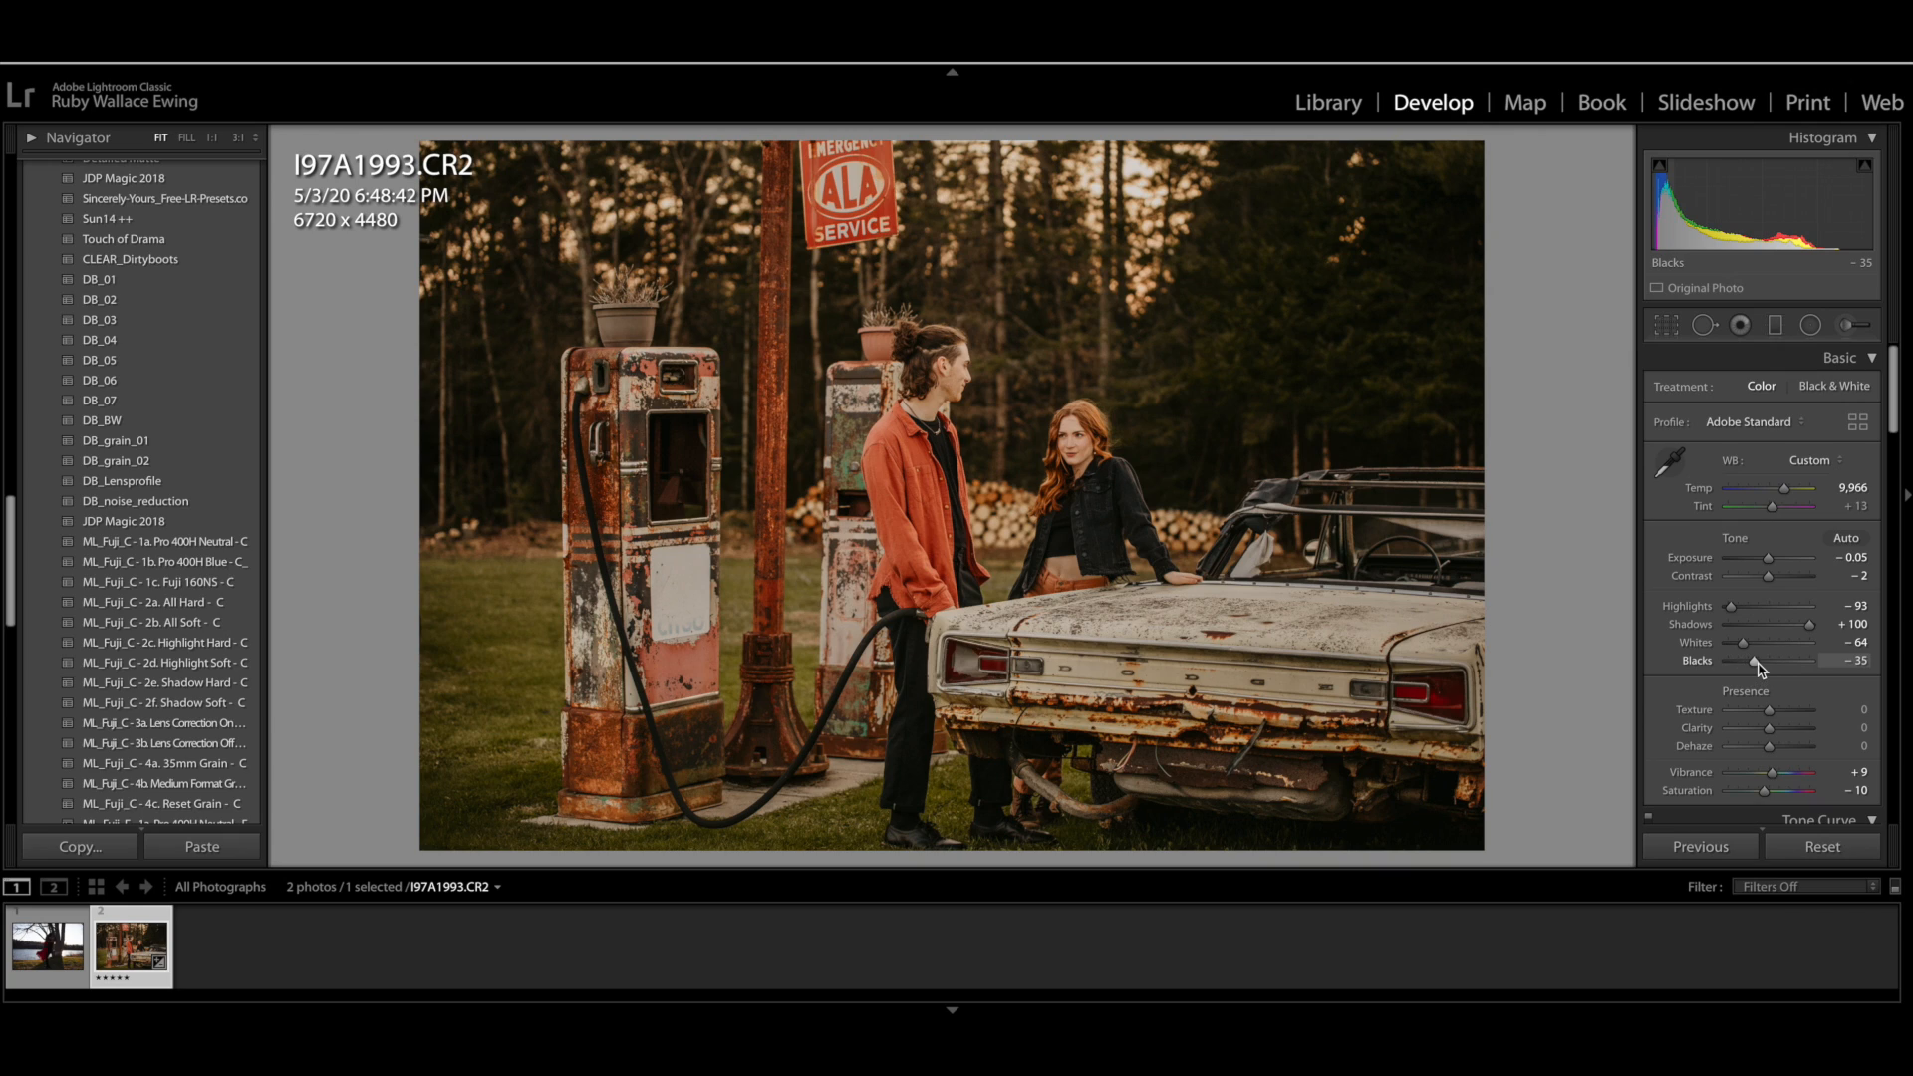